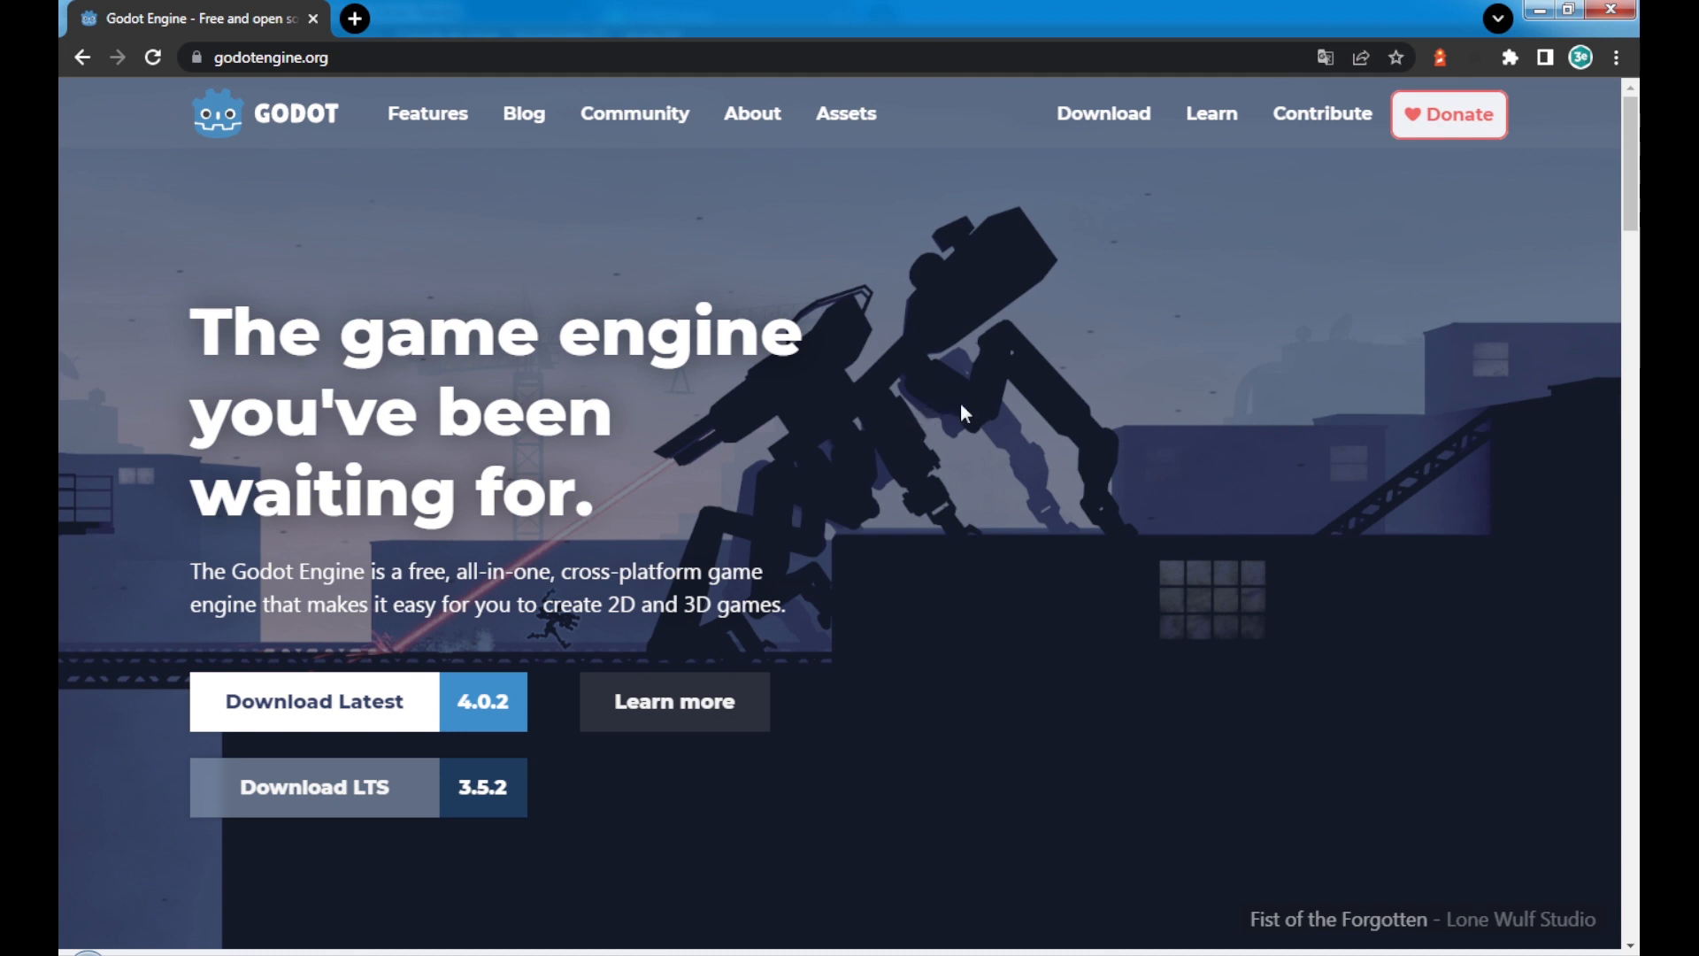
pyautogui.moveTo(975, 454)
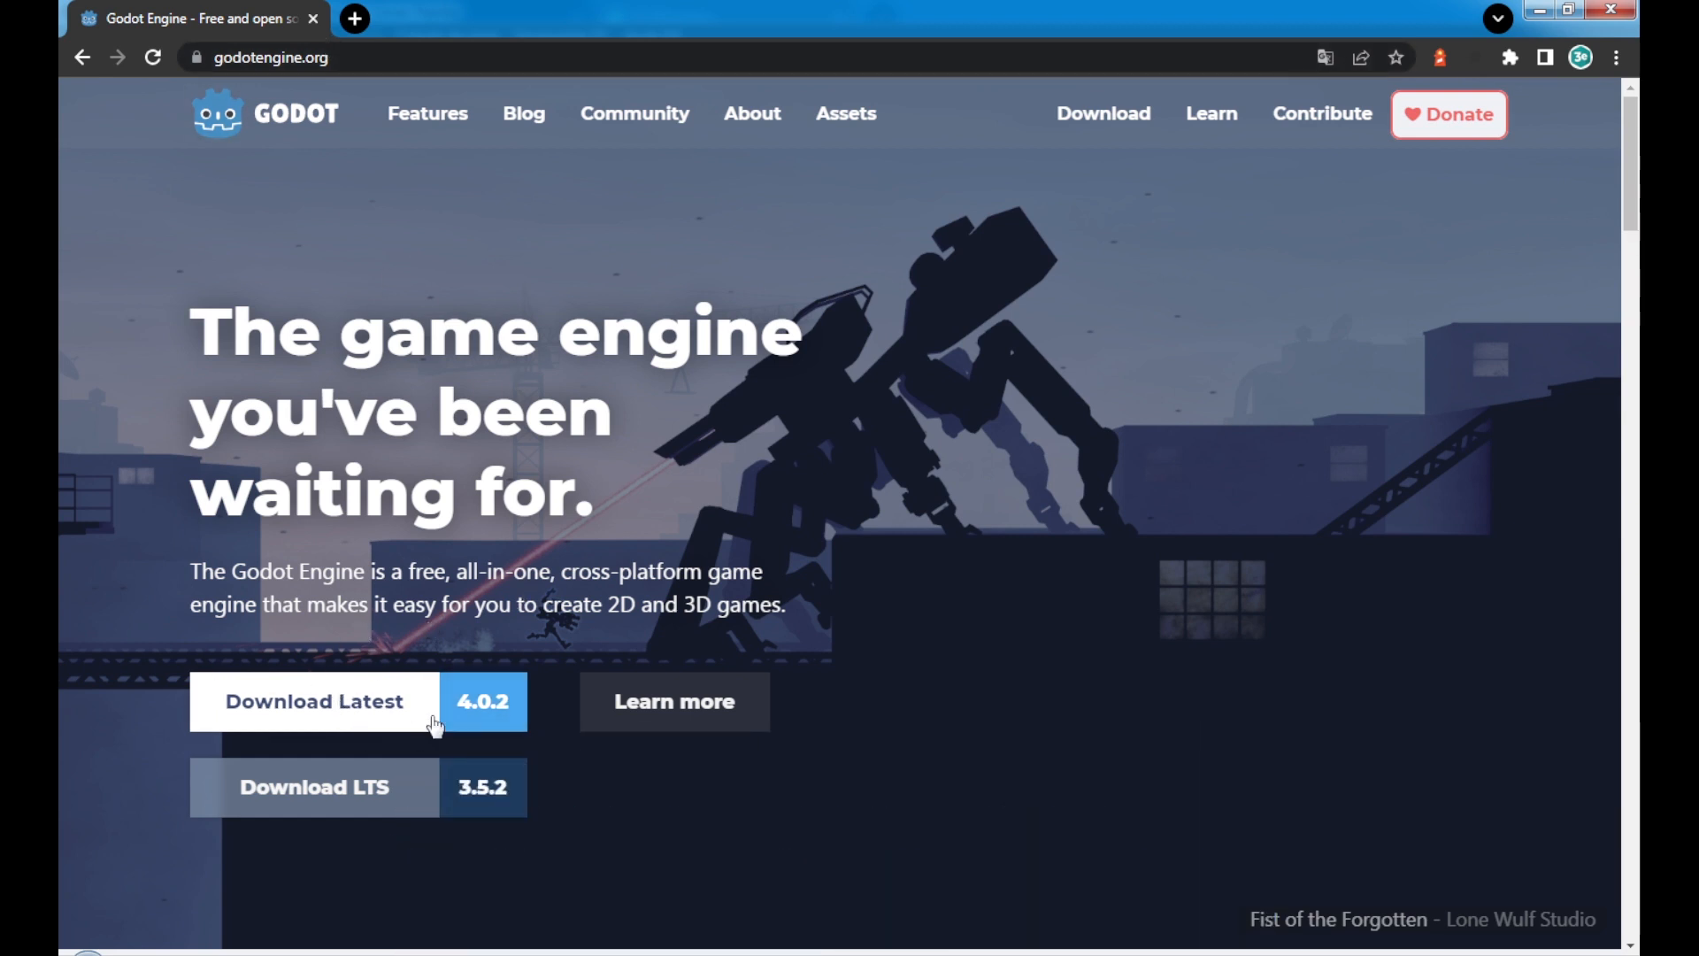
pyautogui.moveTo(489, 712)
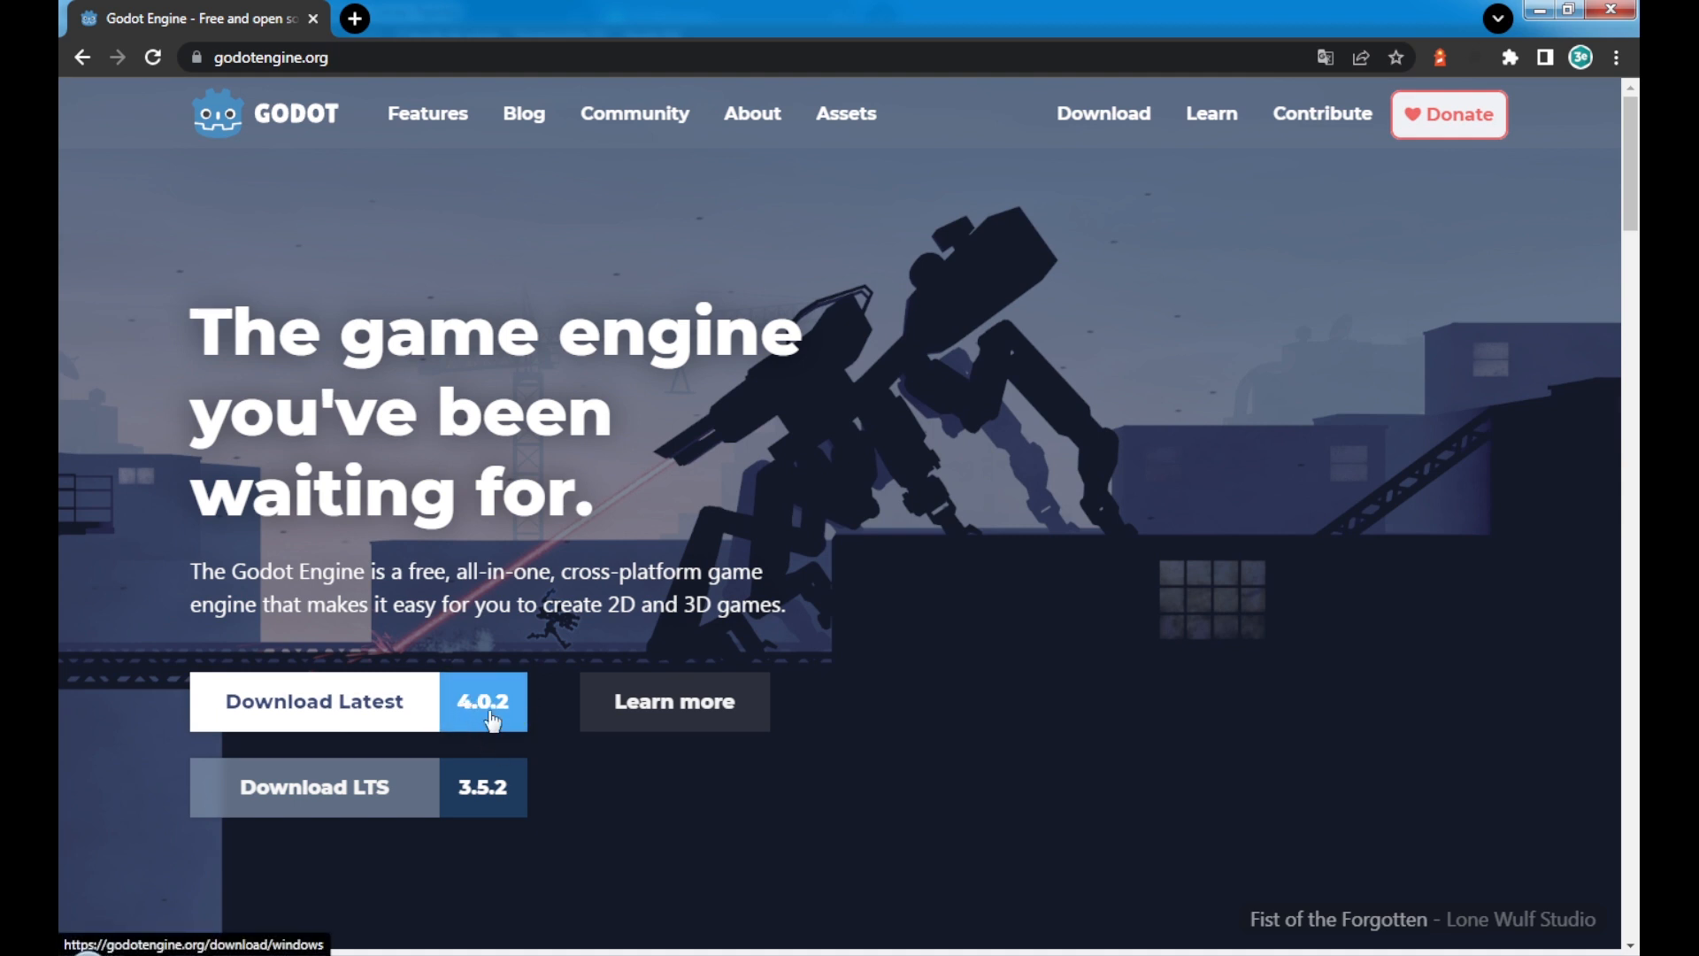
pyautogui.moveTo(384, 797)
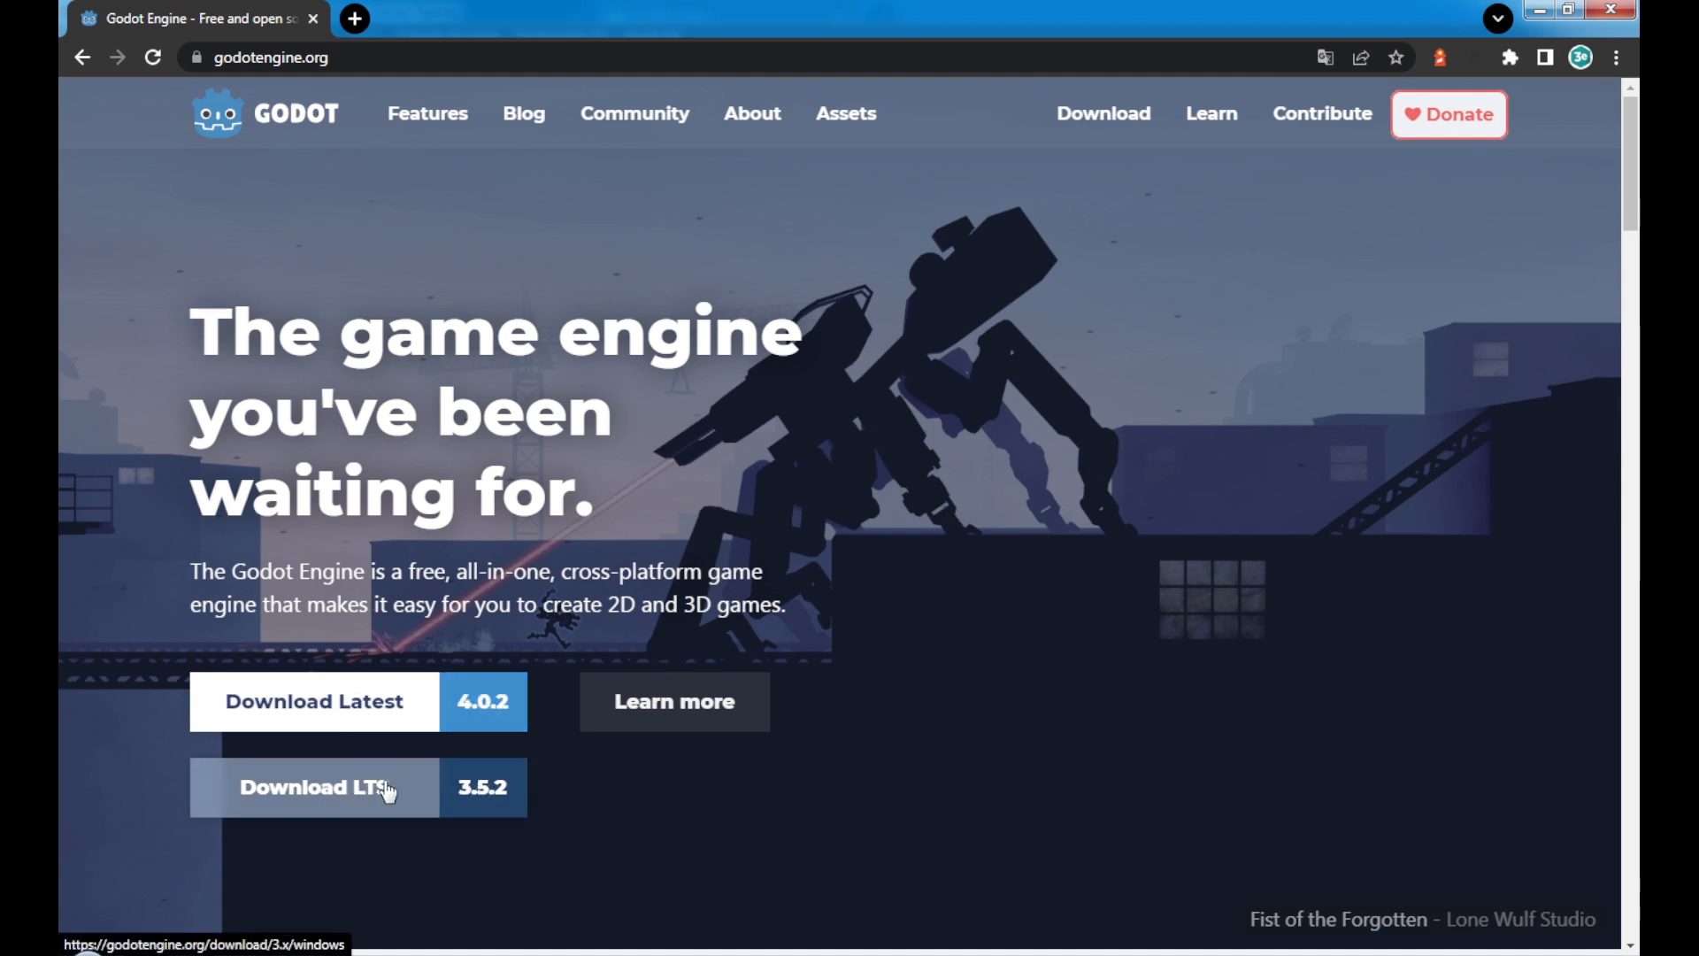
pyautogui.moveTo(474, 825)
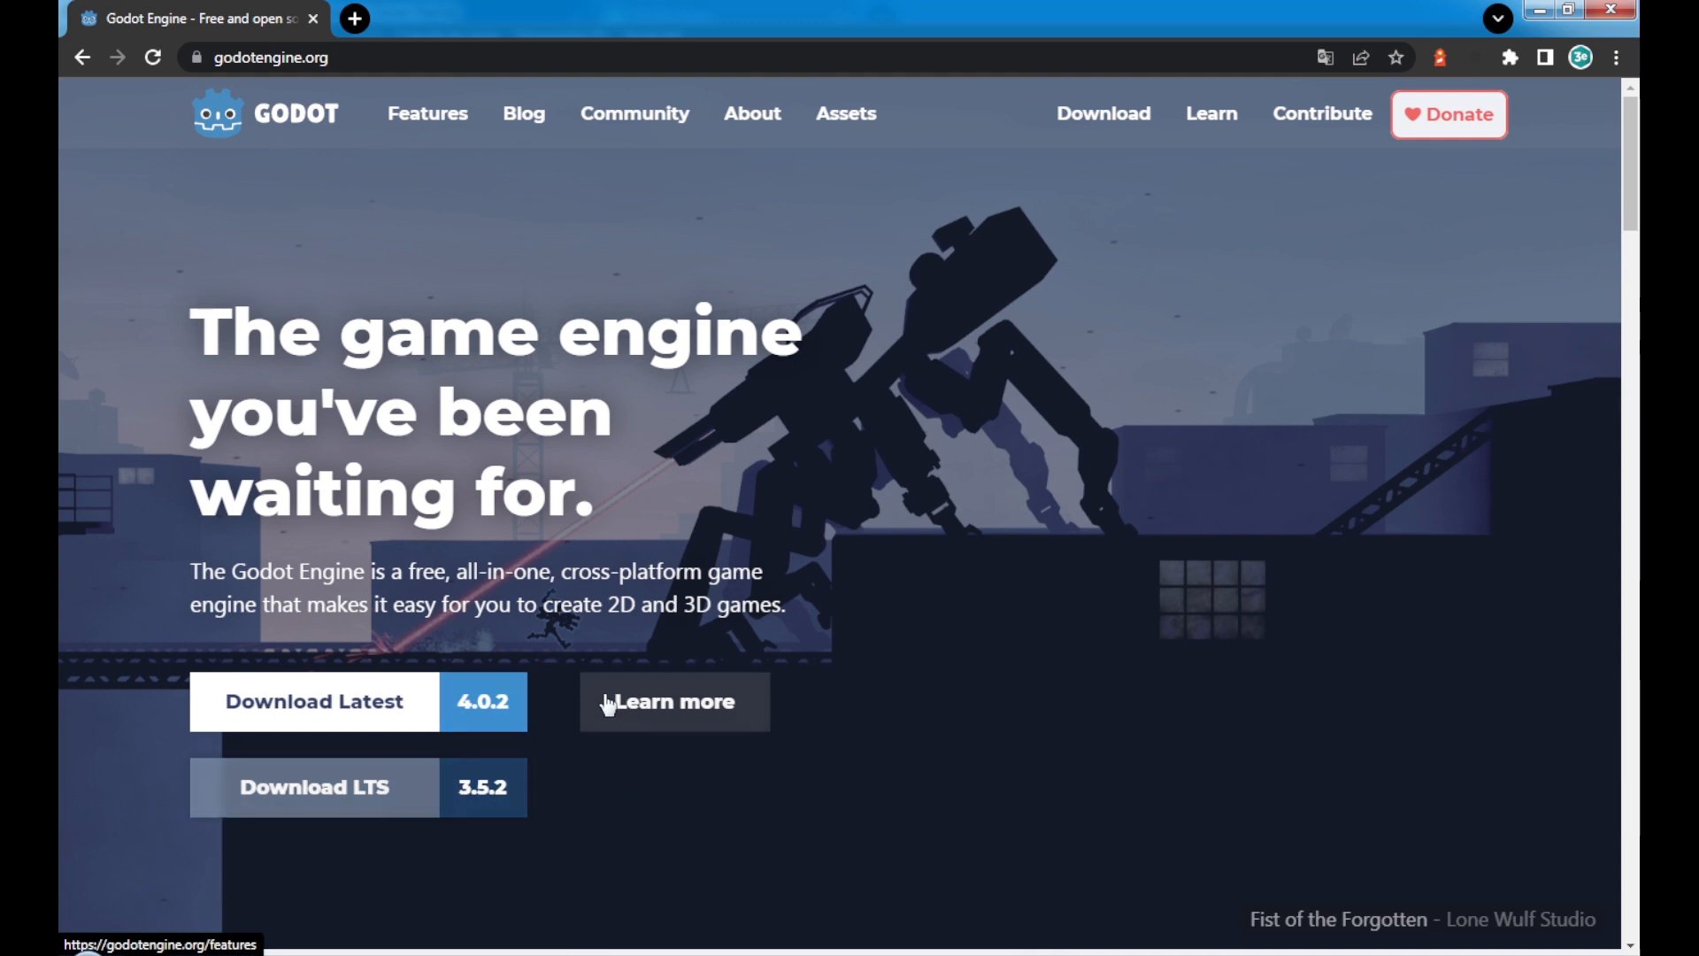
pyautogui.moveTo(480, 736)
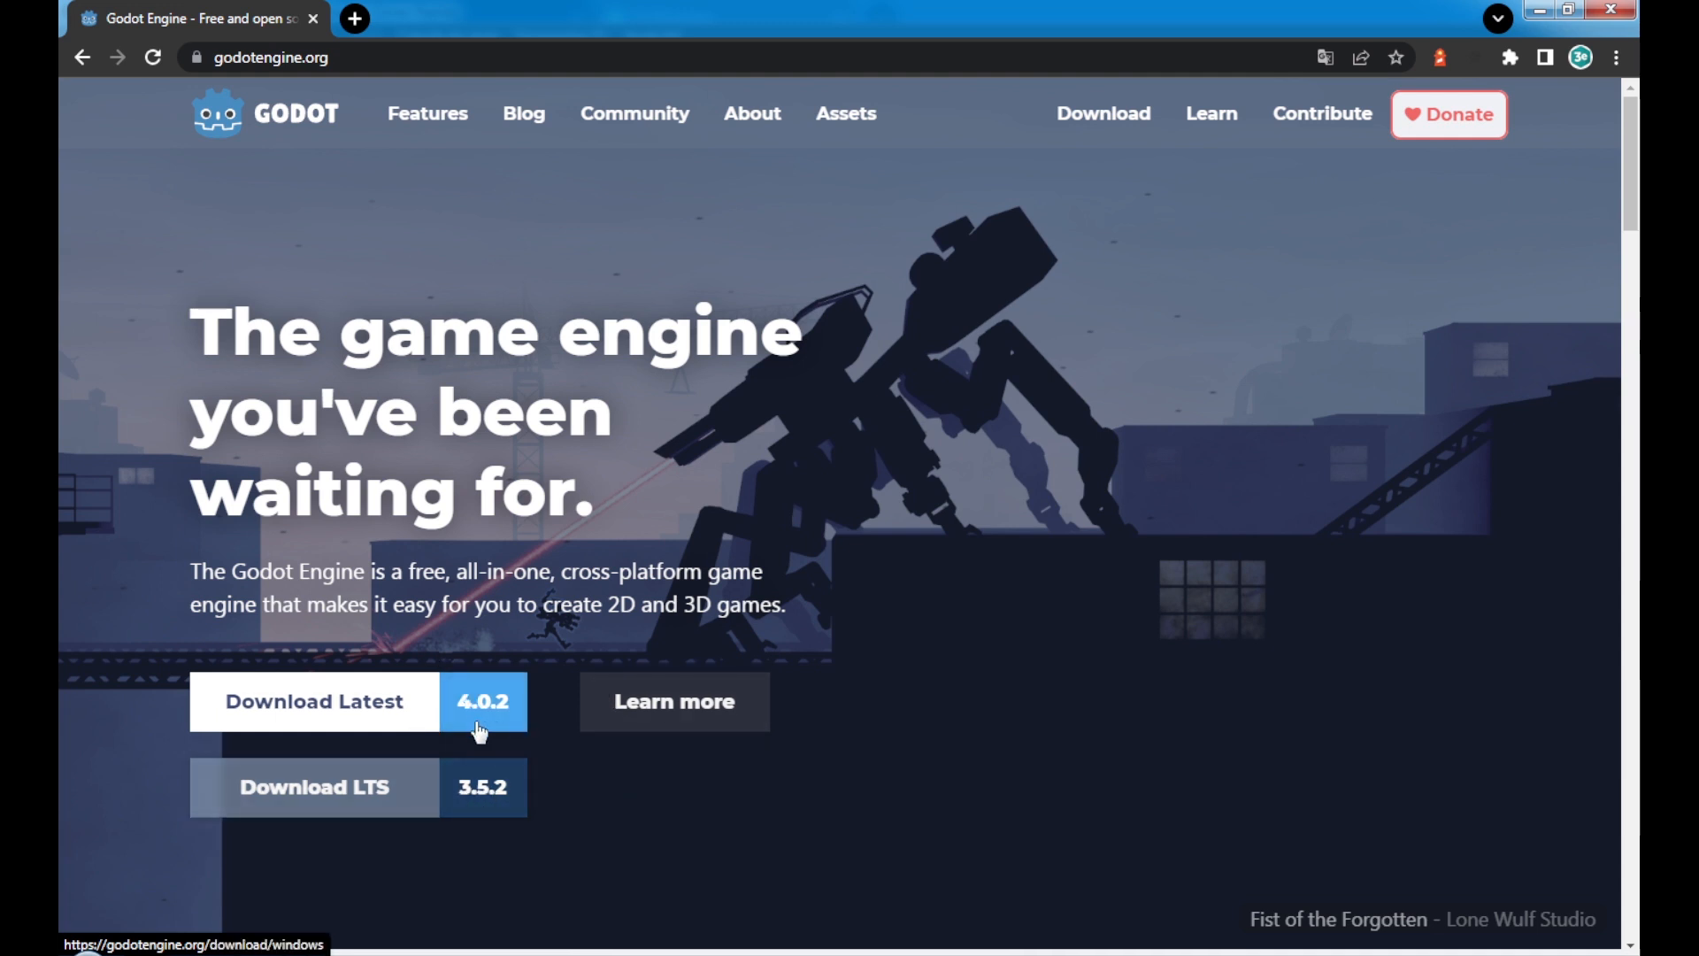
pyautogui.moveTo(482, 721)
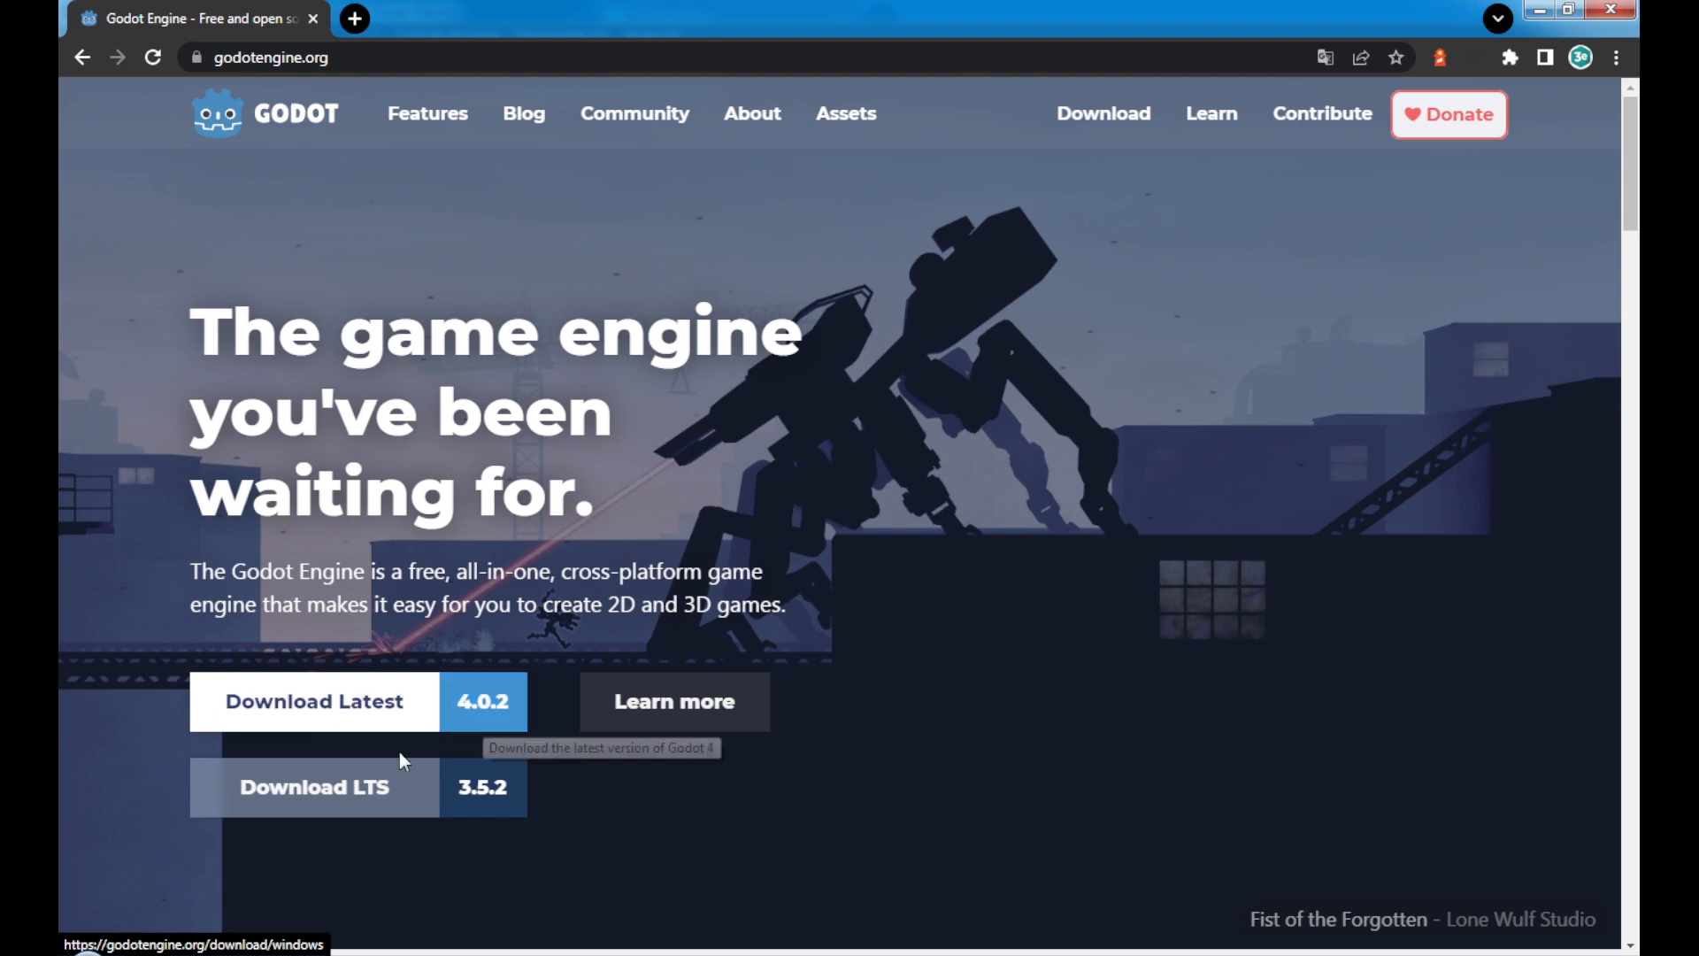
# Step: Open the Download Latest 4.0.2 page for Godot 4 on Windows
pyautogui.click(313, 702)
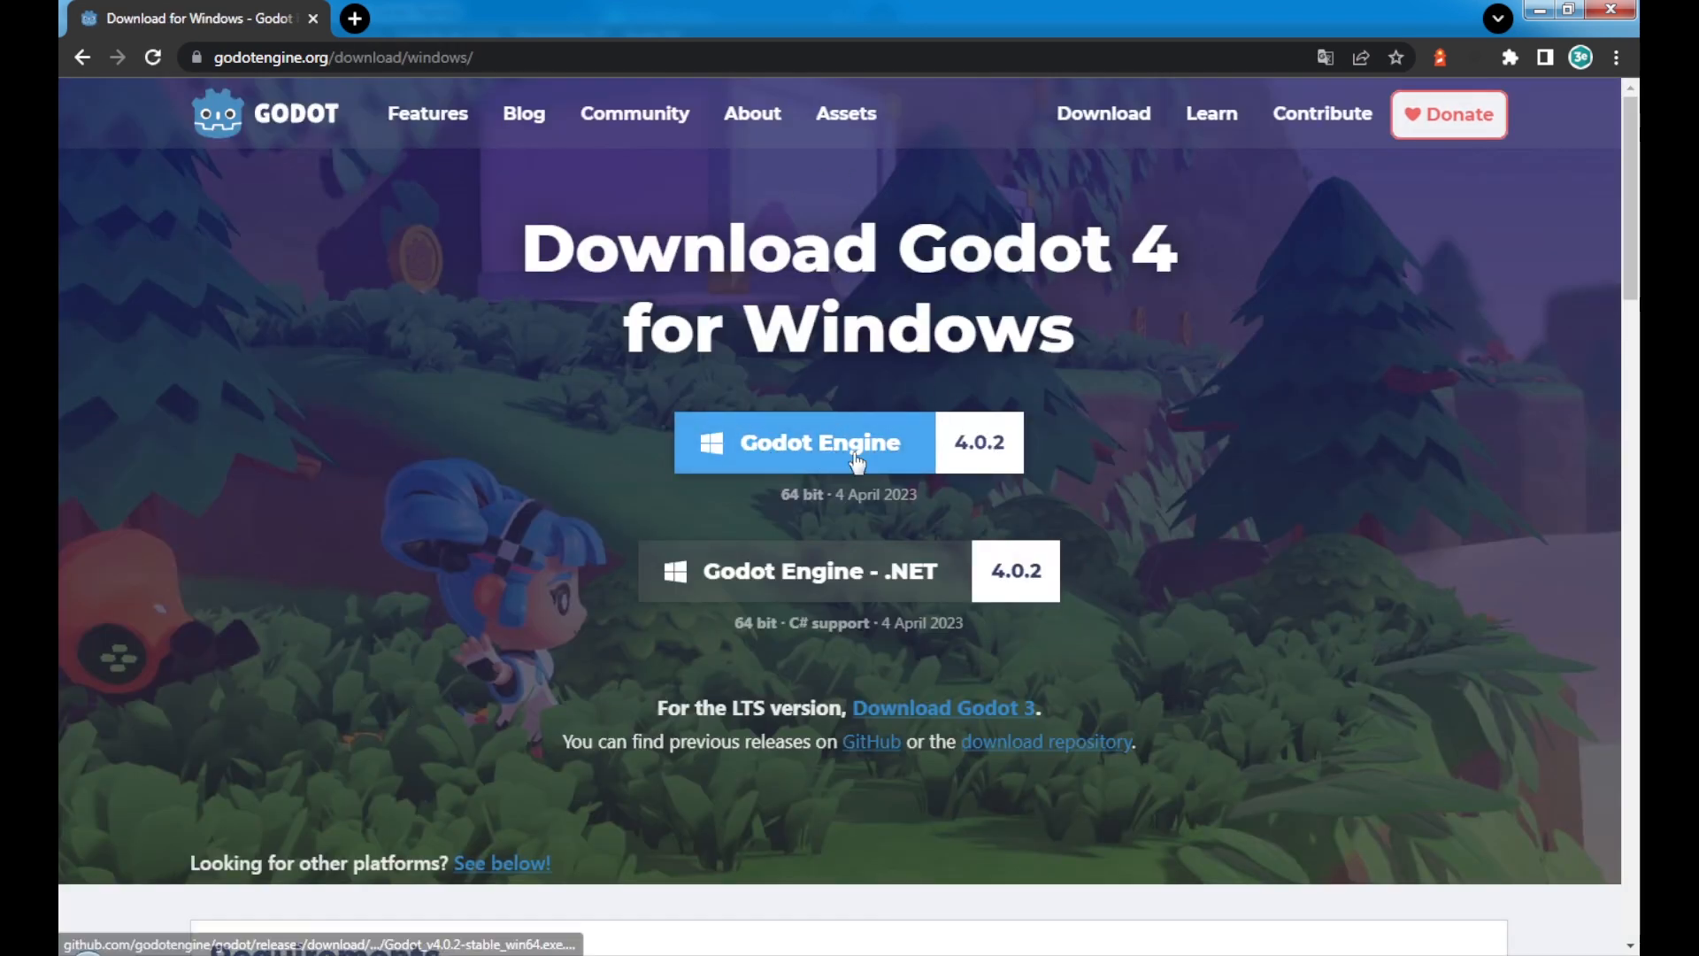
# Step: Download the standard Godot Engine 4.0.2 Windows build
pyautogui.scroll(-3)
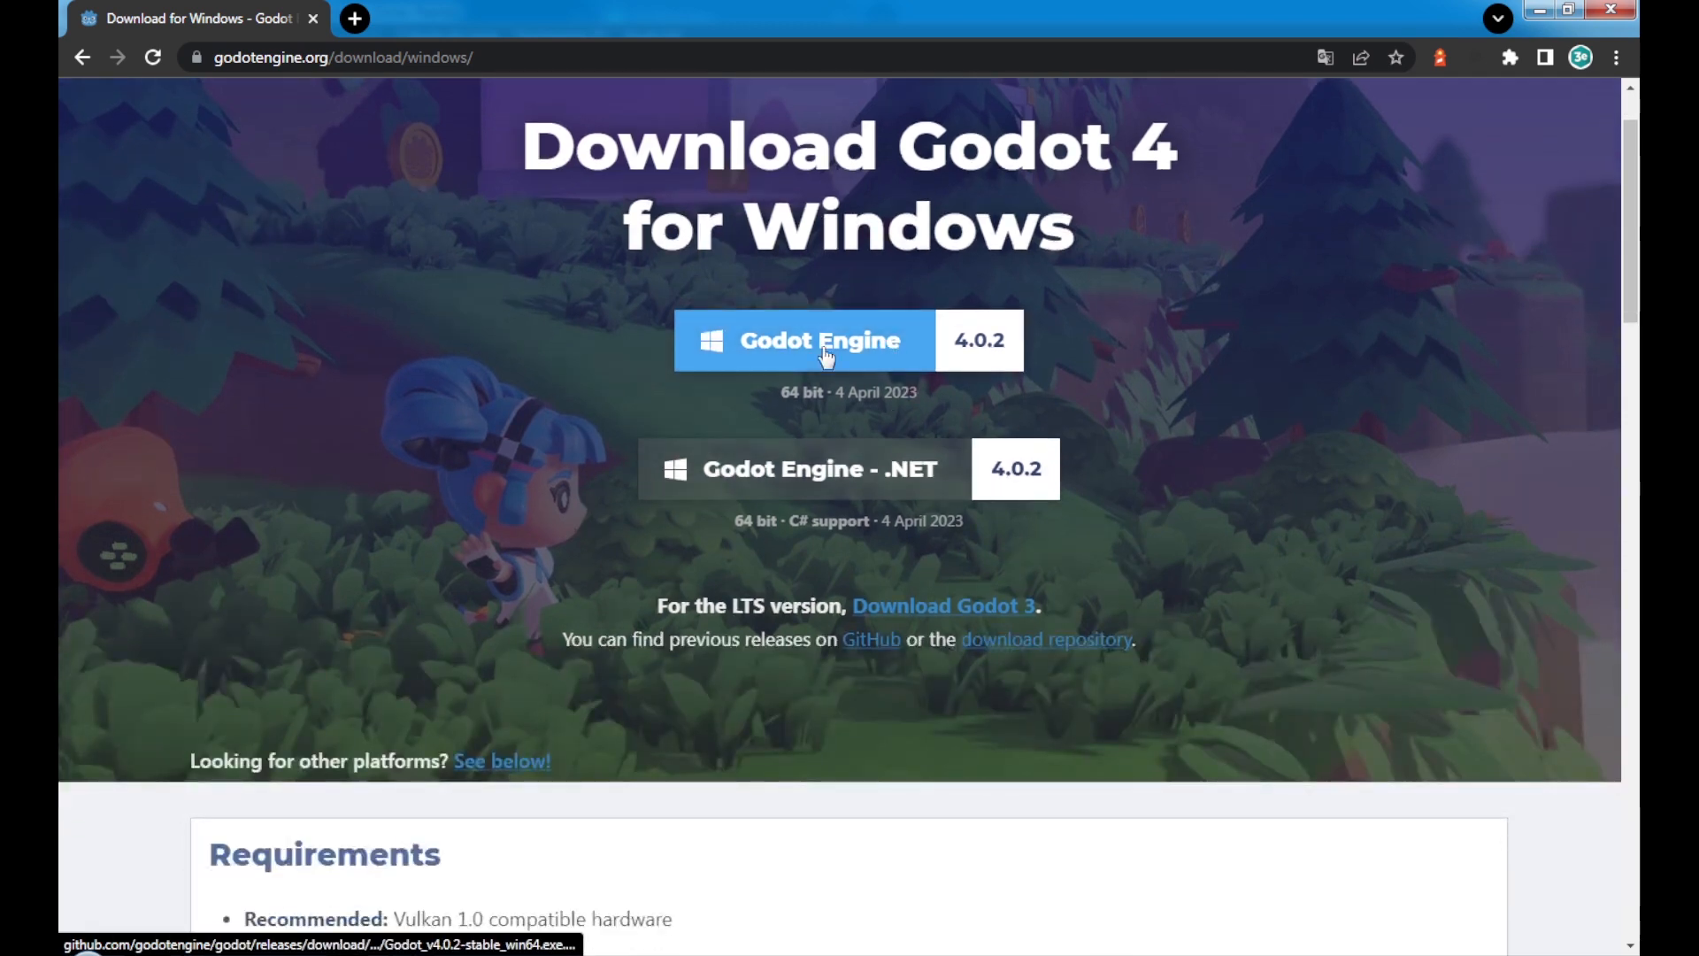
pyautogui.click(827, 350)
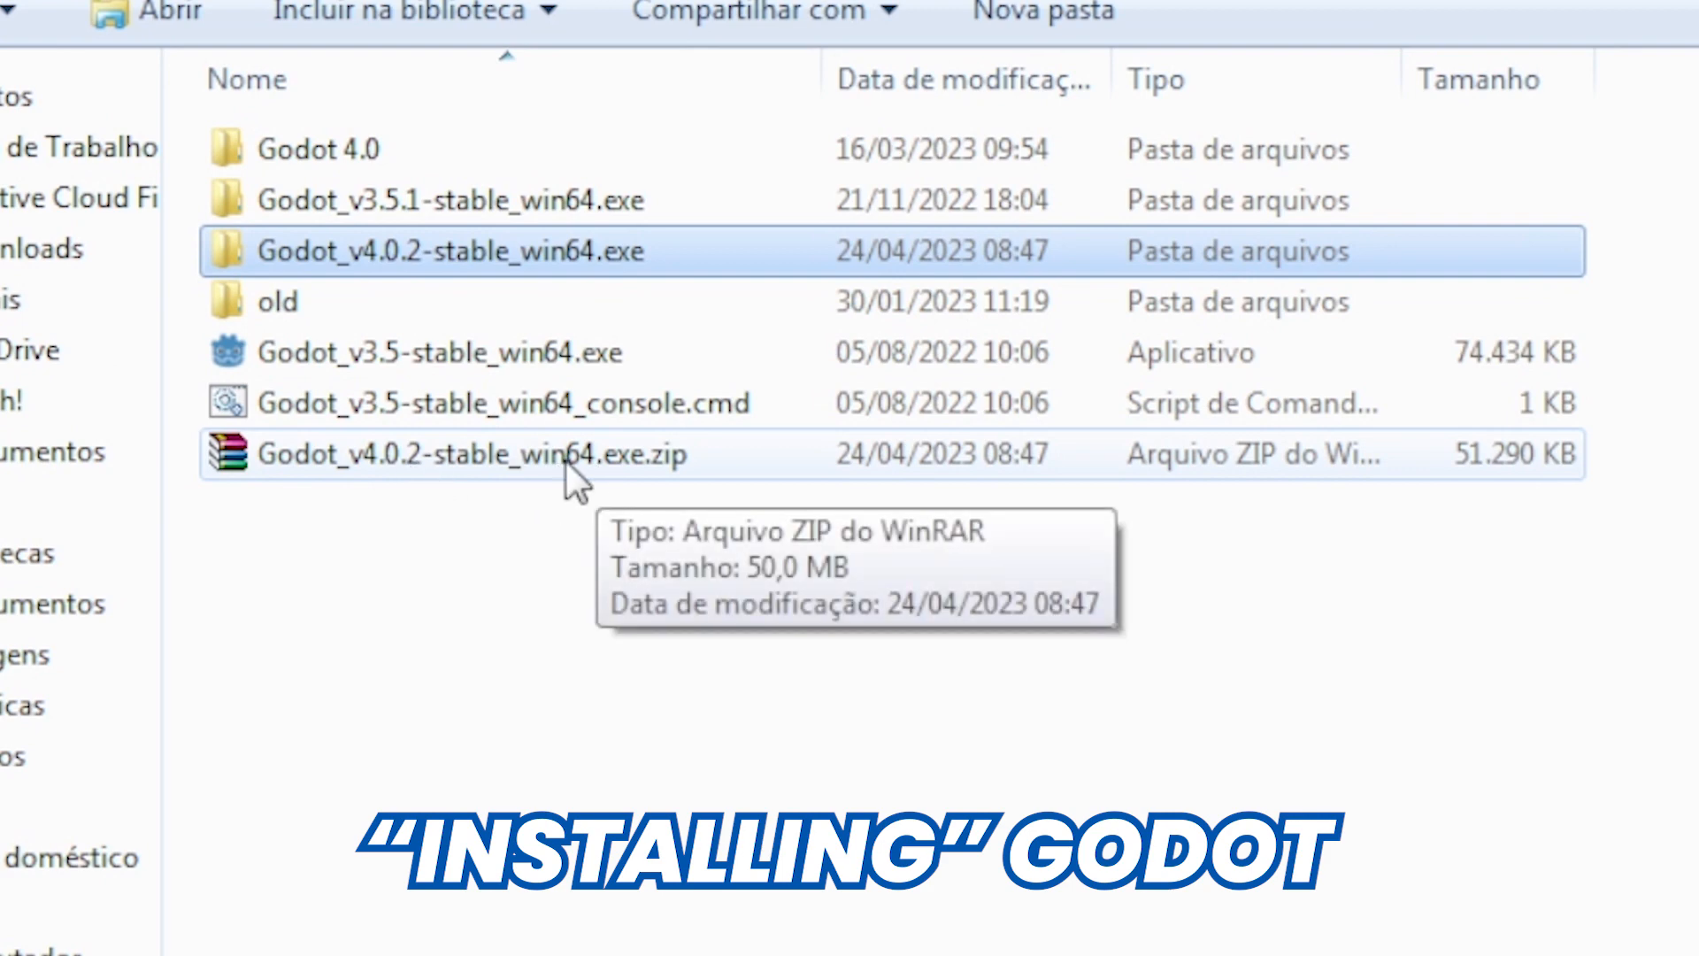
# Step: Open the extracted Godot_v4.0.2-stable_win64 folder and launch Godot_v4.0.2-stable_win64.exe
pyautogui.click(501, 455)
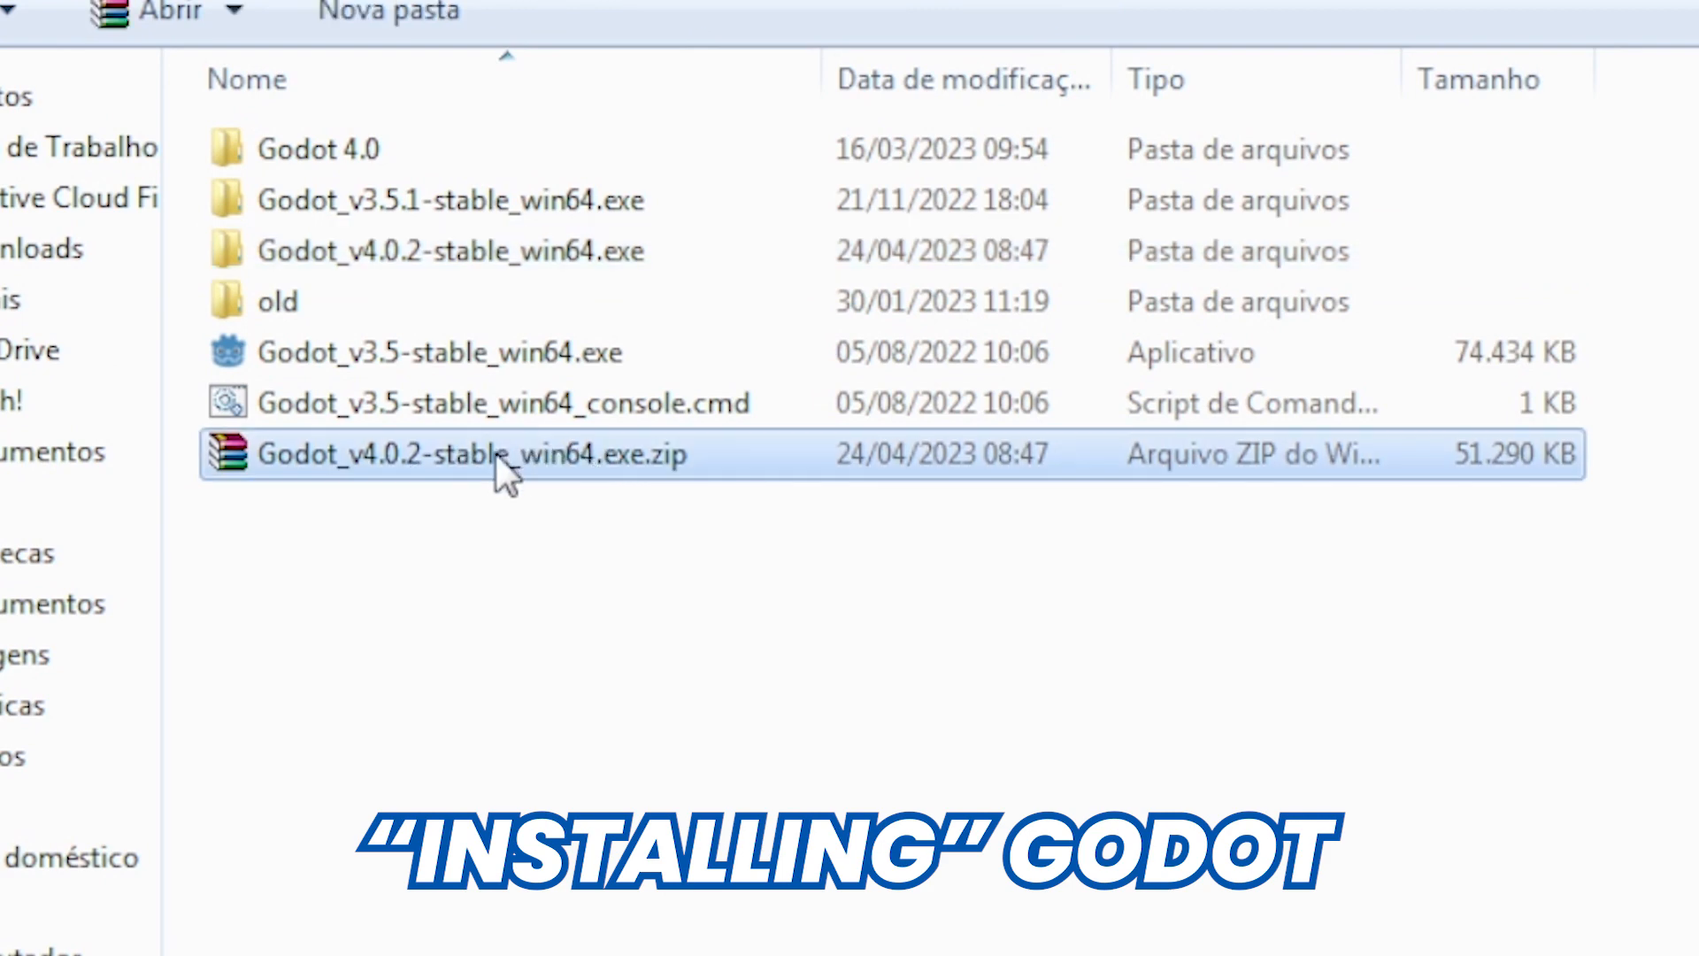
pyautogui.doubleClick(488, 455)
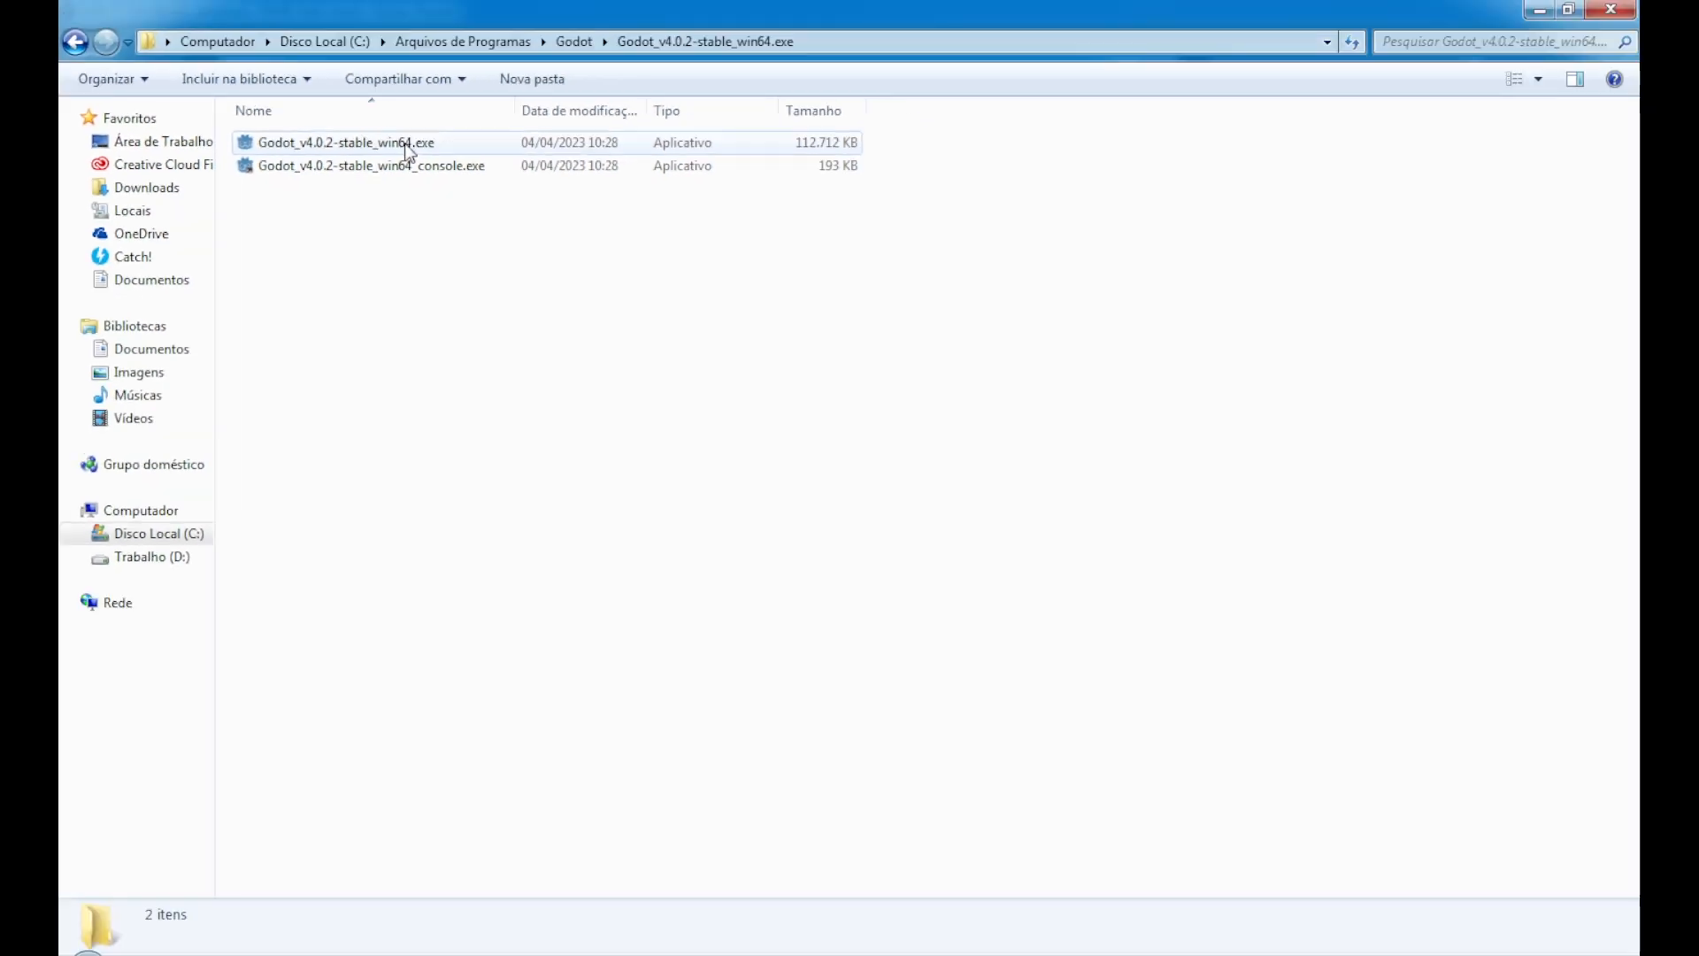
pyautogui.doubleClick(345, 142)
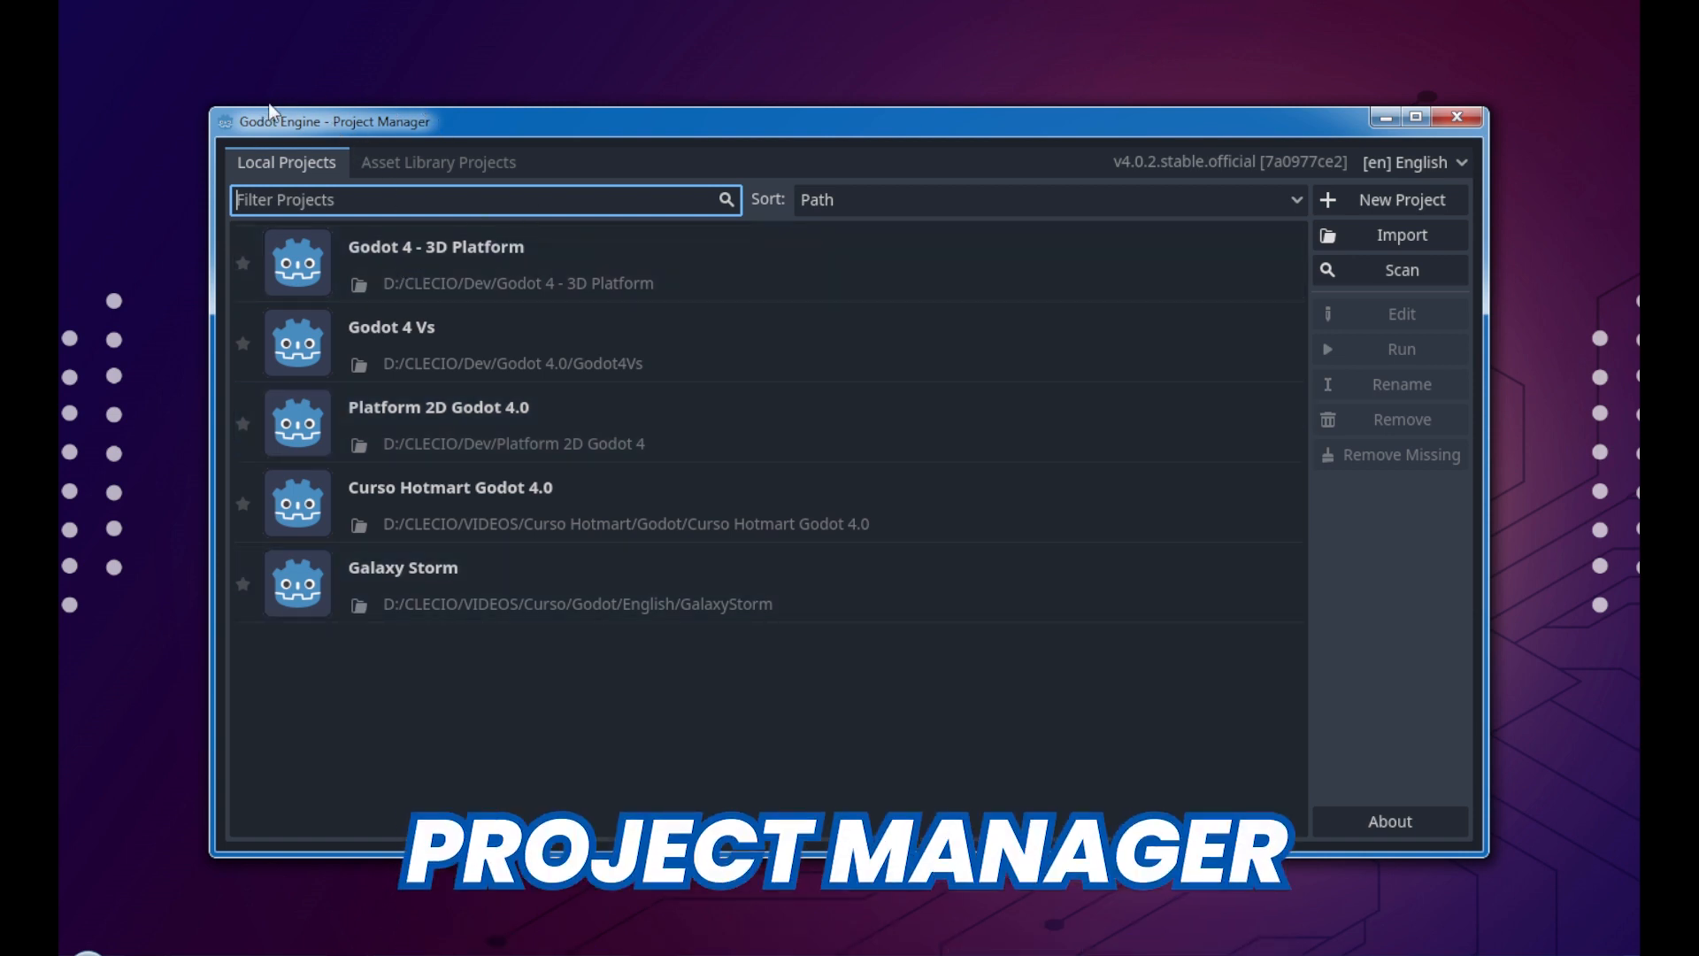
pyautogui.moveTo(439, 305)
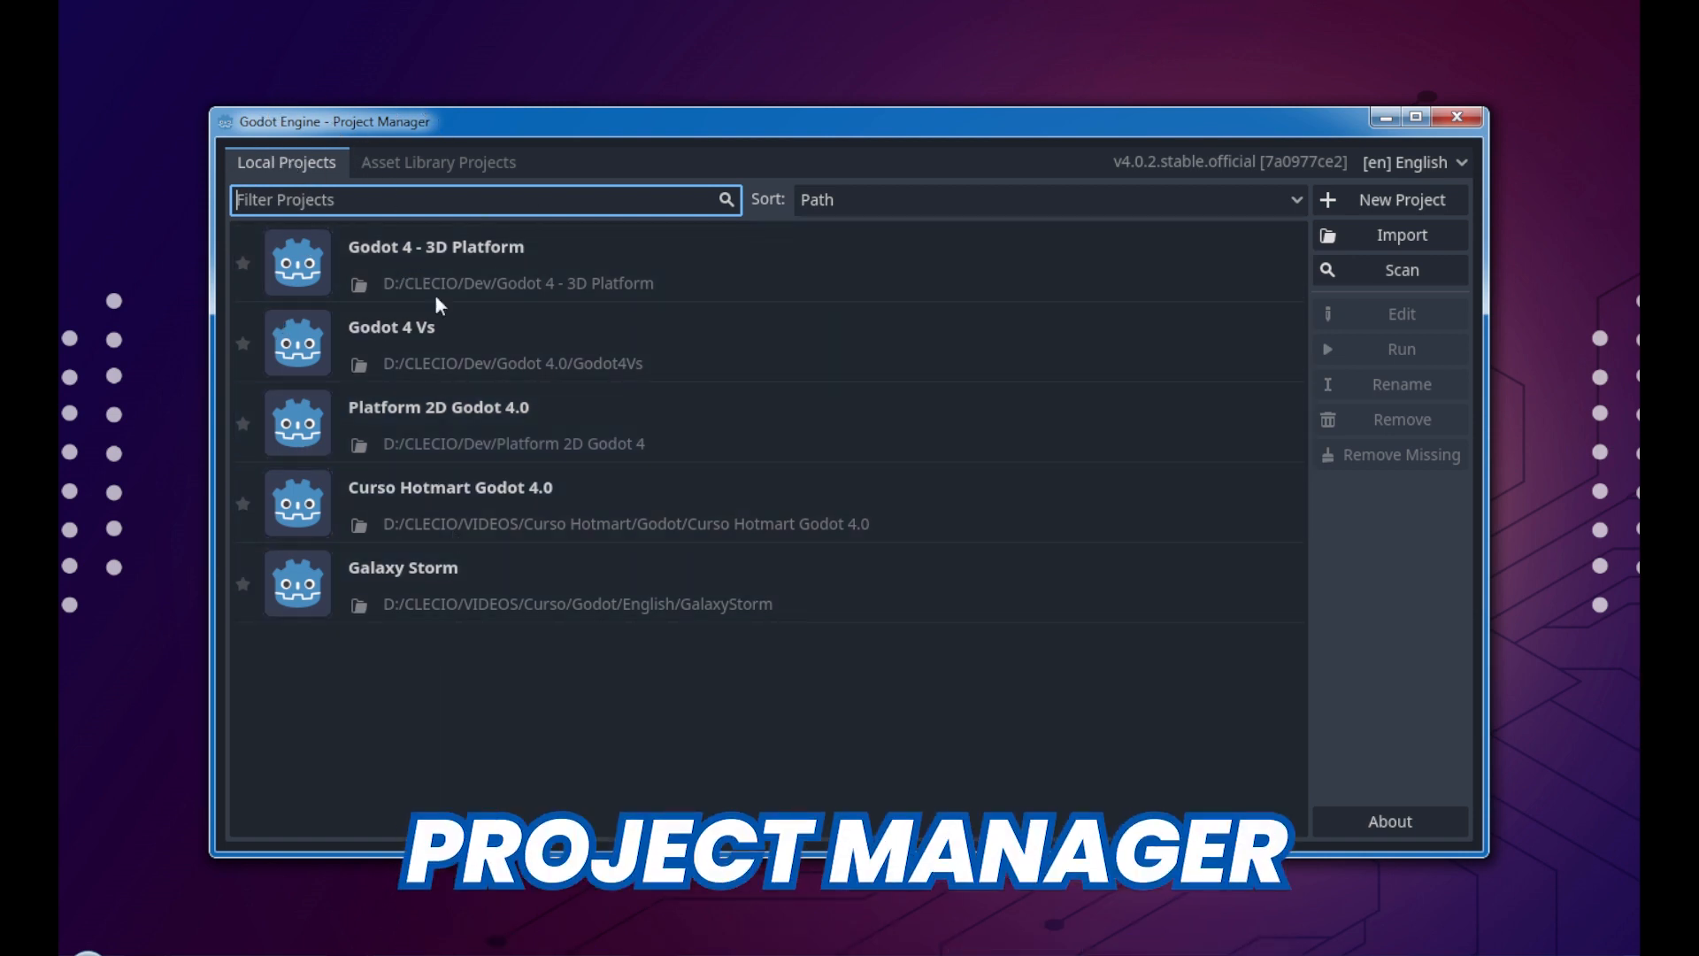
pyautogui.moveTo(471, 228)
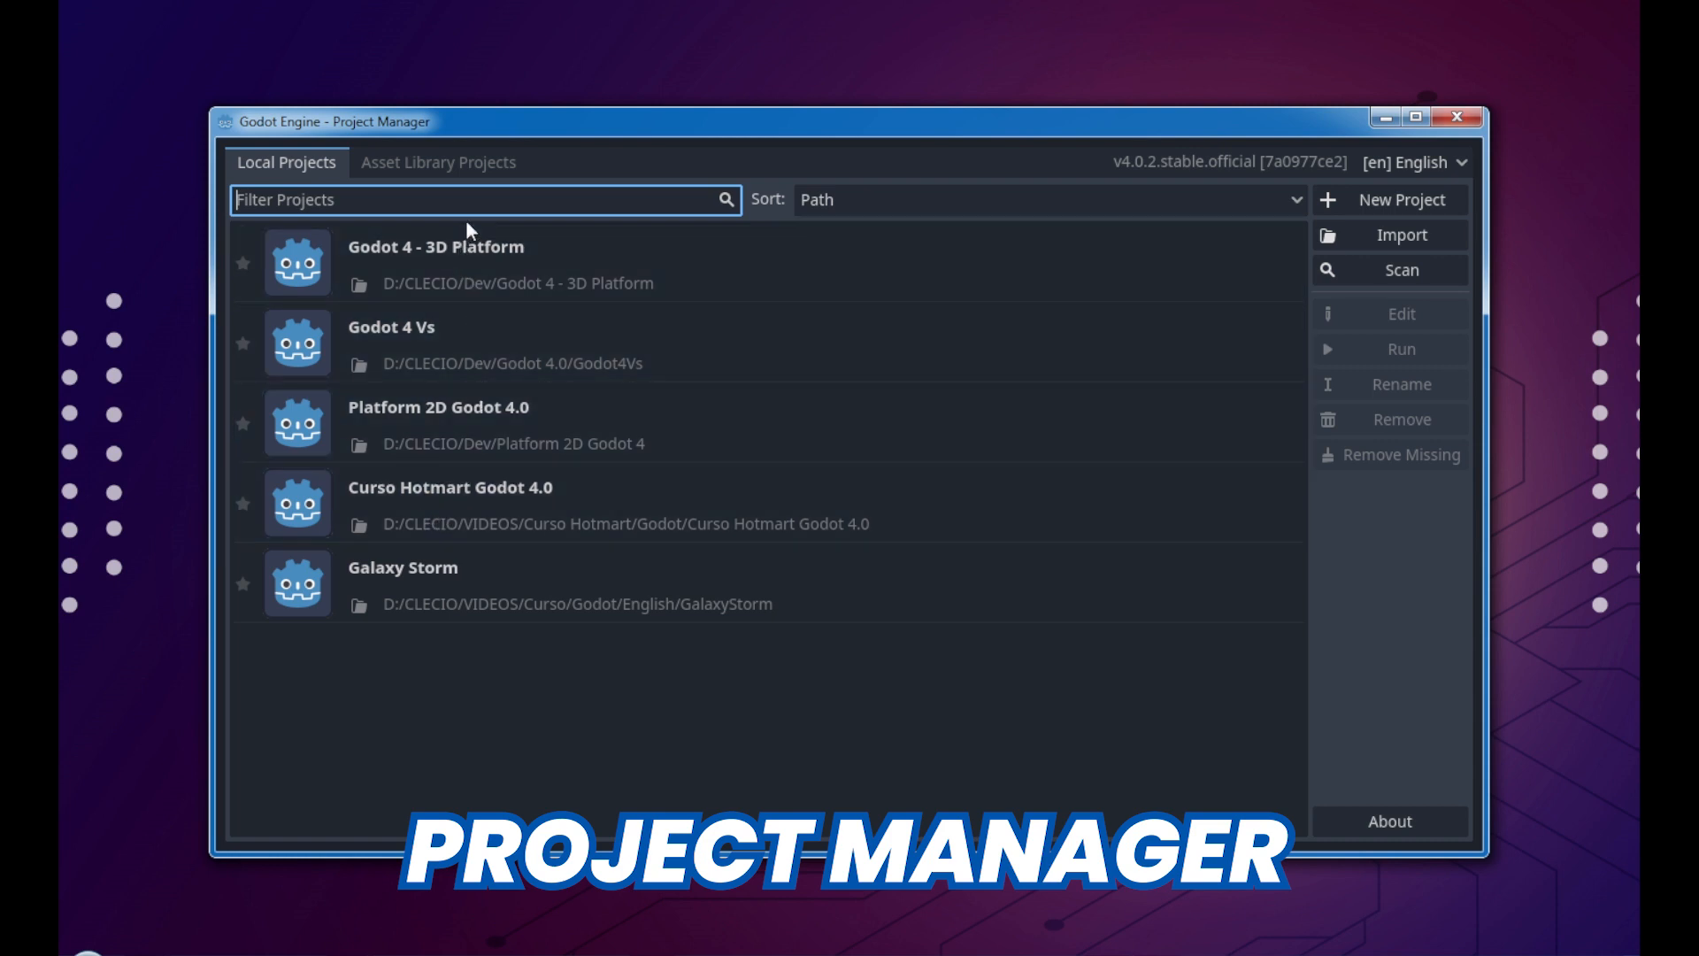
# Step: Try the project filter with 'godo', clear it, and sort projects by Path
pyautogui.write('curso')
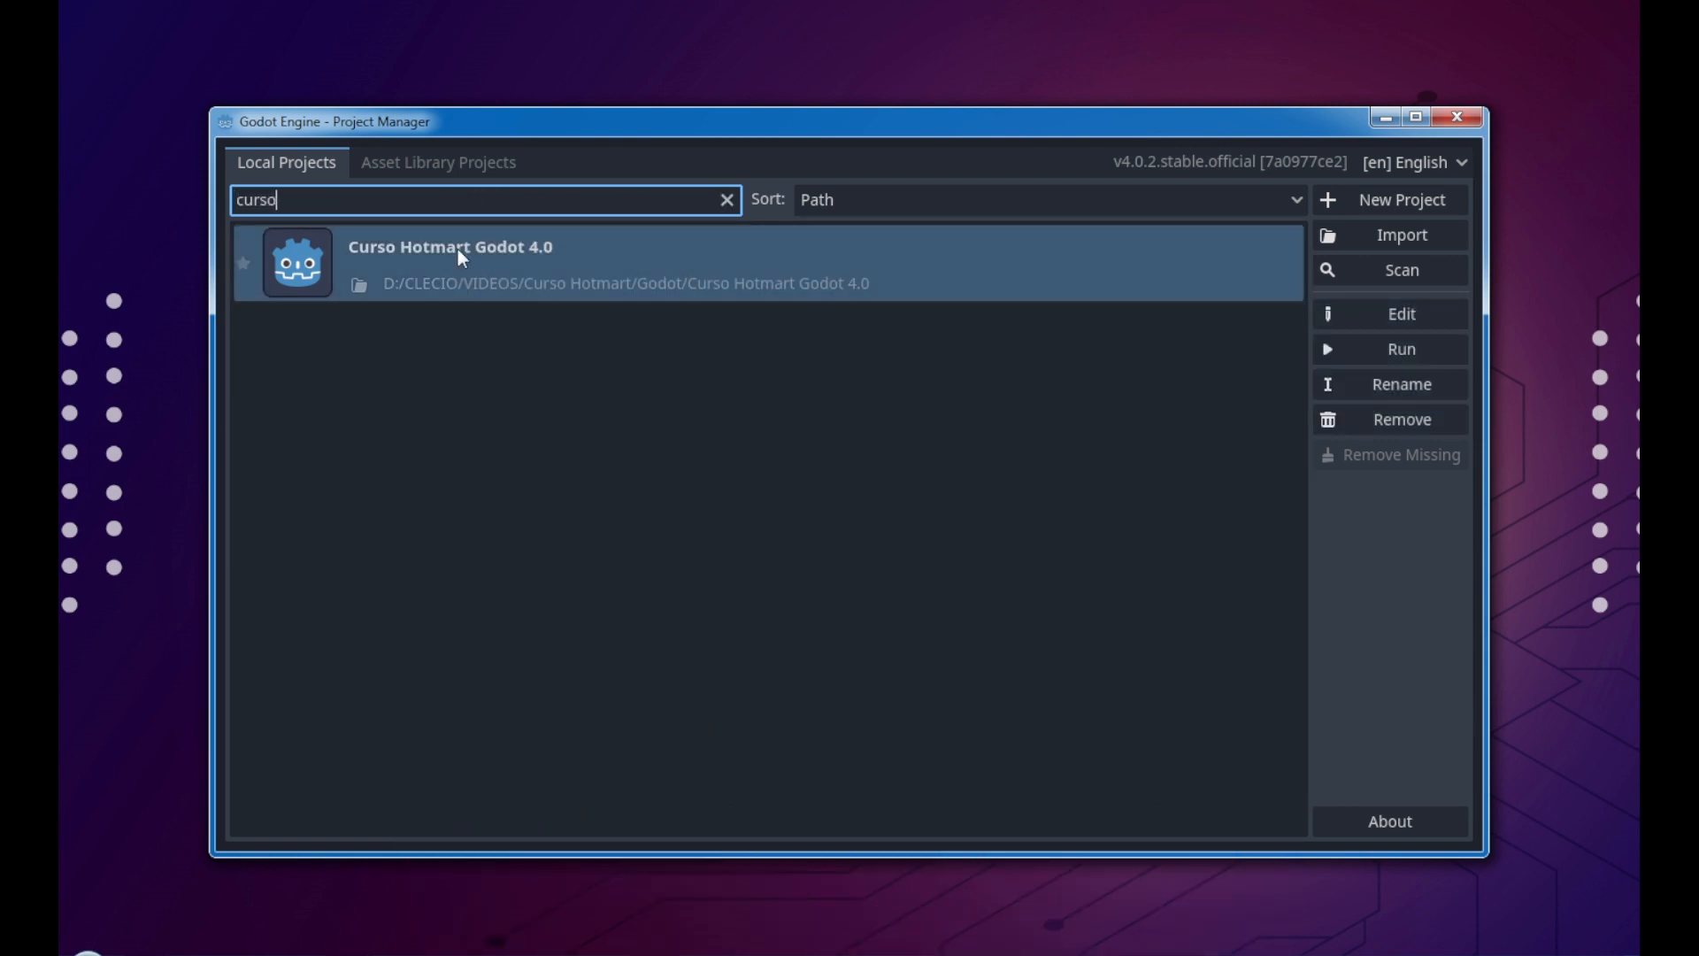
pyautogui.write('godo')
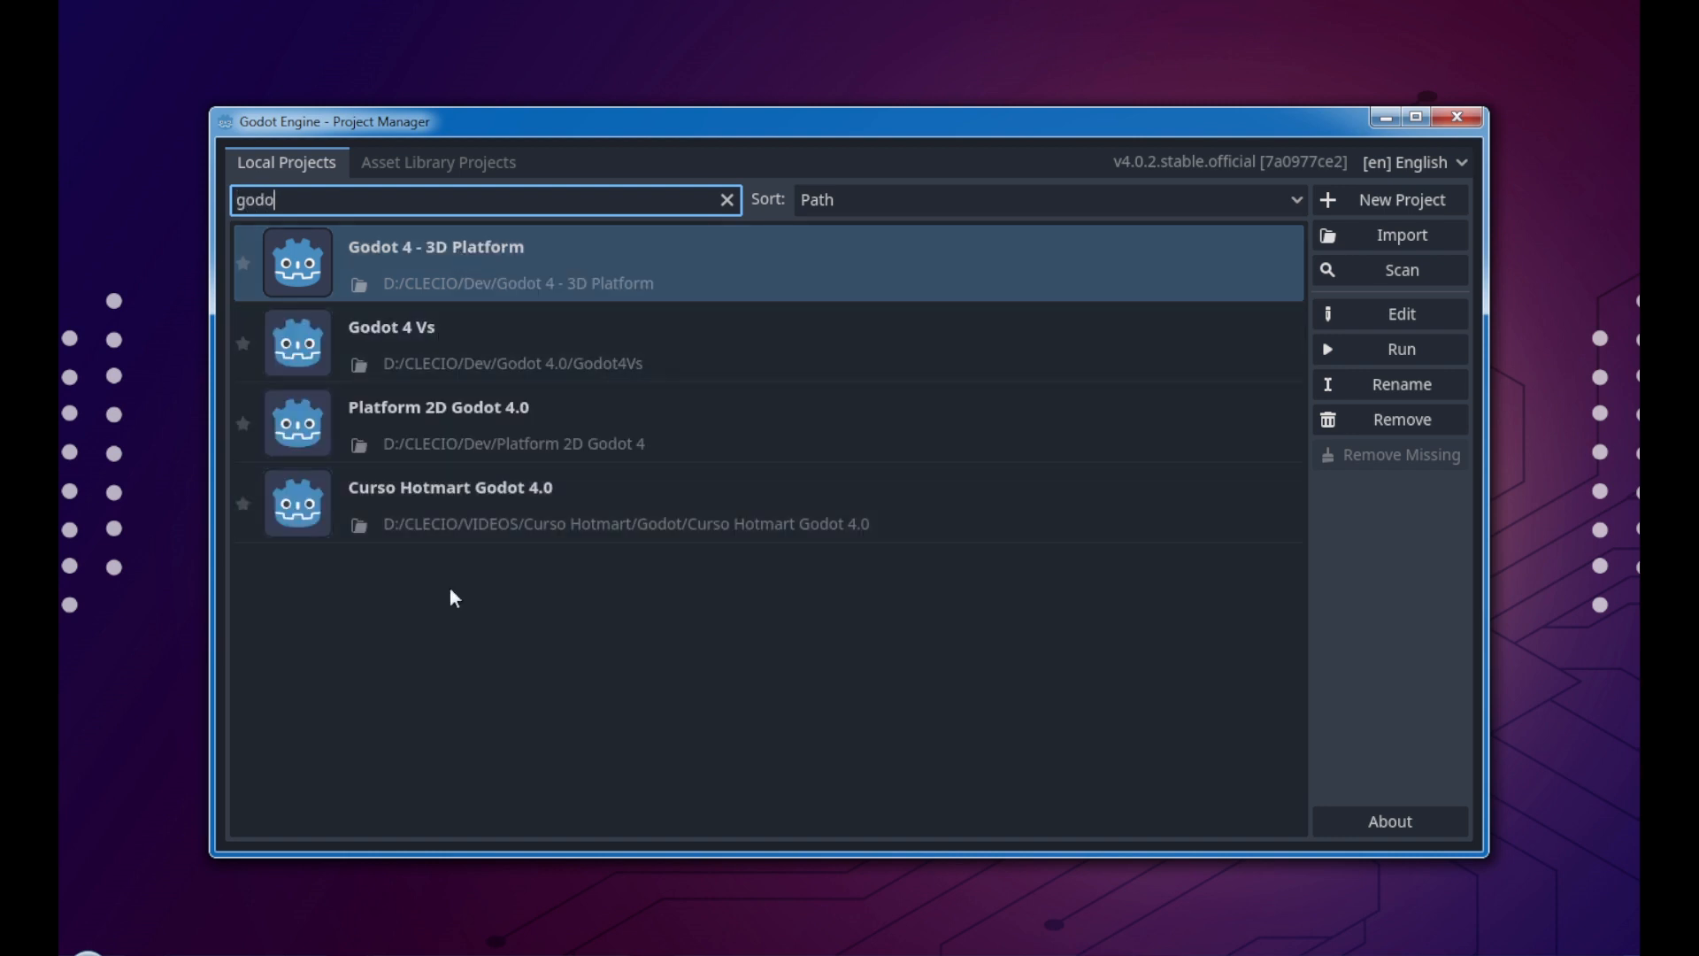
pyautogui.click(725, 199)
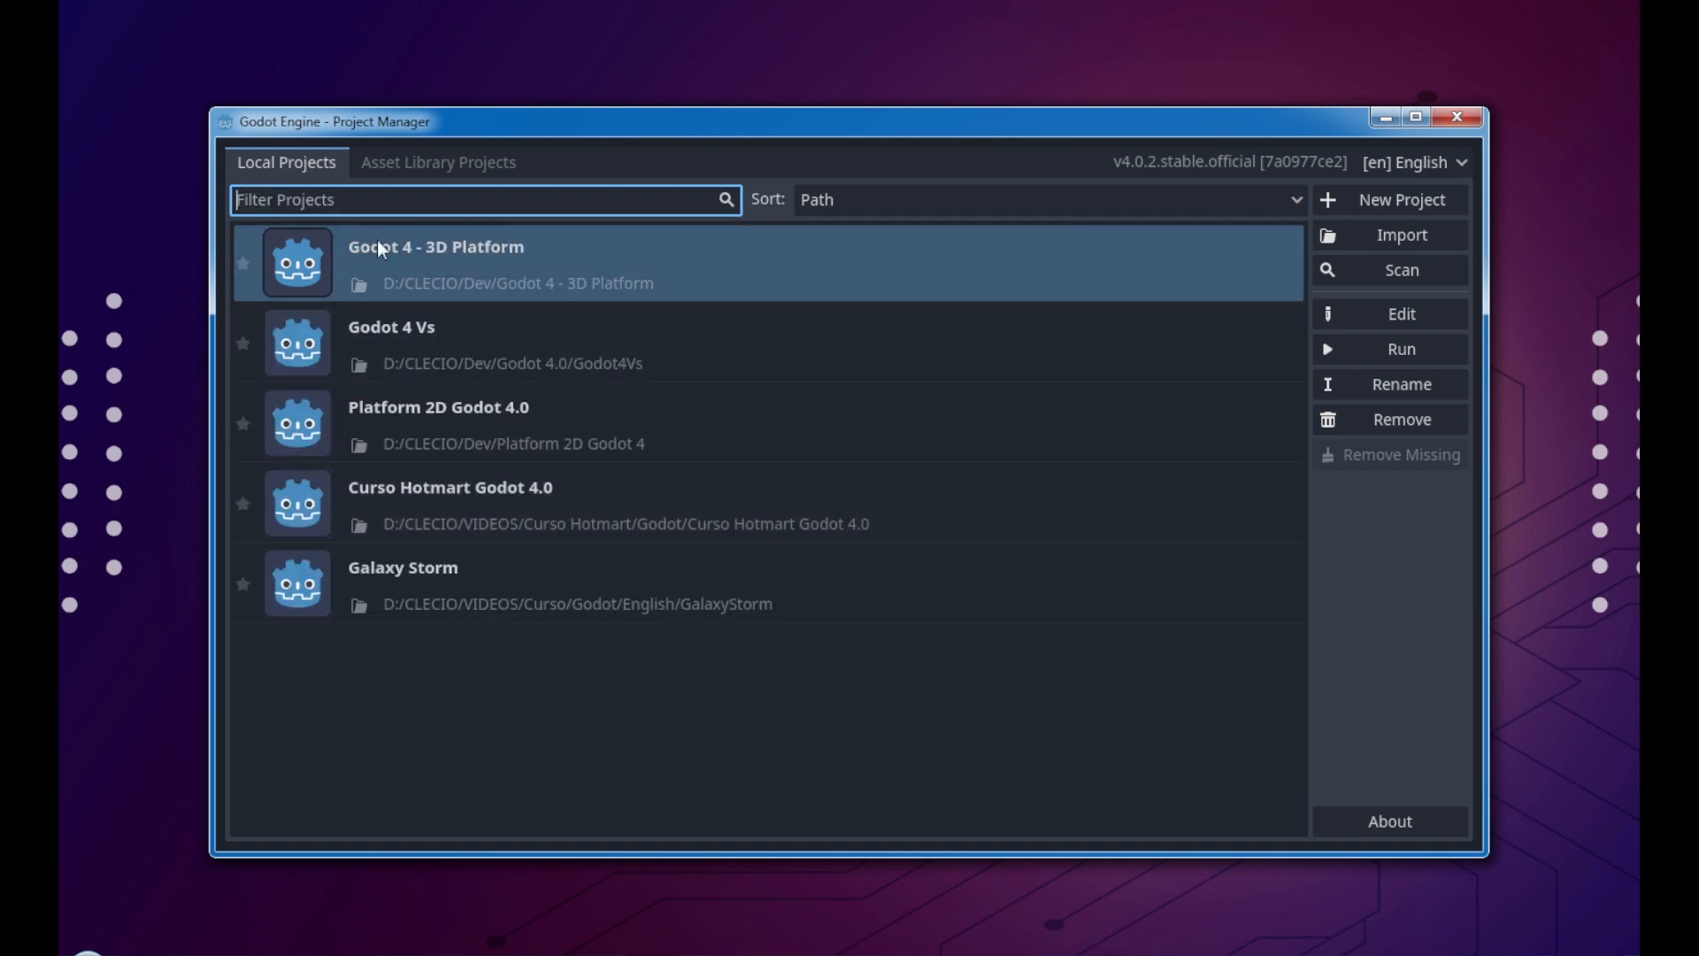
pyautogui.moveTo(242, 263)
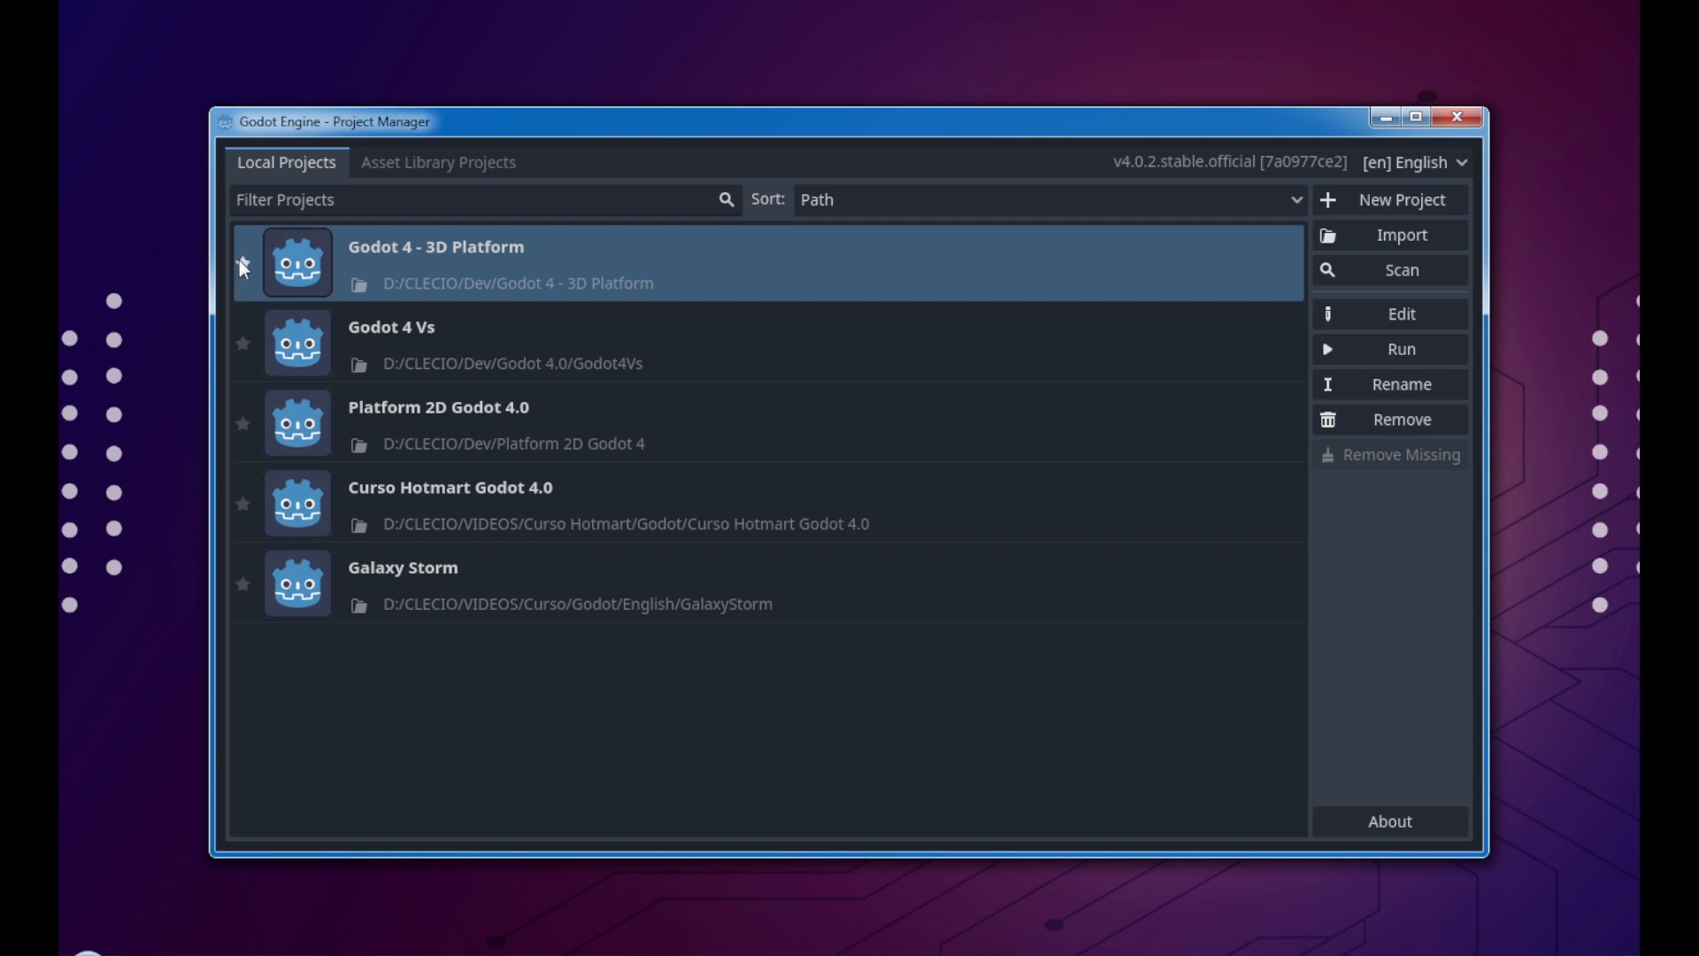
pyautogui.click(1048, 200)
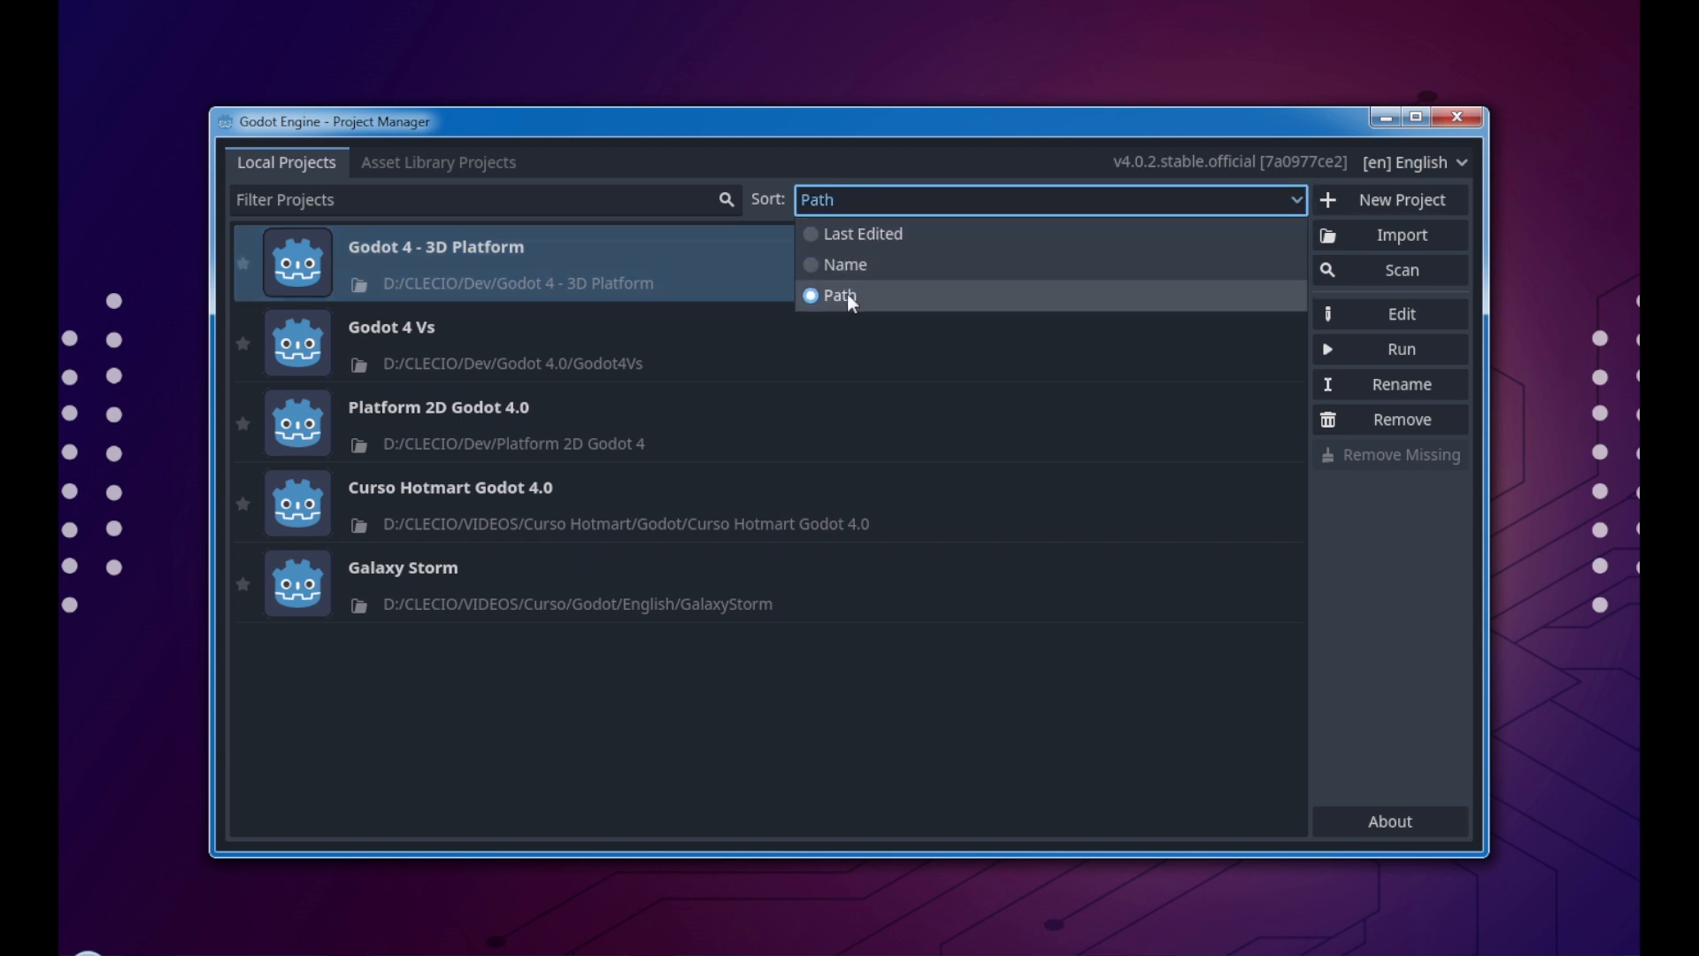
pyautogui.click(838, 296)
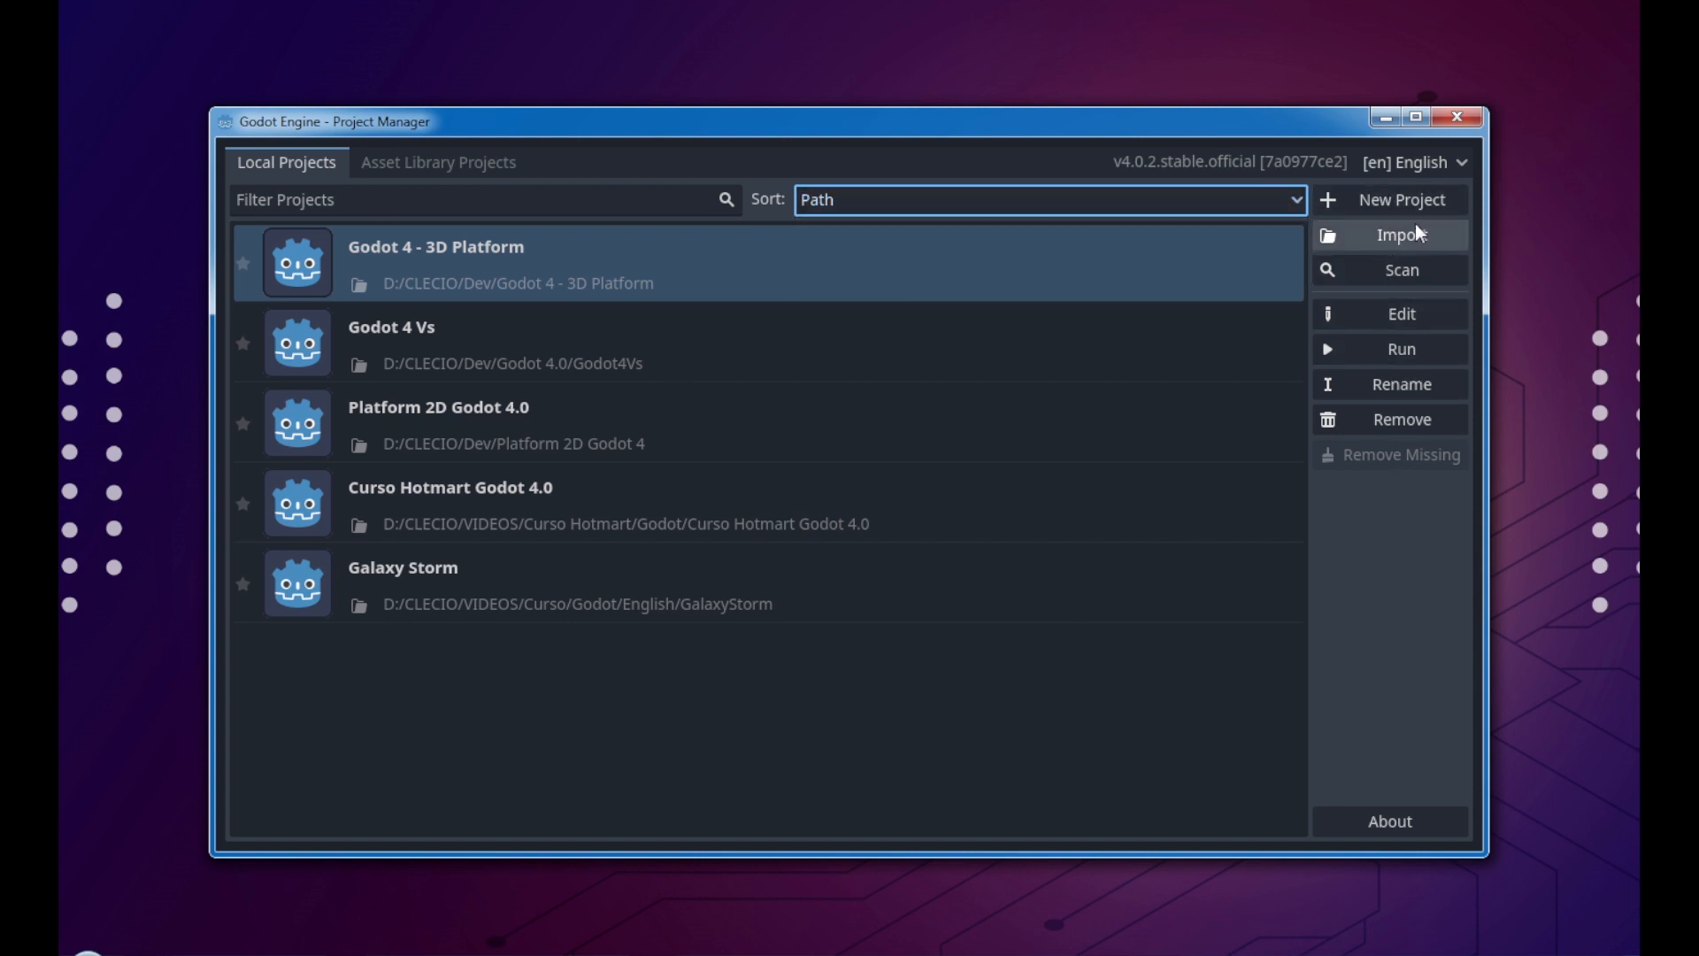
pyautogui.moveTo(1370, 256)
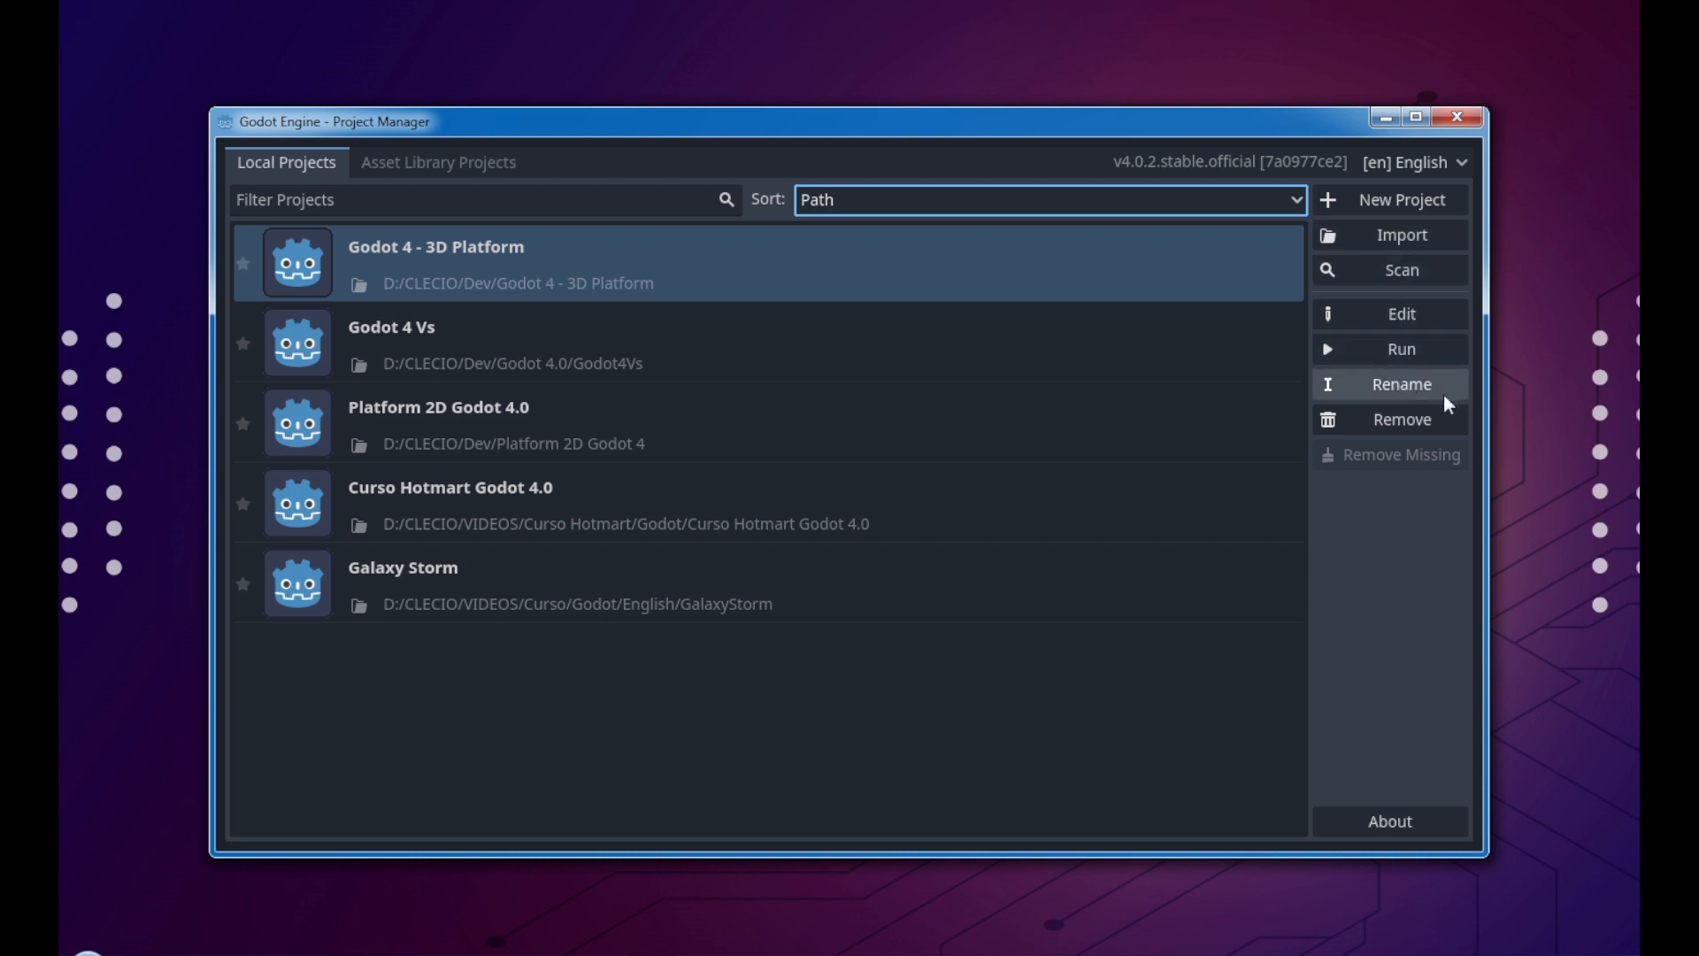
pyautogui.moveTo(401, 257)
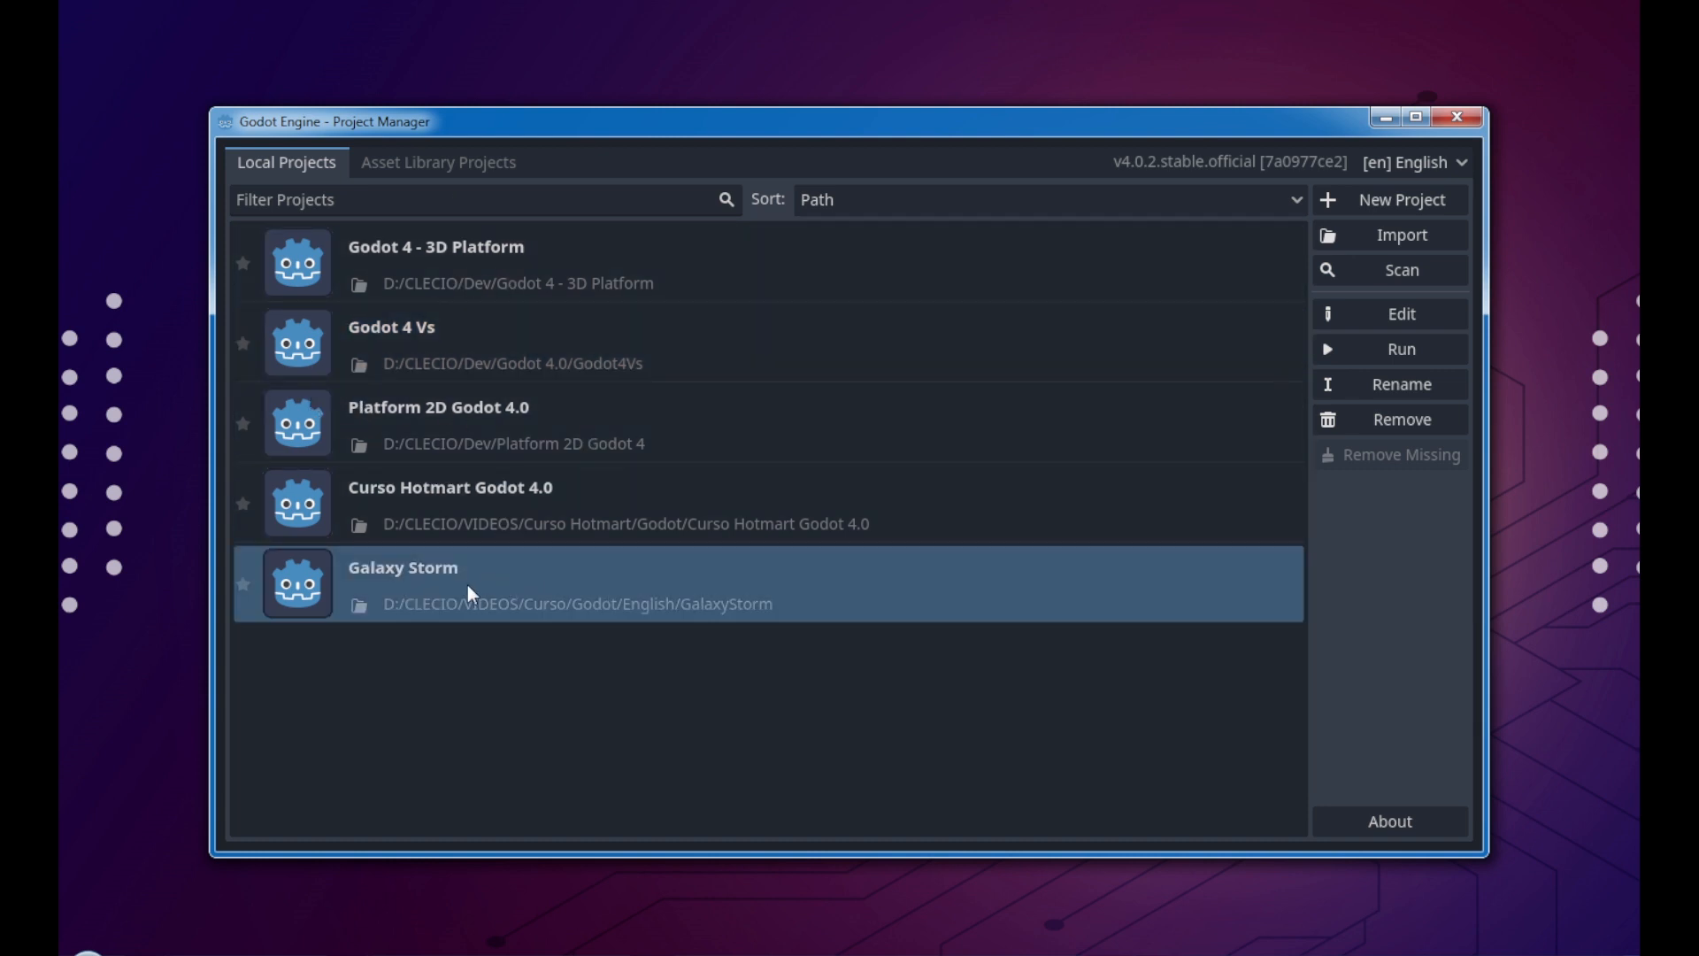
# Step: Open the Galaxy Storm project, then use Project > Quit to Project List
pyautogui.click(1392, 314)
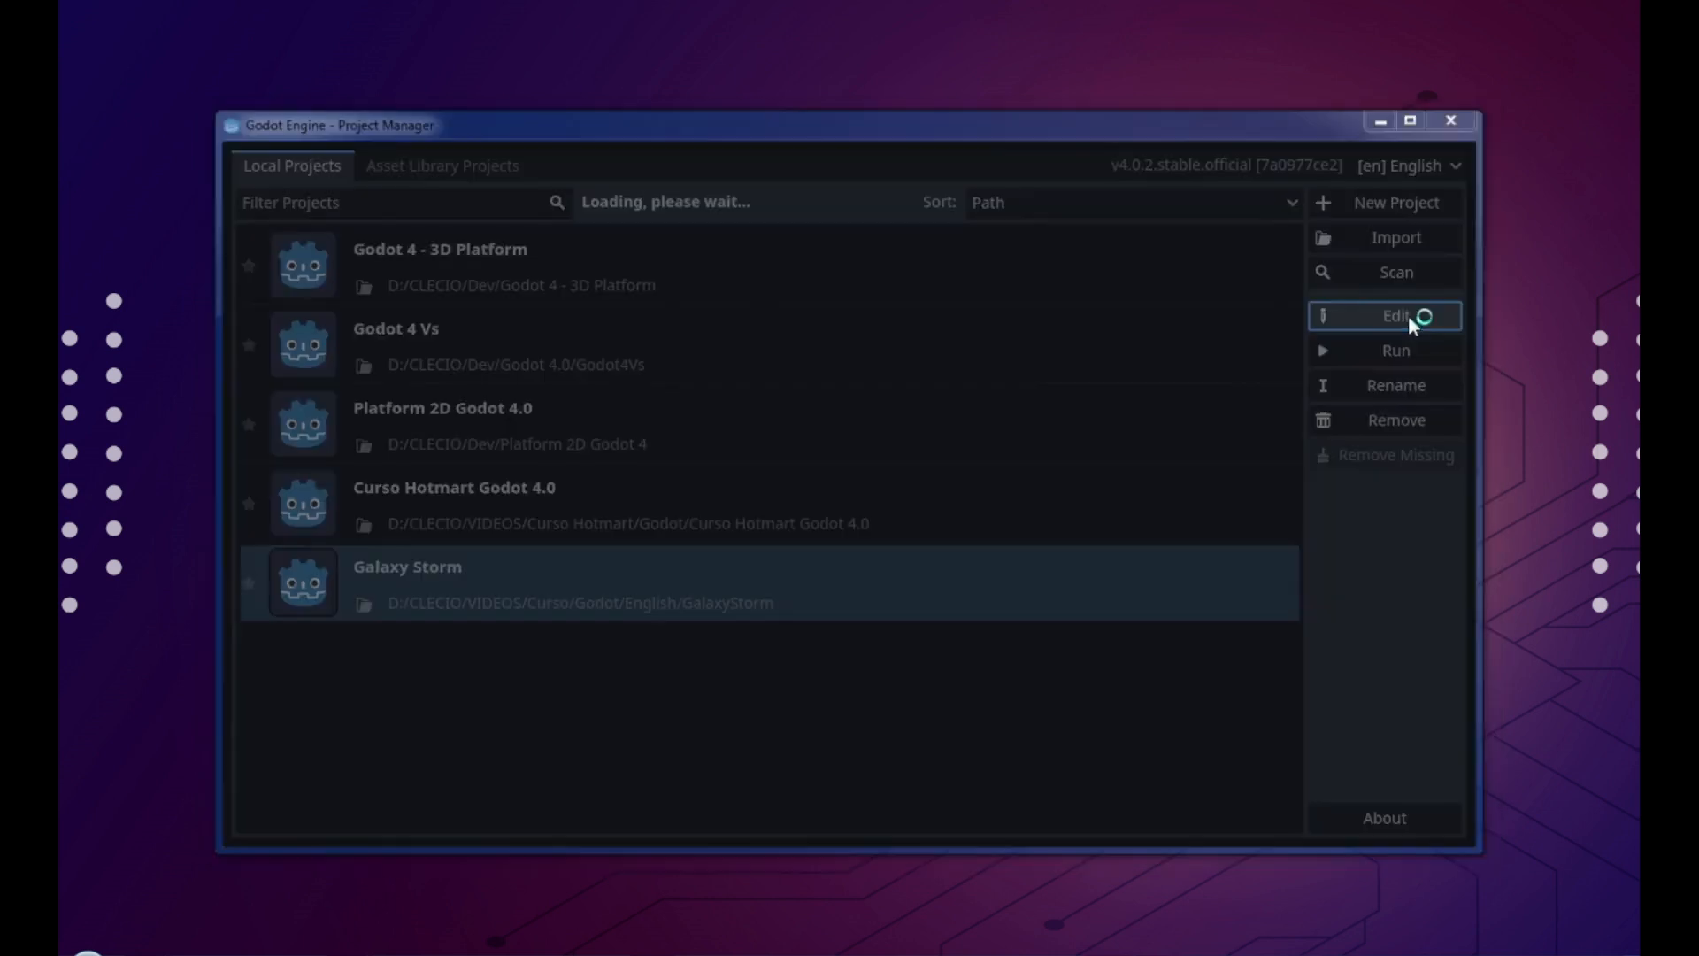
pyautogui.click(1395, 316)
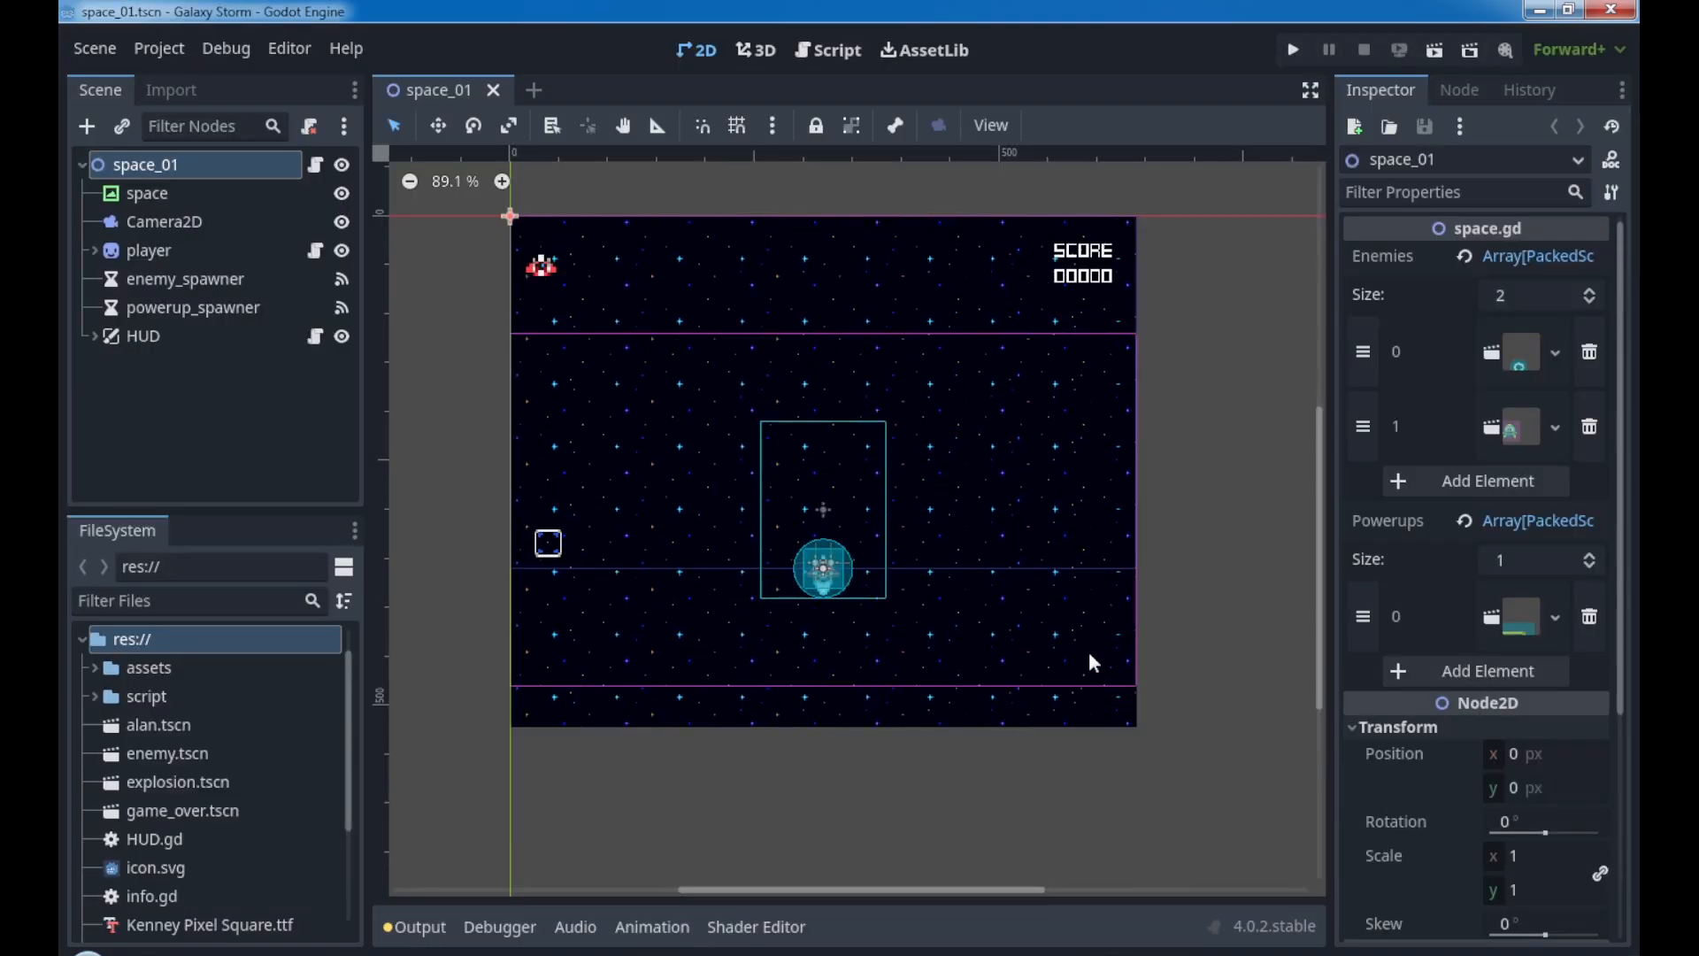
pyautogui.moveTo(1215, 284)
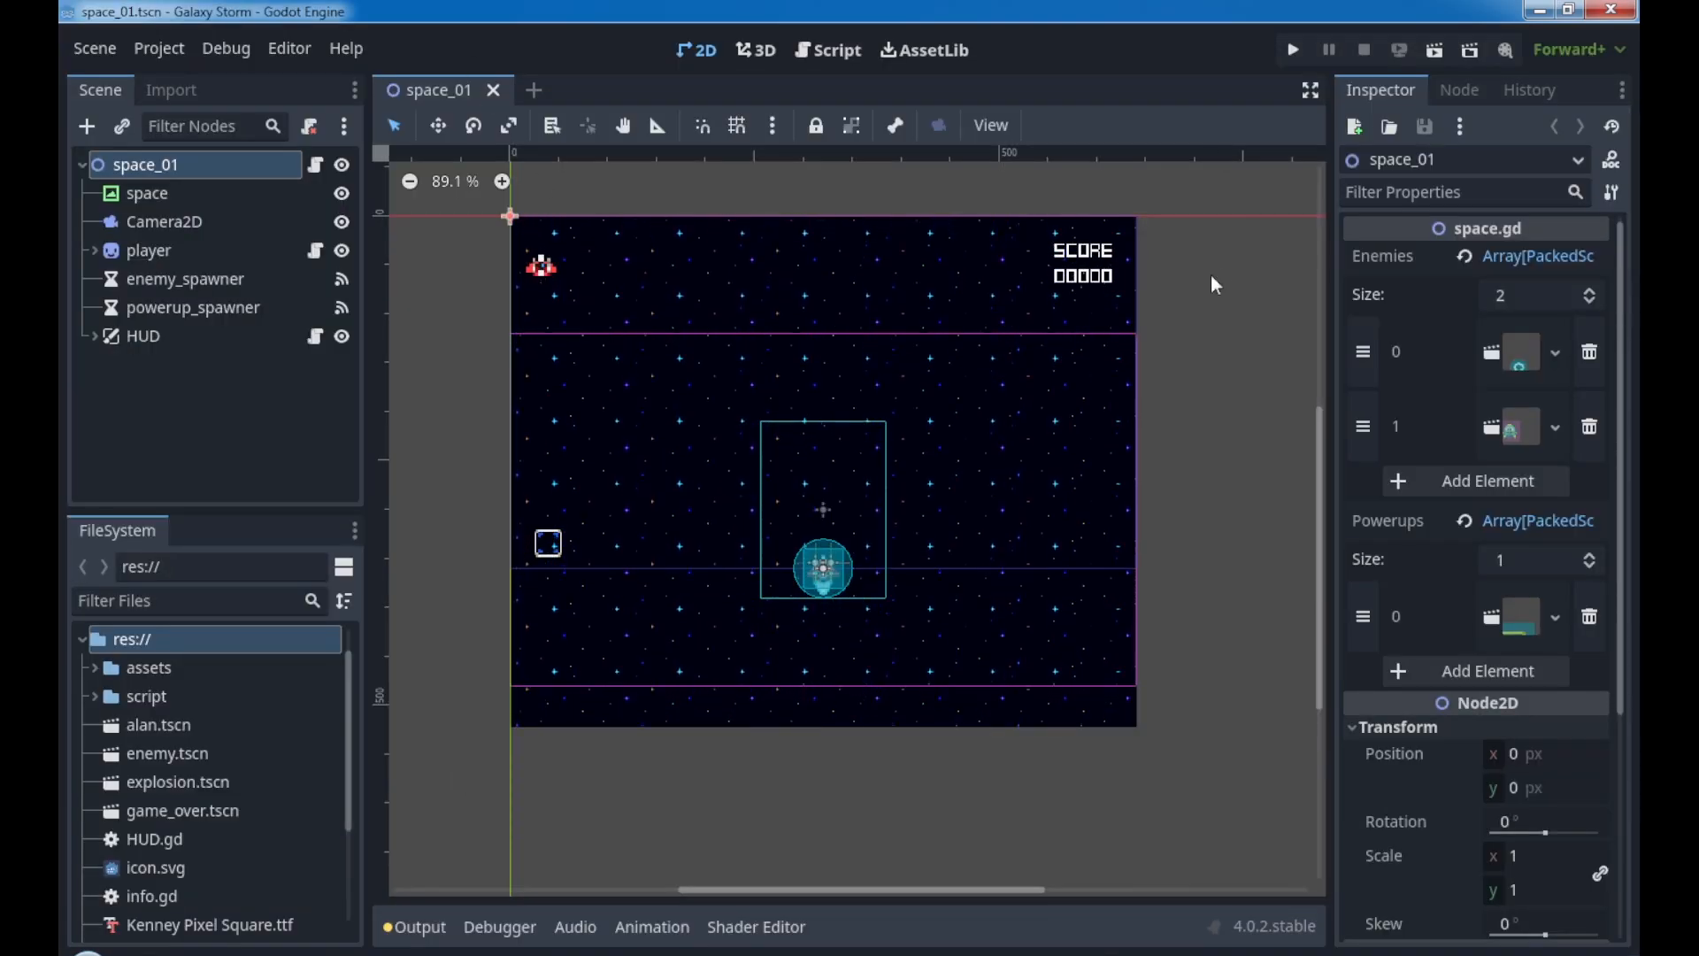
pyautogui.moveTo(726, 714)
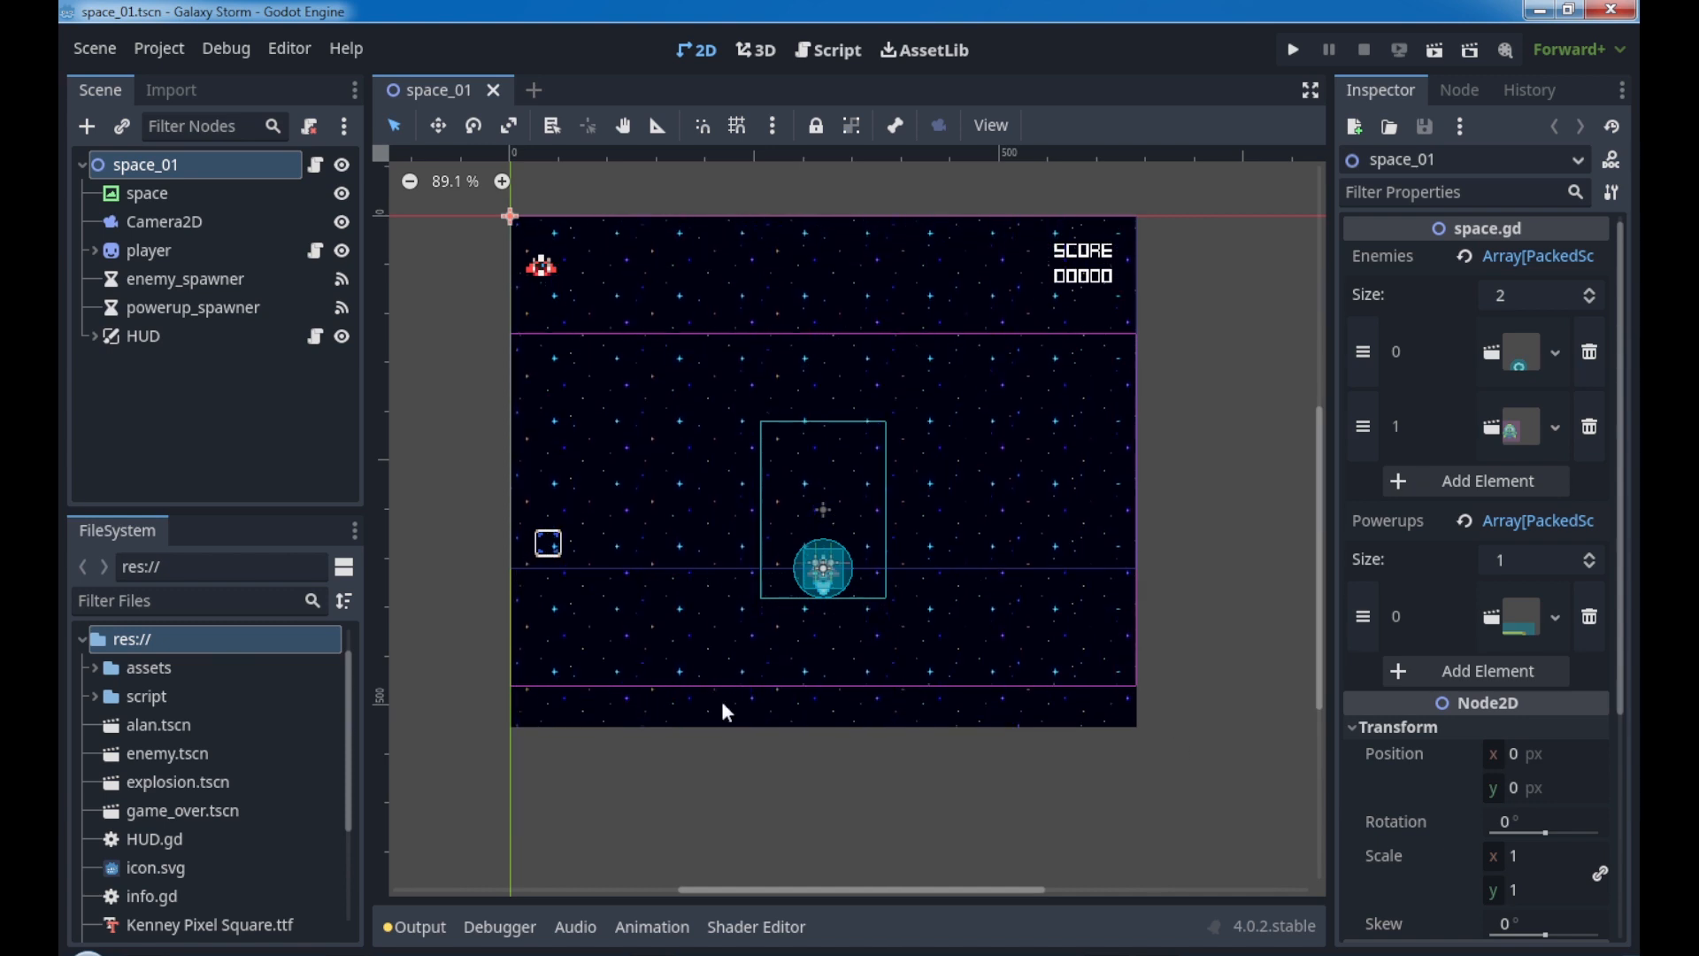
pyautogui.moveTo(715, 338)
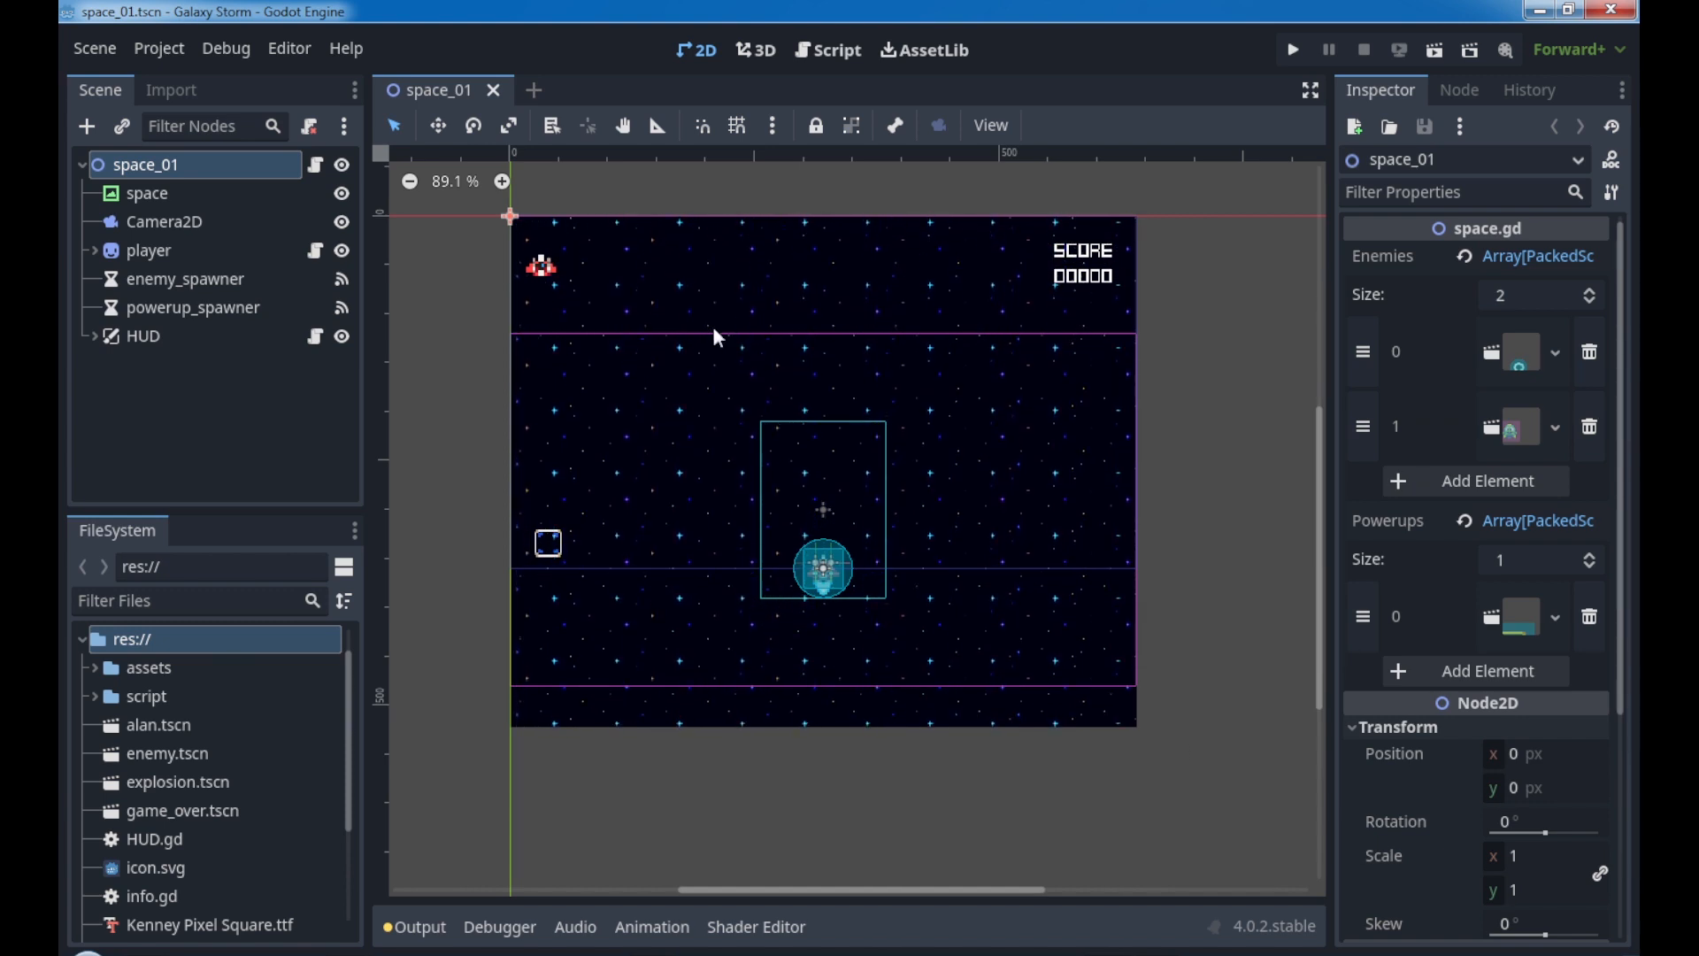
pyautogui.click(160, 49)
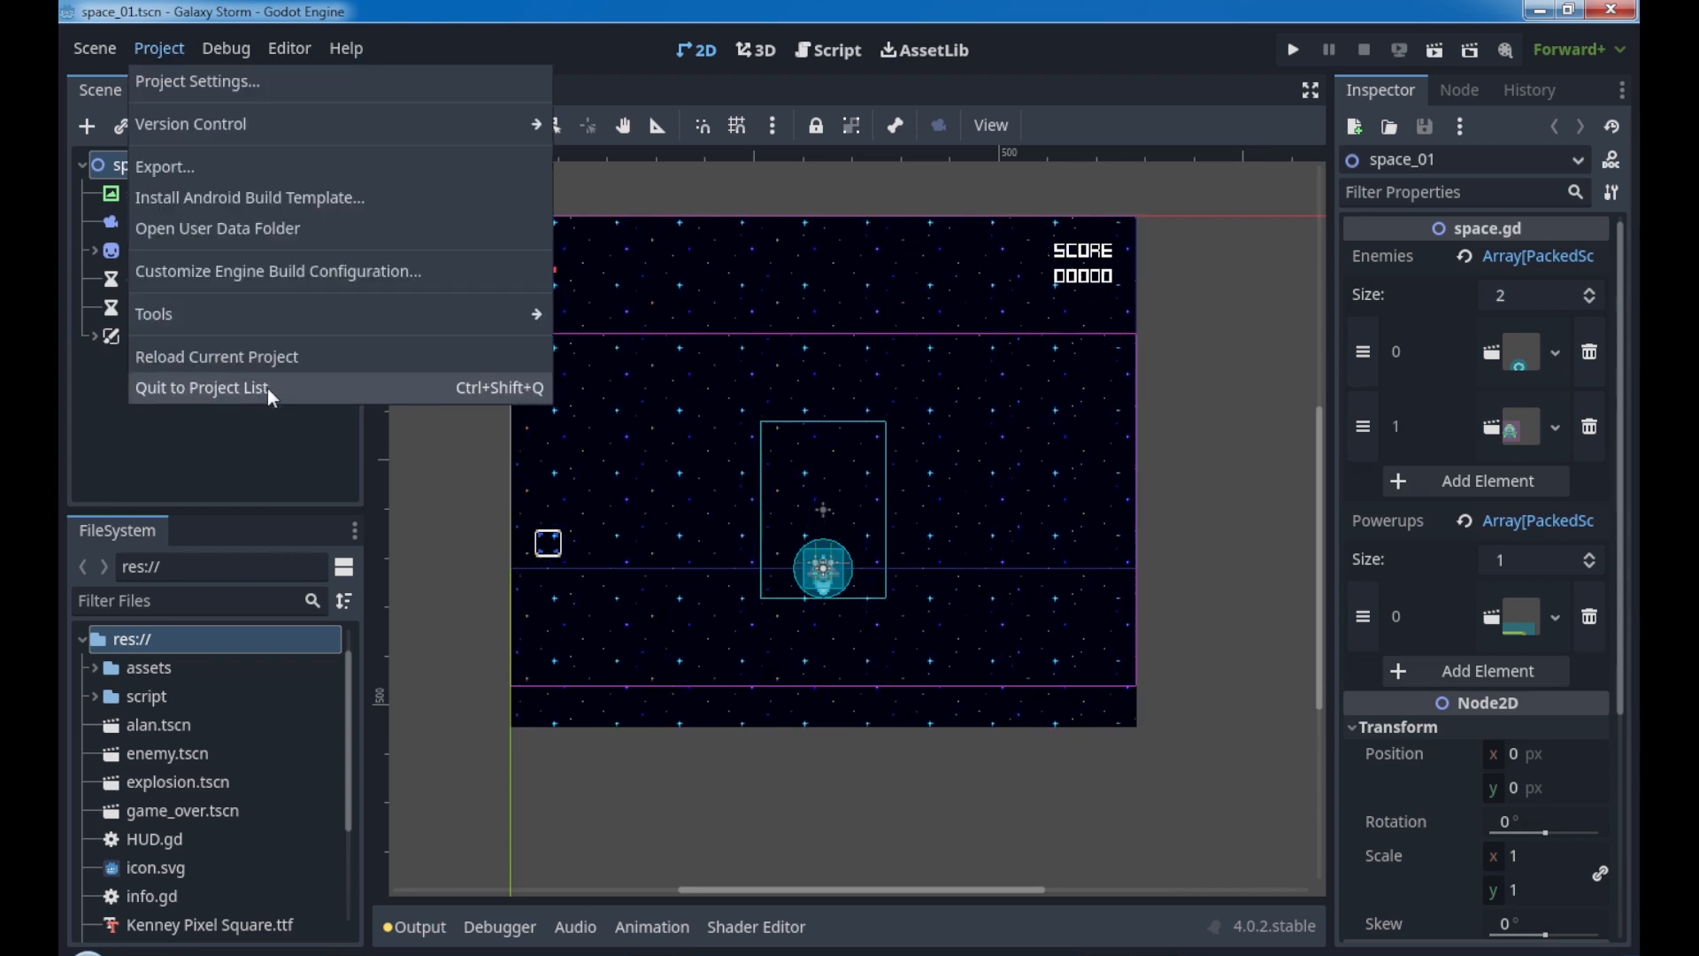
pyautogui.click(201, 387)
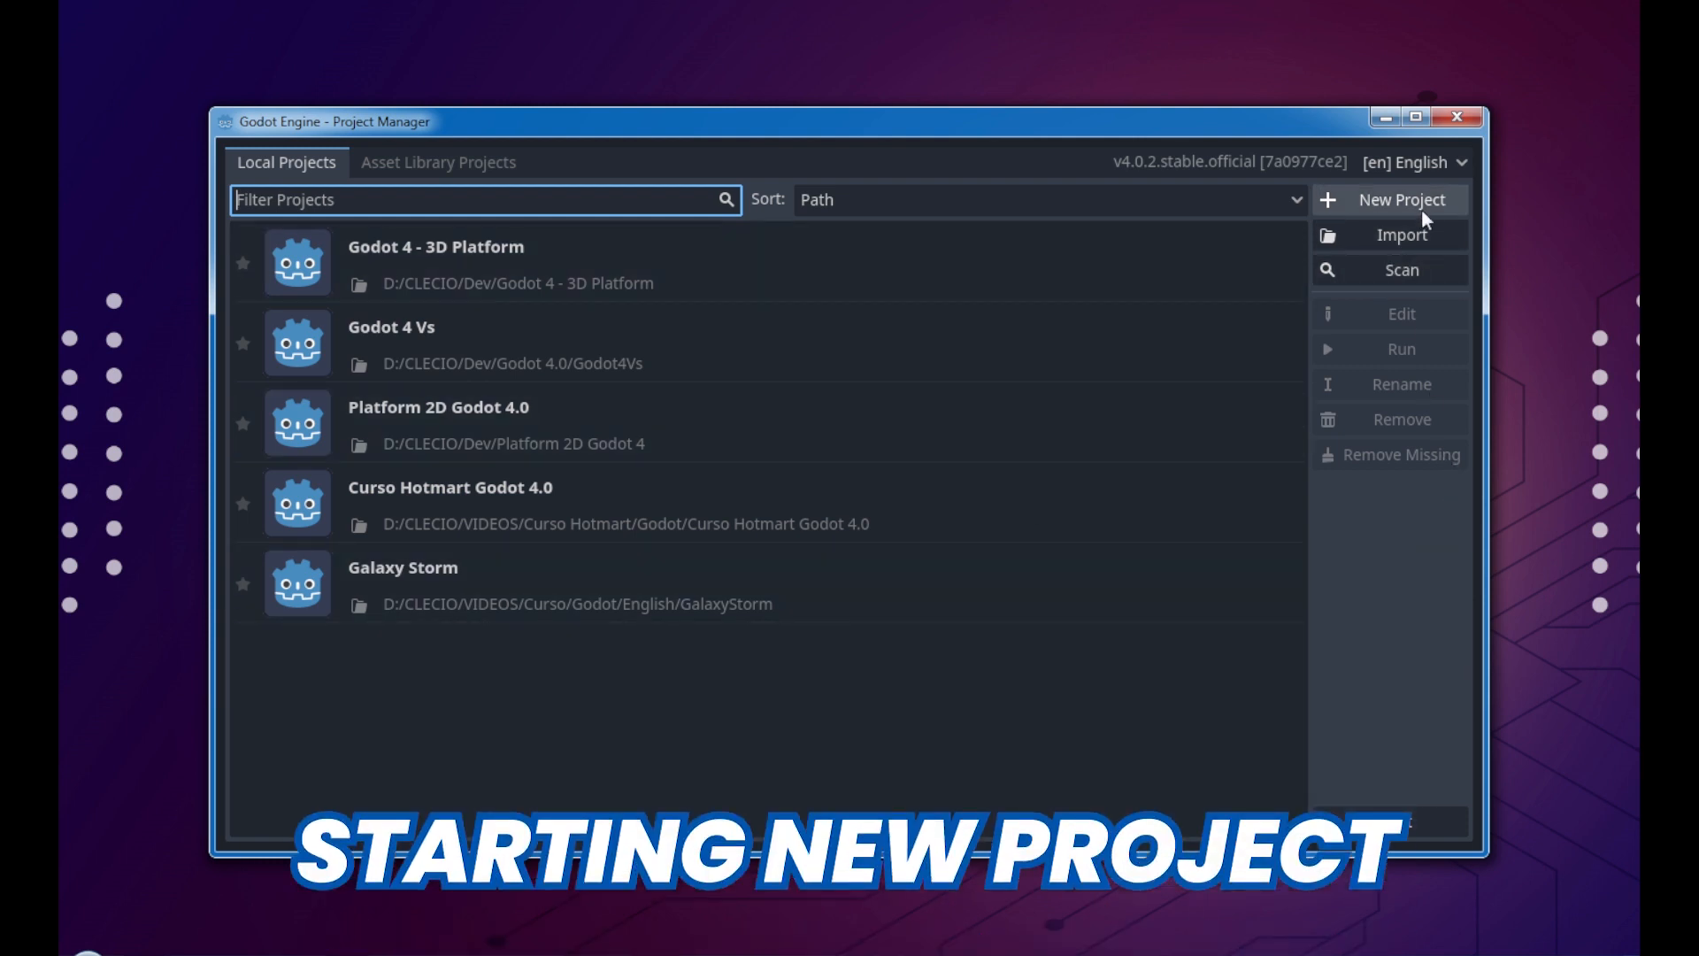
# Step: Open the Create New Project dialog from the Project Manager
pyautogui.click(1391, 199)
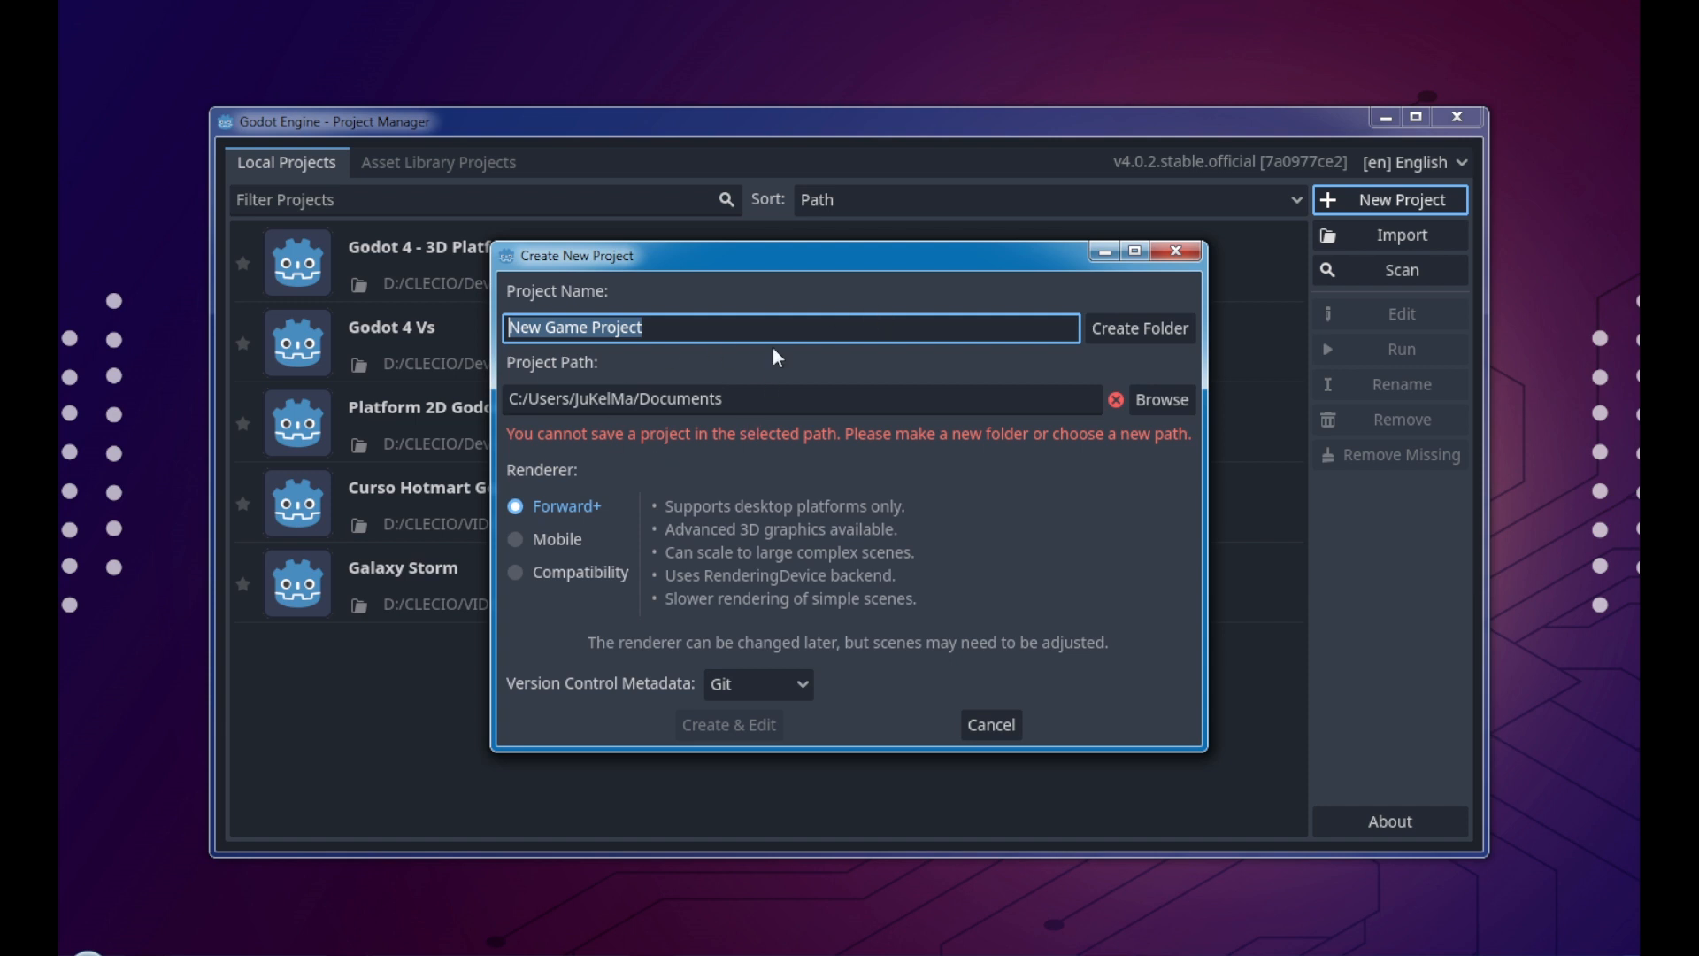
pyautogui.moveTo(923, 450)
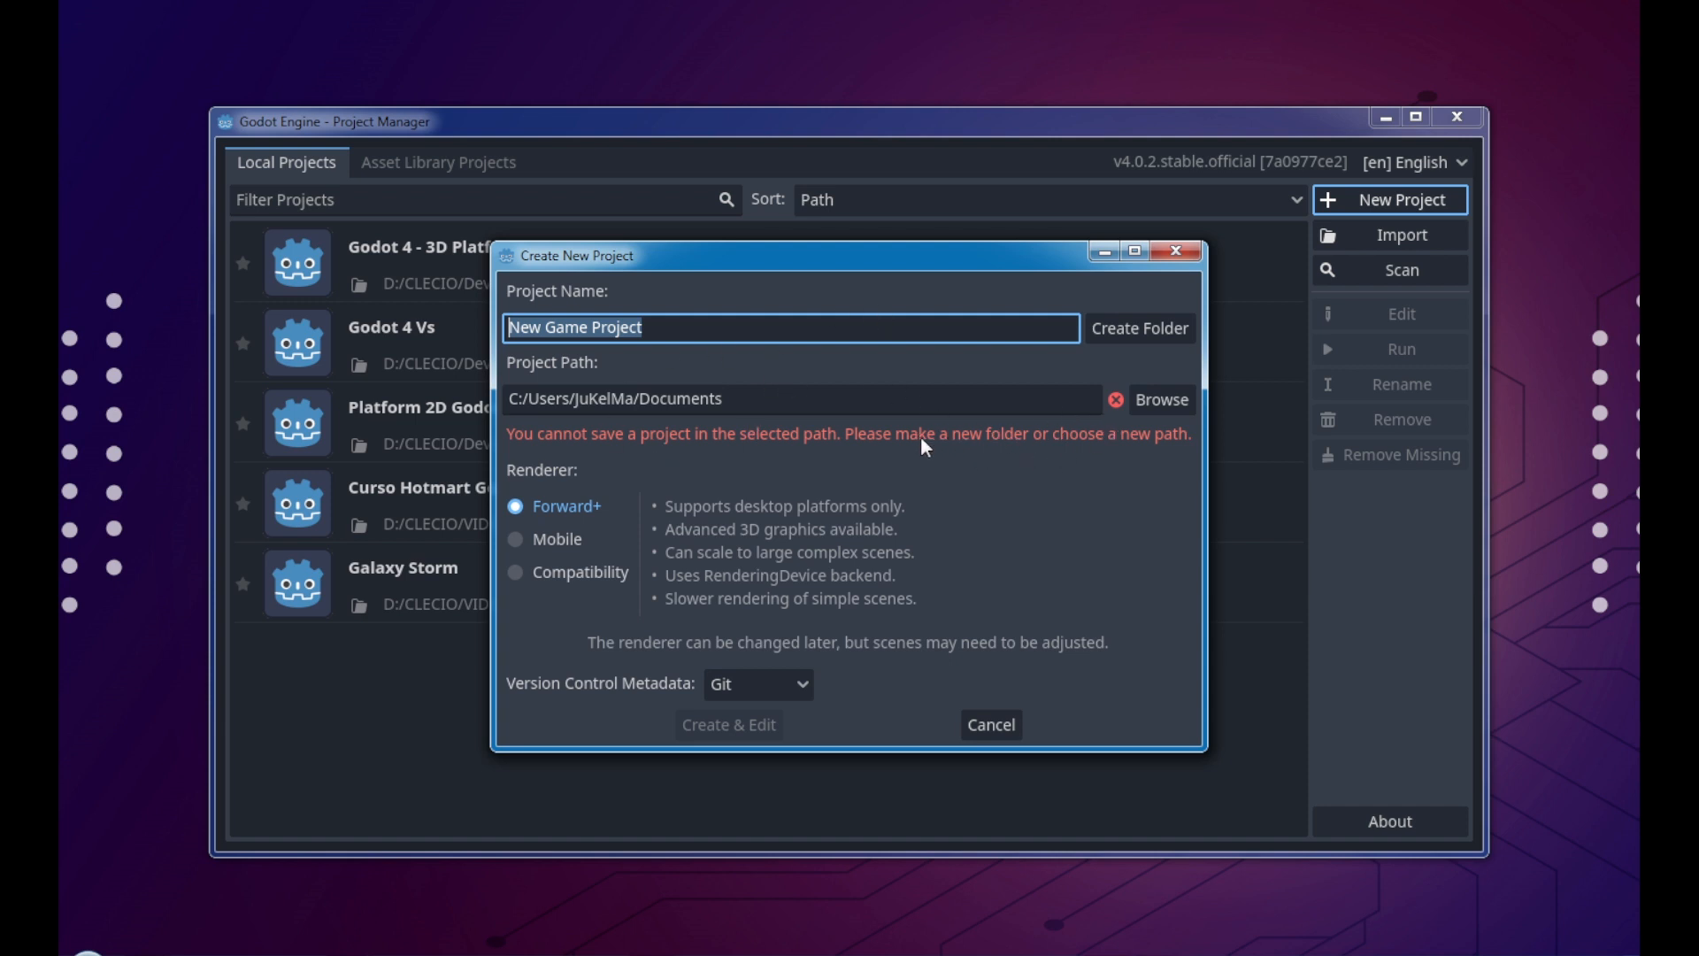
pyautogui.moveTo(1135, 449)
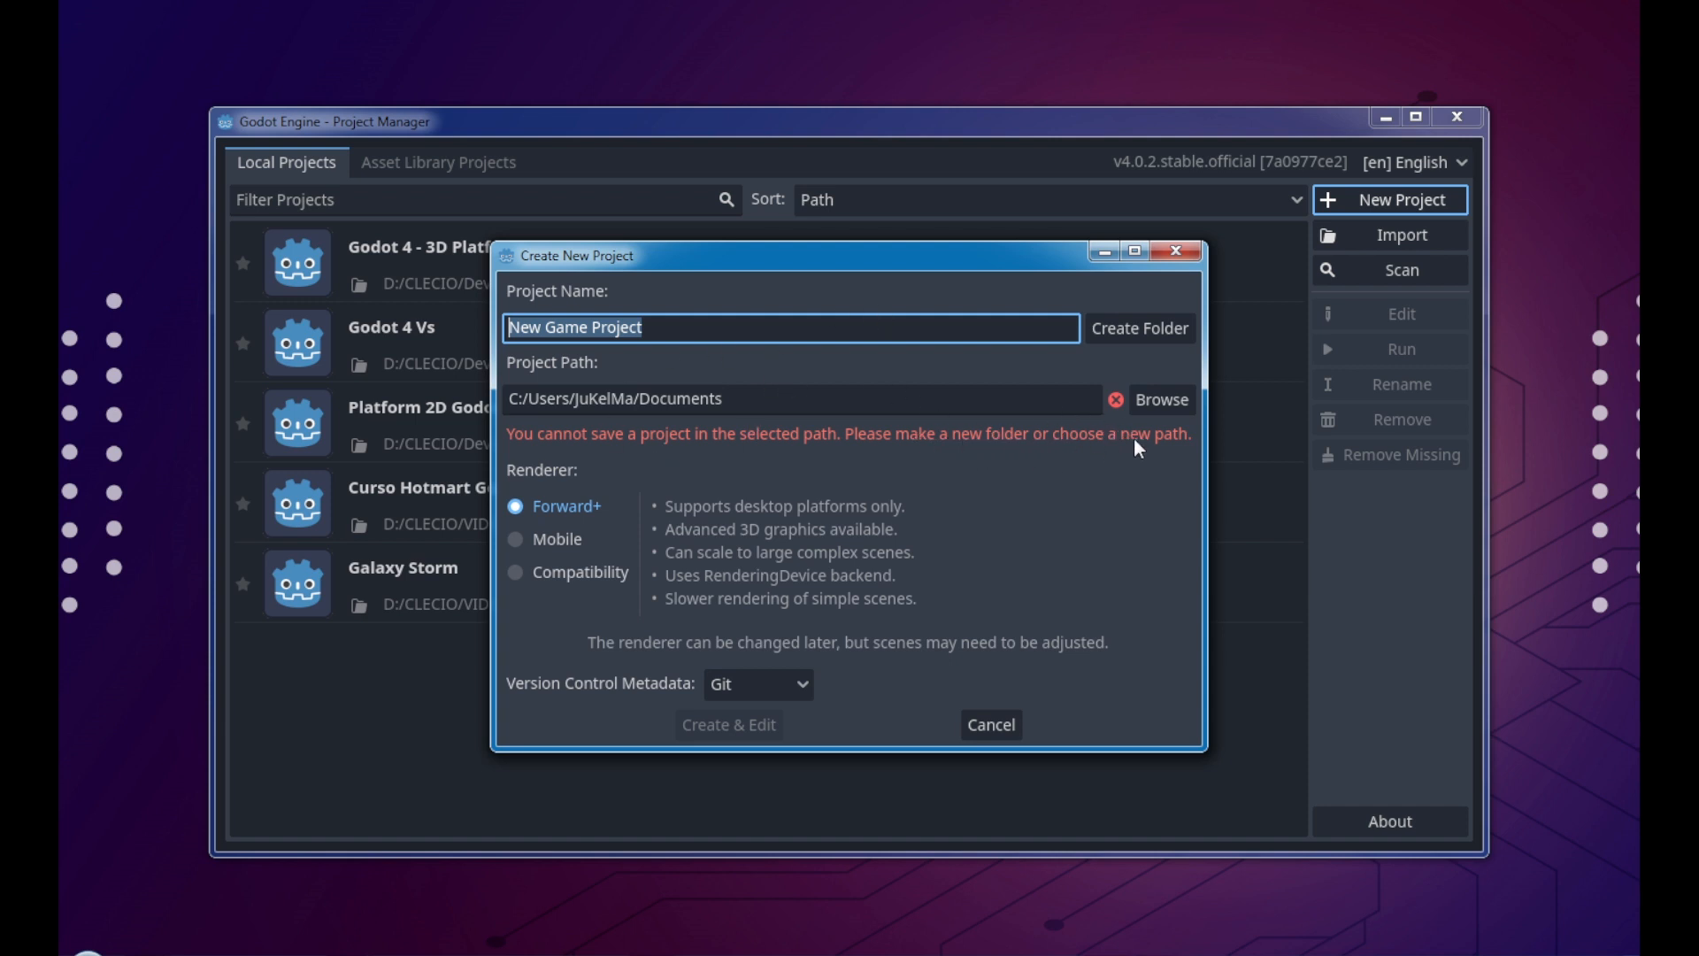
# Step: Create a 'Space Shooter Game' folder under D:/CLECIO/VIDEOS/Curso/Godot as the project path
pyautogui.click(1161, 400)
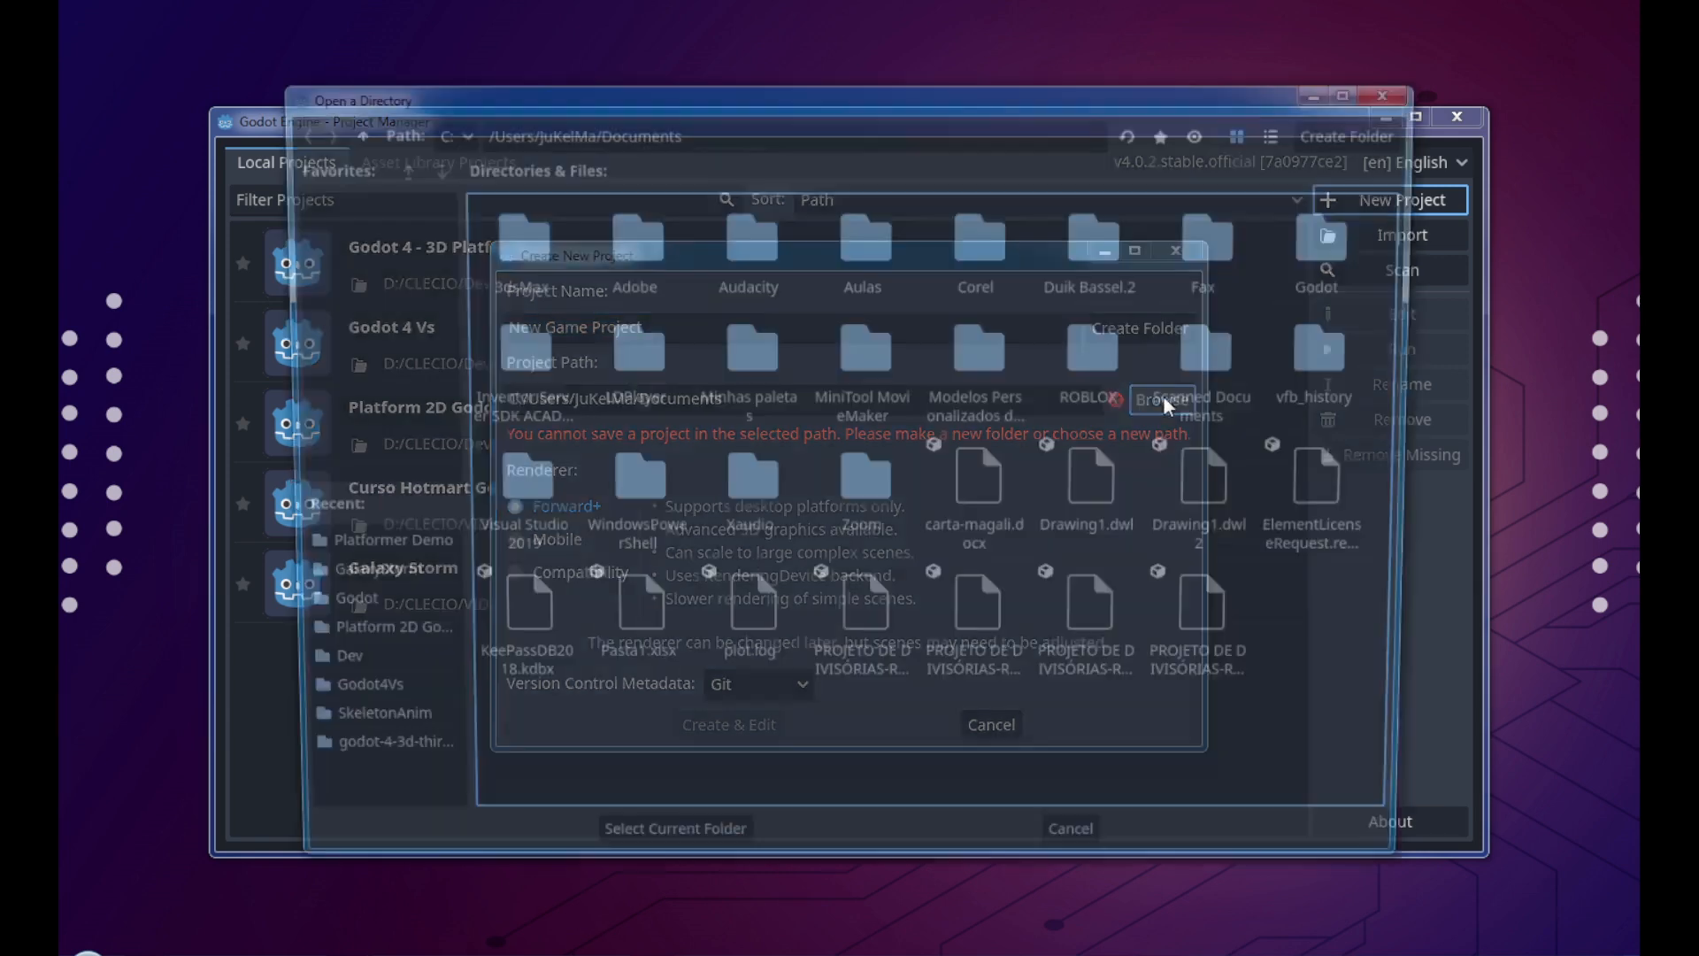
pyautogui.click(441, 130)
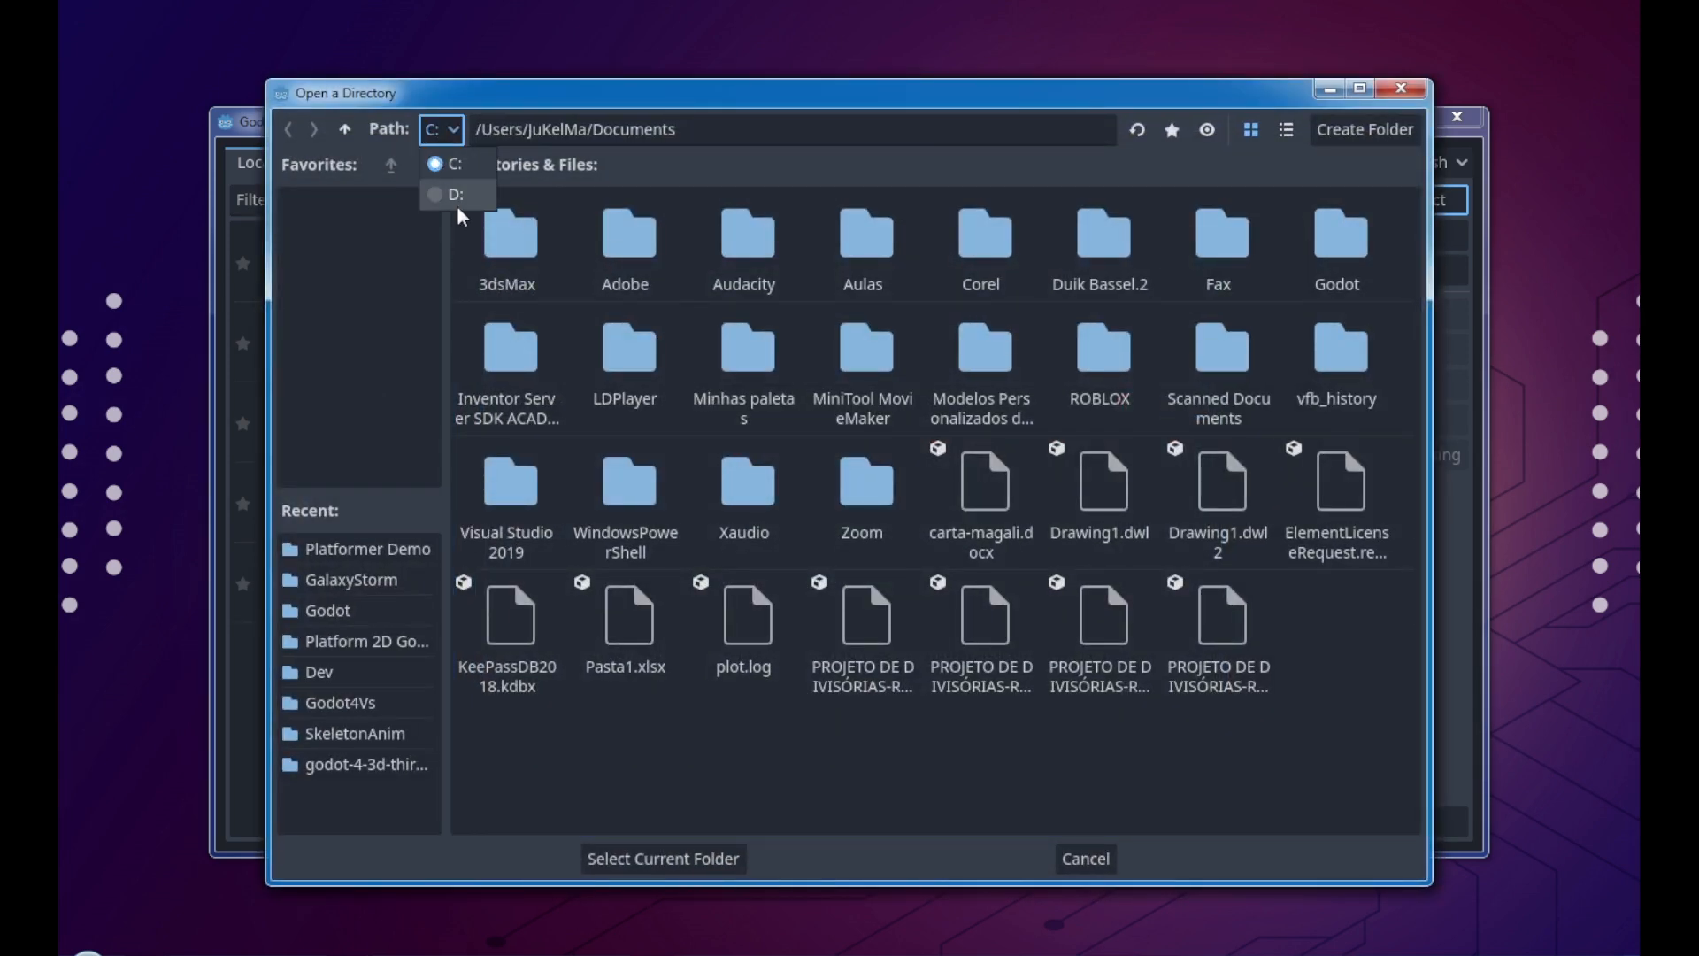
pyautogui.click(454, 195)
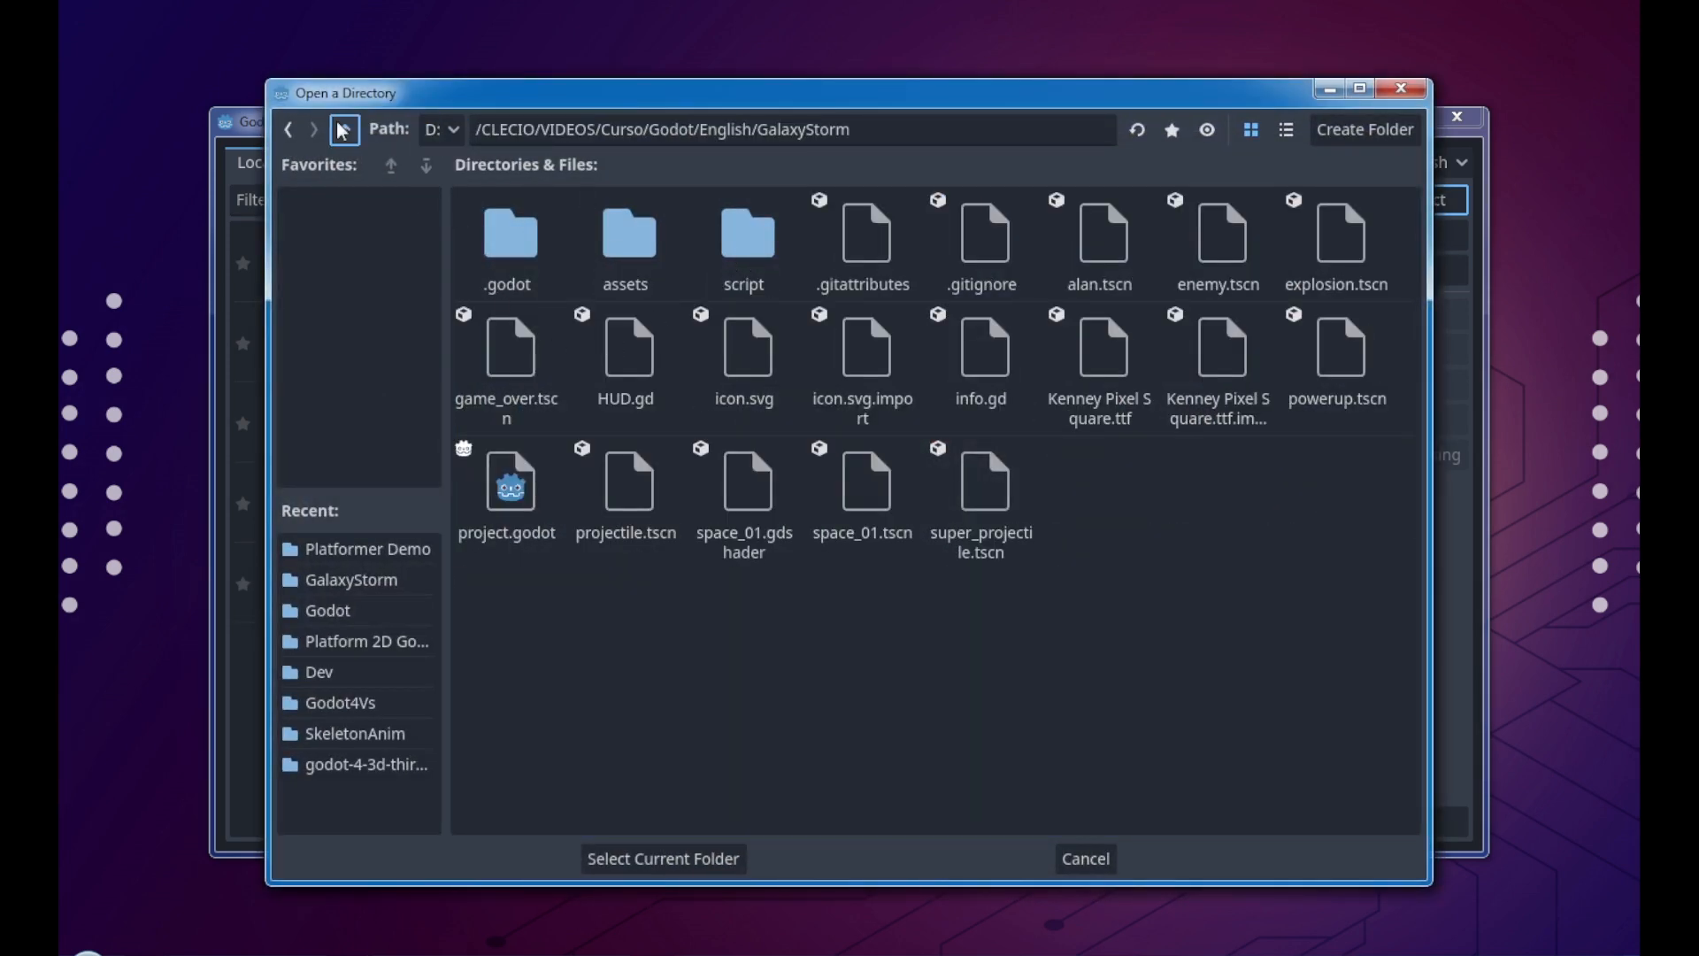
pyautogui.click(344, 129)
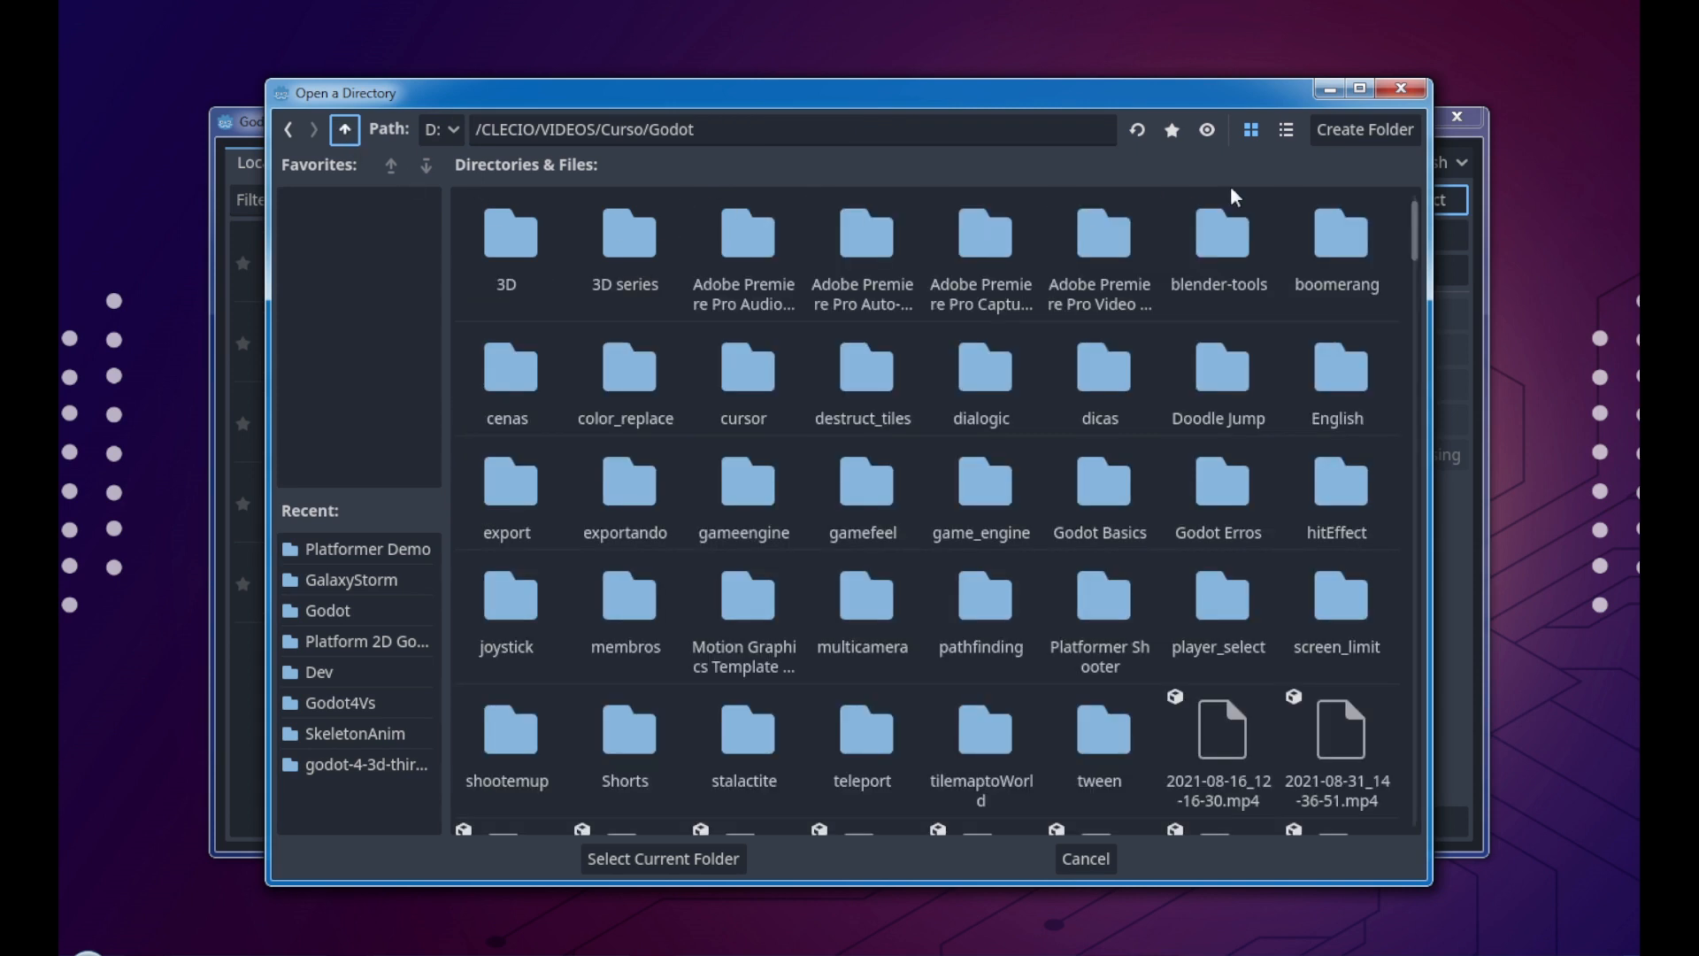
pyautogui.click(1365, 129)
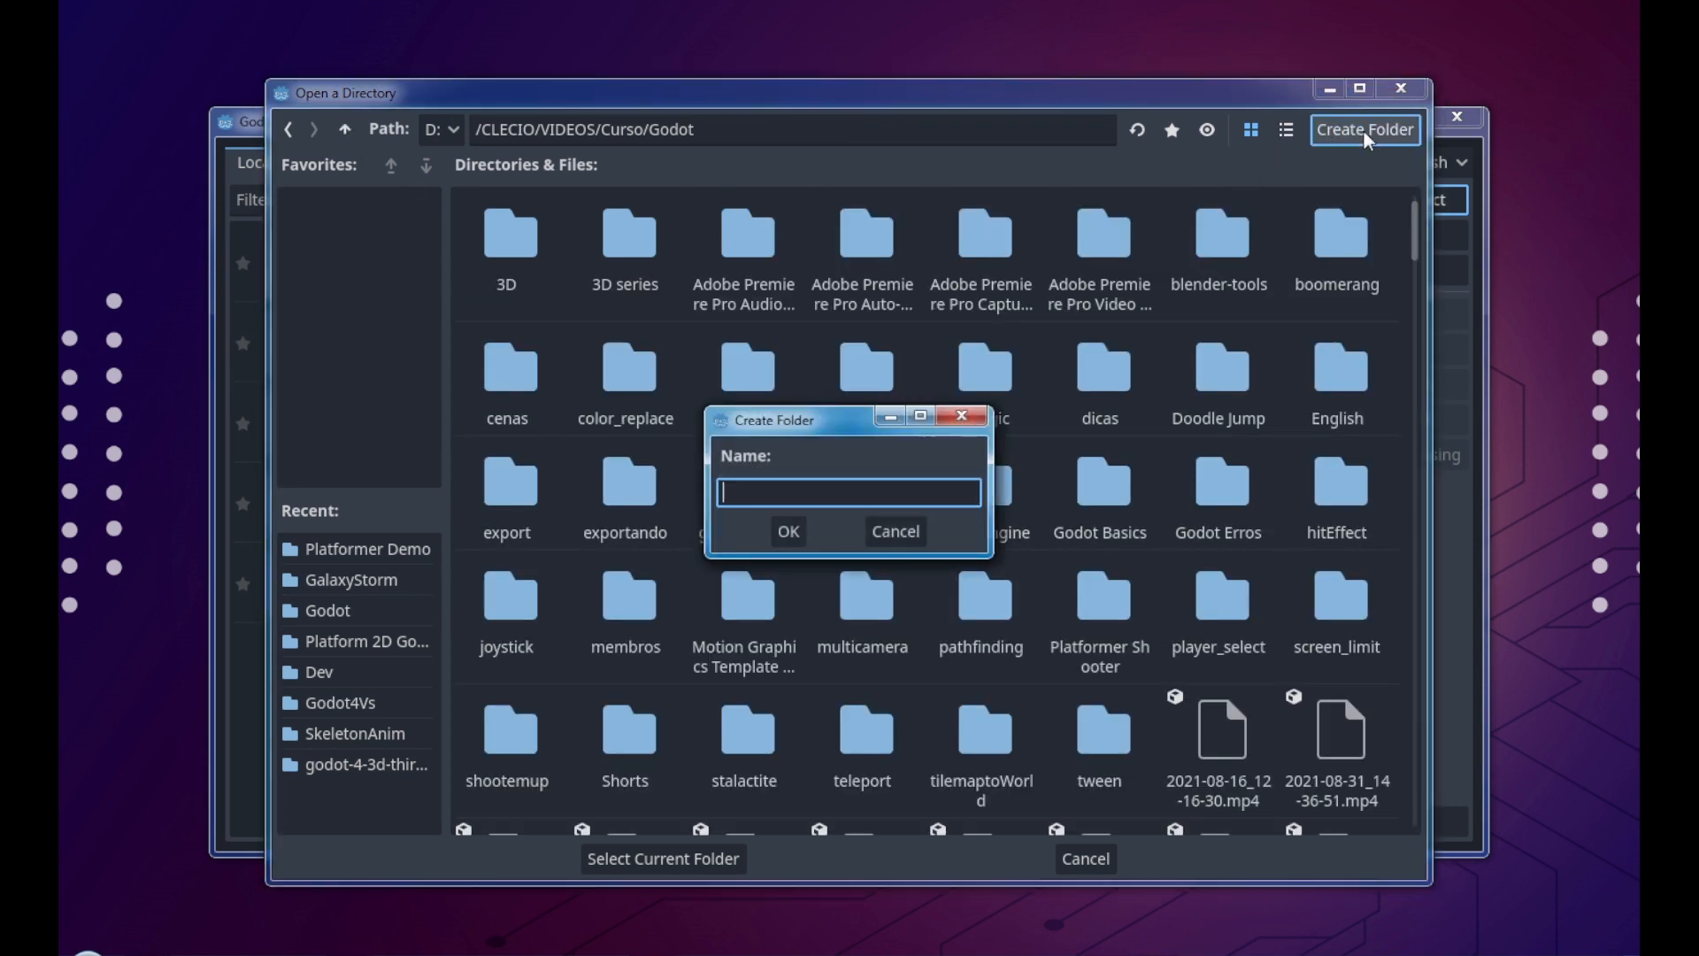
pyautogui.write('Space Shooter Game')
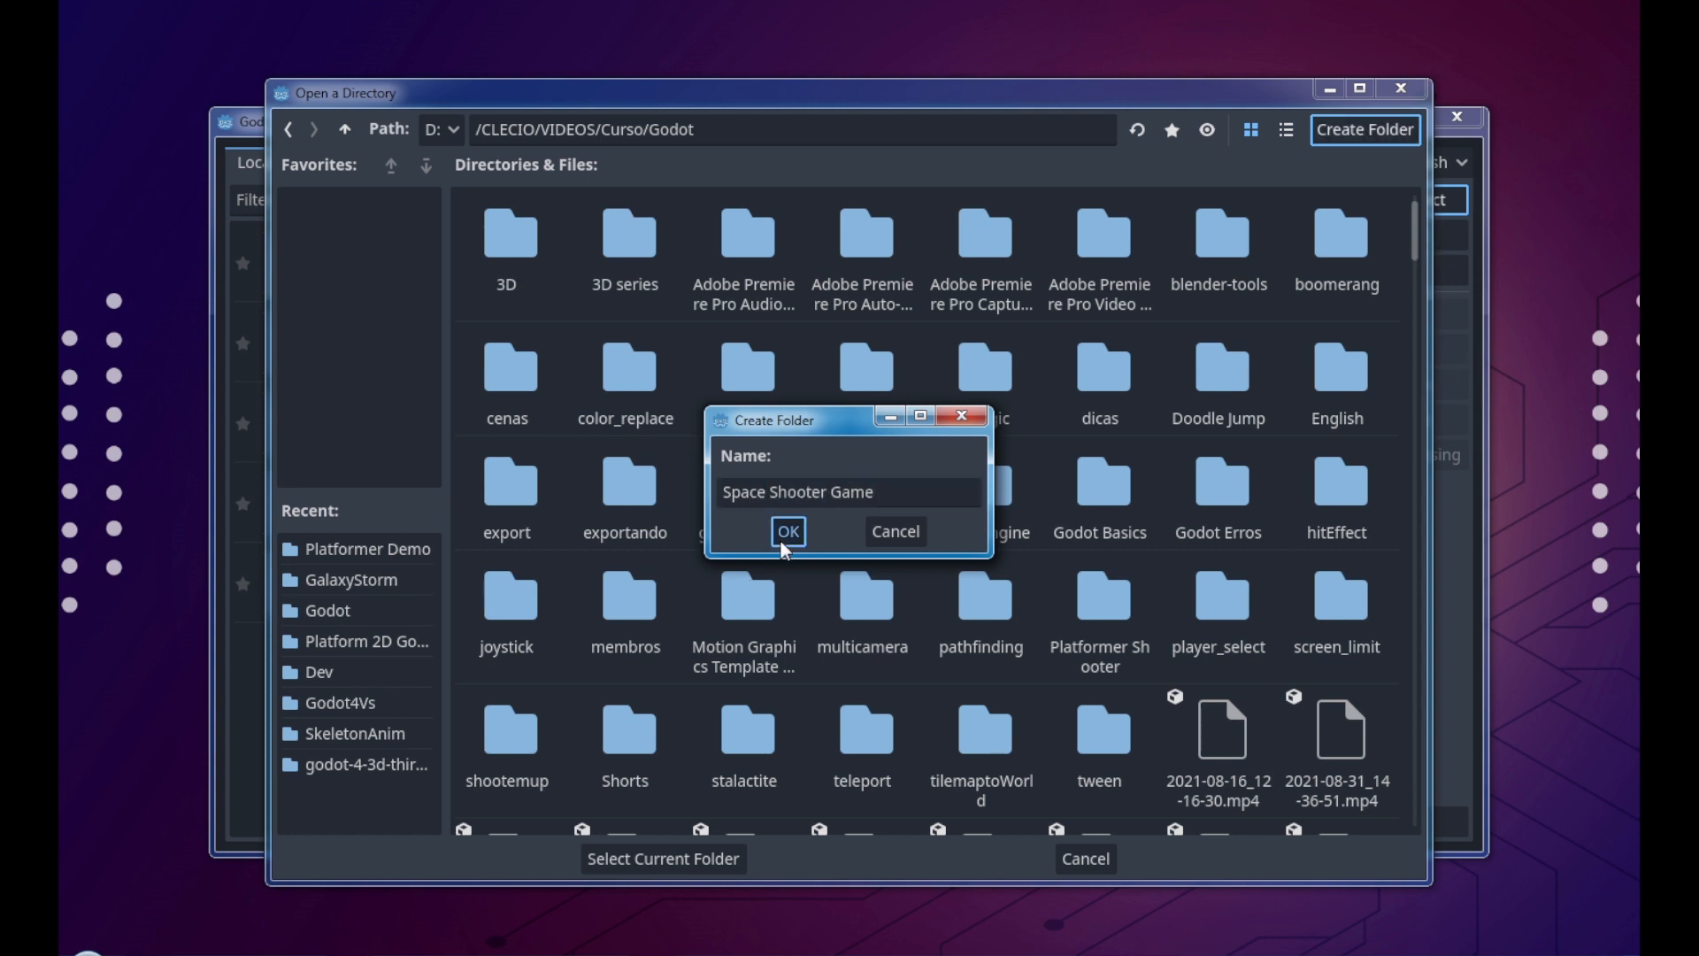
pyautogui.click(787, 531)
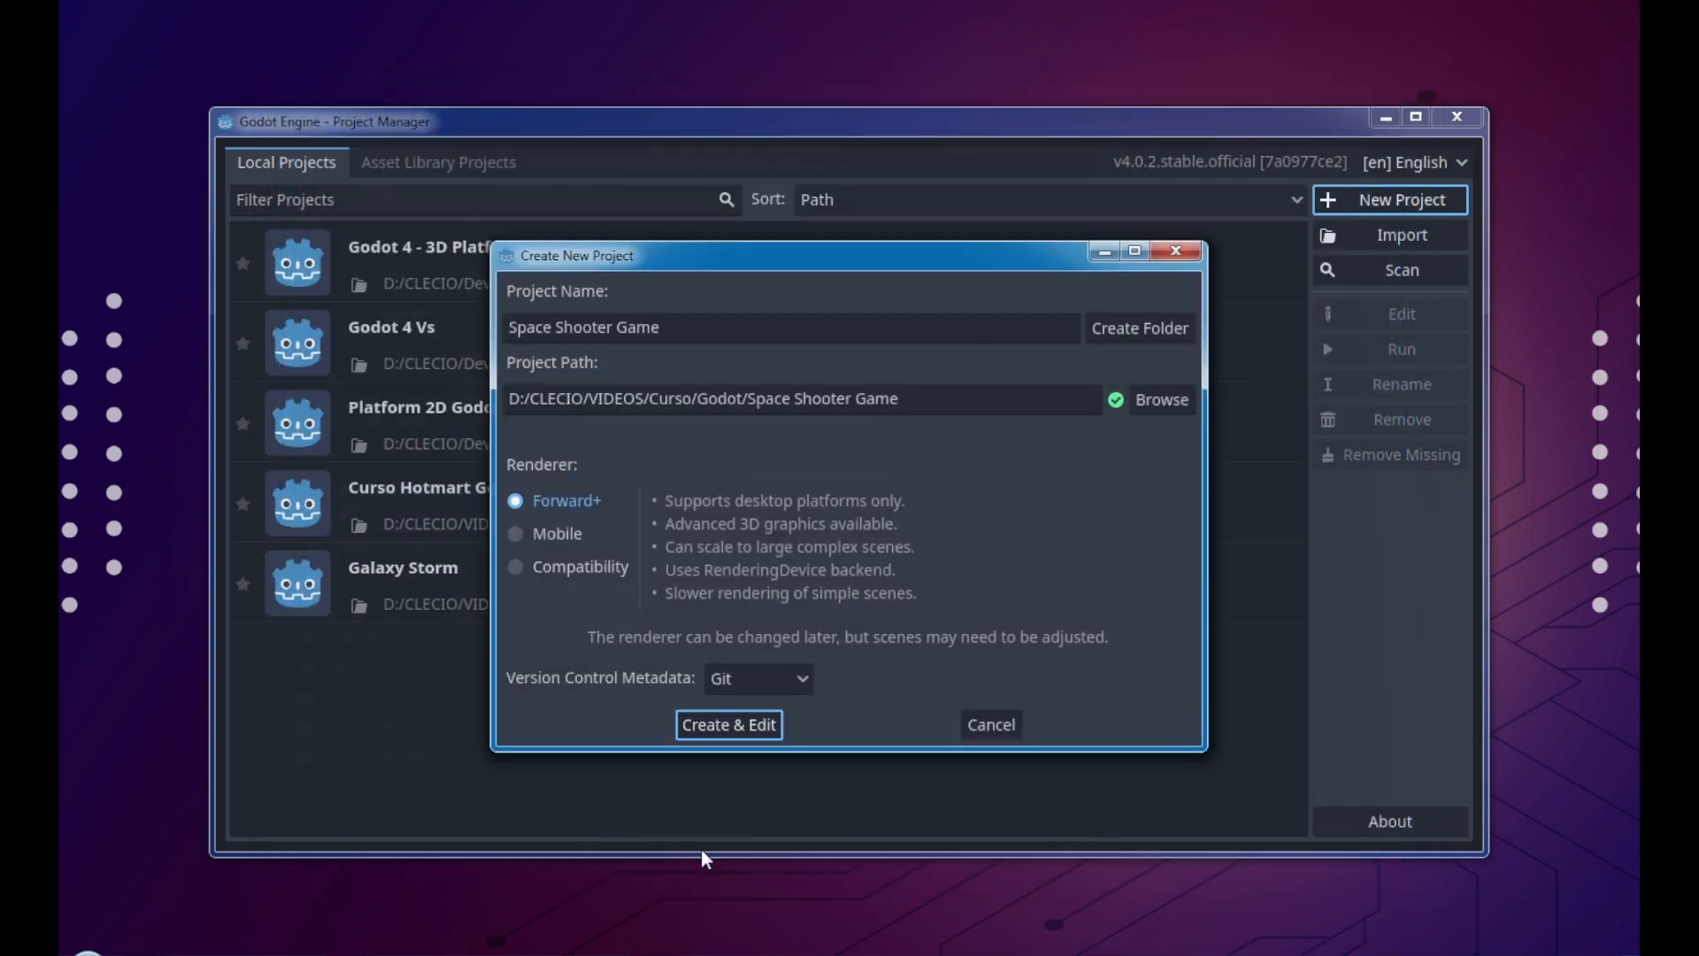
pyautogui.moveTo(1123, 404)
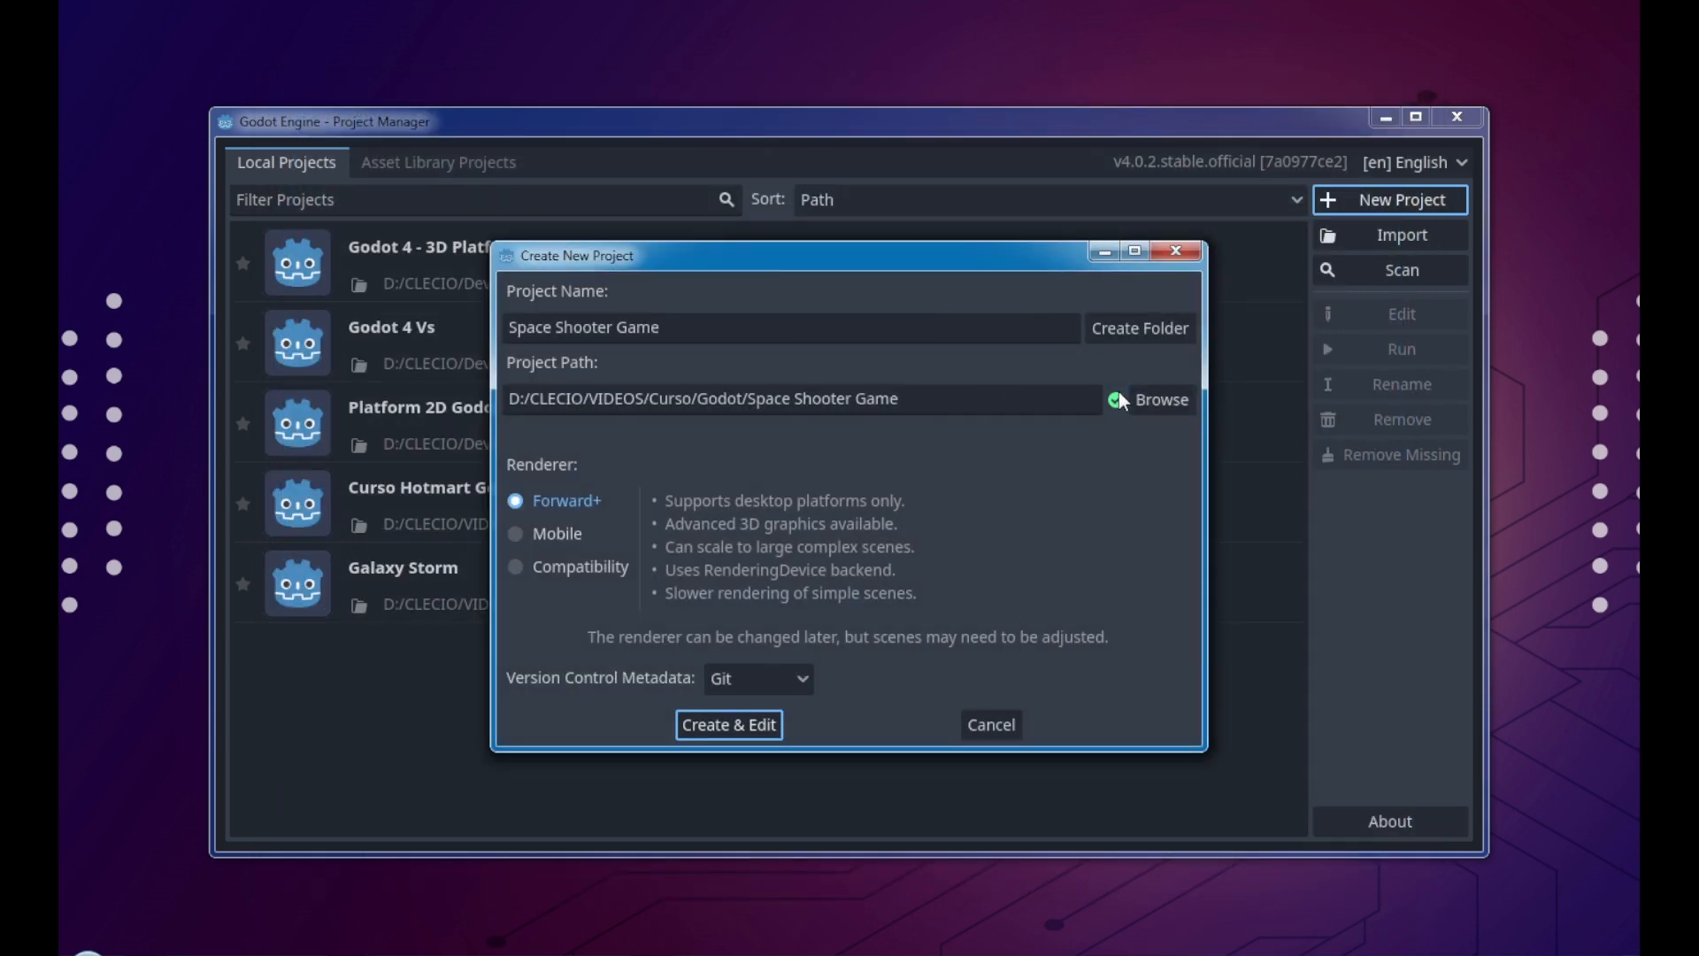
pyautogui.moveTo(583, 547)
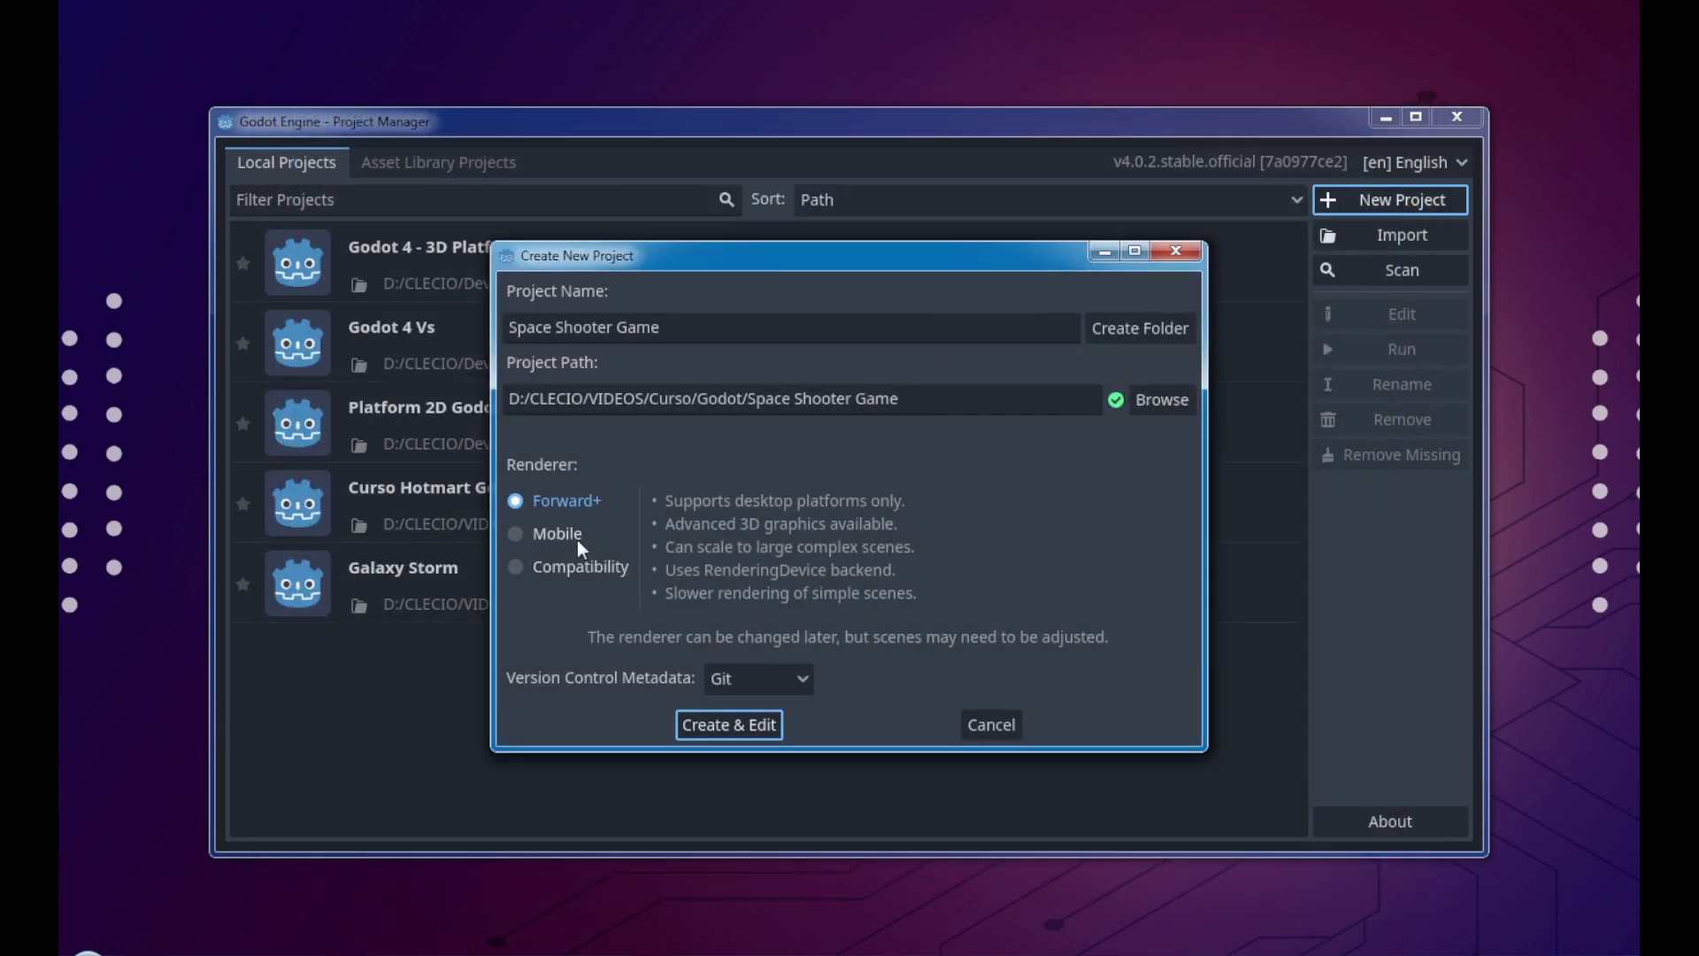
pyautogui.moveTo(574, 515)
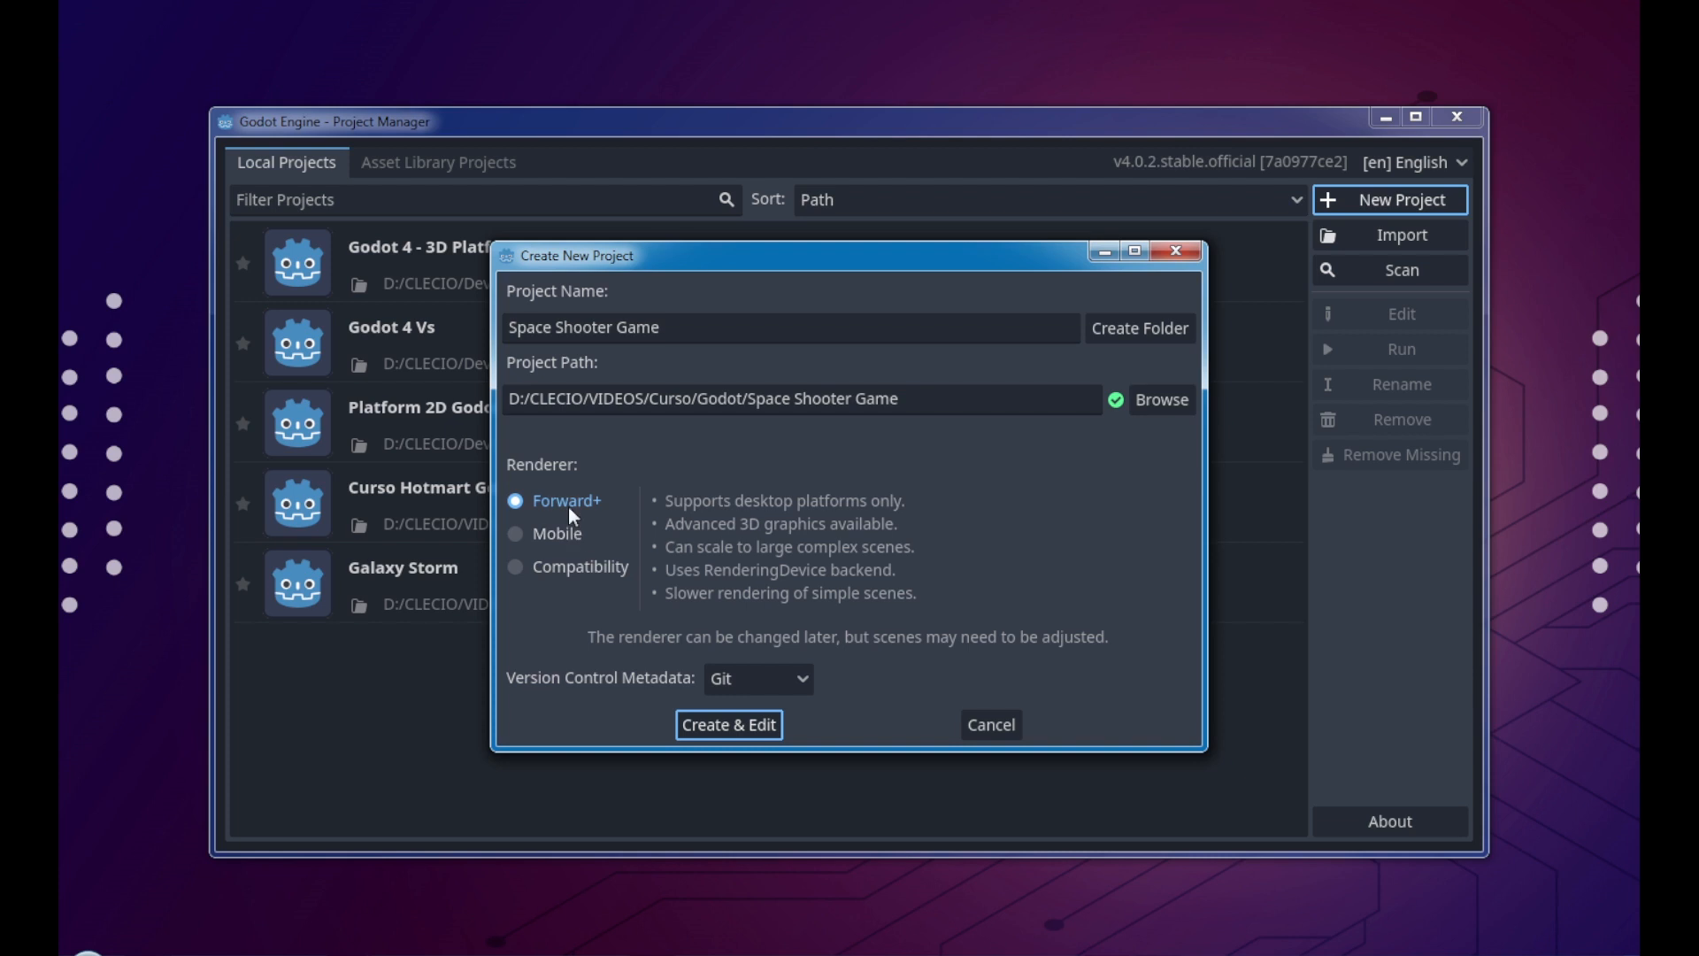
pyautogui.moveTo(543, 475)
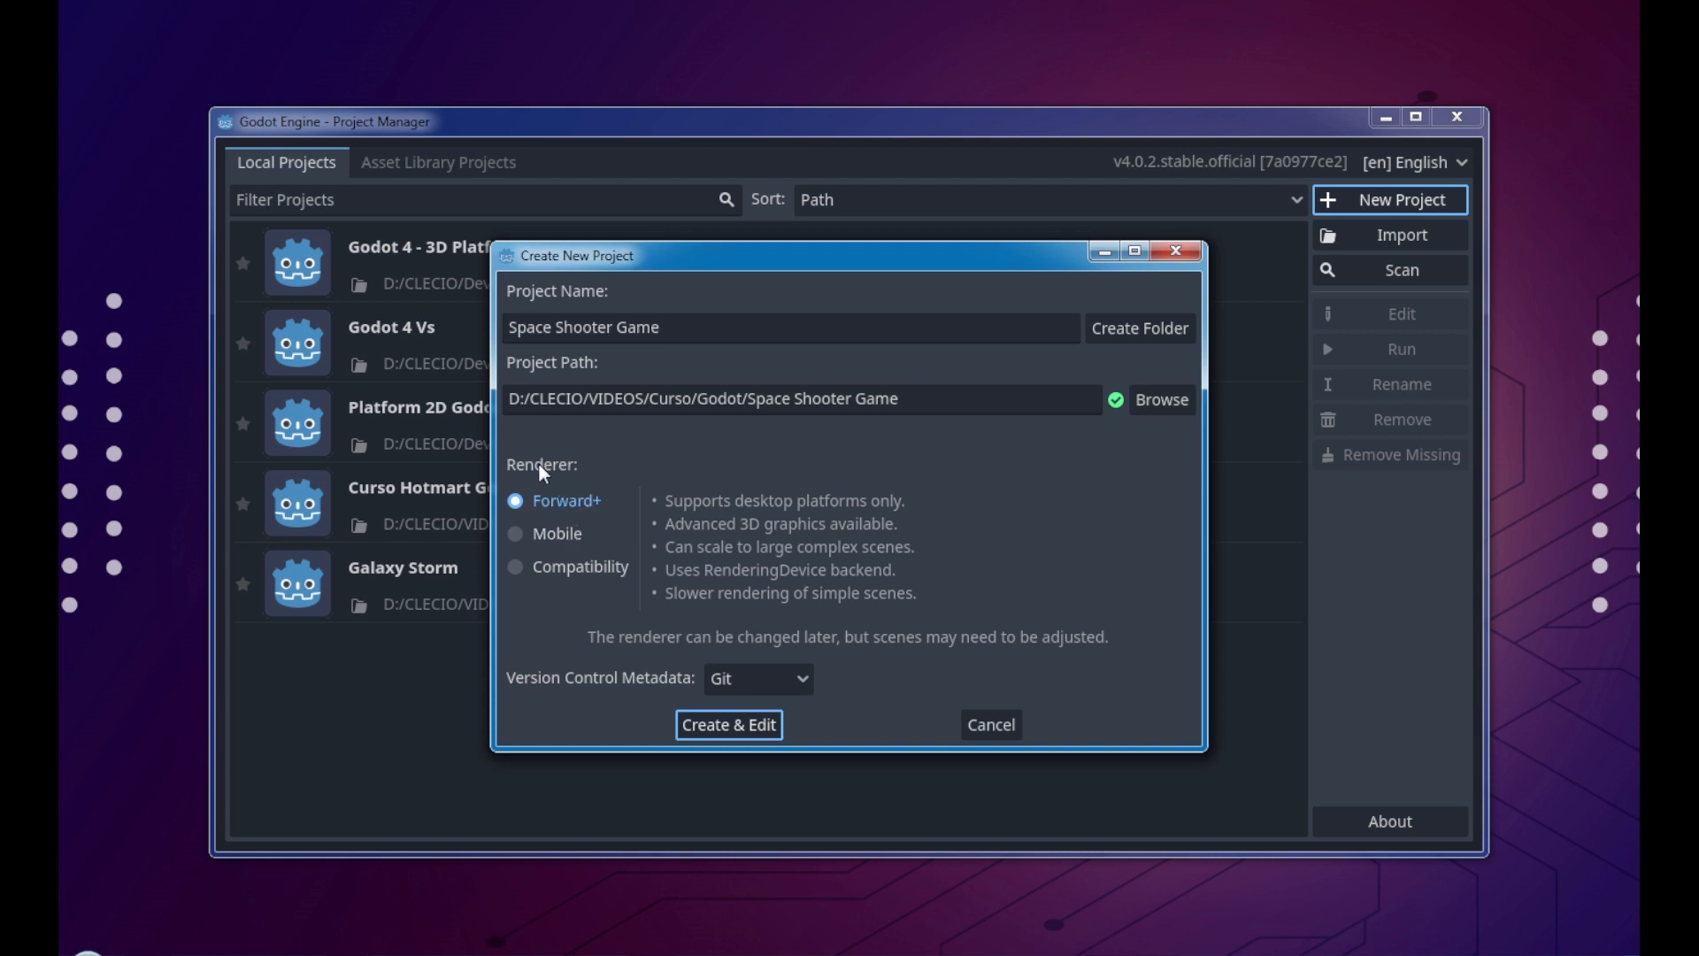
pyautogui.moveTo(694, 556)
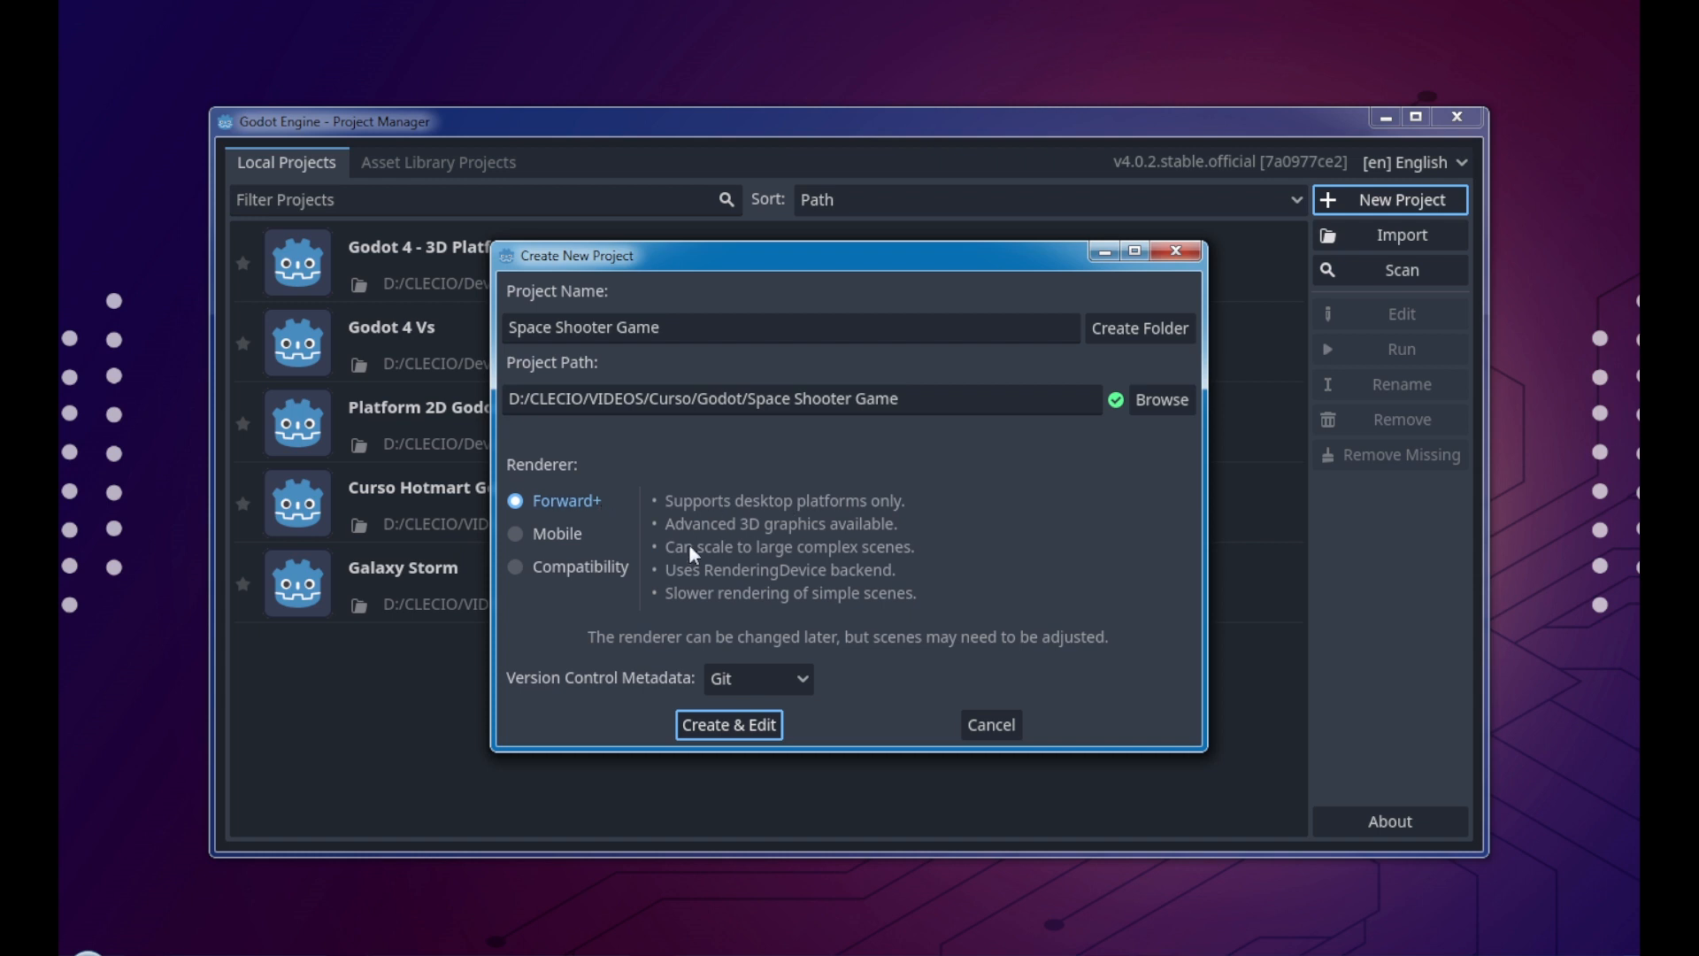
# Step: Try Mobile, keep the Forward+ renderer, and Create & Edit the project
pyautogui.click(515, 534)
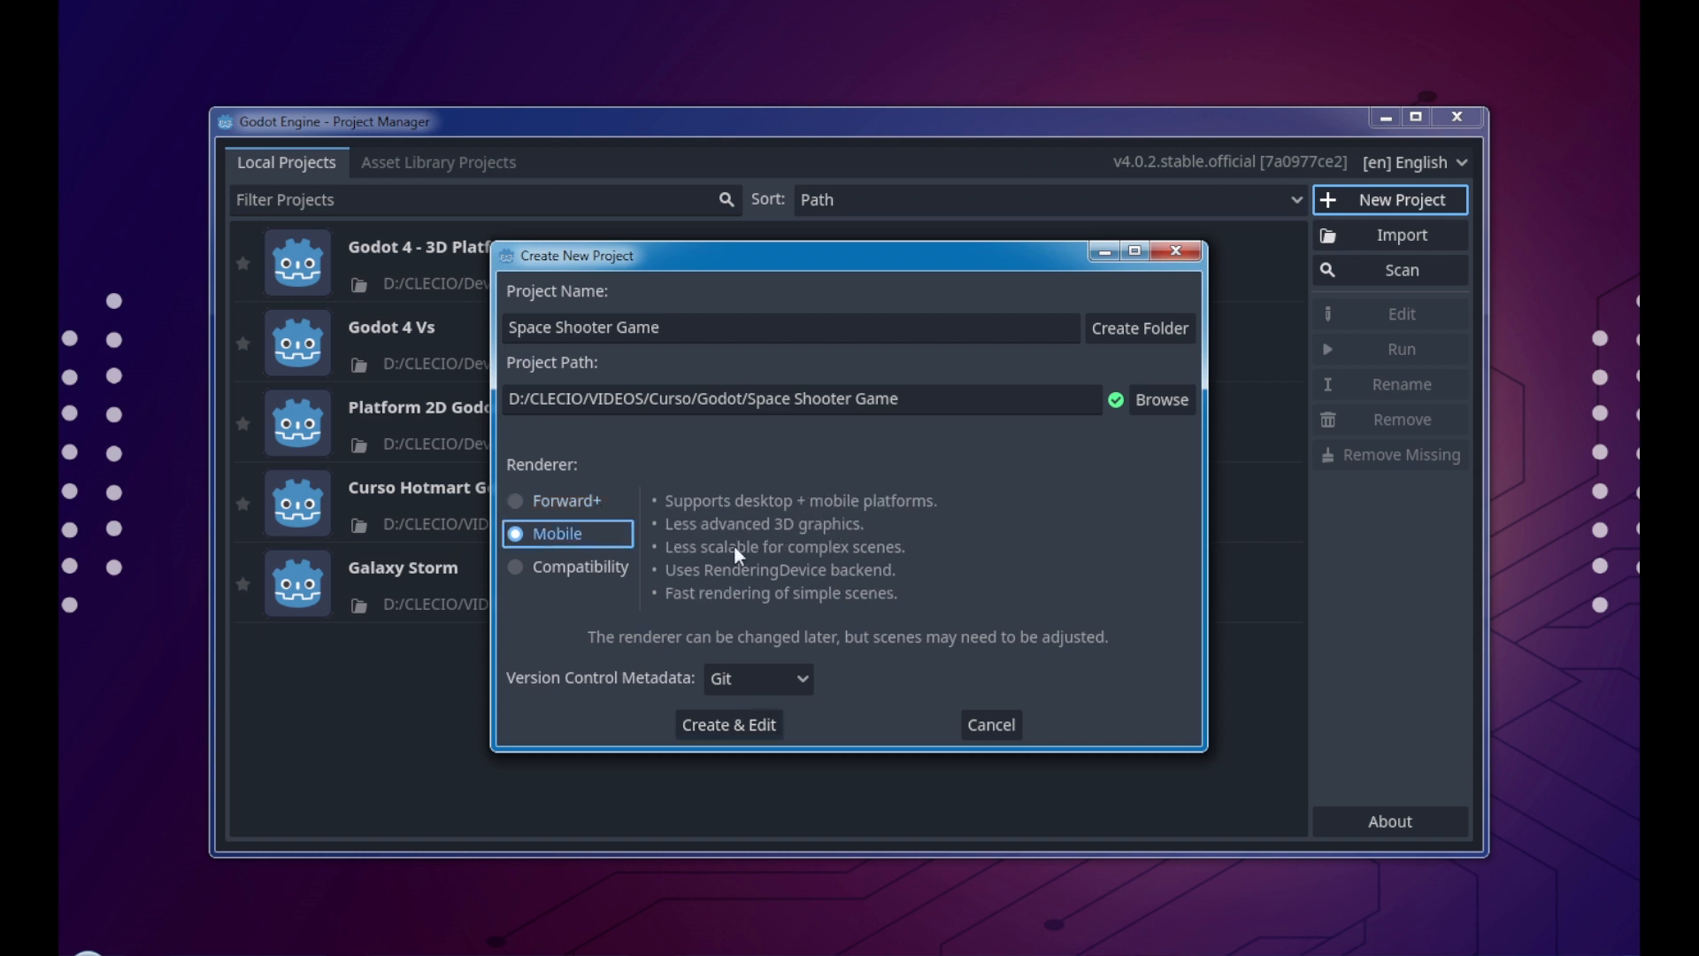
pyautogui.moveTo(700, 560)
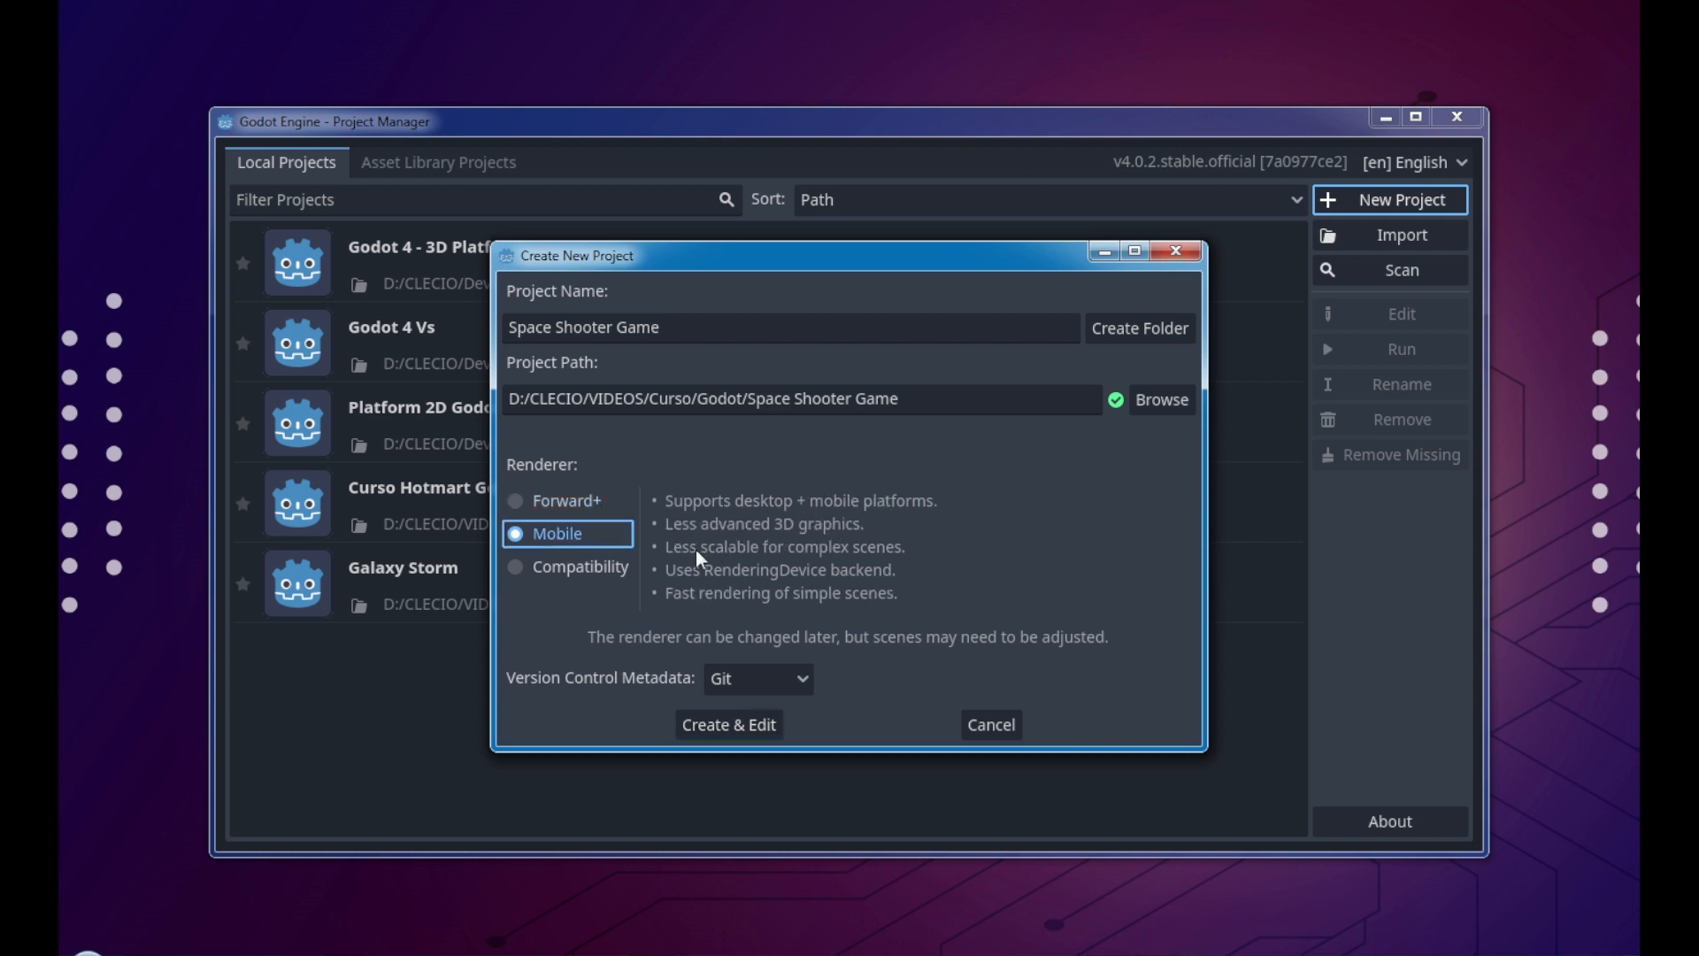
pyautogui.moveTo(612, 574)
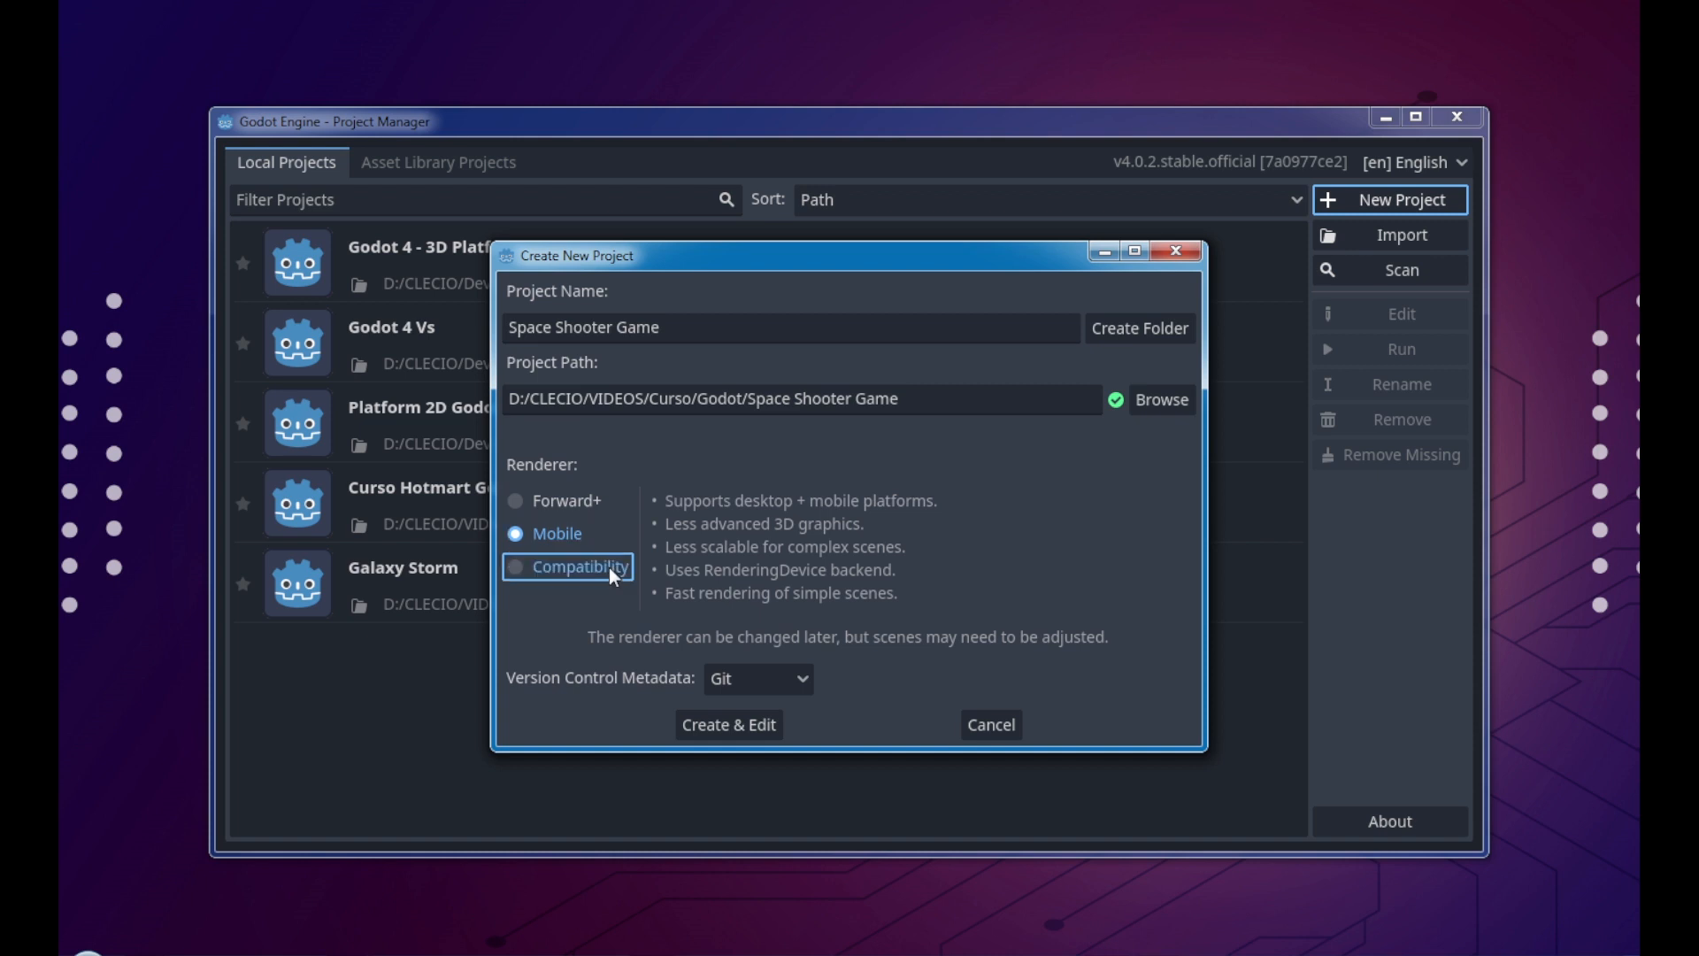
pyautogui.click(514, 566)
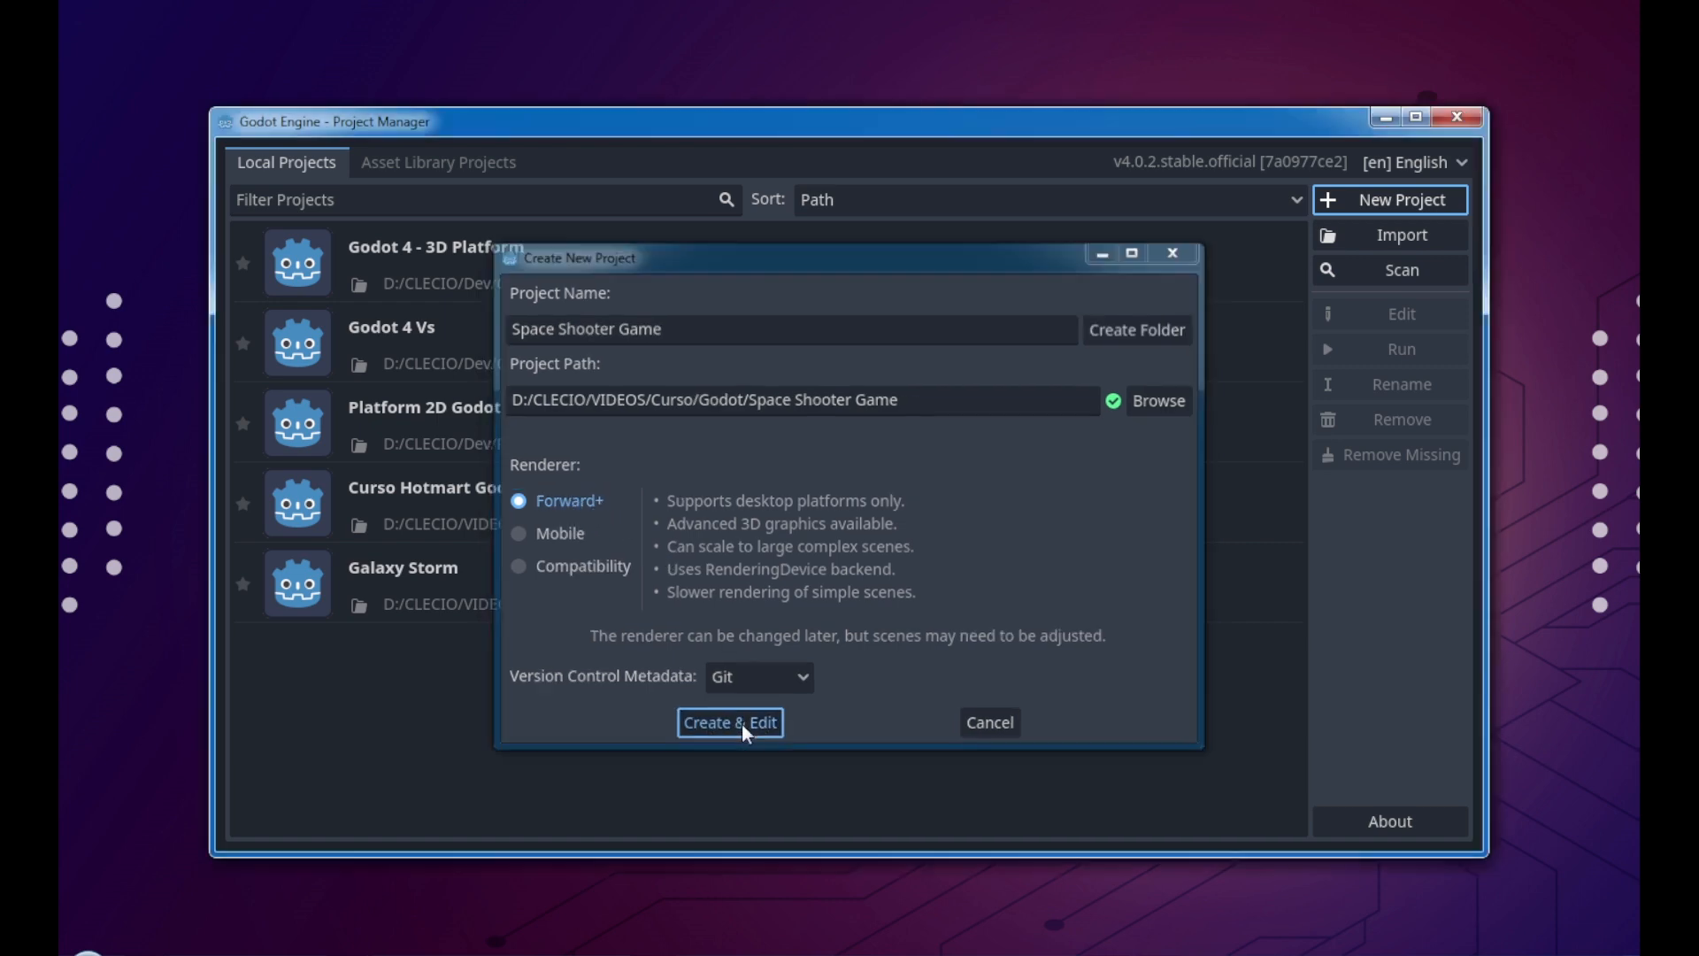
pyautogui.click(730, 723)
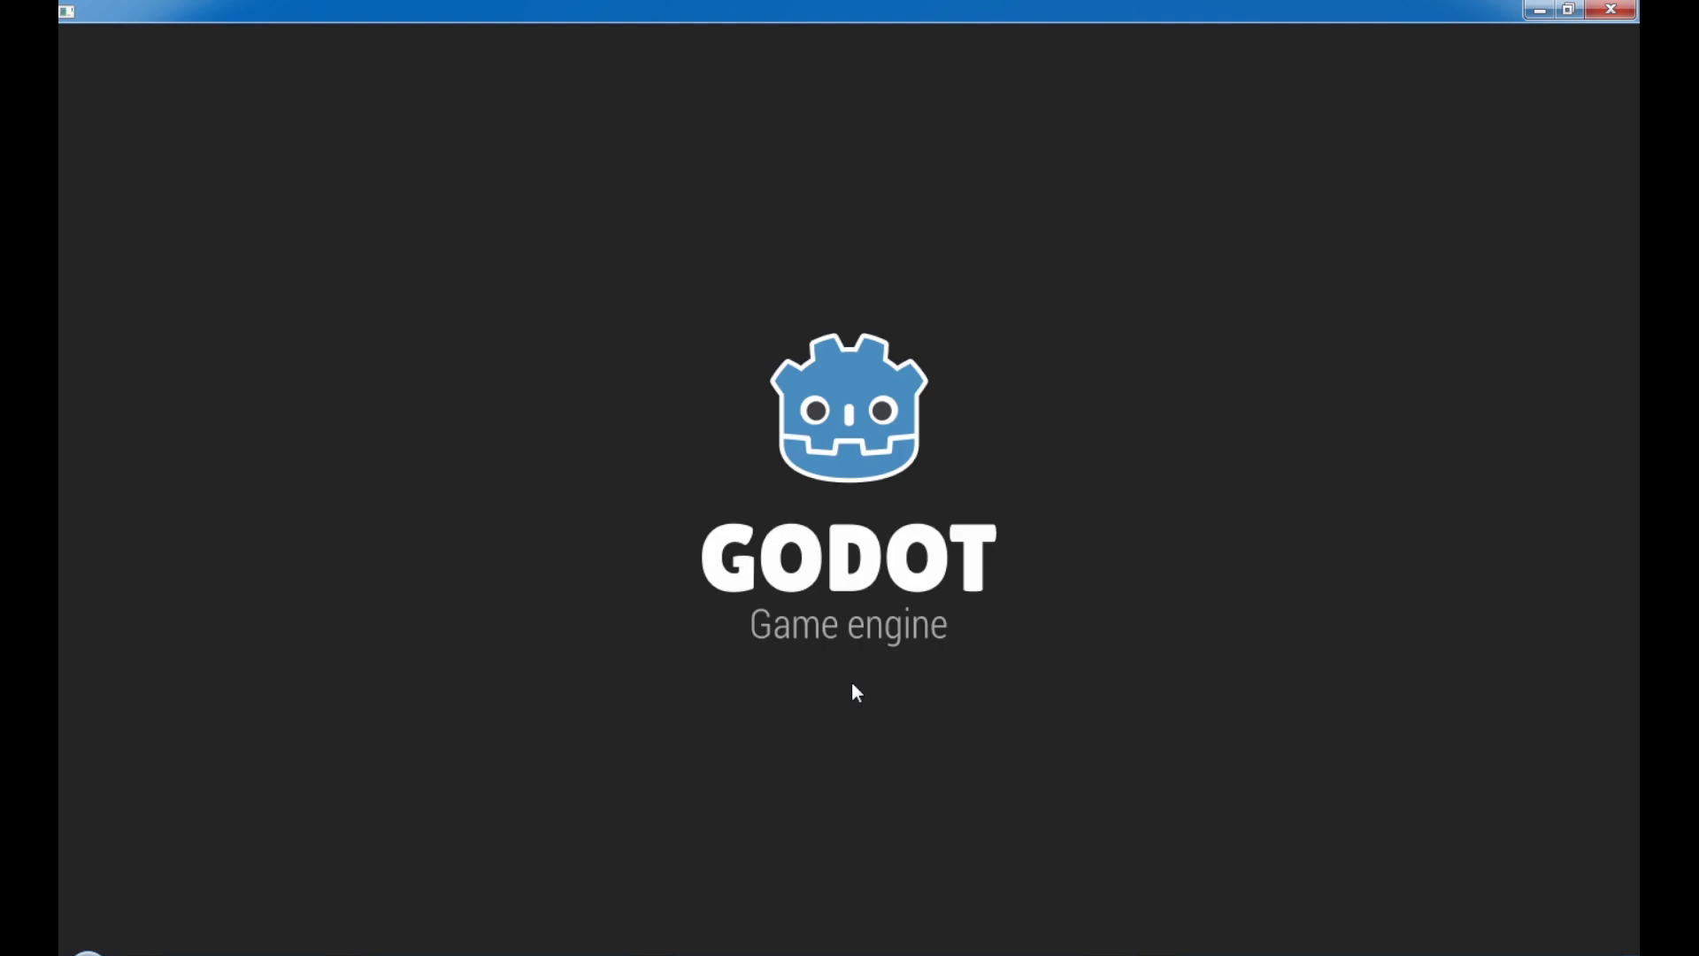
pyautogui.moveTo(1130, 834)
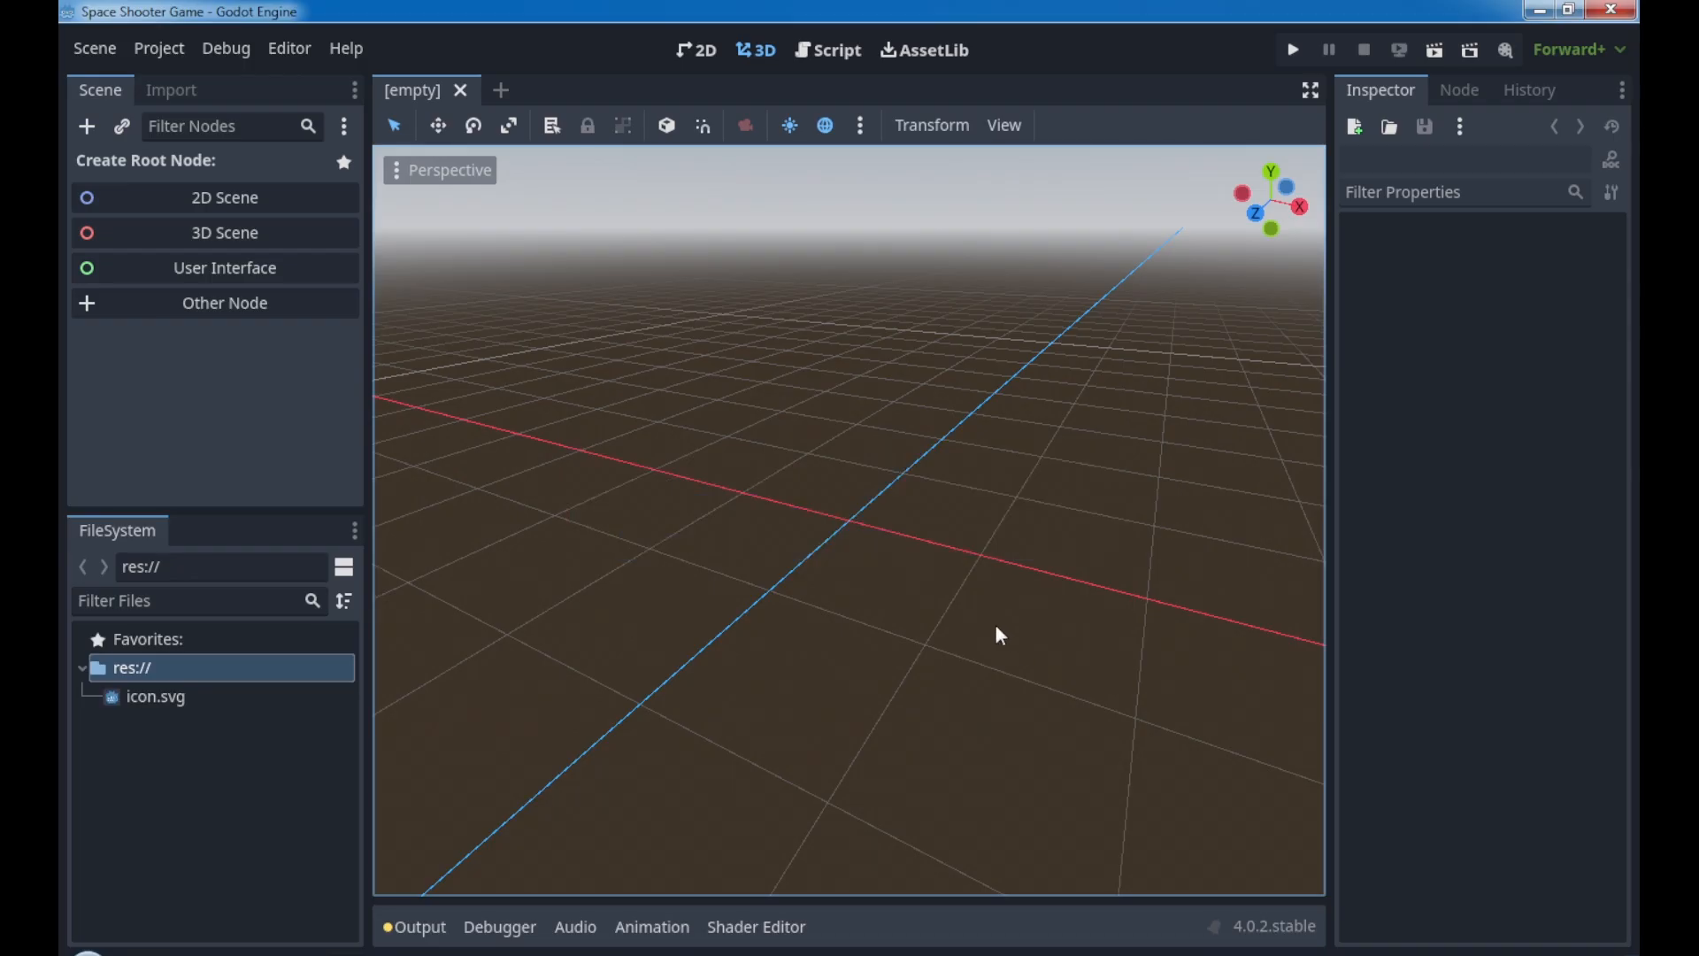
pyautogui.moveTo(590, 476)
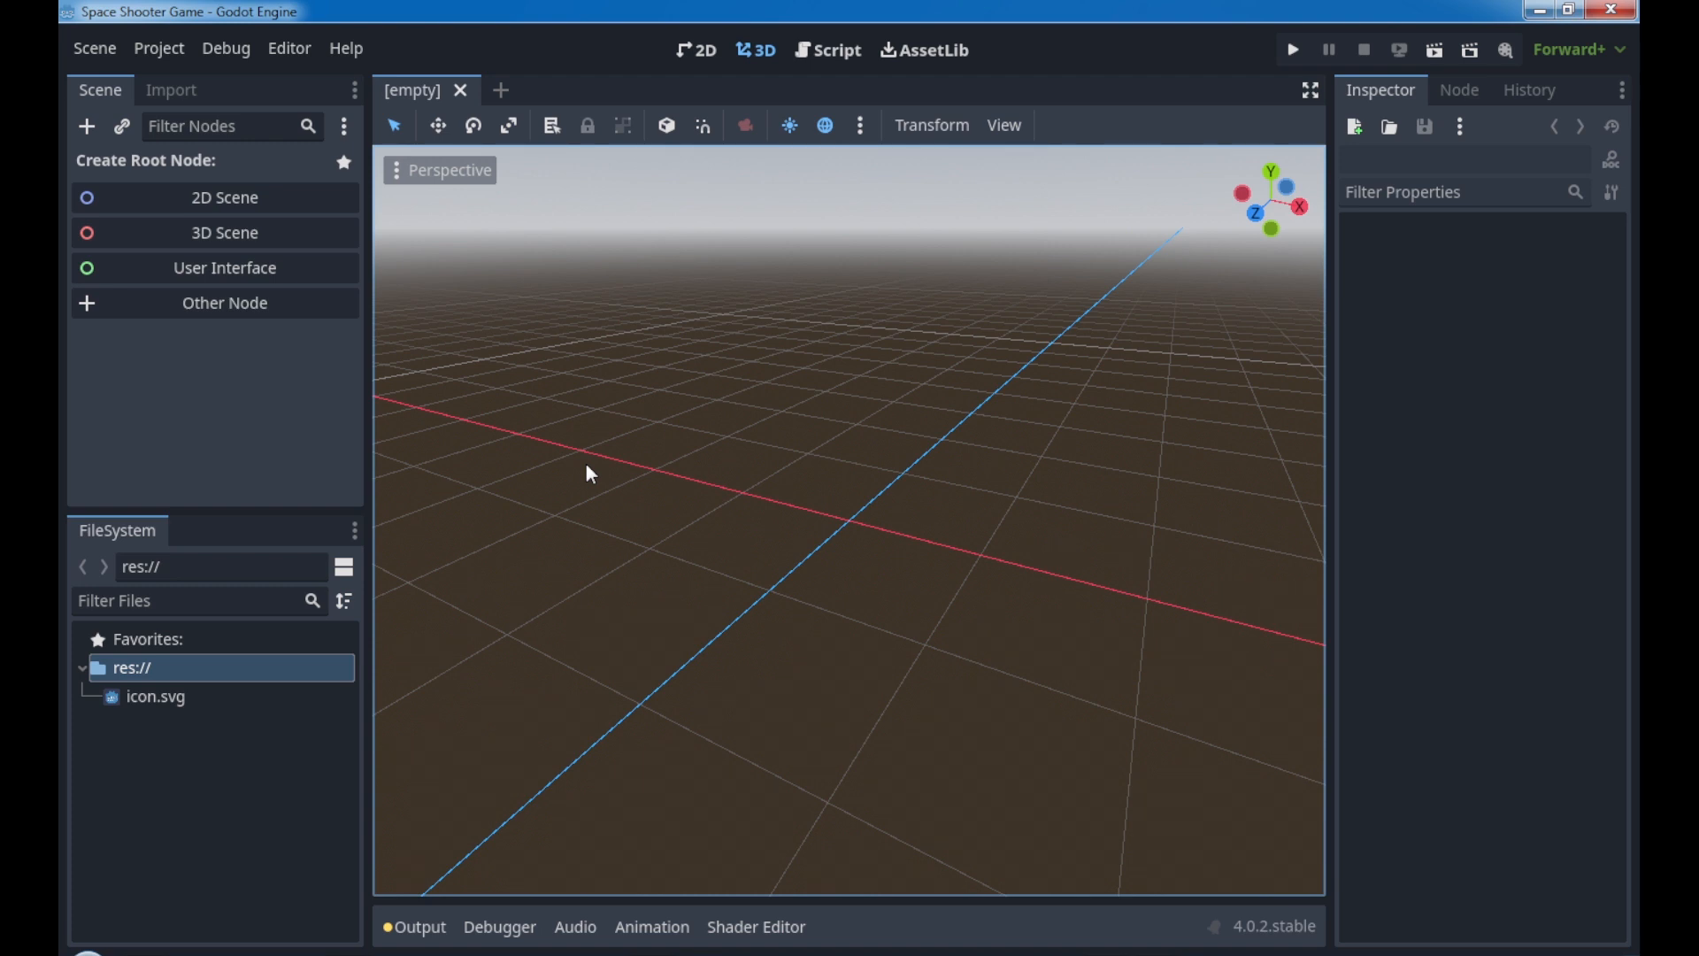
pyautogui.moveTo(1081, 373)
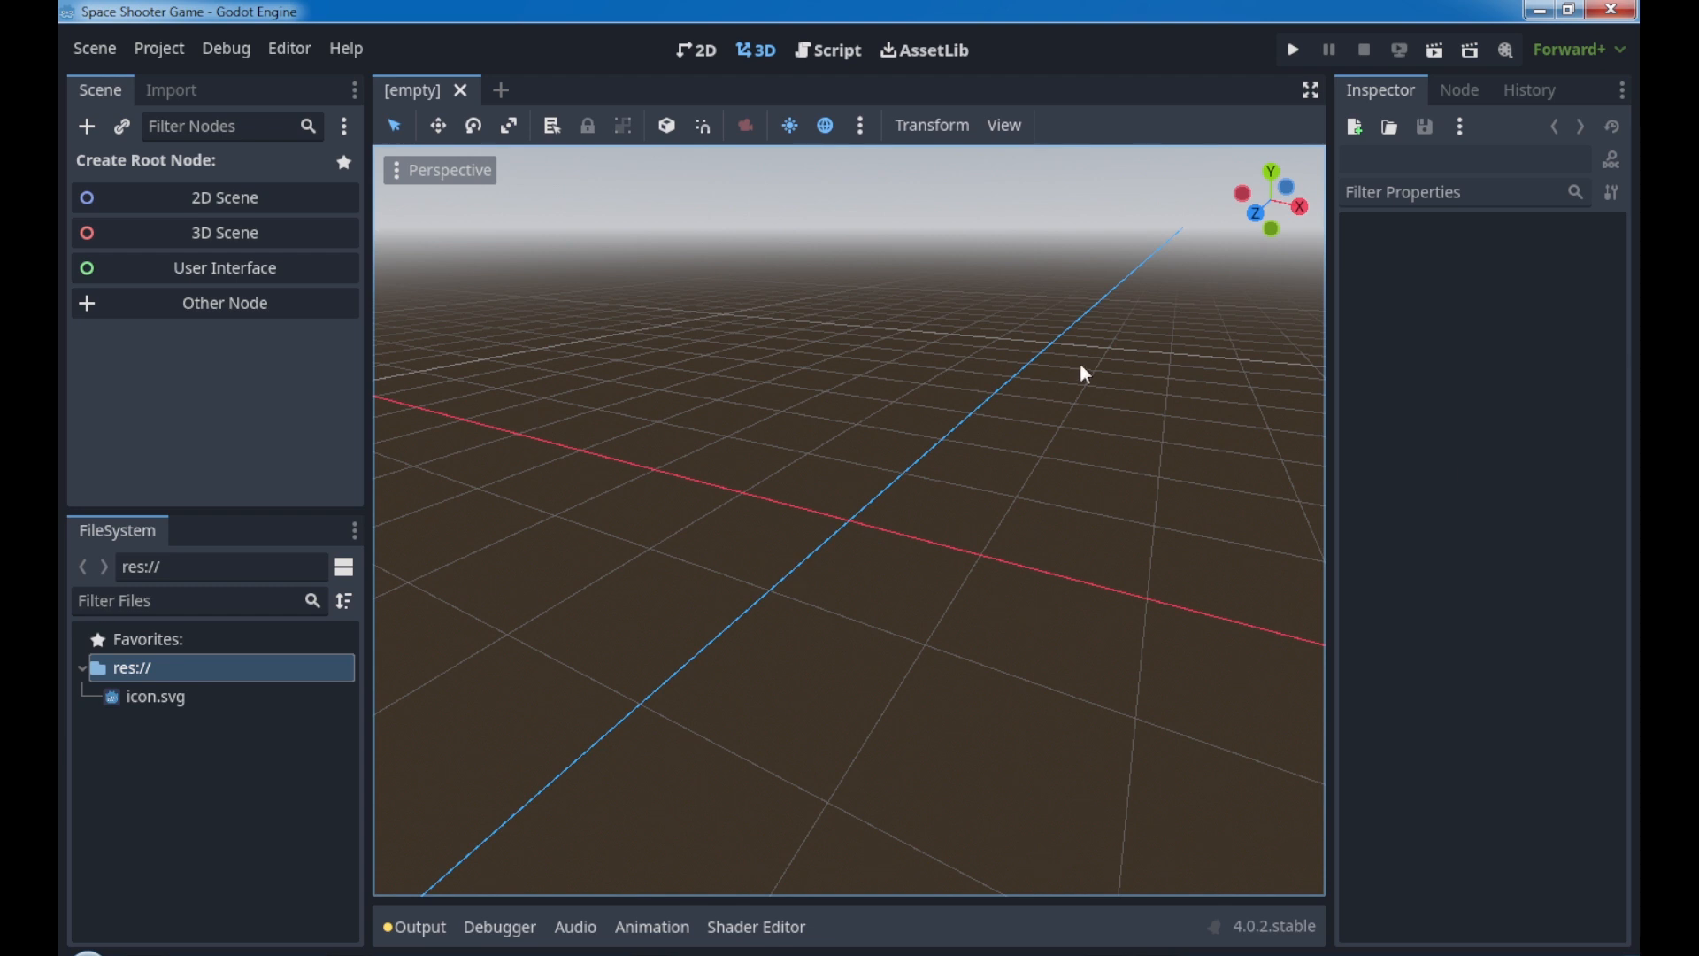
pyautogui.moveTo(187, 32)
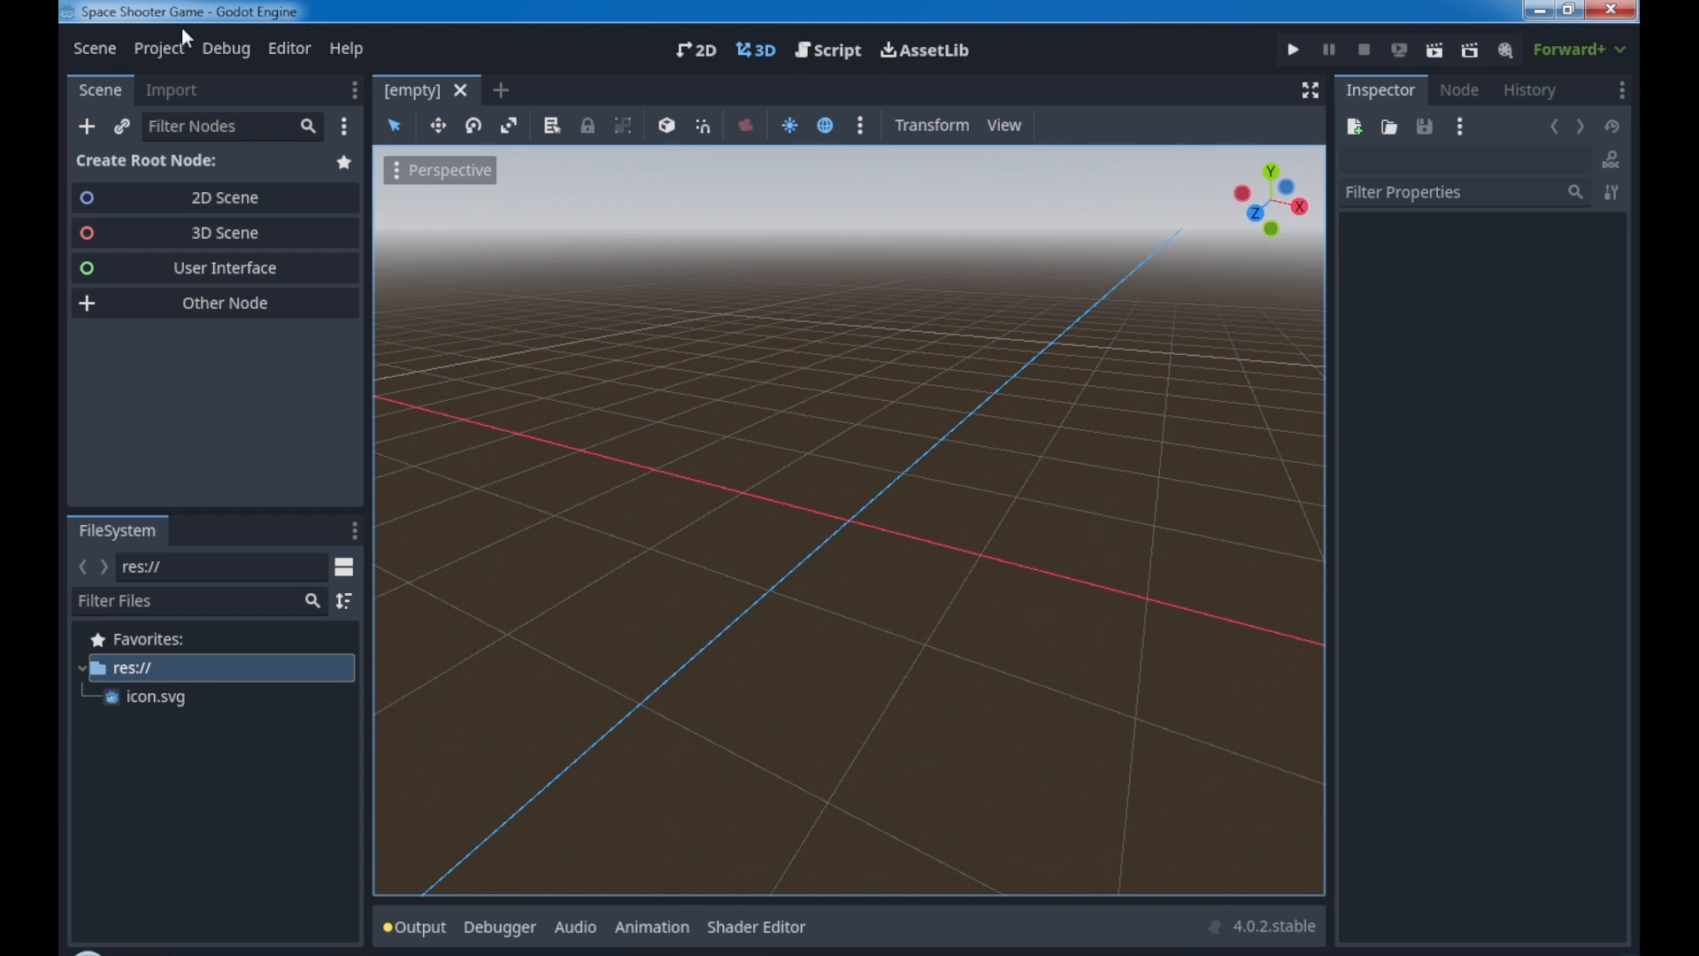
pyautogui.moveTo(805, 555)
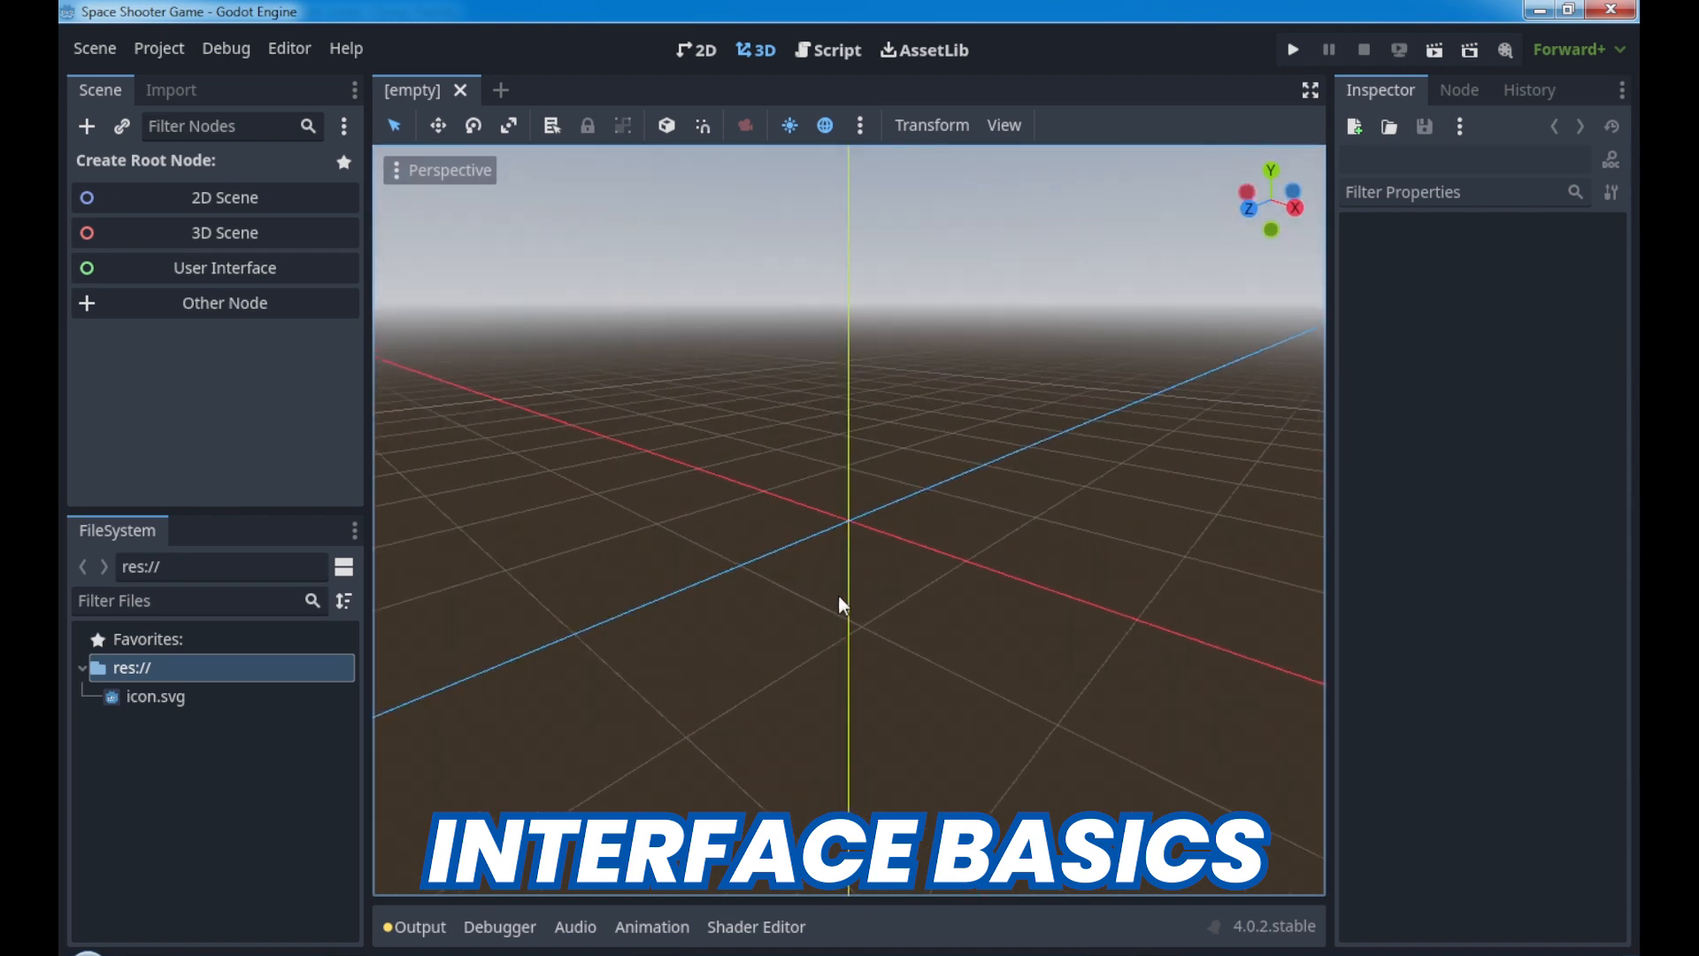
pyautogui.moveTo(1080, 690)
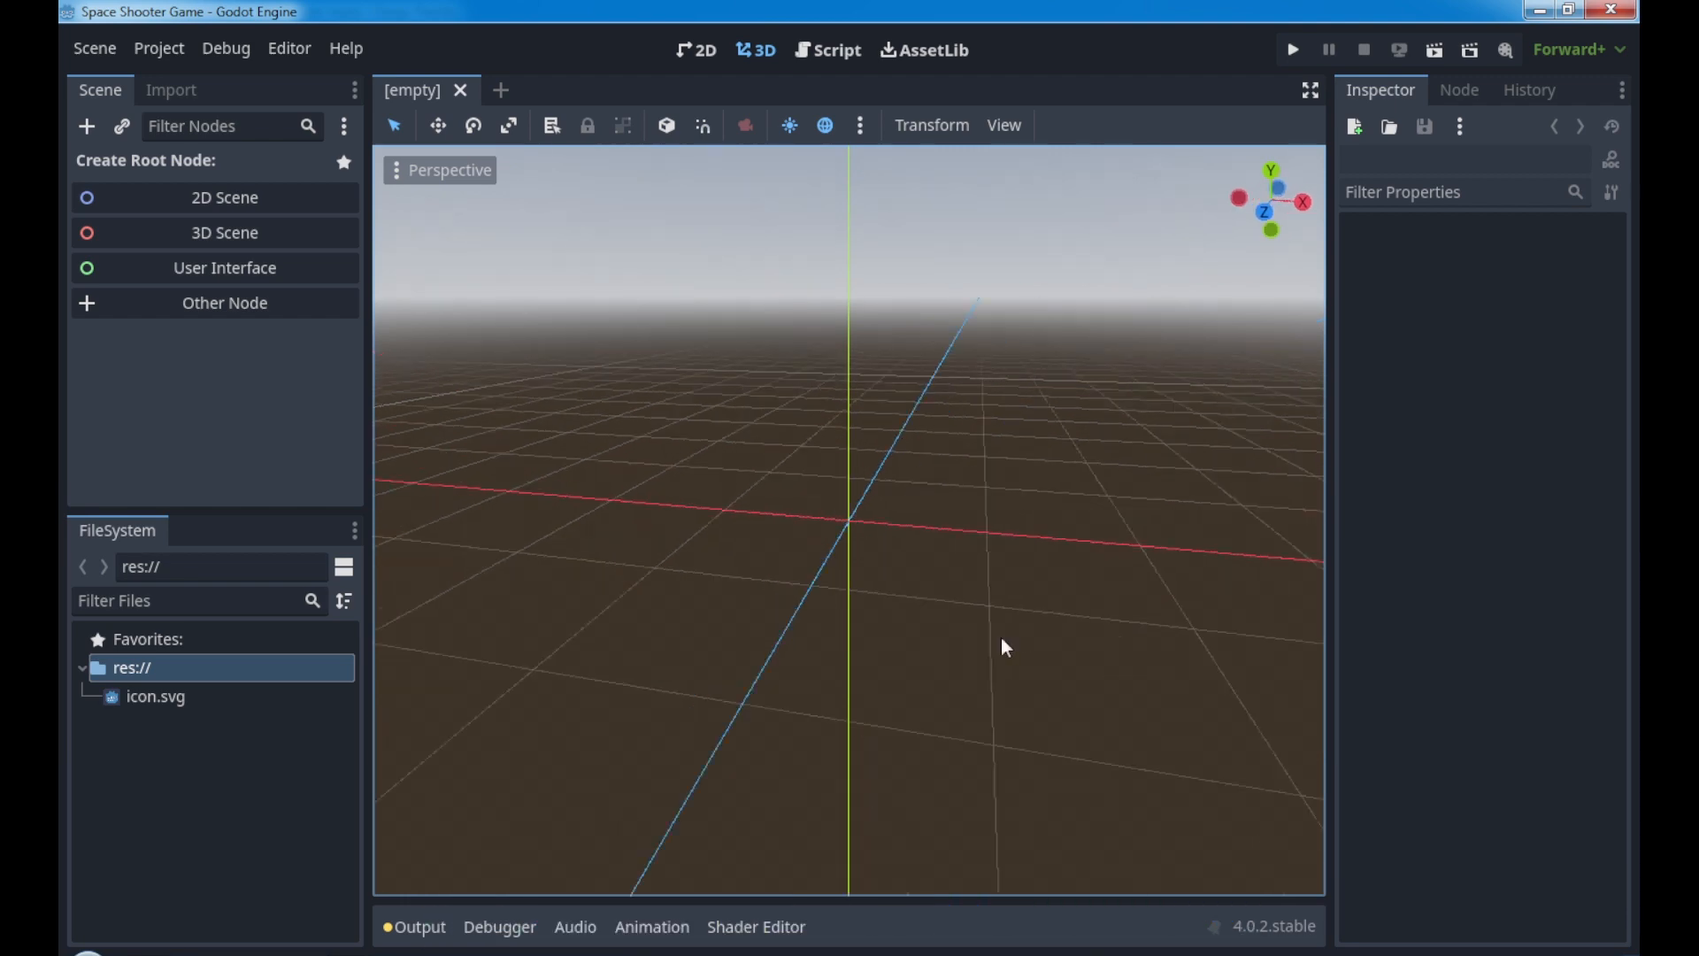
# Step: Orbit the 3D viewport around the perspective grid
pyautogui.moveTo(1003, 646); pyautogui.dragTo(954, 550)
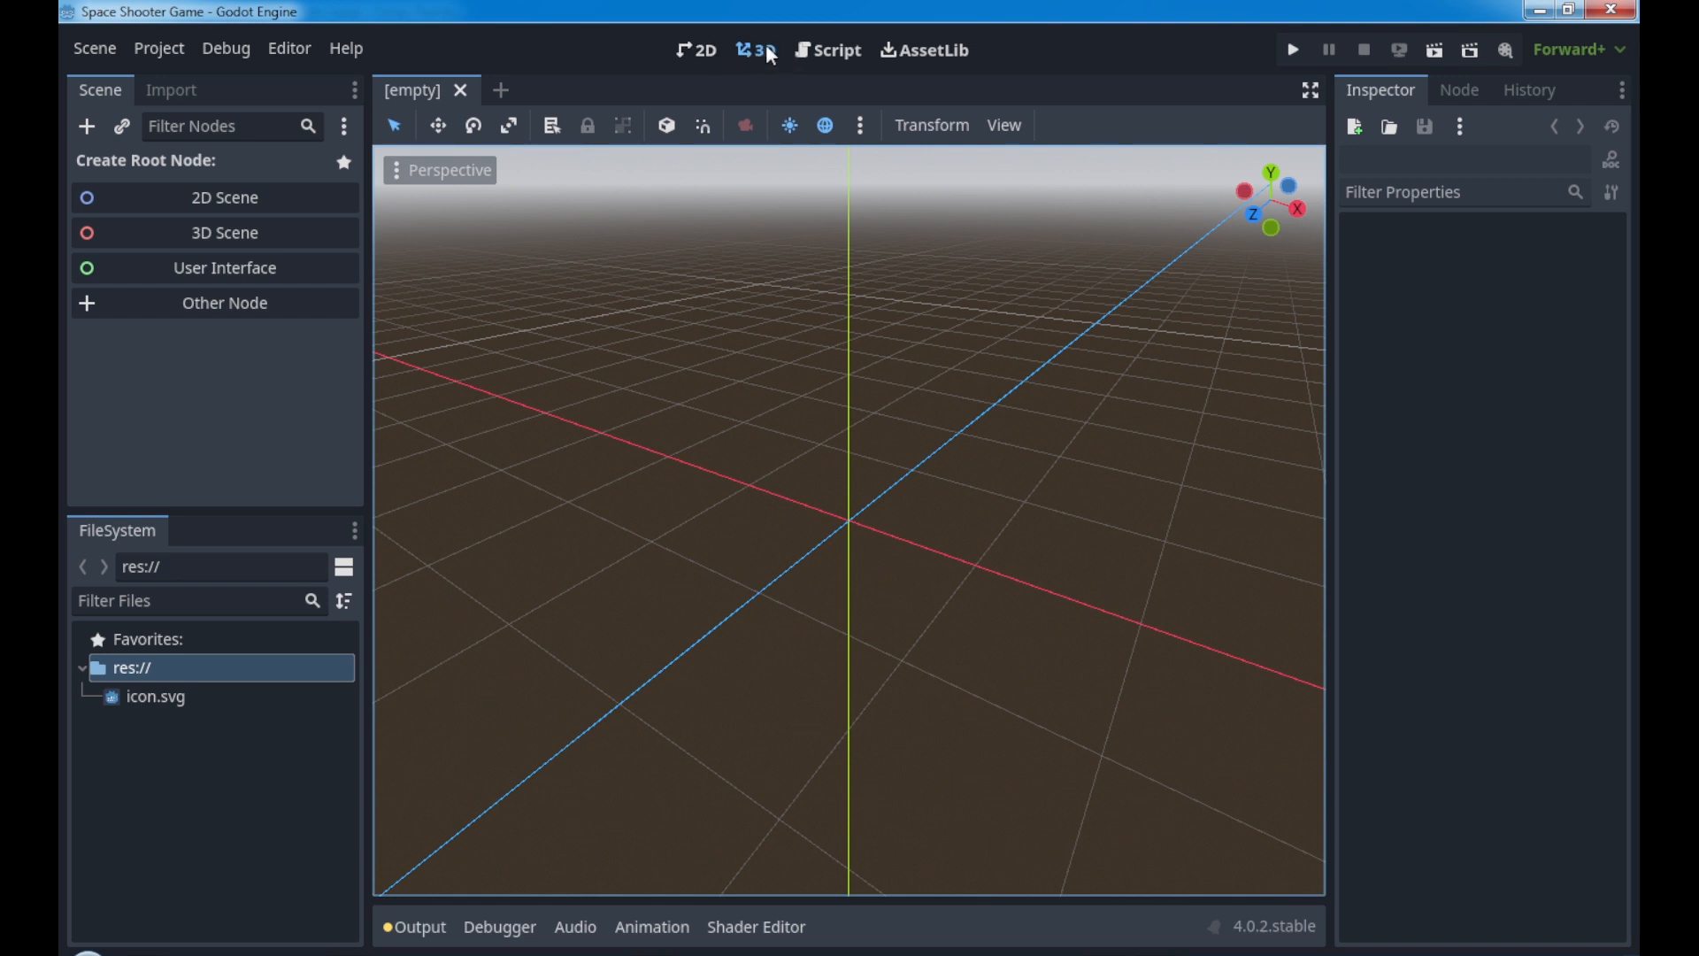
# Step: Switch to the 2D workspace, then to the empty Script workspace
pyautogui.click(699, 49)
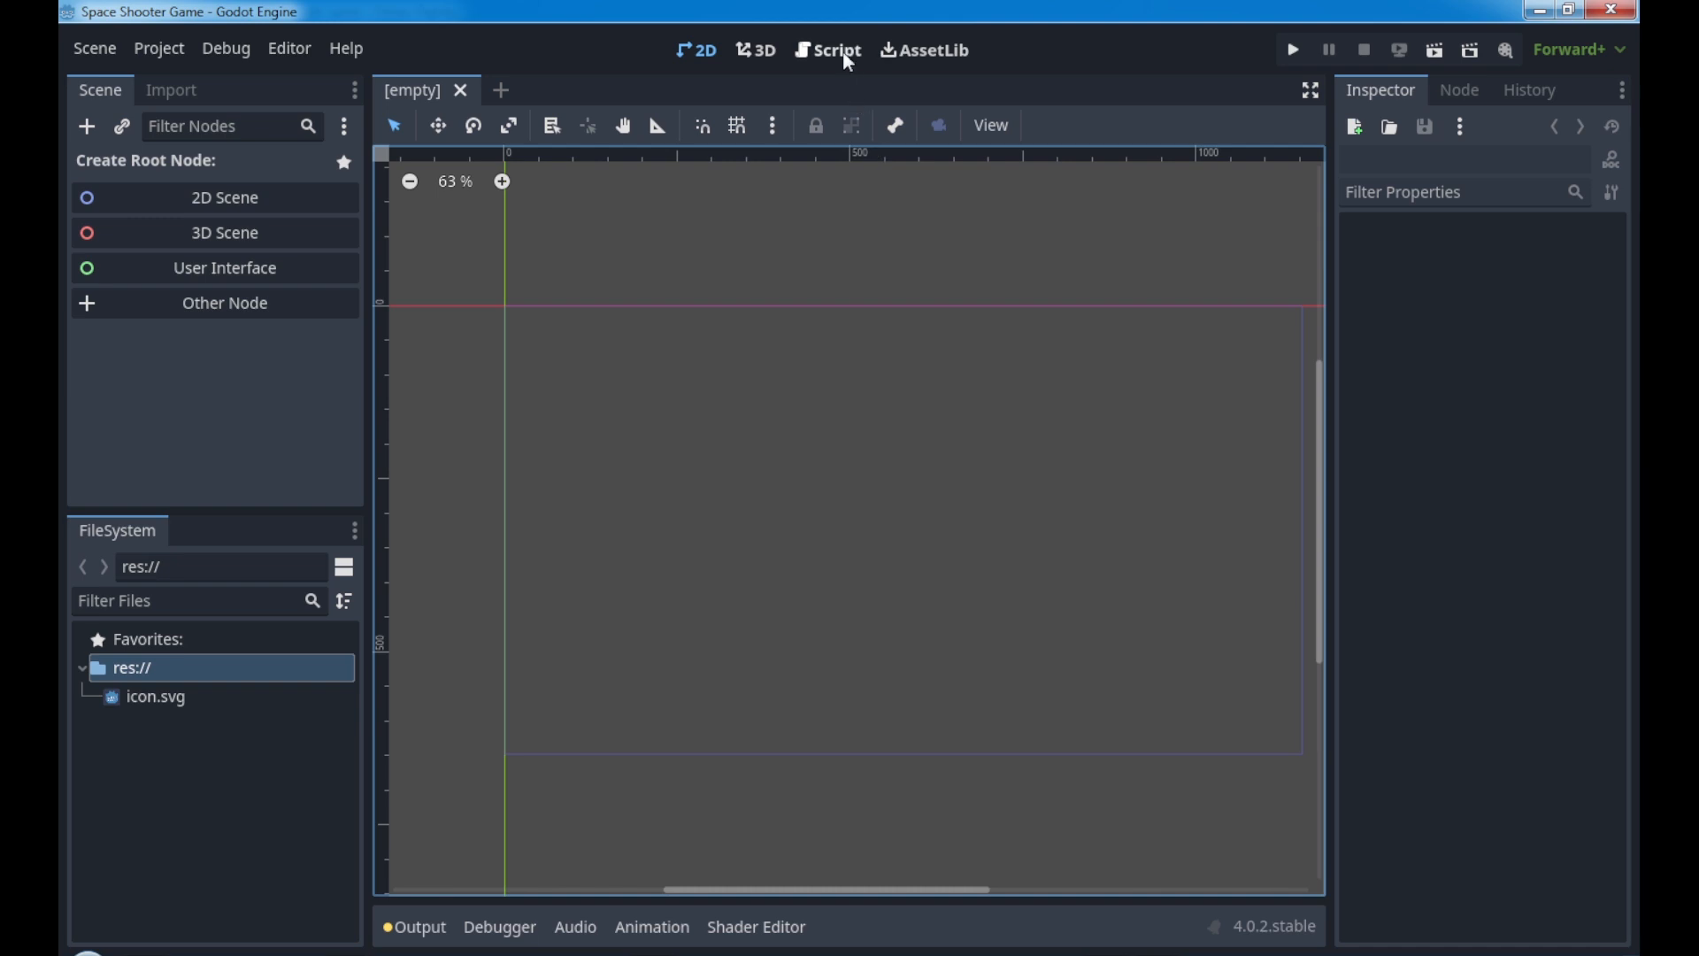
pyautogui.click(831, 50)
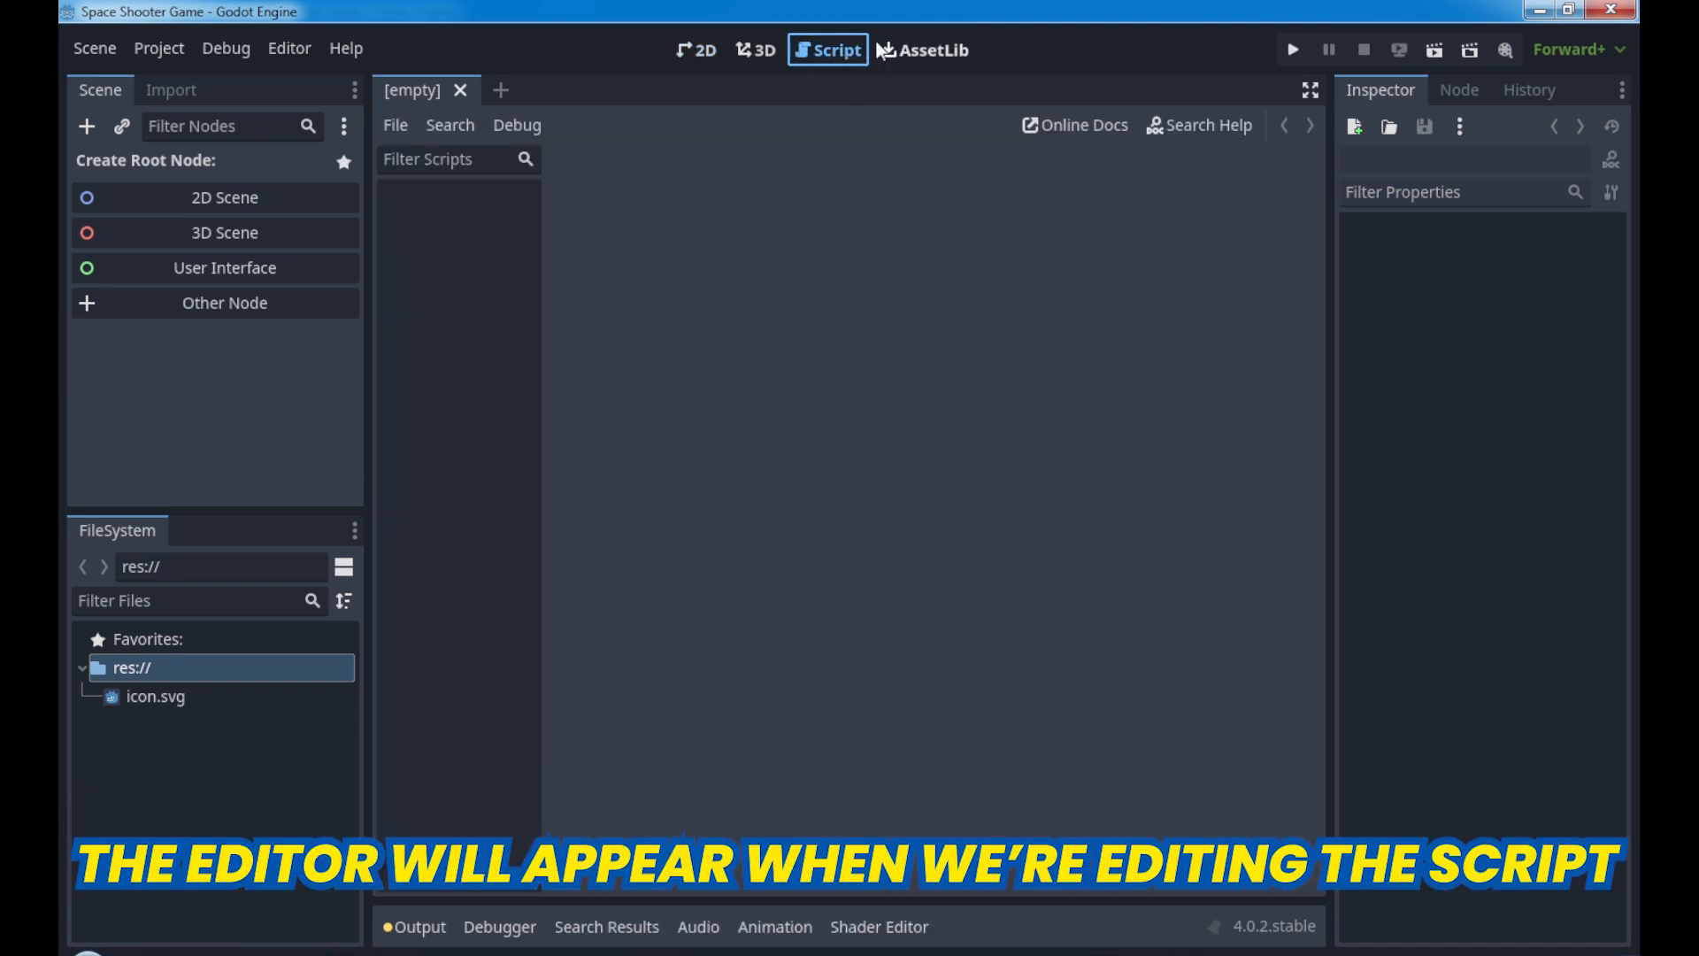
pyautogui.moveTo(750, 471)
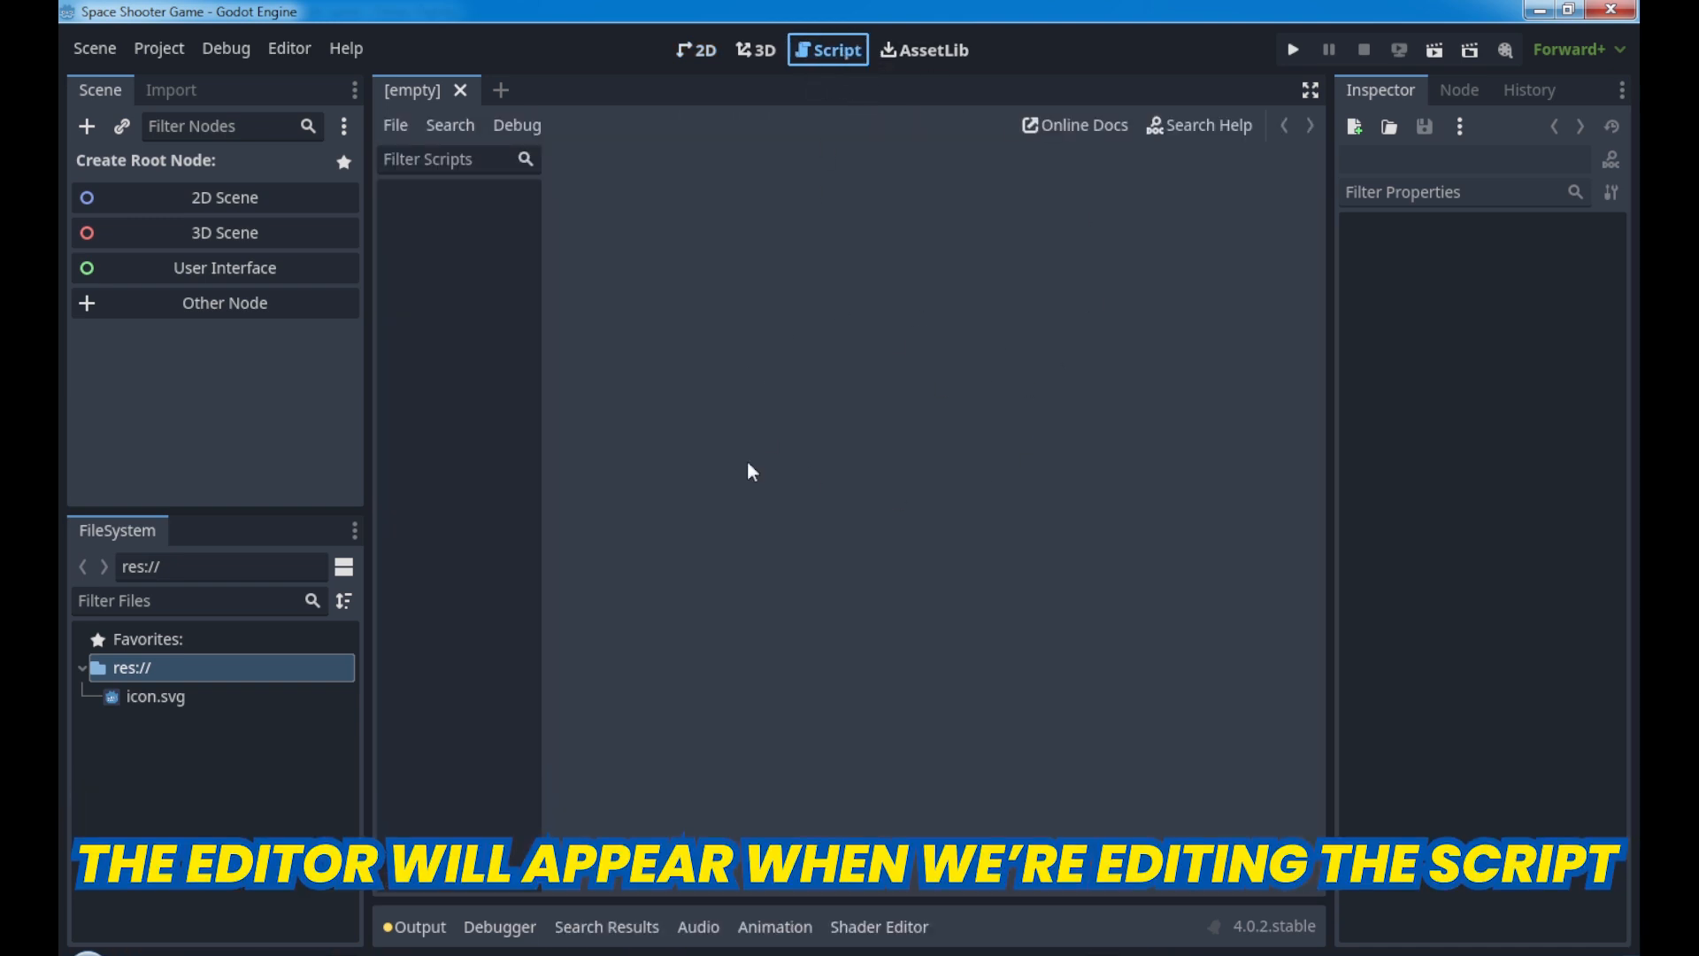
pyautogui.moveTo(746, 397)
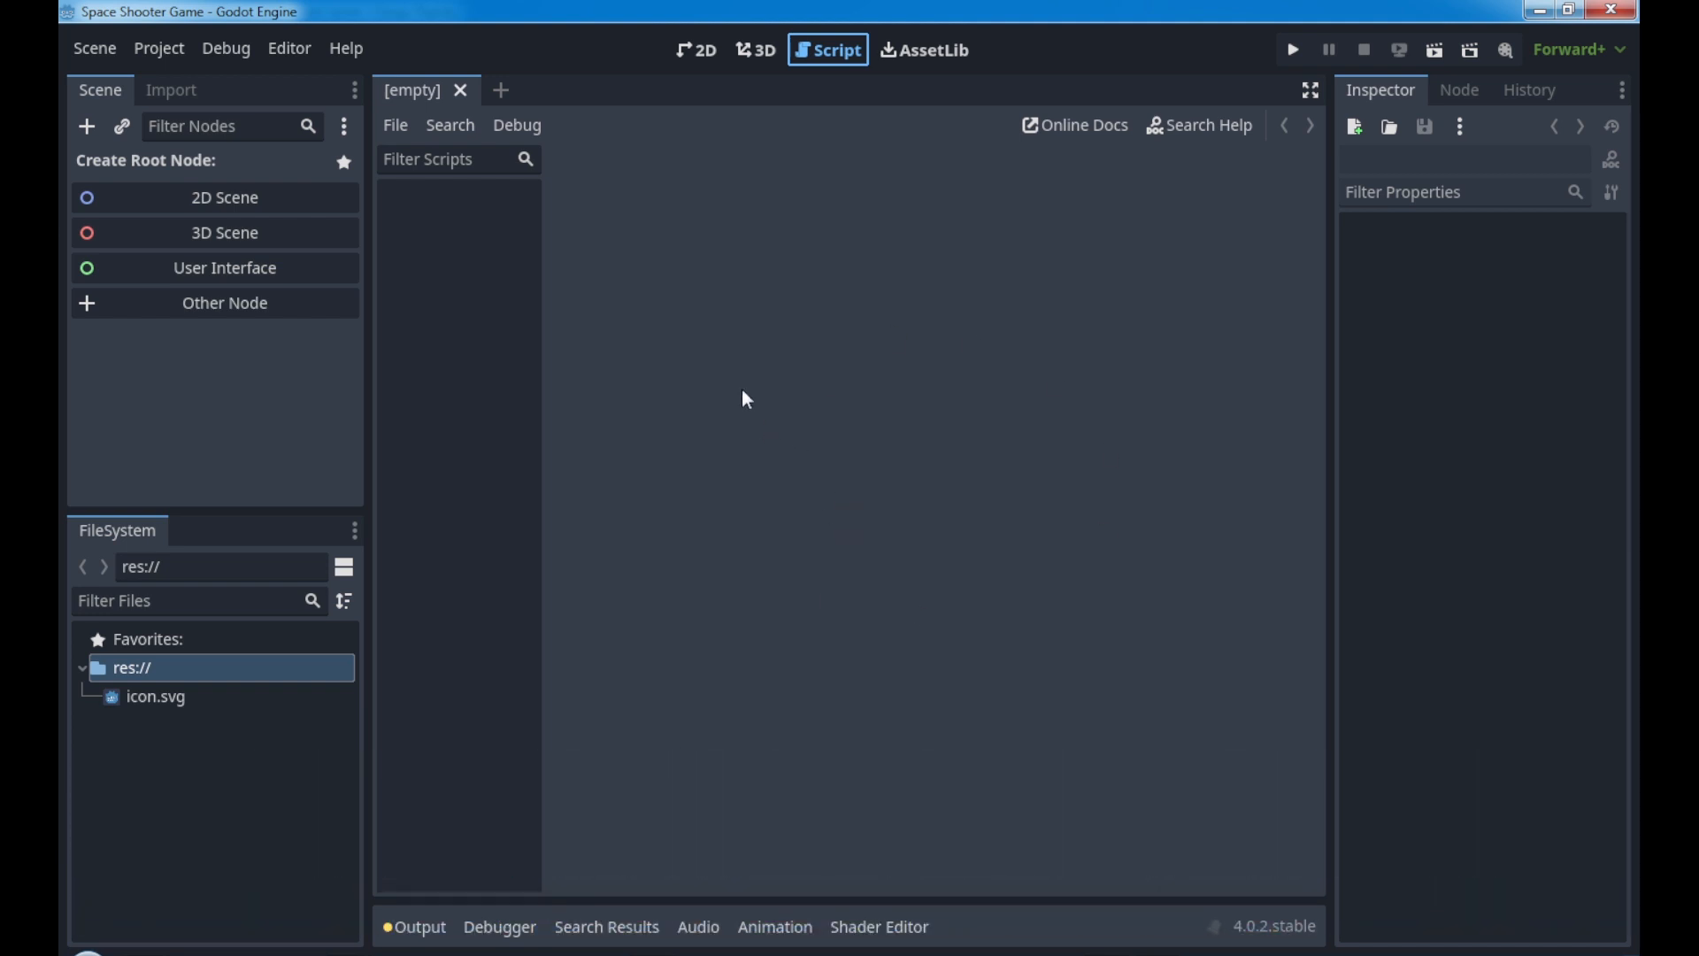
pyautogui.moveTo(732, 338)
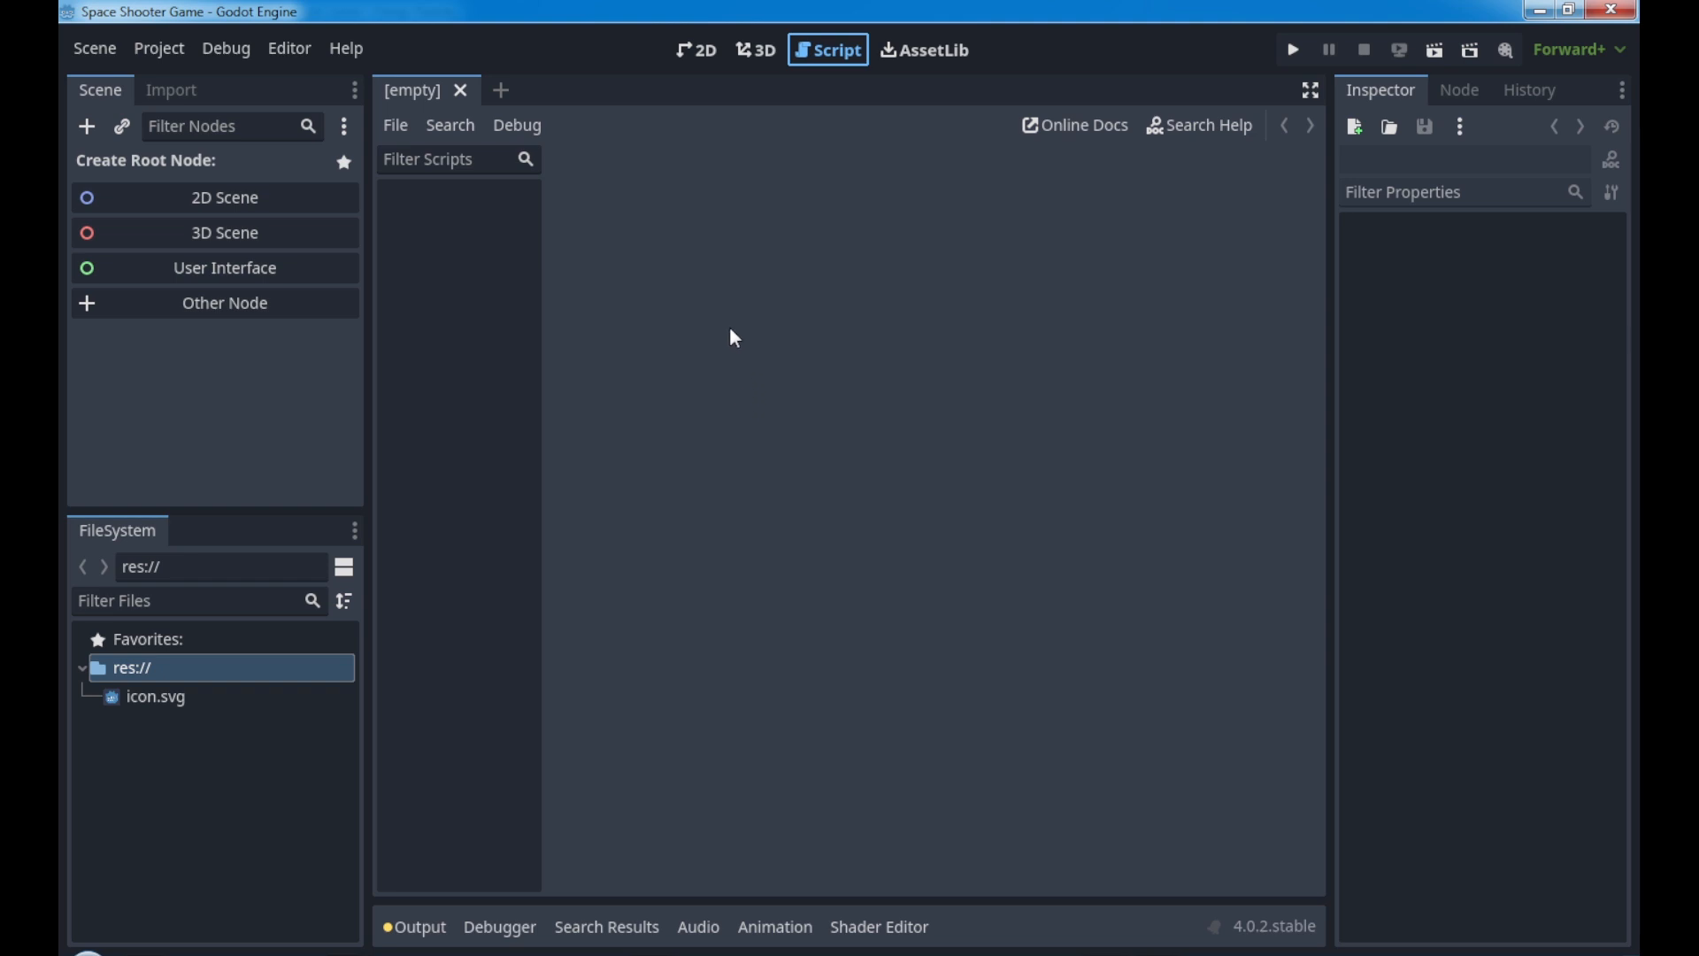
# Step: Return to the 2D canvas, check the Import dock, and finish on the Scene dock
pyautogui.click(704, 50)
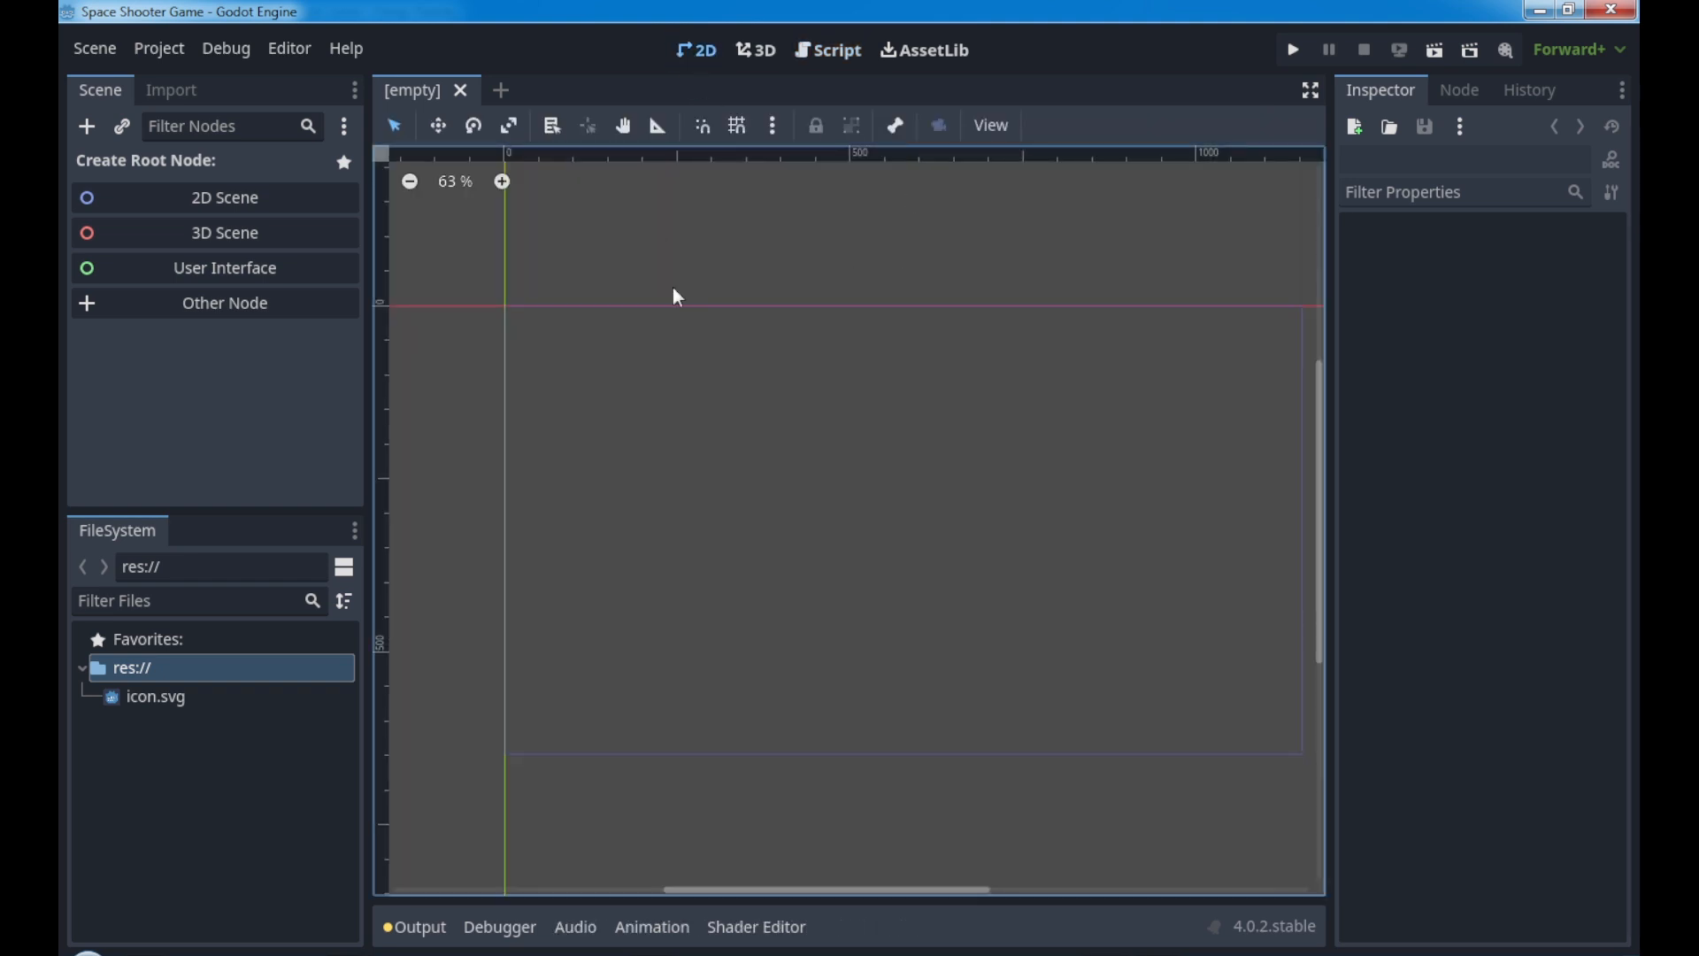
pyautogui.moveTo(866, 470)
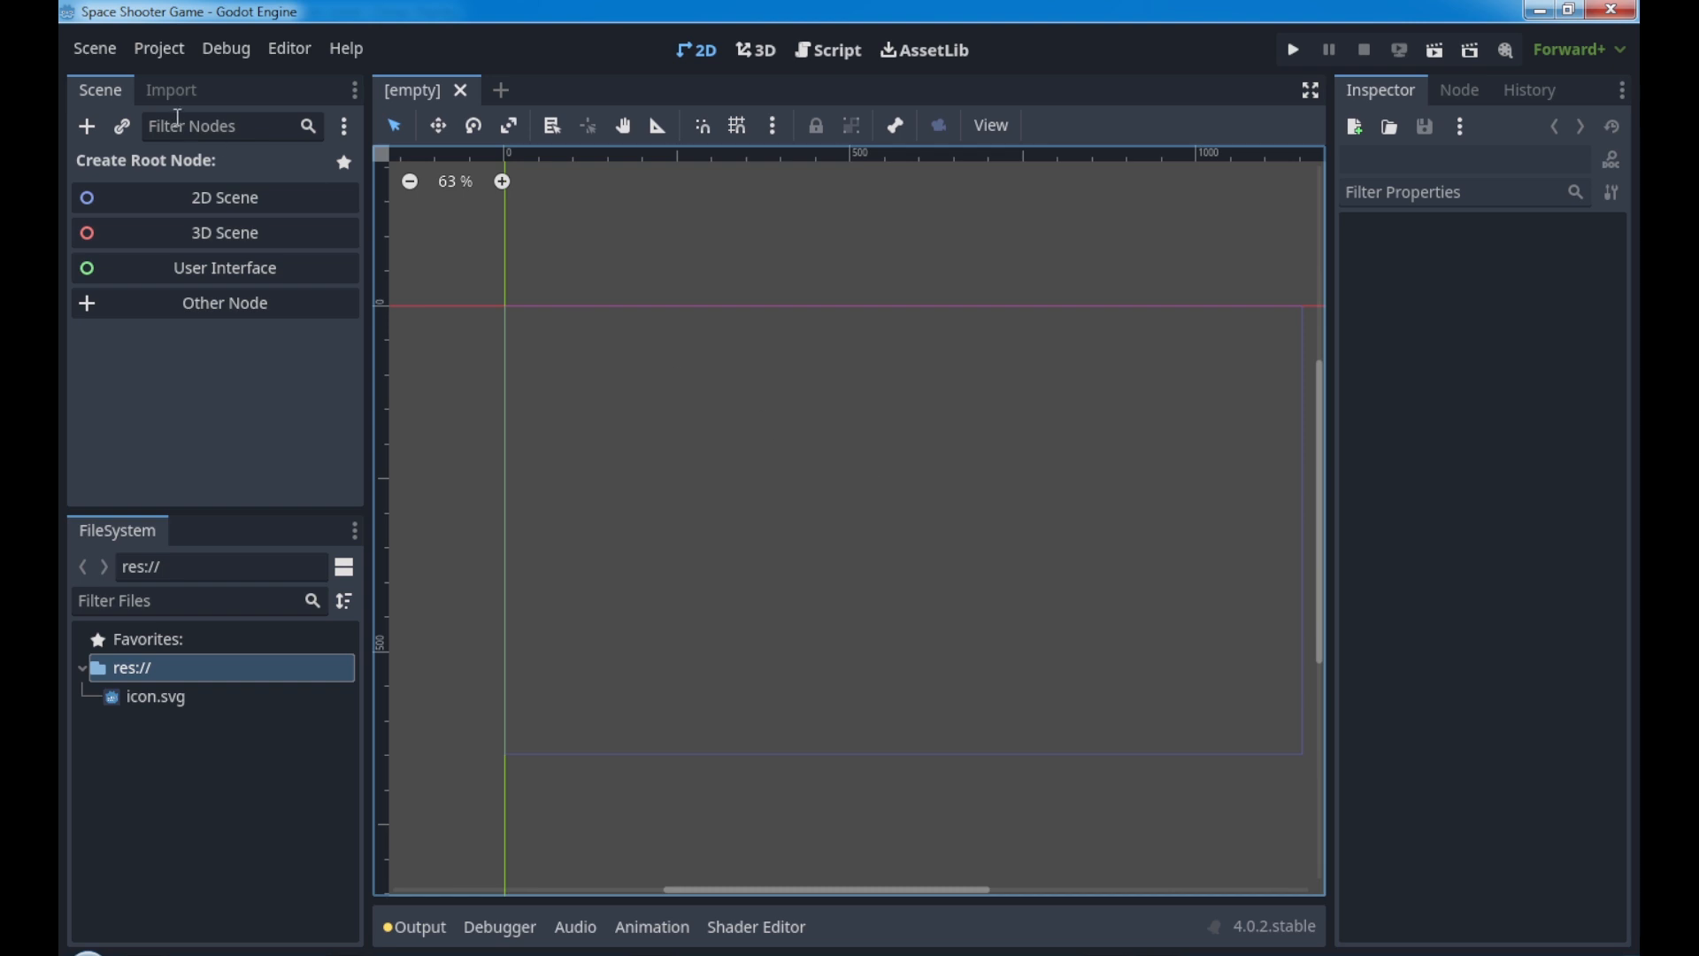
pyautogui.click(172, 89)
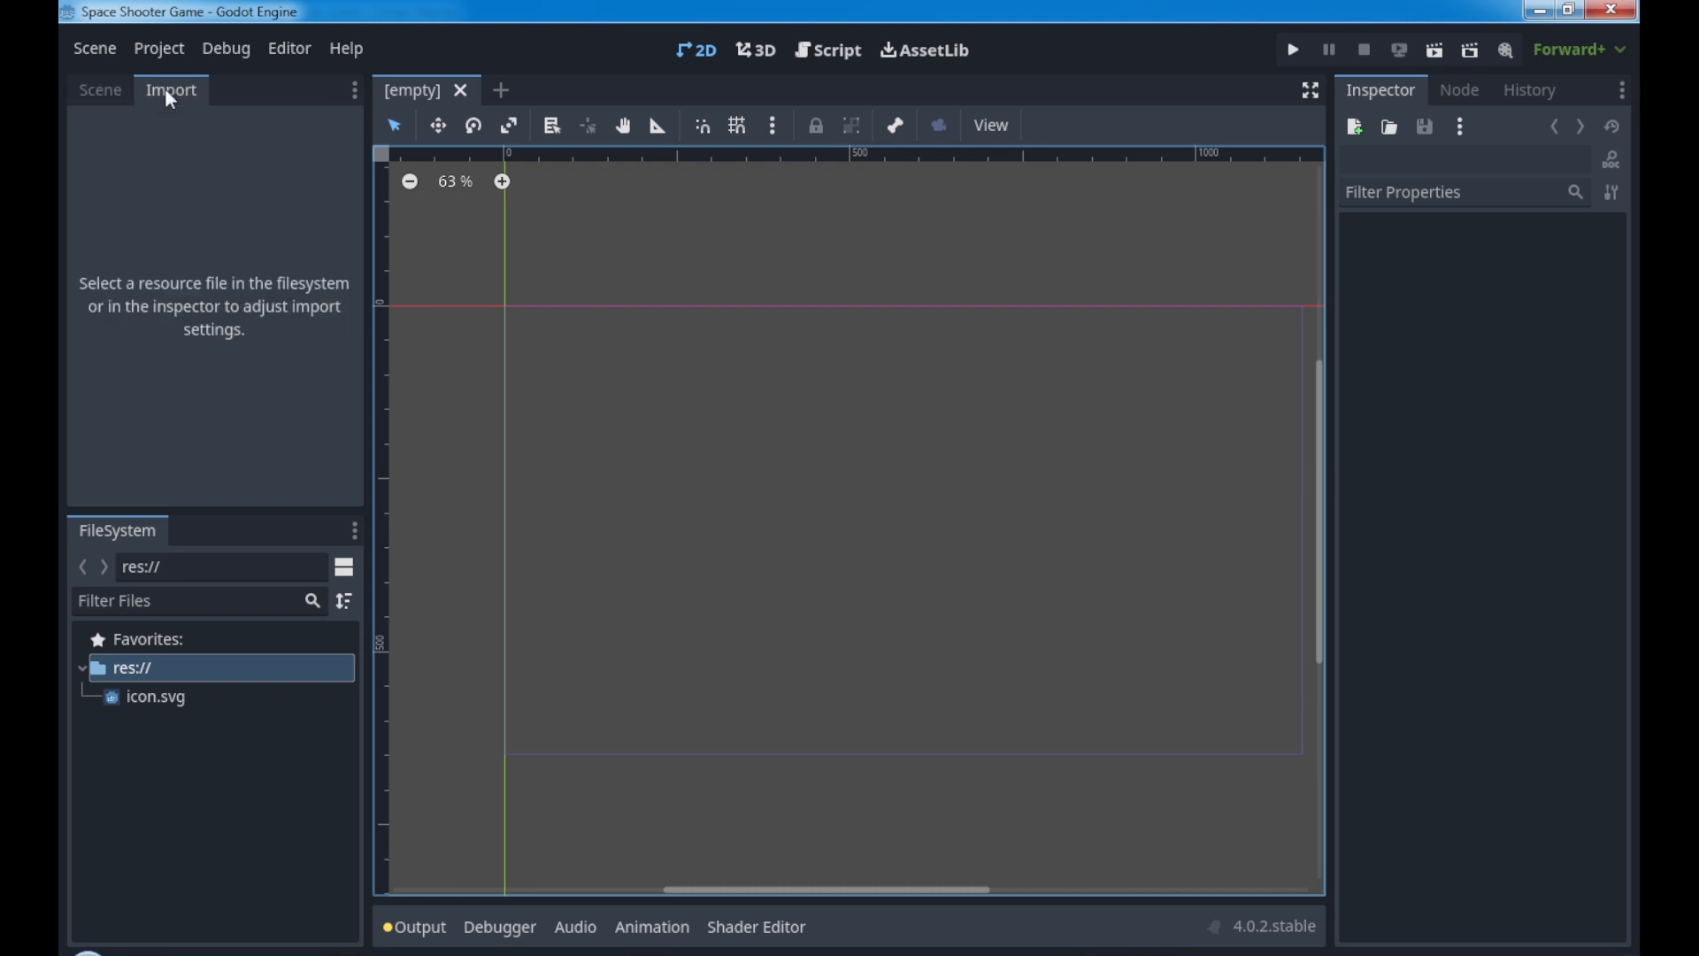
pyautogui.click(97, 90)
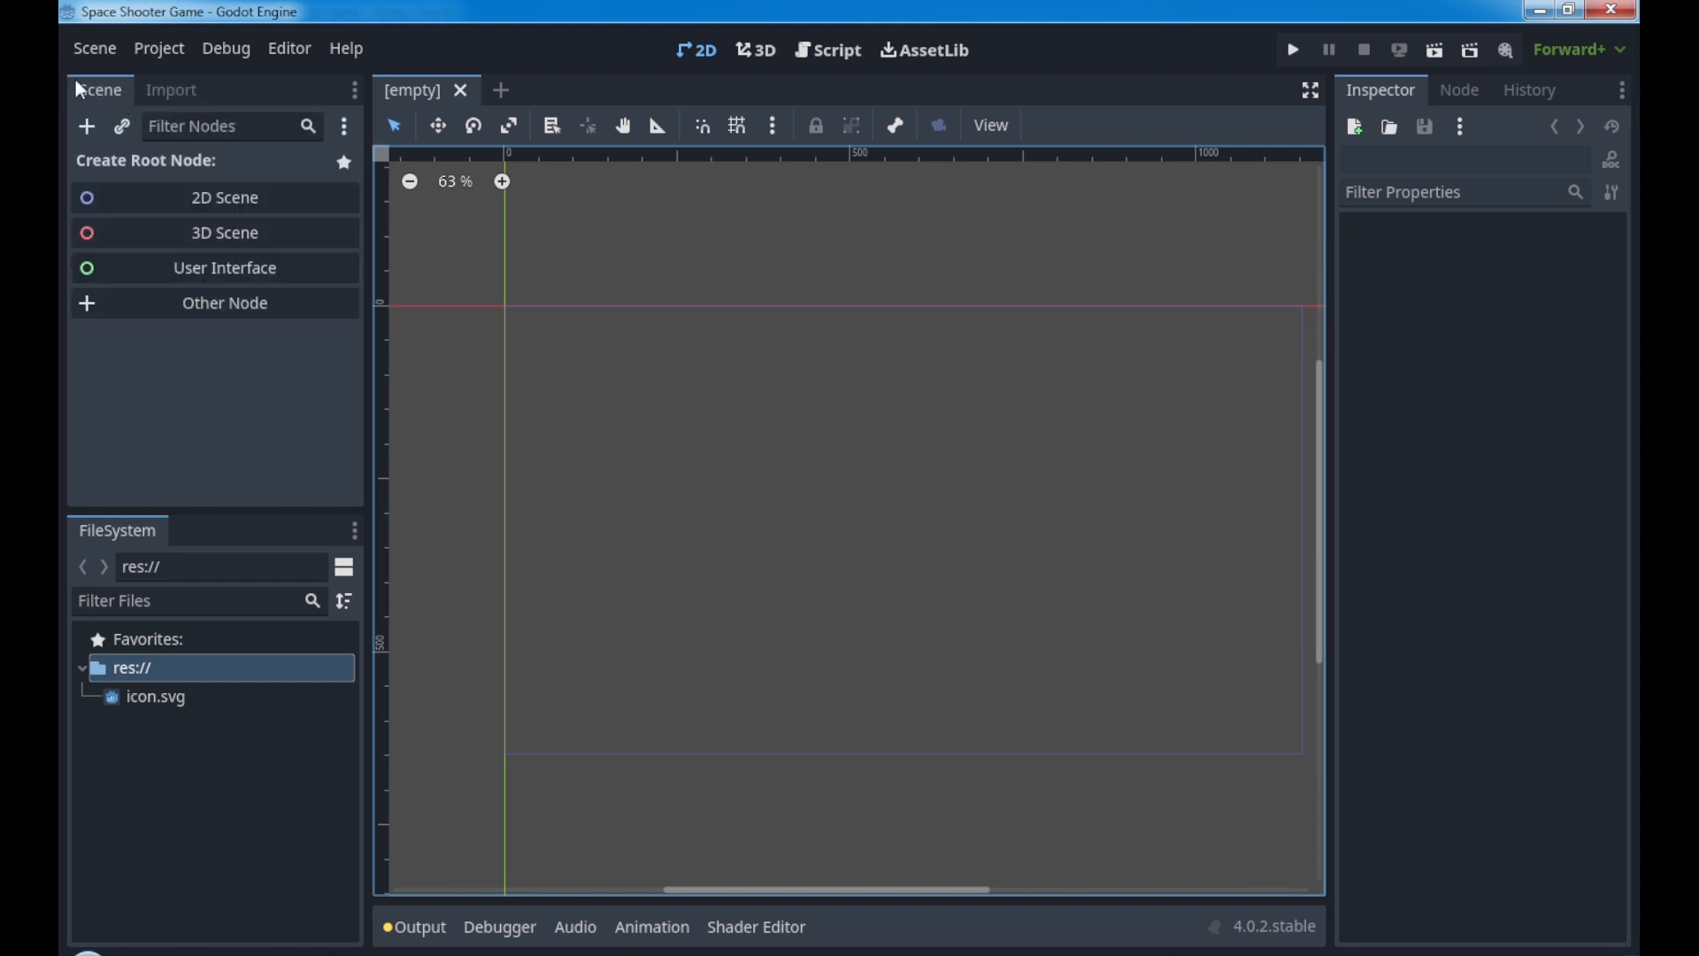
pyautogui.click(170, 91)
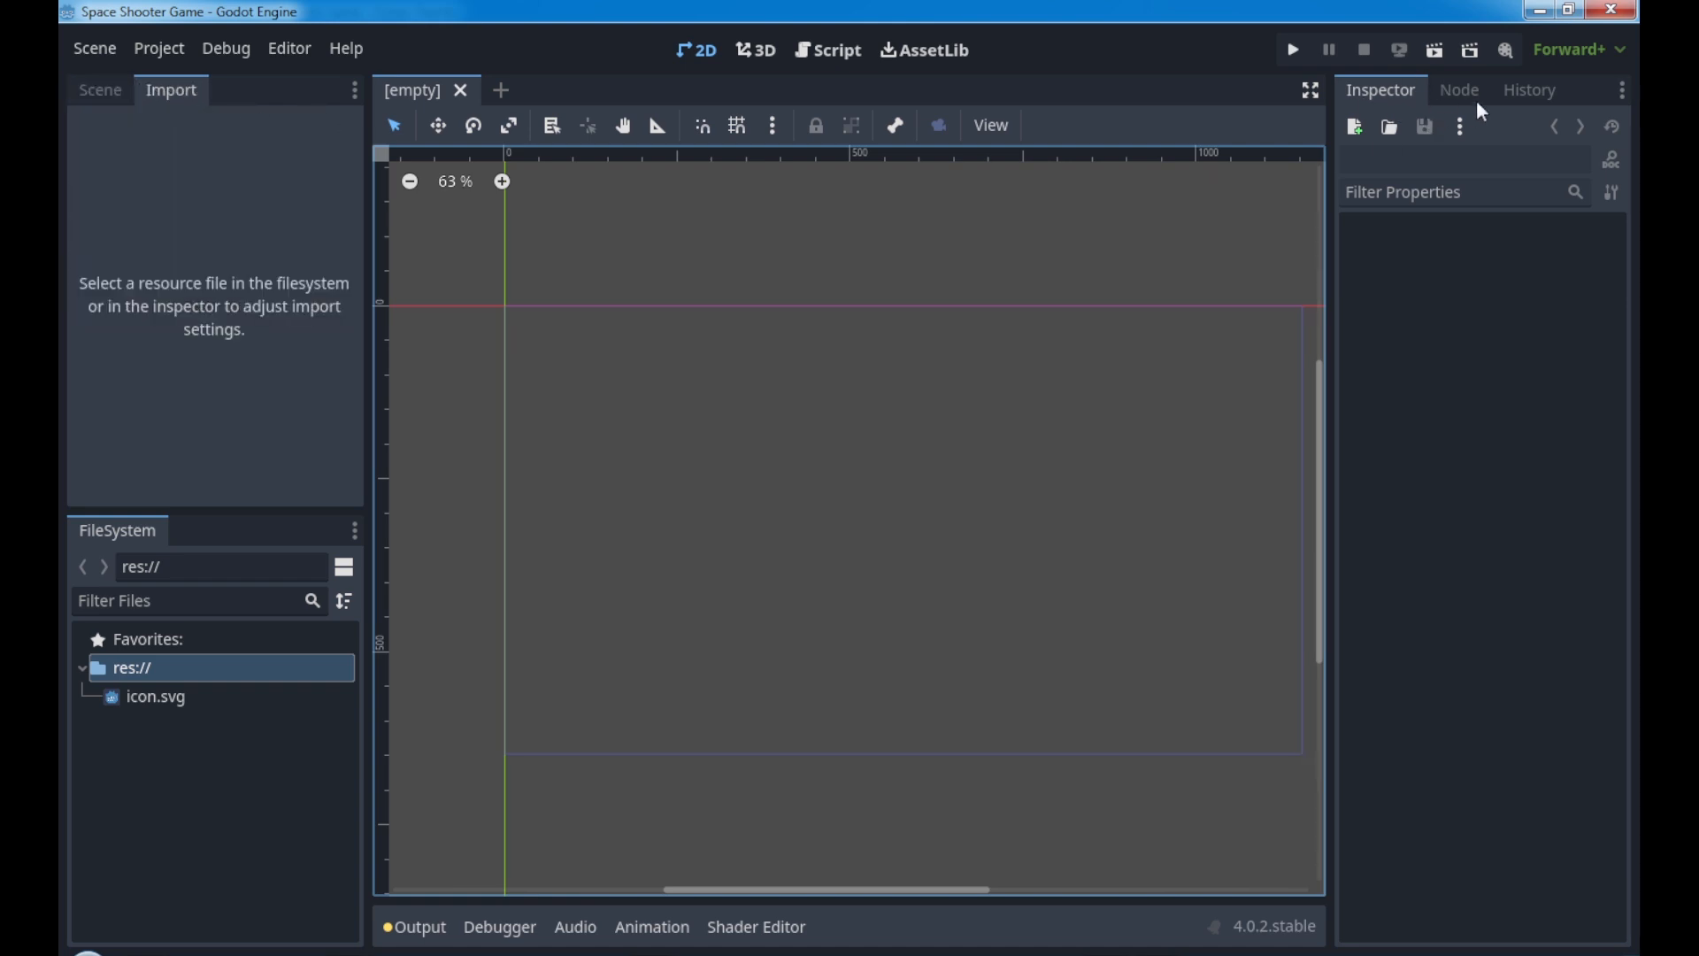
pyautogui.moveTo(1089, 156)
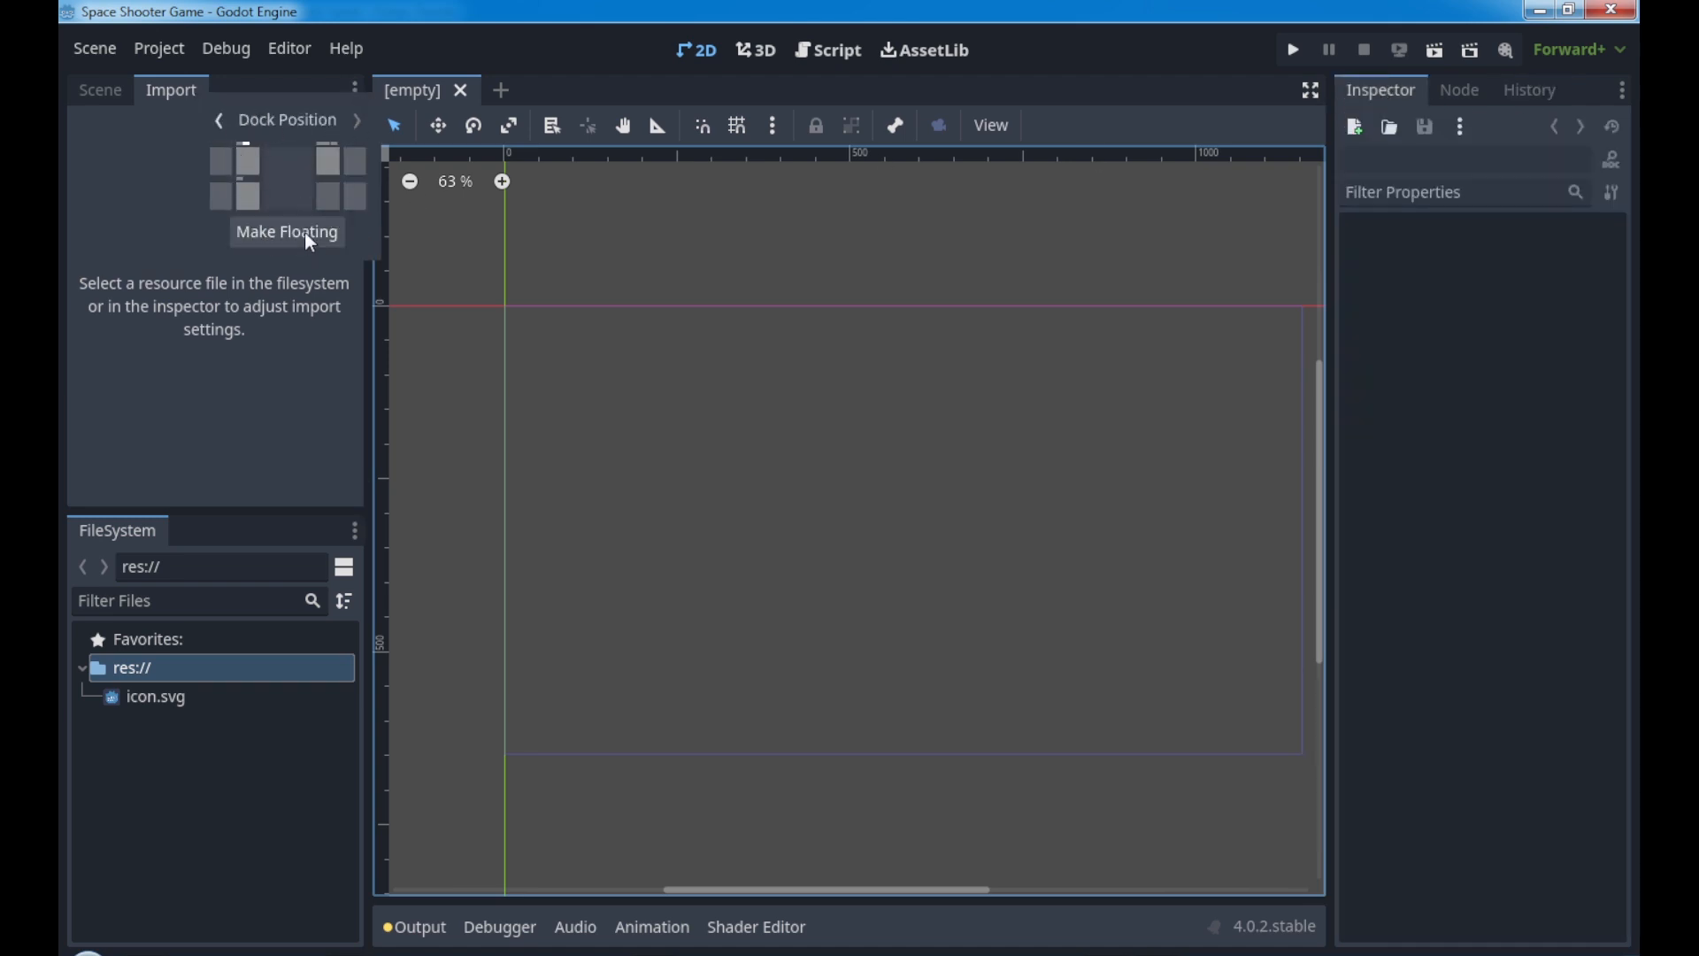
pyautogui.click(286, 232)
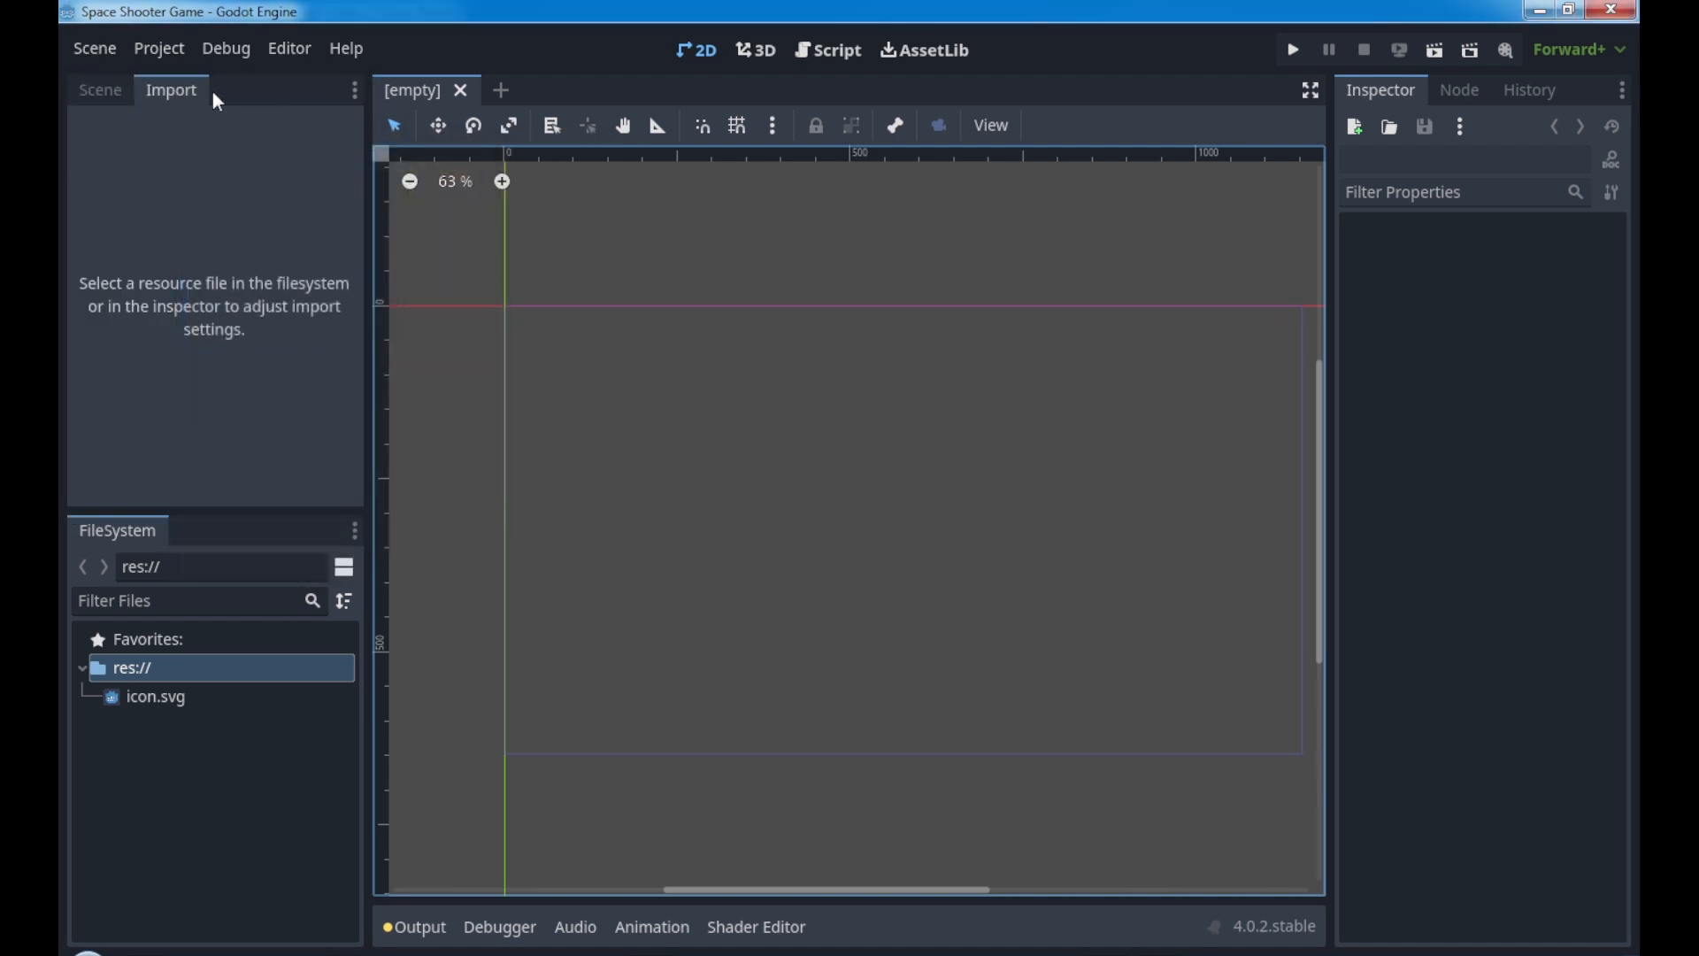
pyautogui.click(97, 91)
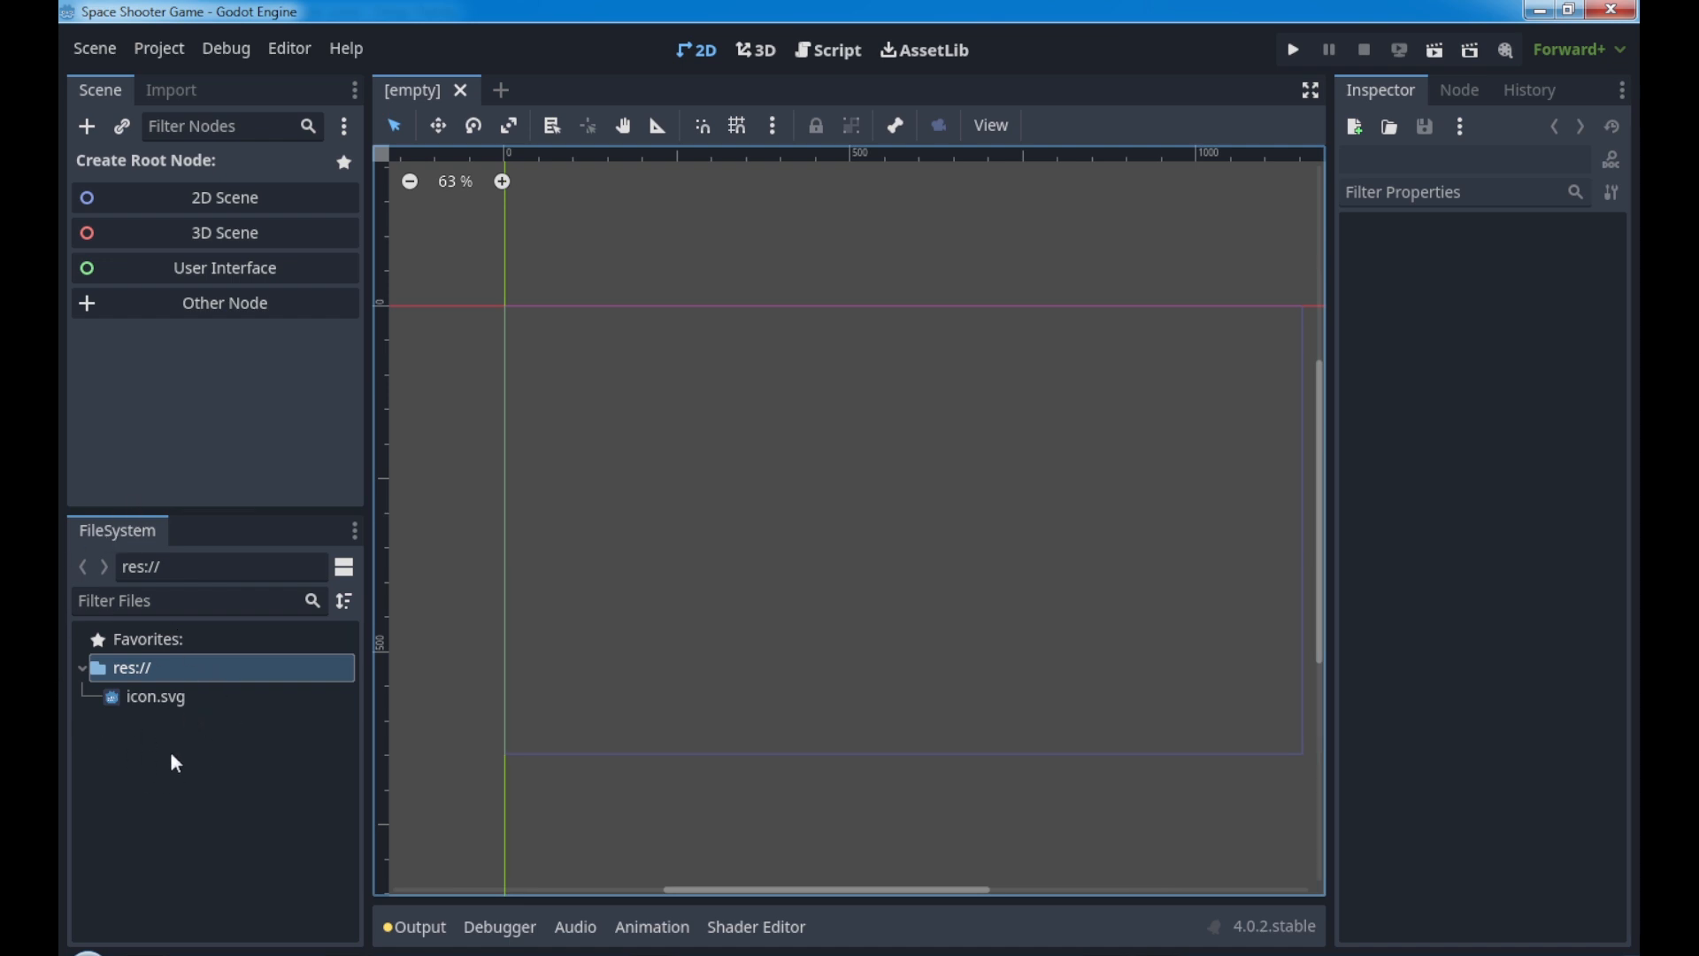
pyautogui.moveTo(352, 671)
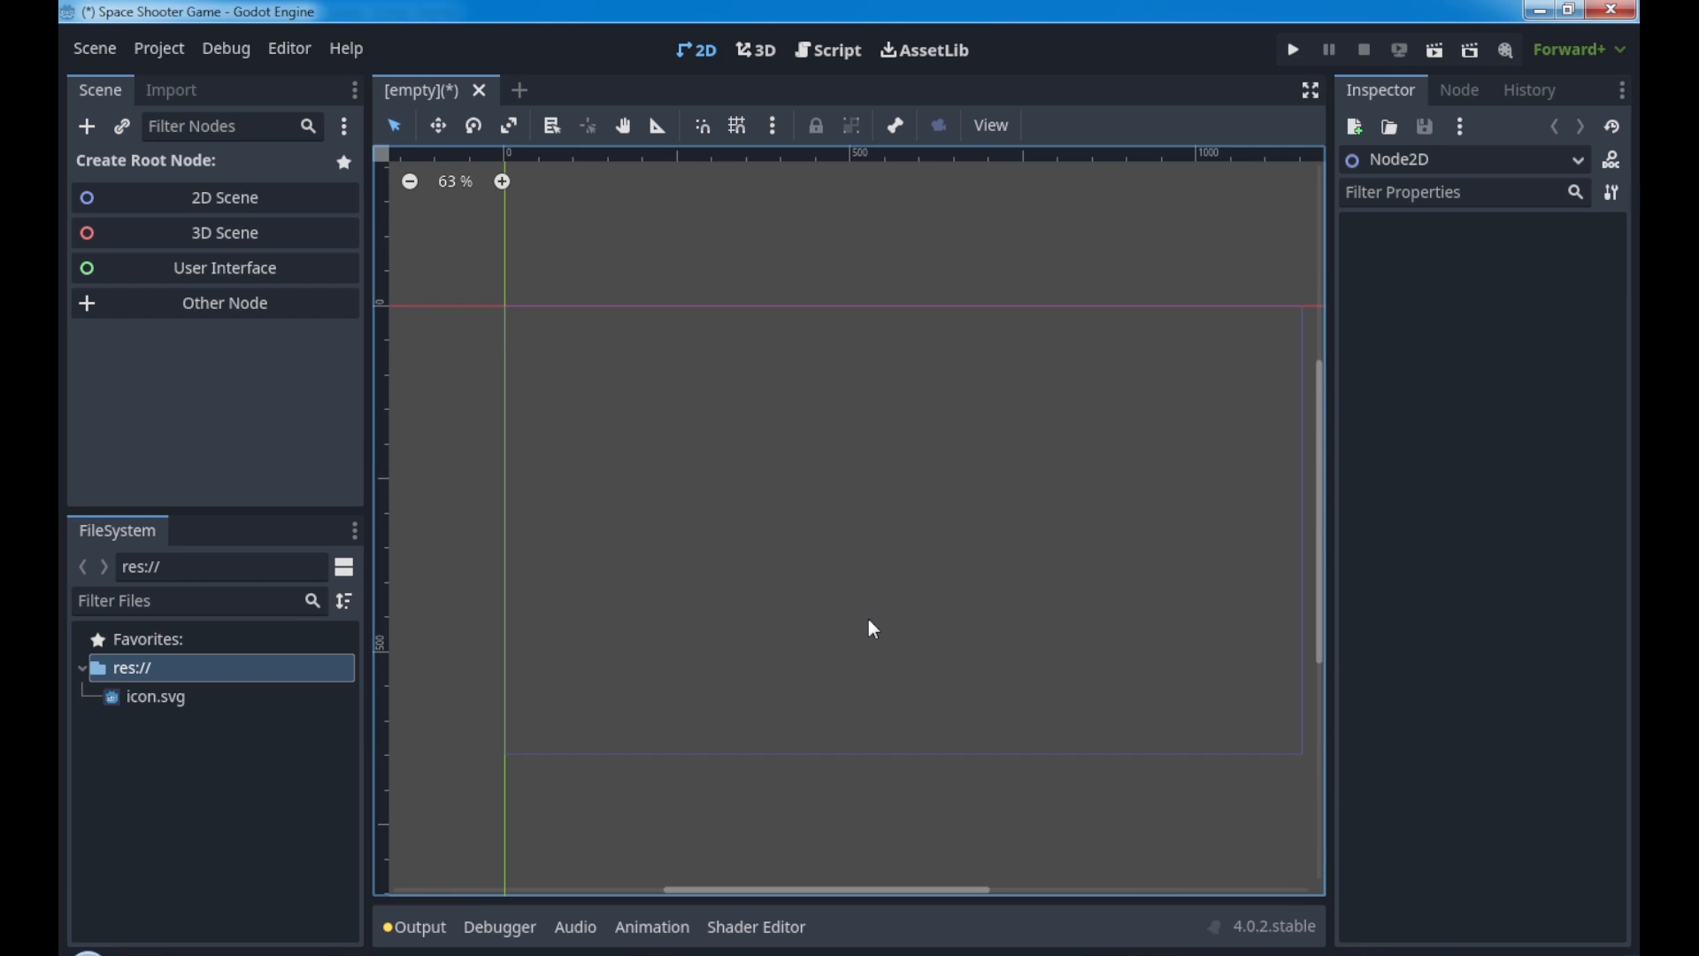
pyautogui.moveTo(942, 522)
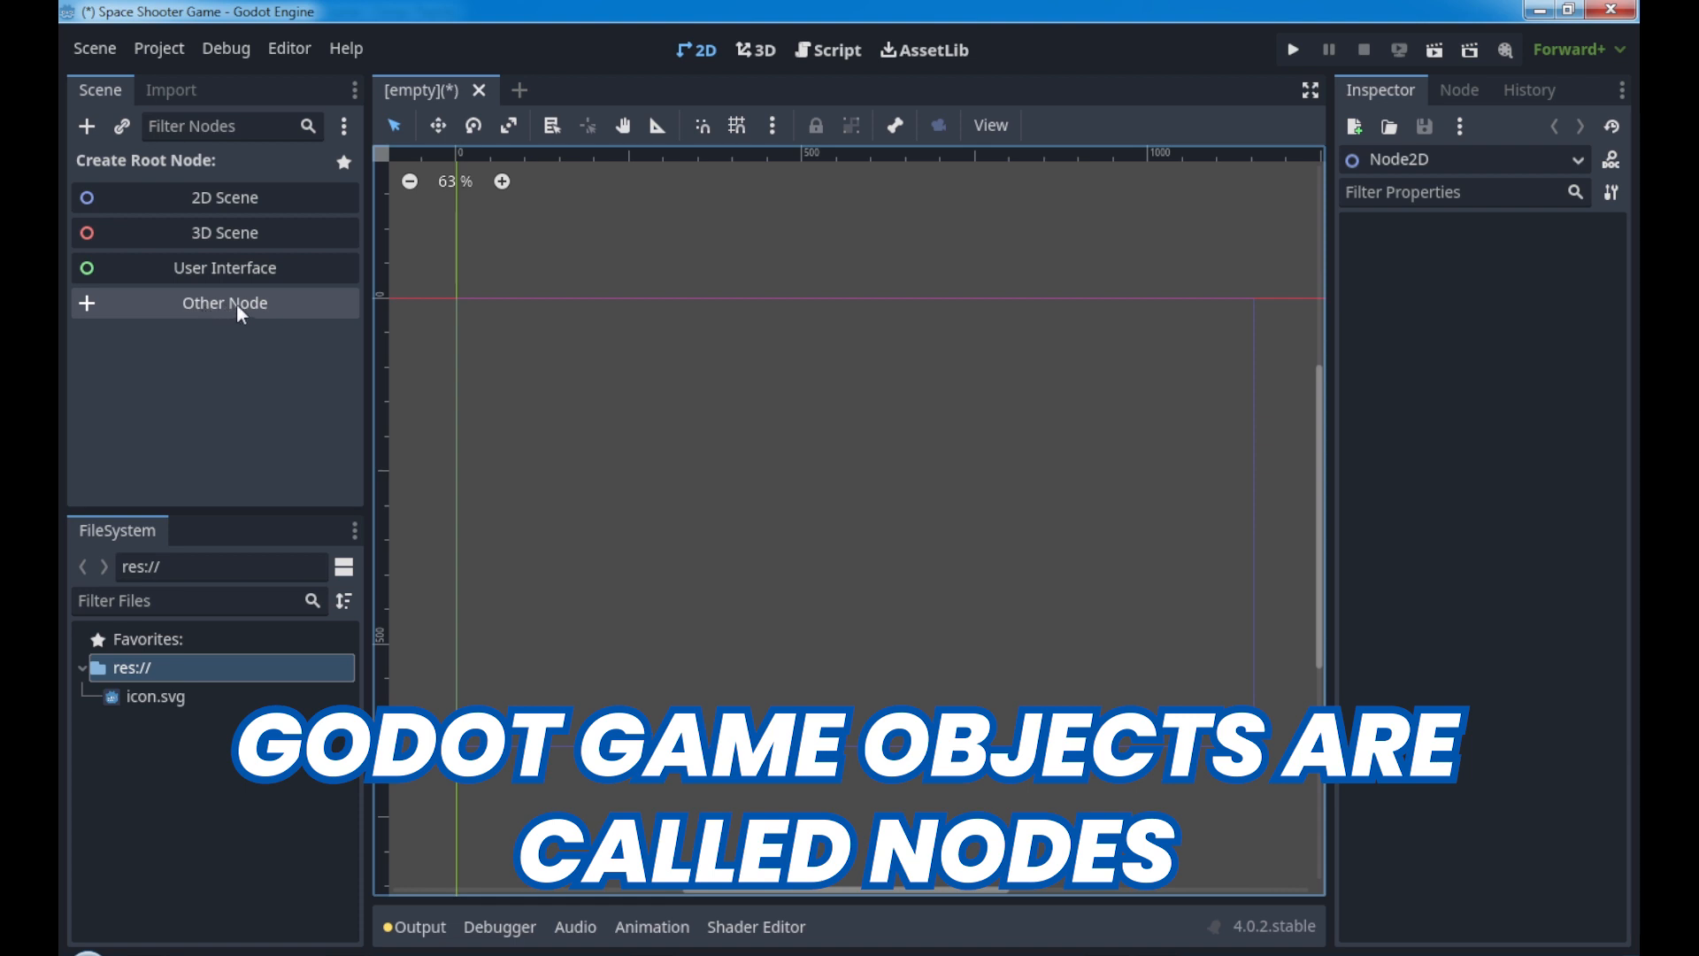
pyautogui.click(224, 302)
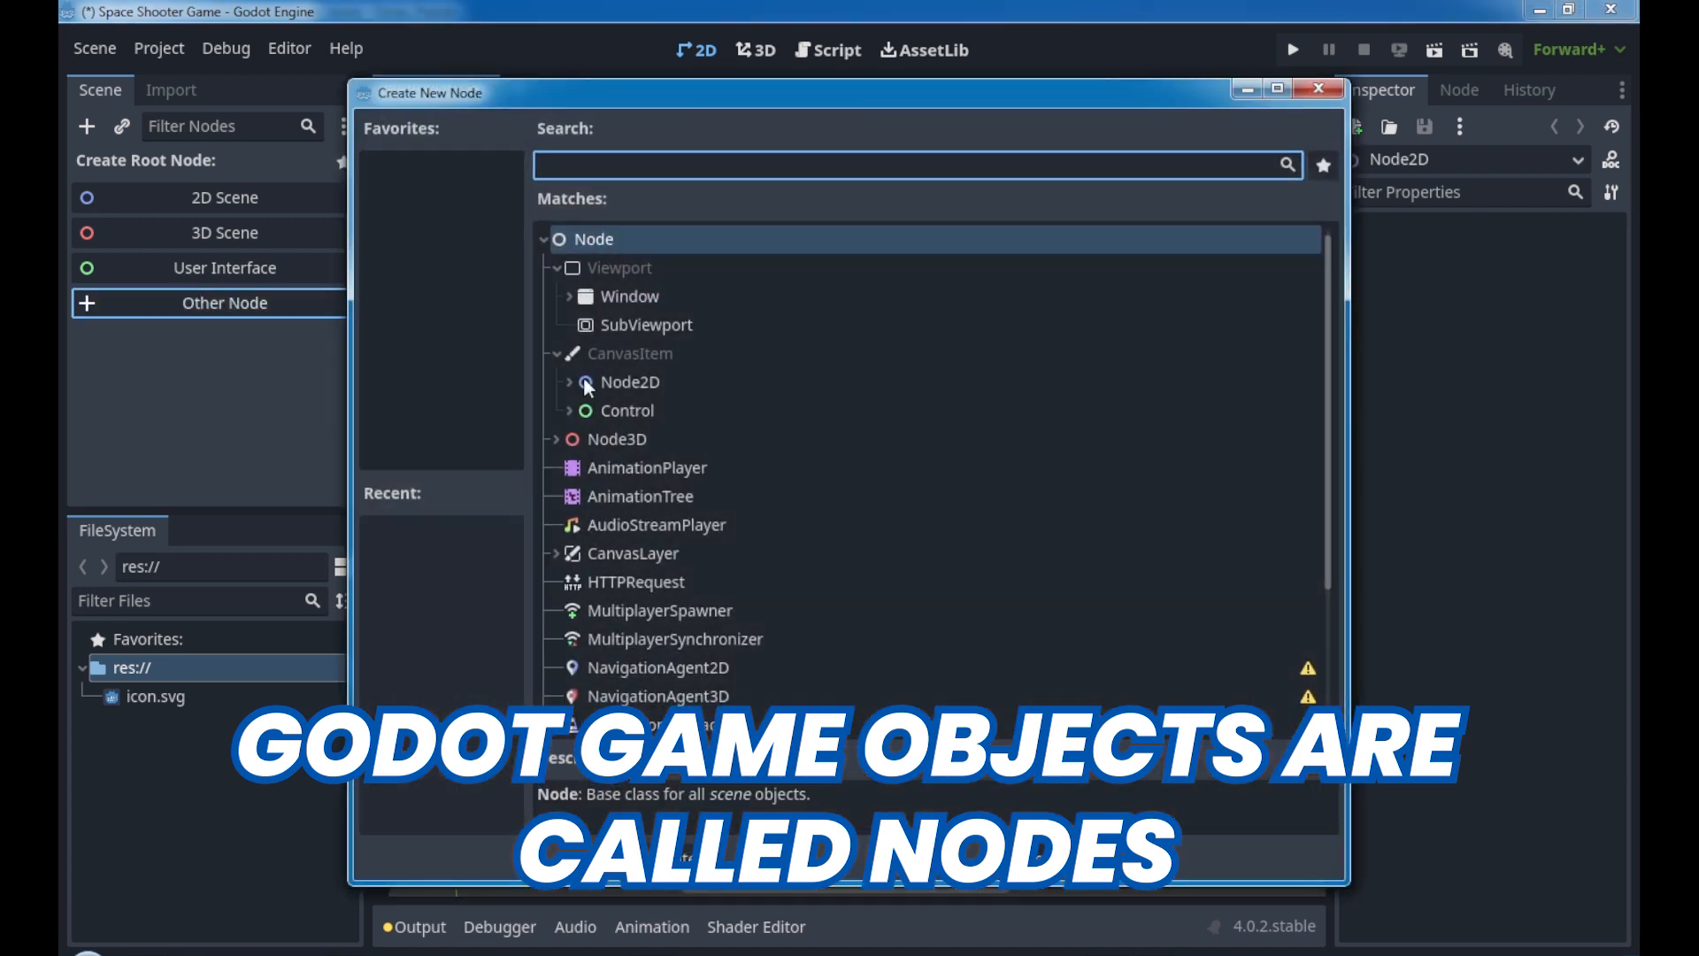
pyautogui.moveTo(651, 429)
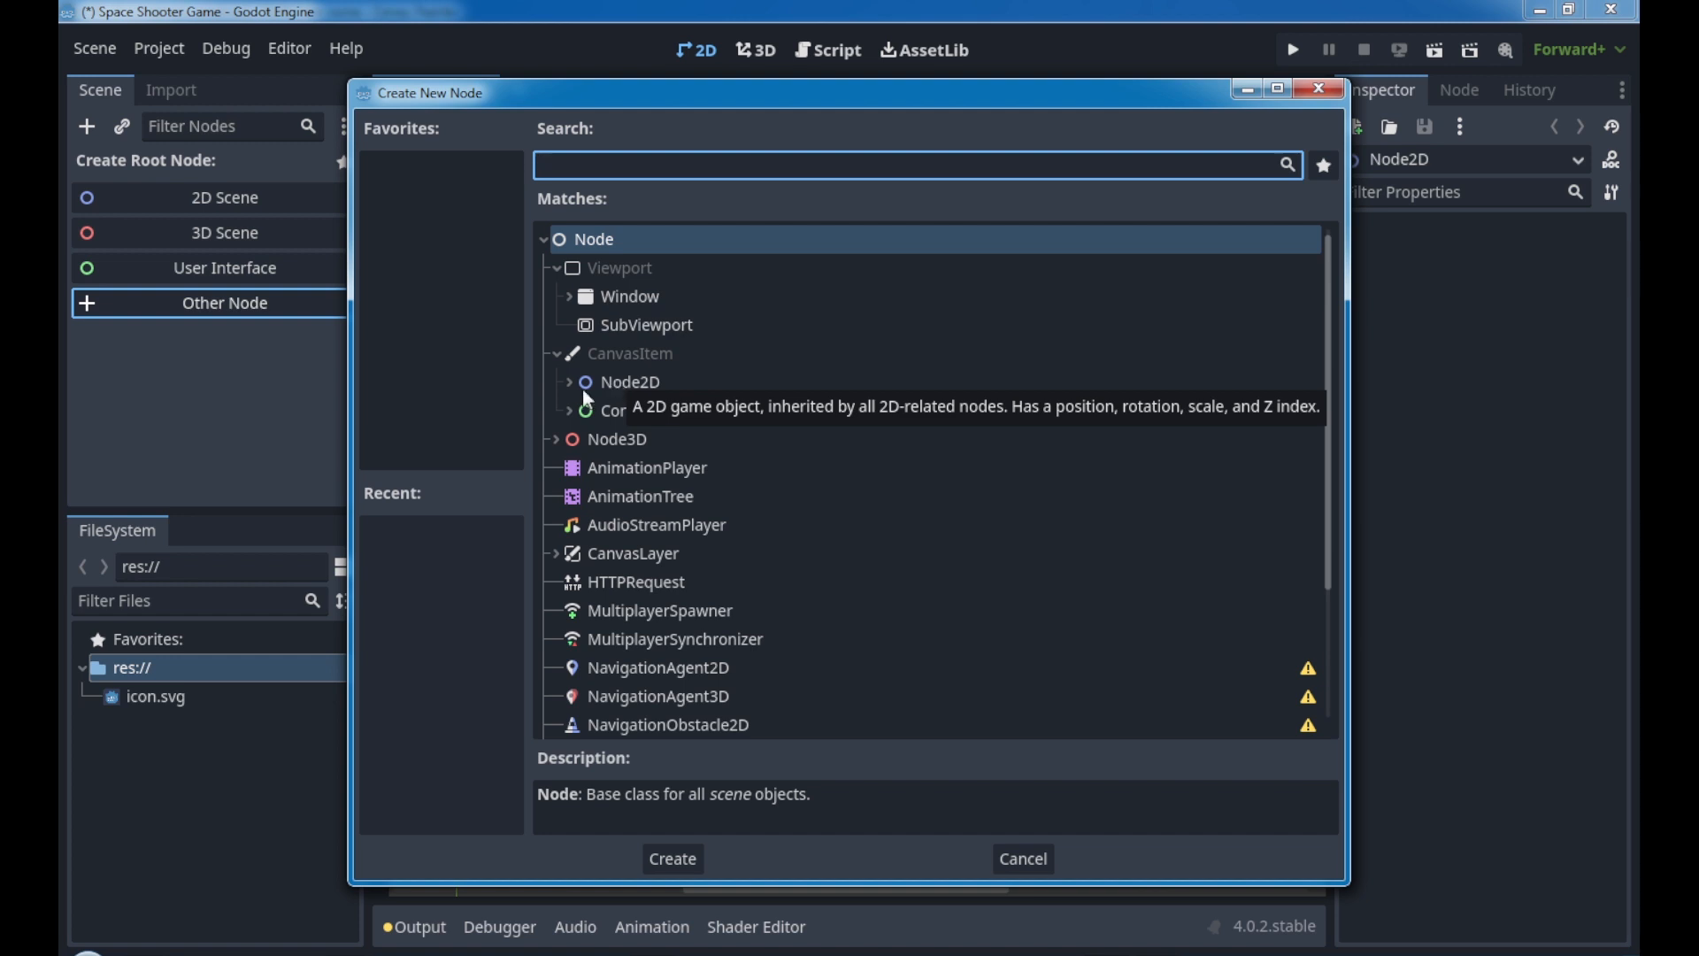
pyautogui.click(568, 383)
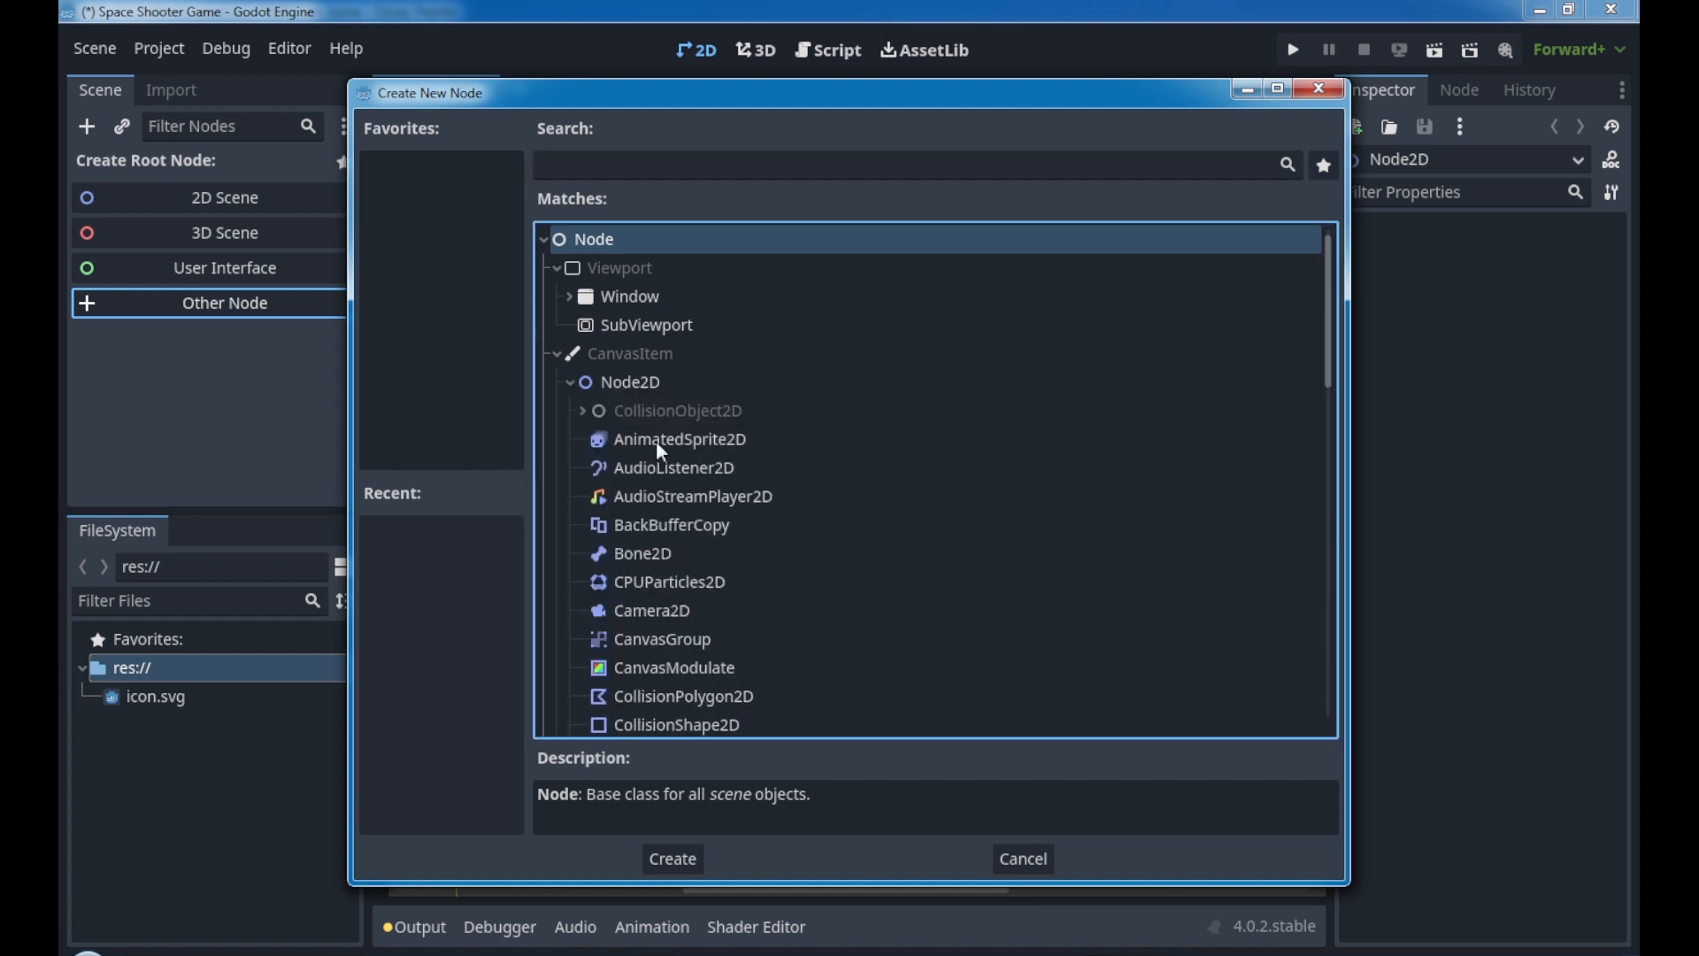
pyautogui.moveTo(670, 541)
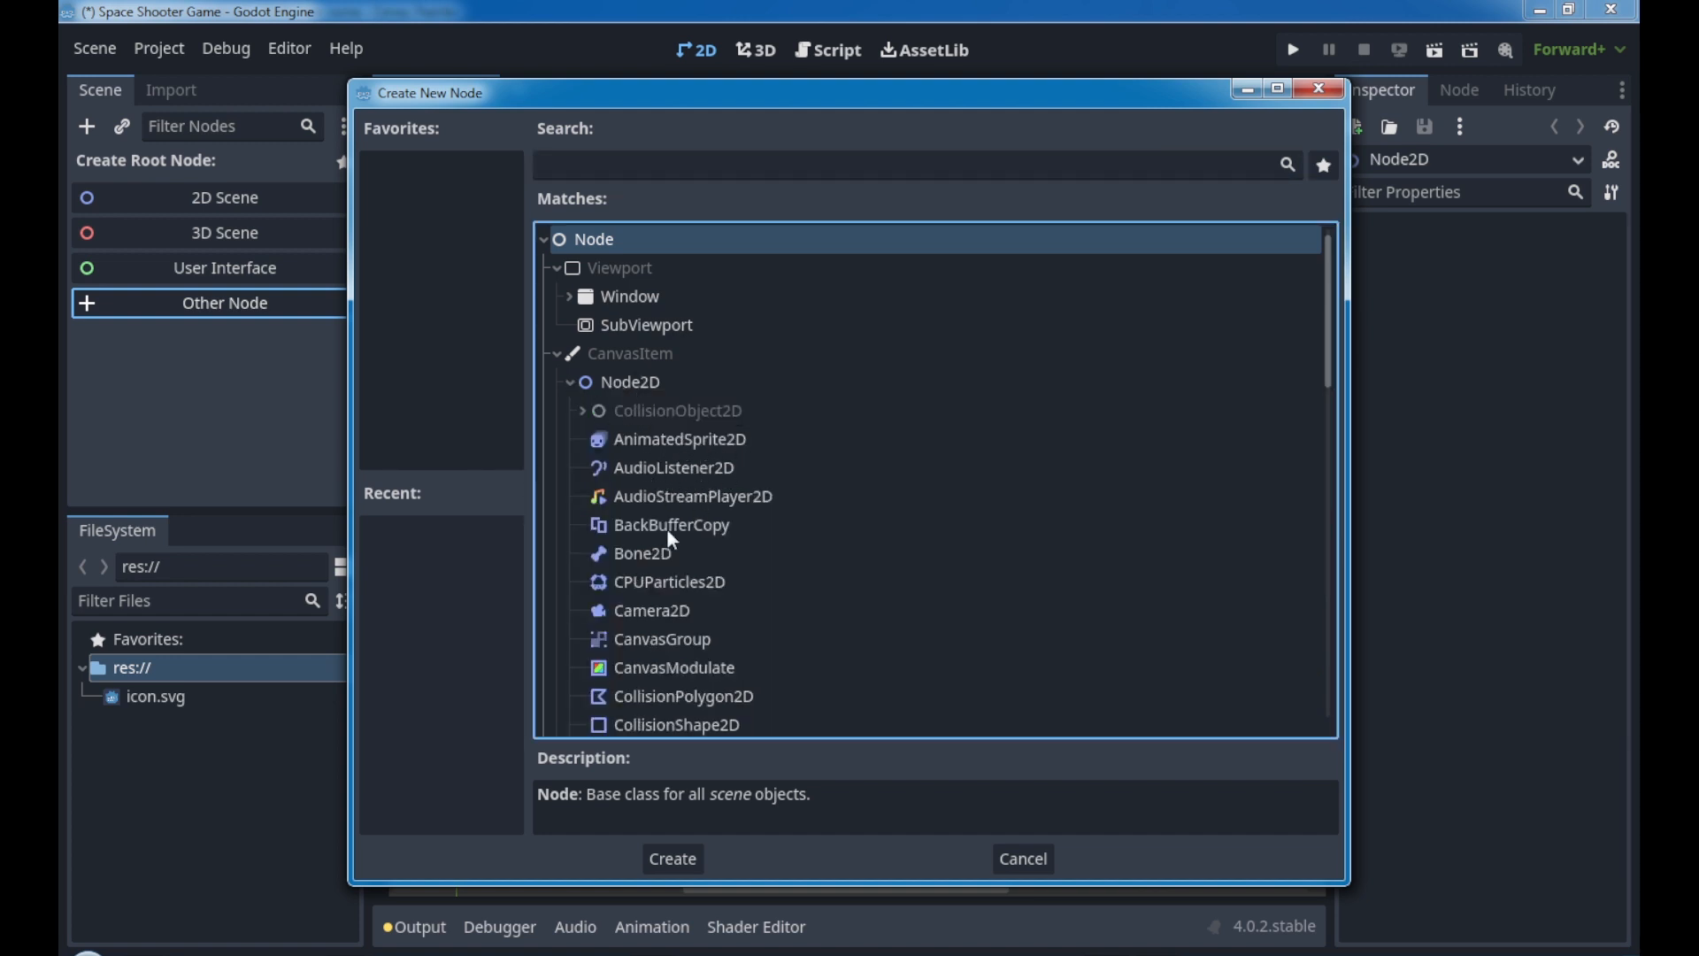
pyautogui.moveTo(705, 651)
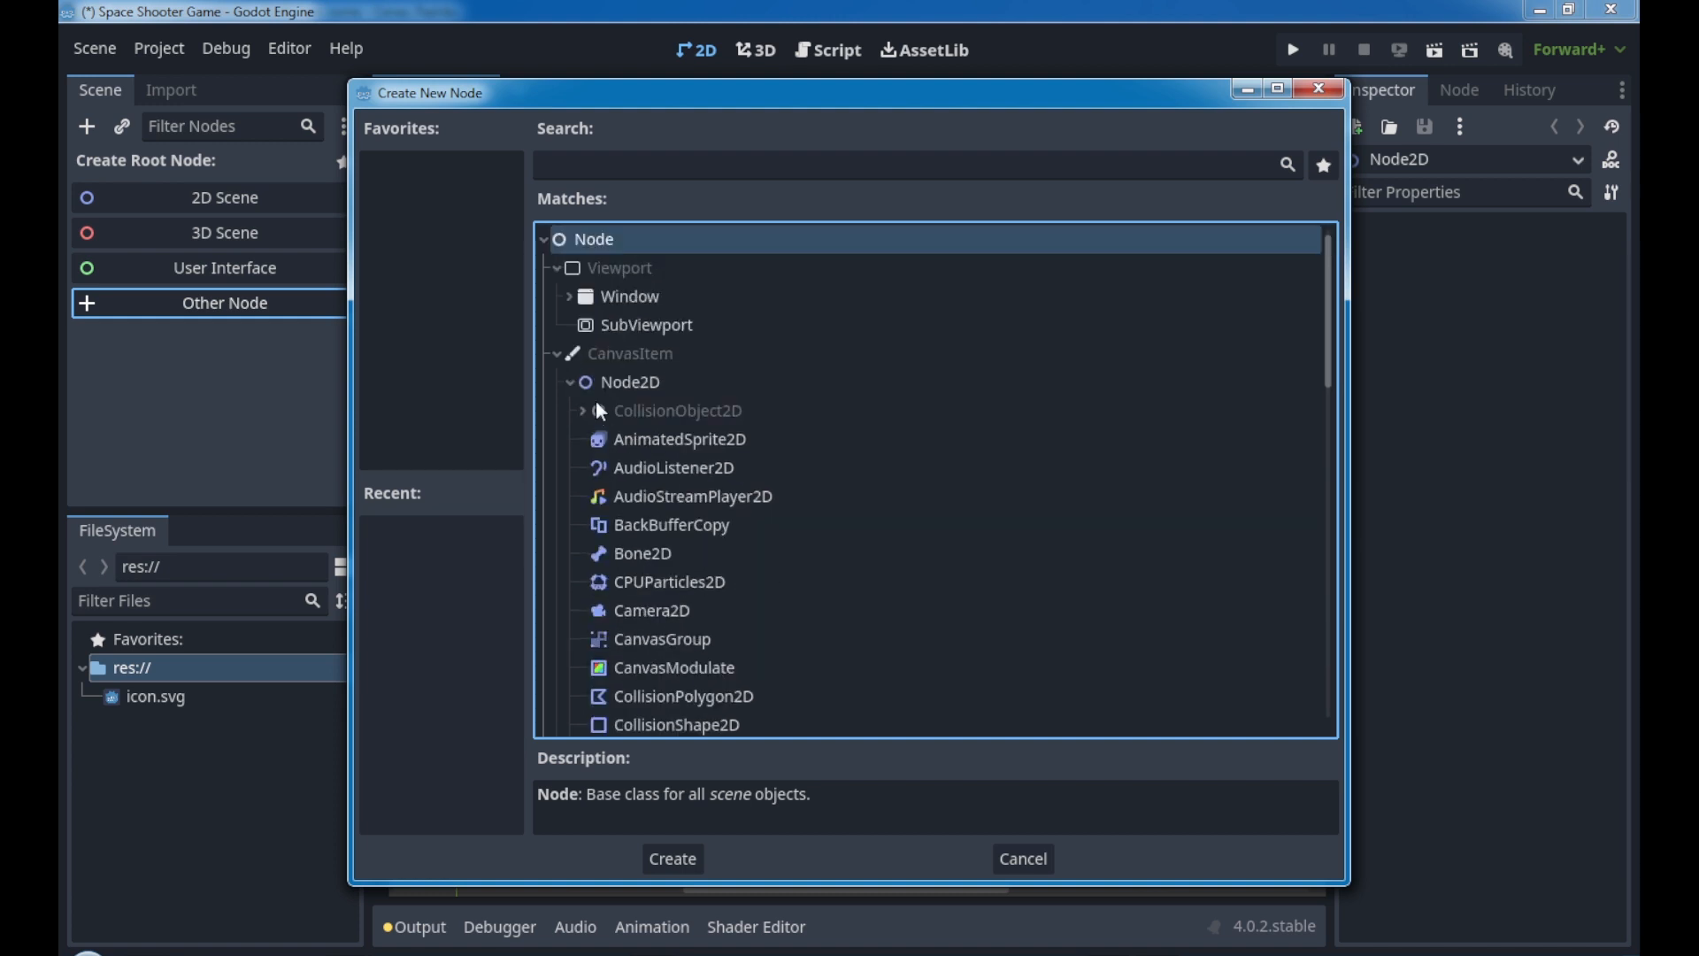
pyautogui.click(582, 411)
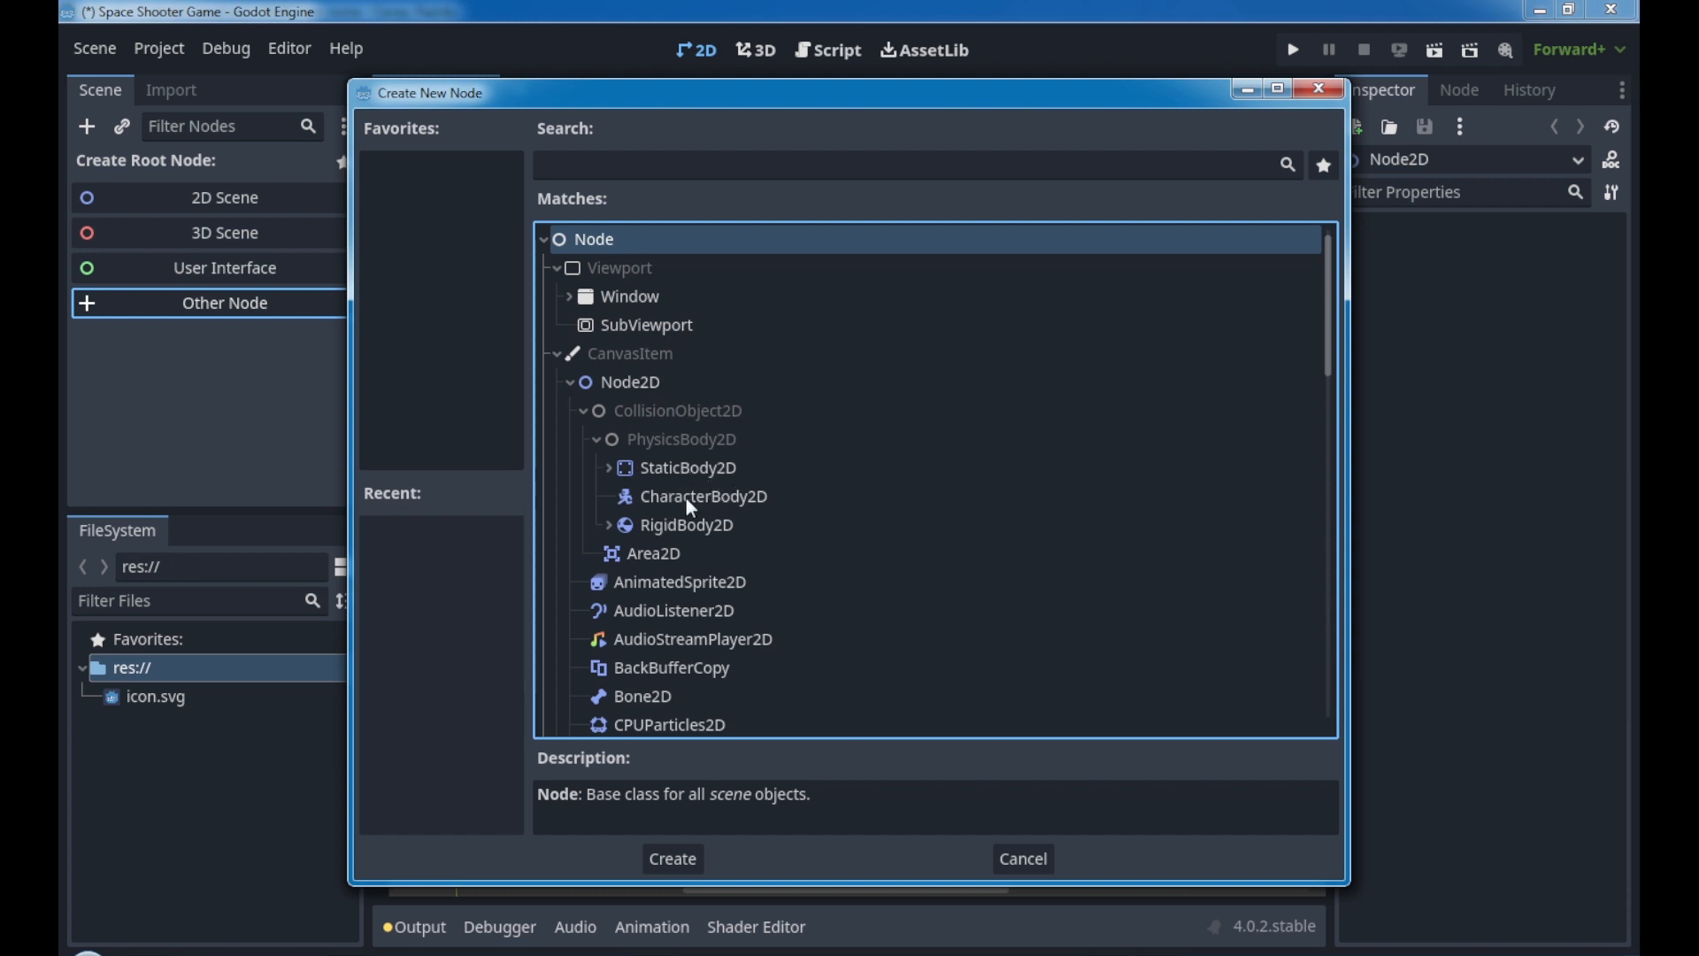
pyautogui.moveTo(757, 502)
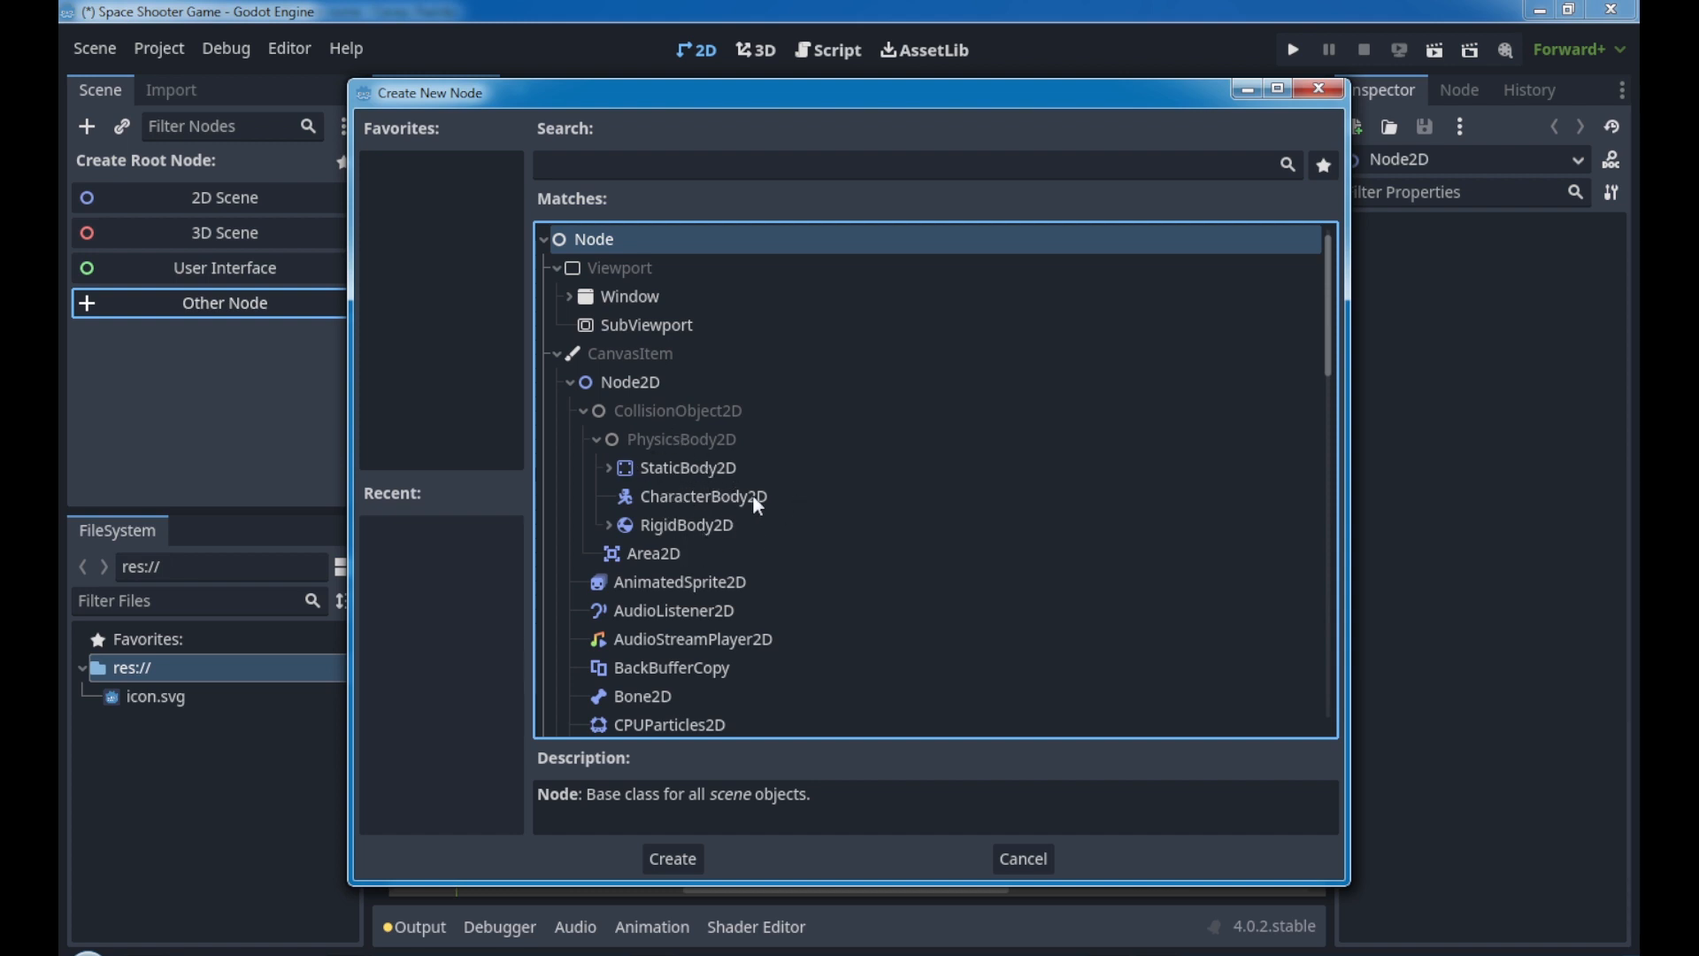
pyautogui.moveTo(710, 617)
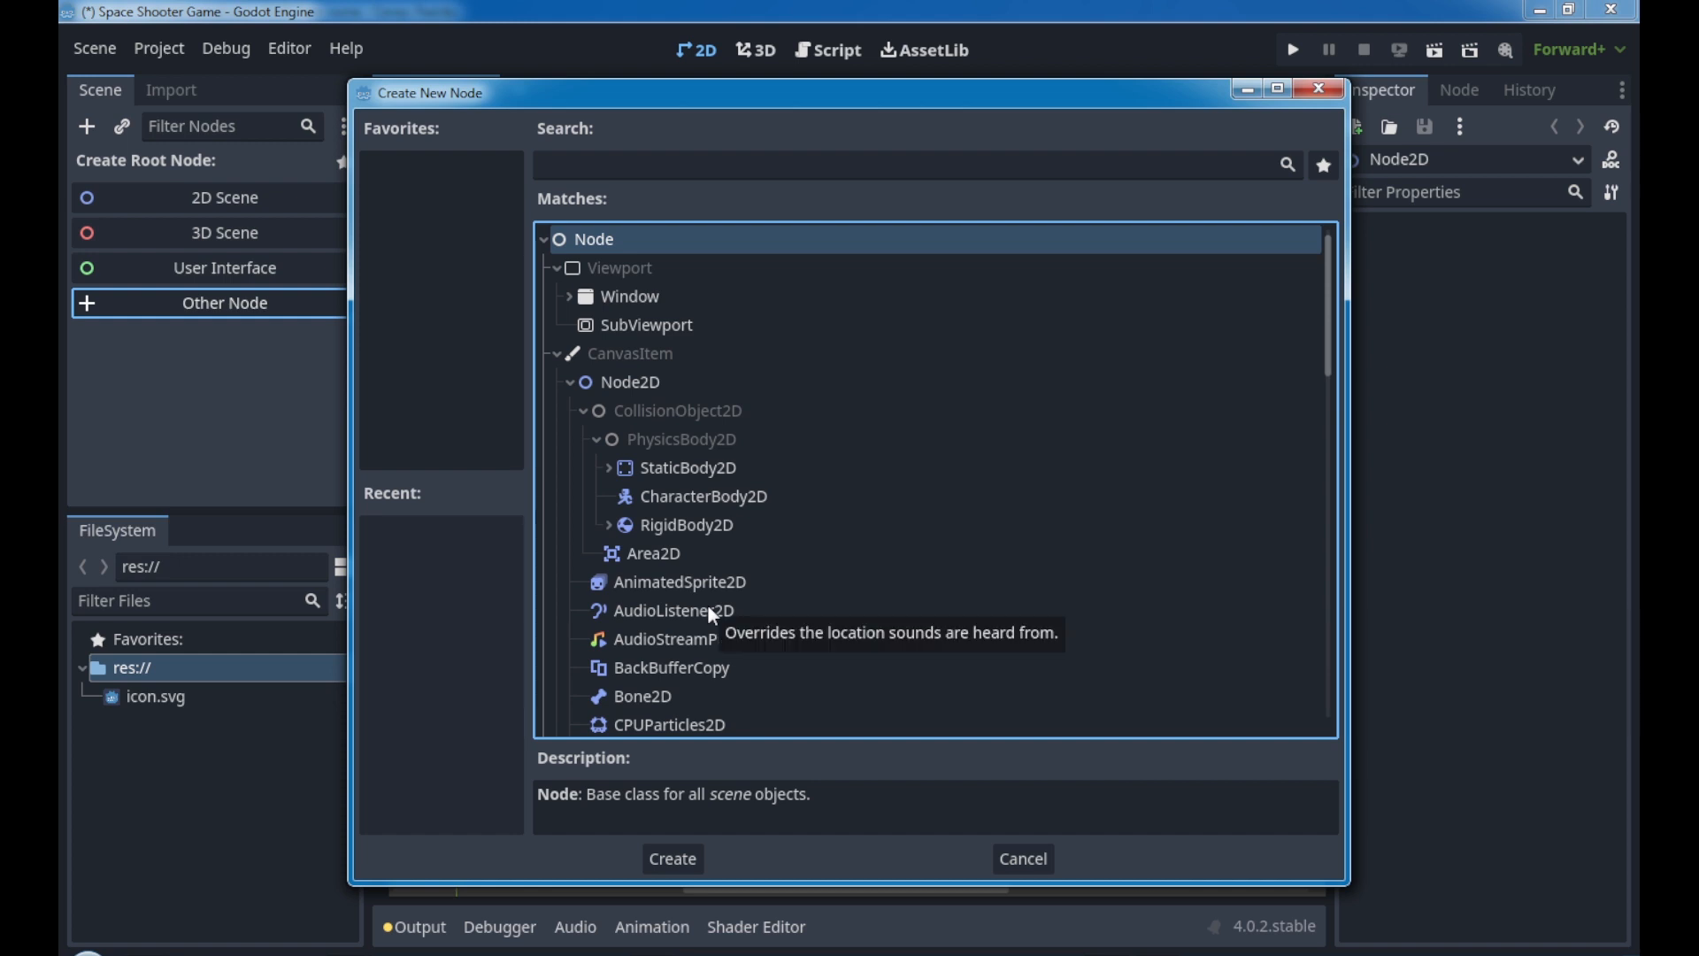
pyautogui.moveTo(1128, 886)
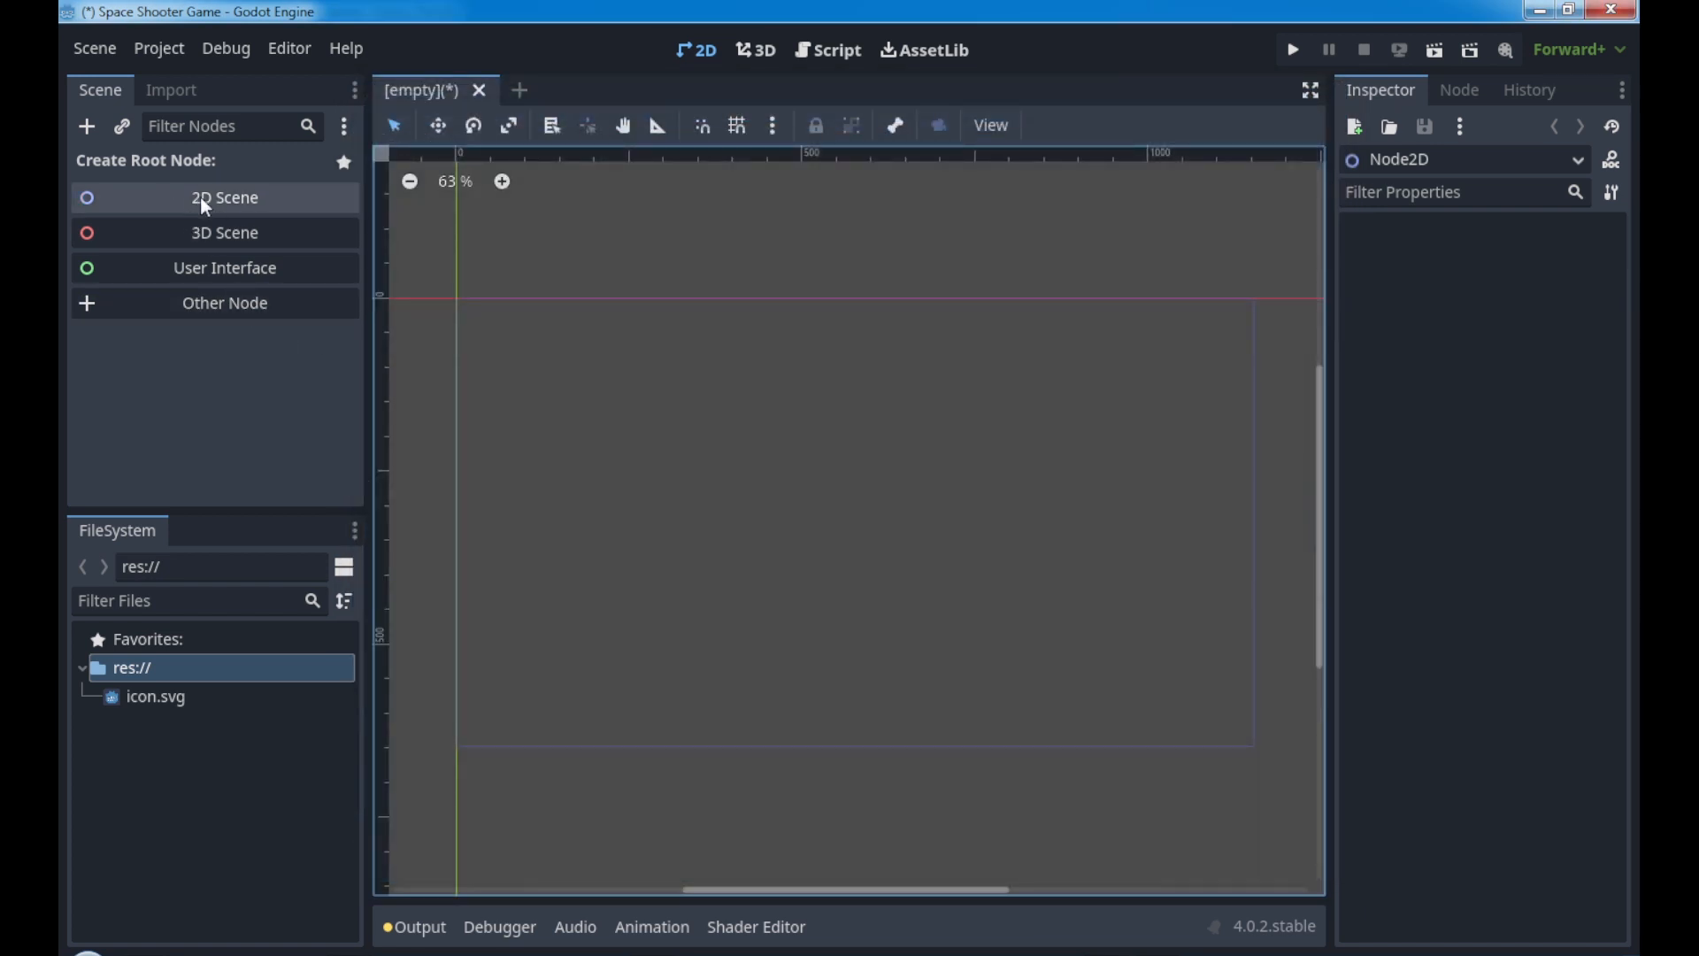
pyautogui.click(214, 198)
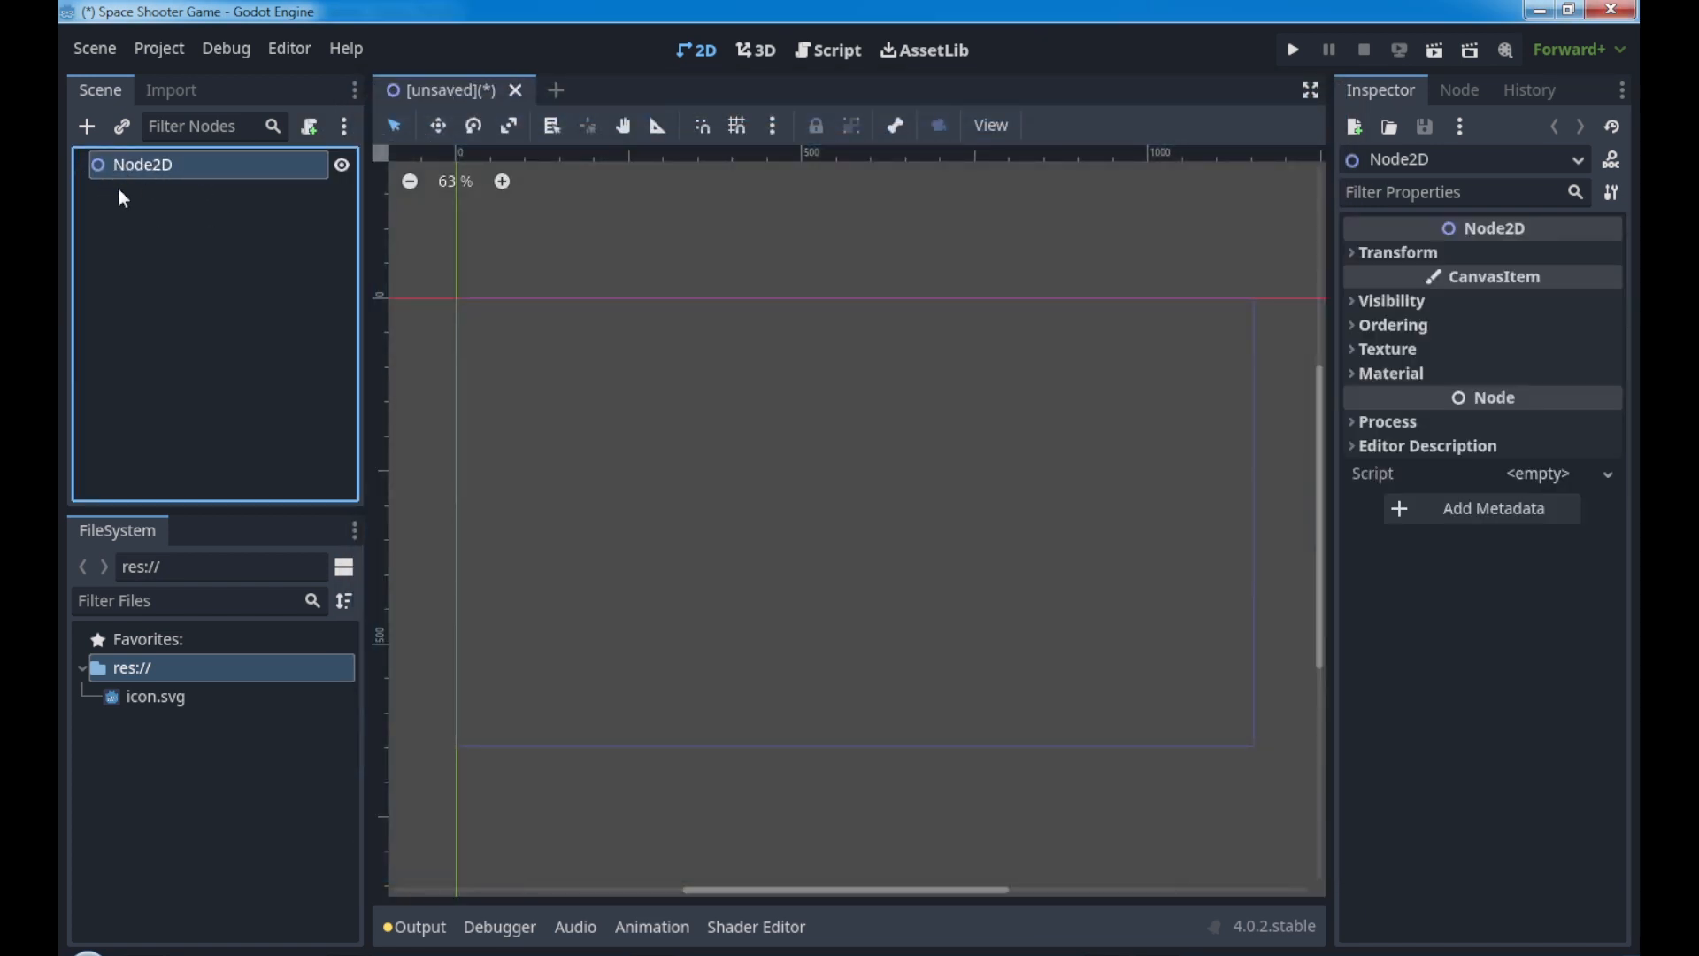
pyautogui.click(160, 166)
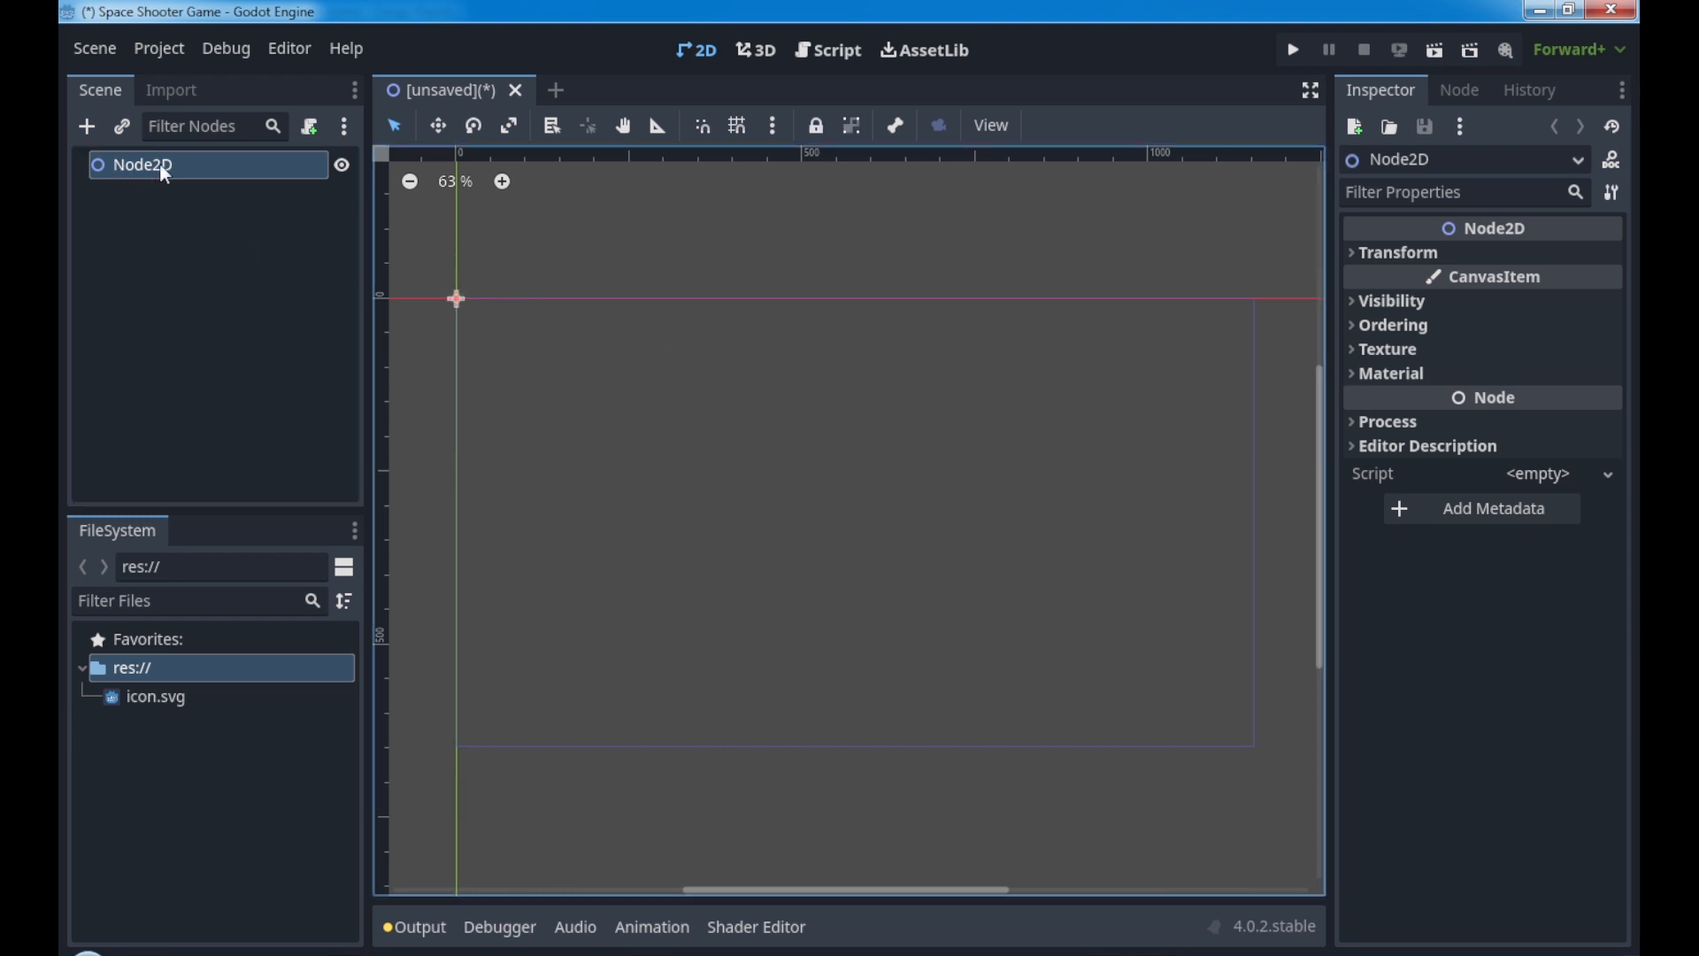
pyautogui.moveTo(130, 176)
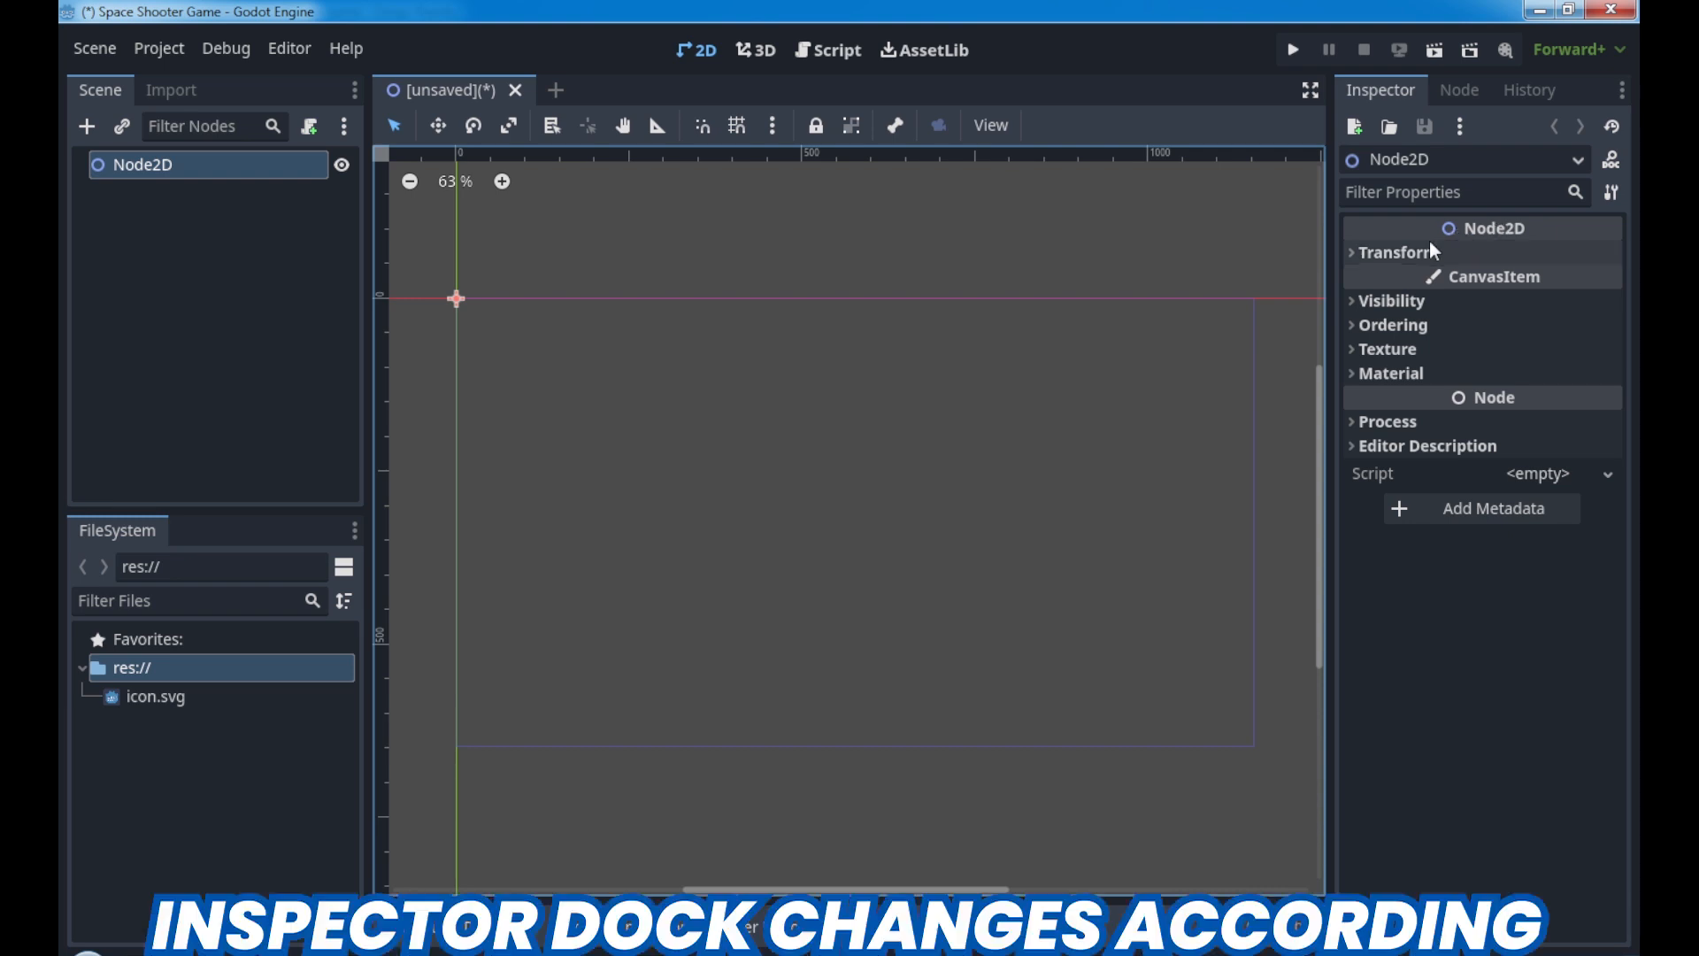
pyautogui.click(1387, 251)
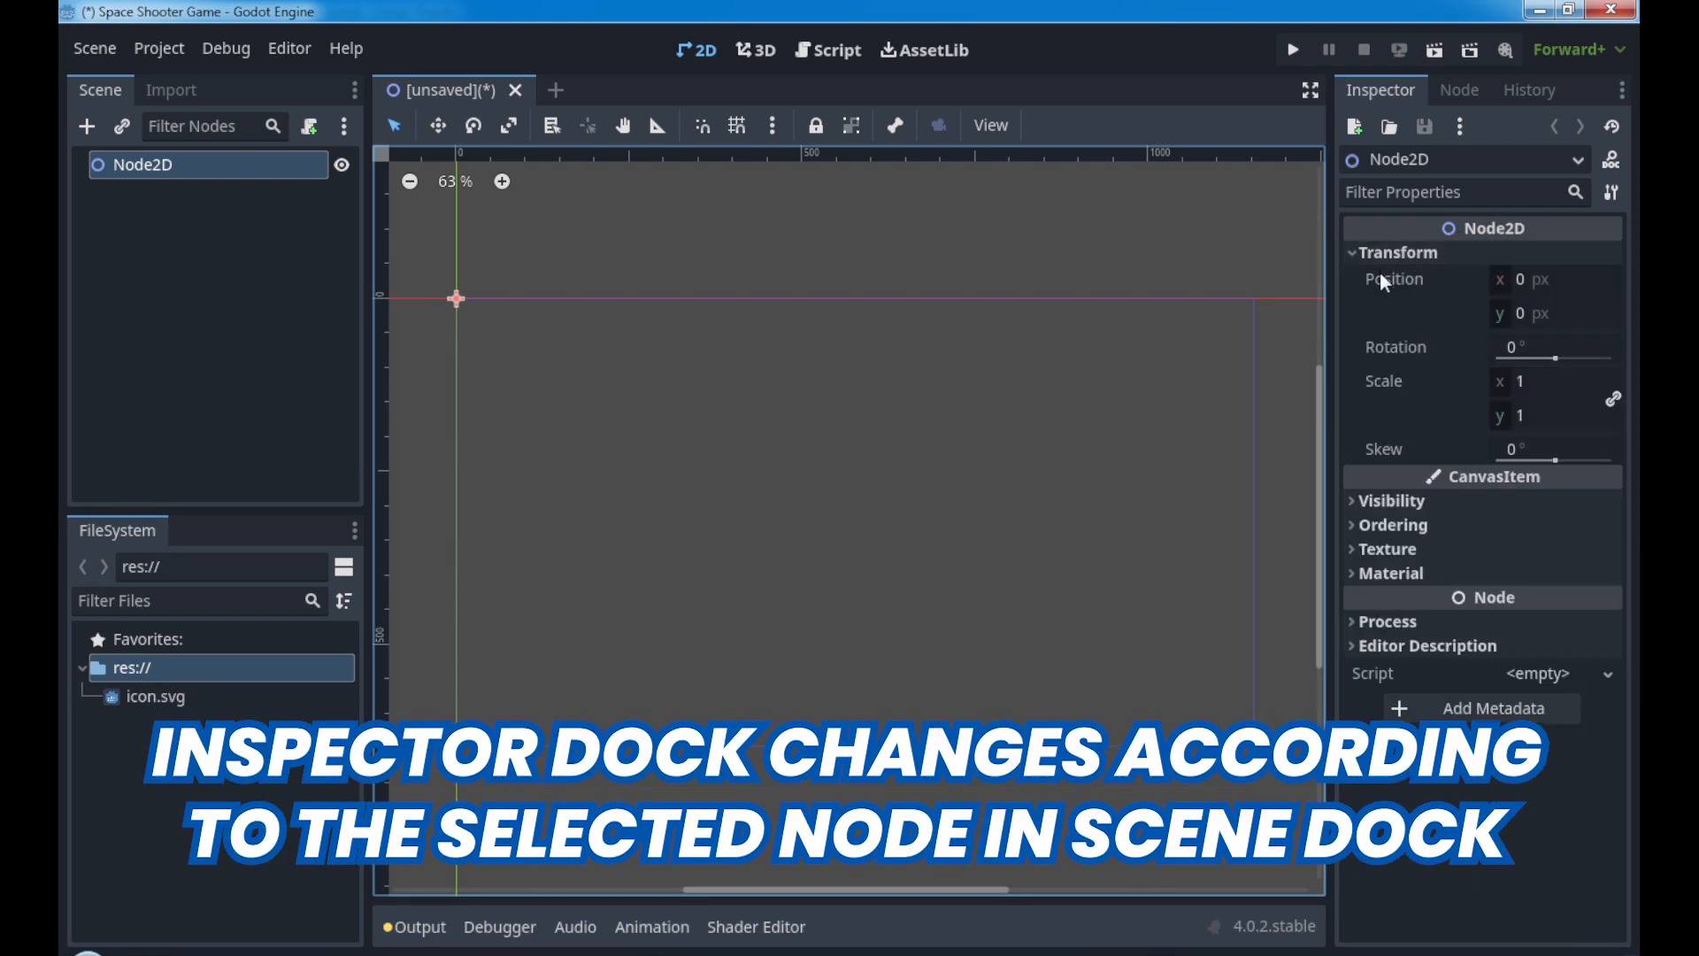
pyautogui.moveTo(1405, 388)
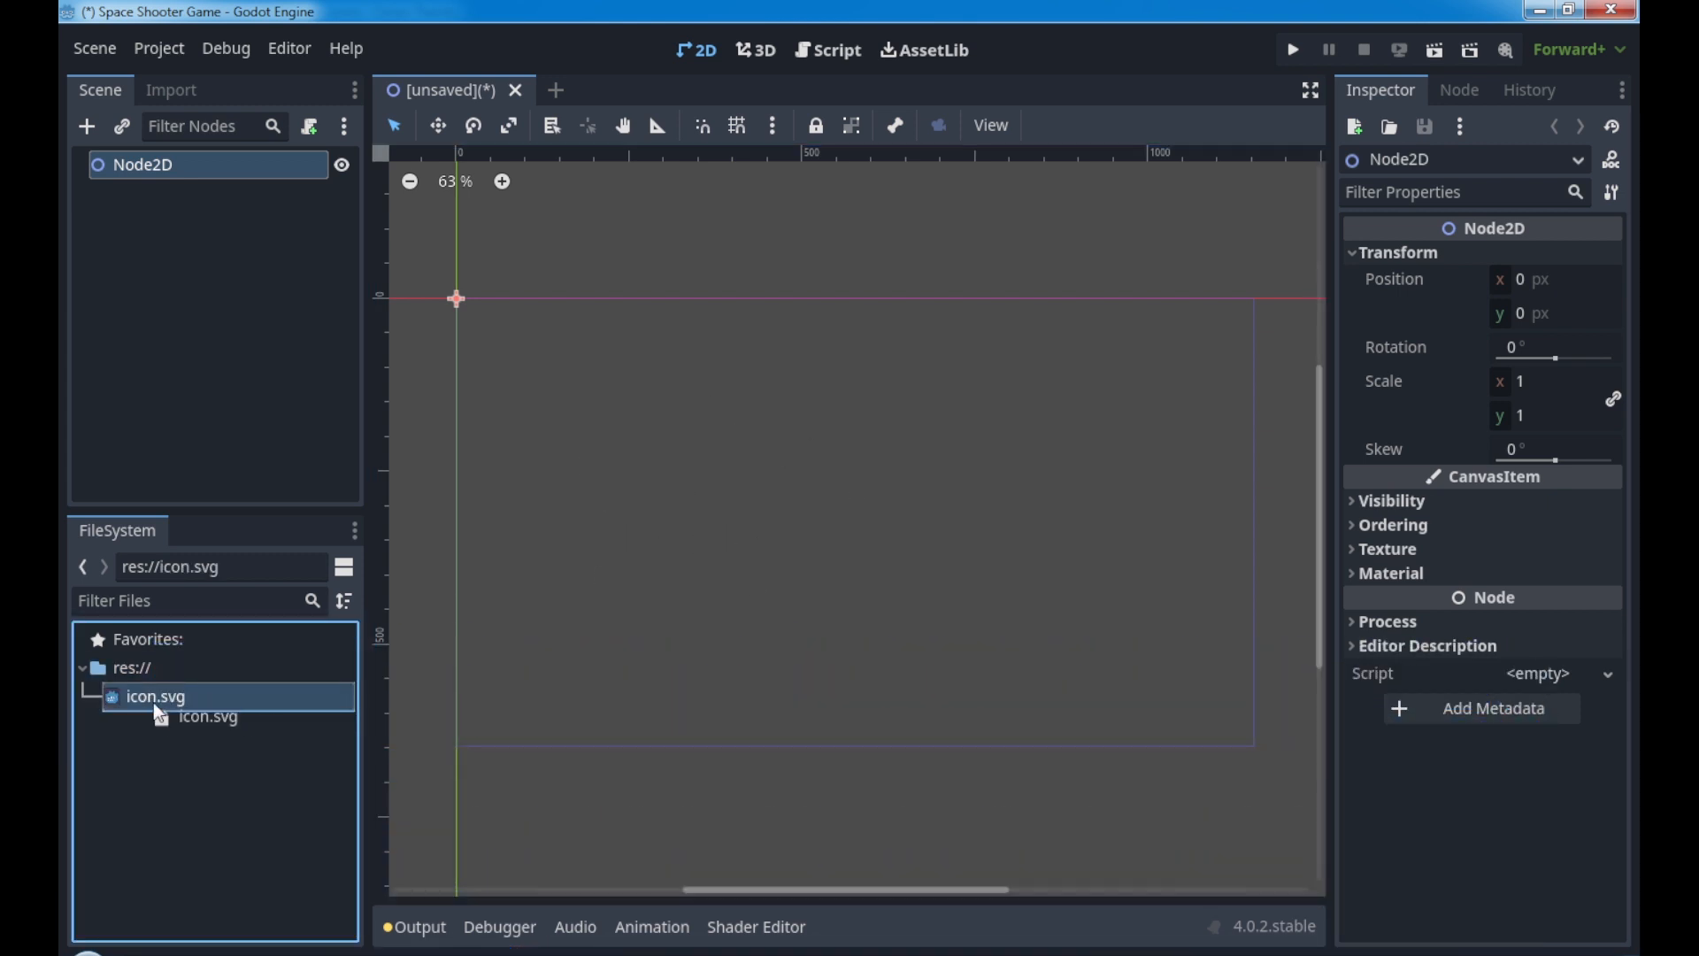
# Step: Drag icon.svg into the viewport to create the Icon sprite under Node2D
pyautogui.moveTo(154, 695); pyautogui.dragTo(787, 472)
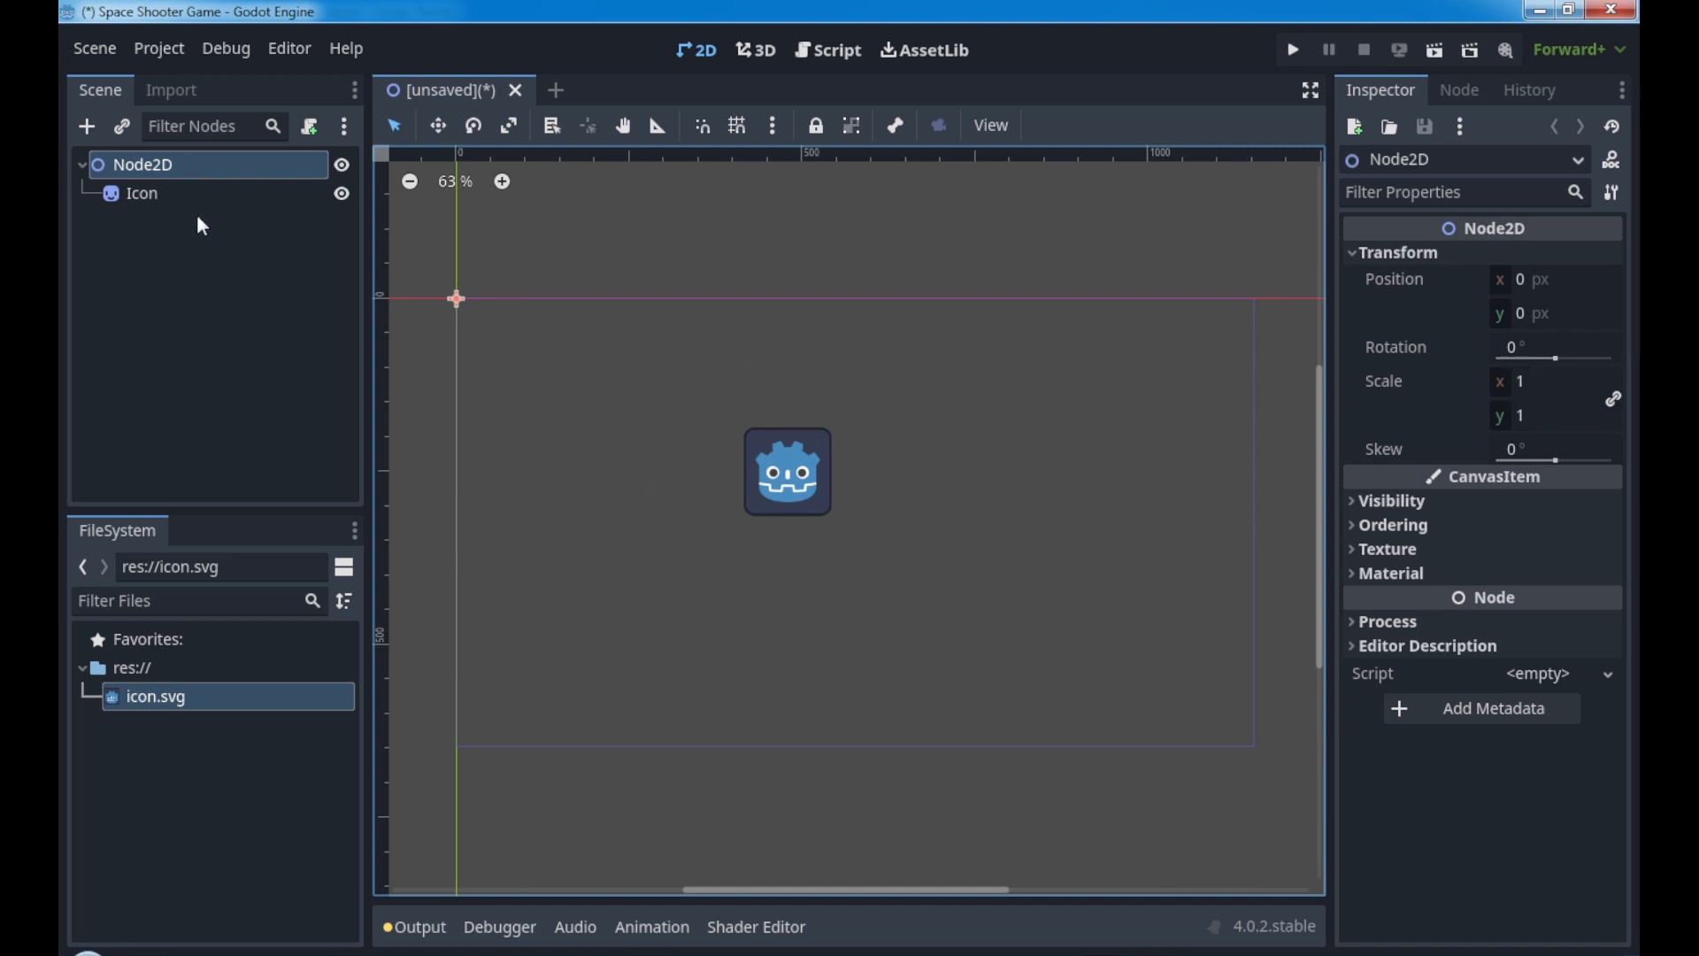
pyautogui.click(140, 194)
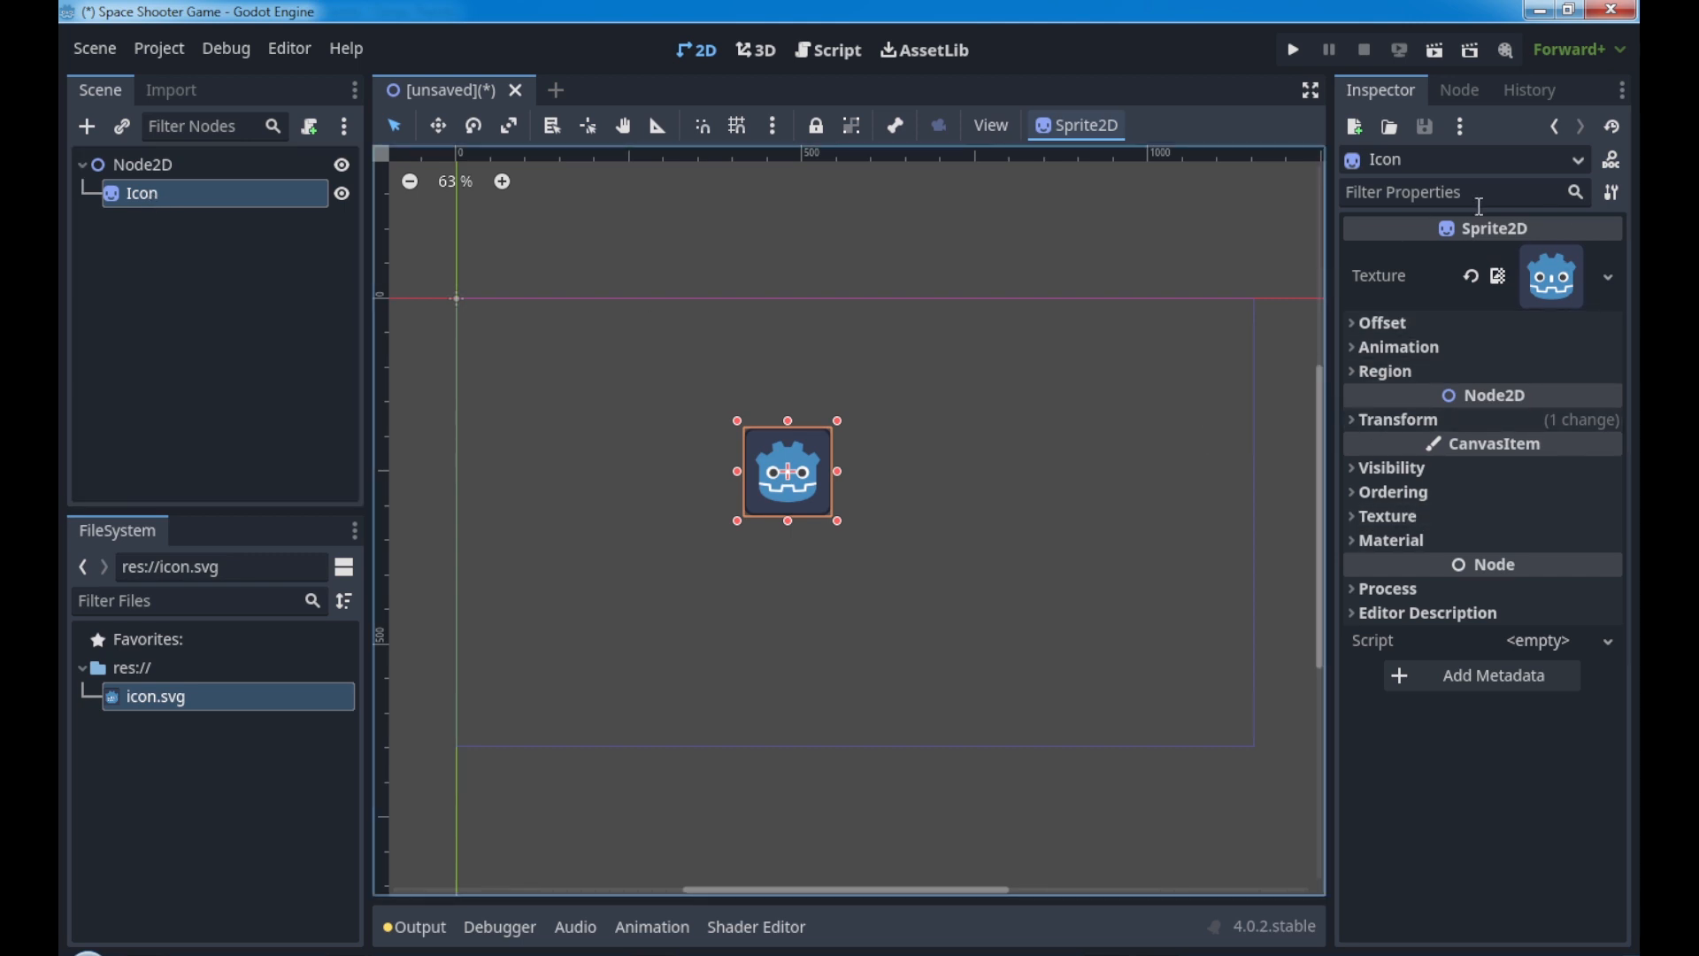
pyautogui.moveTo(231, 204)
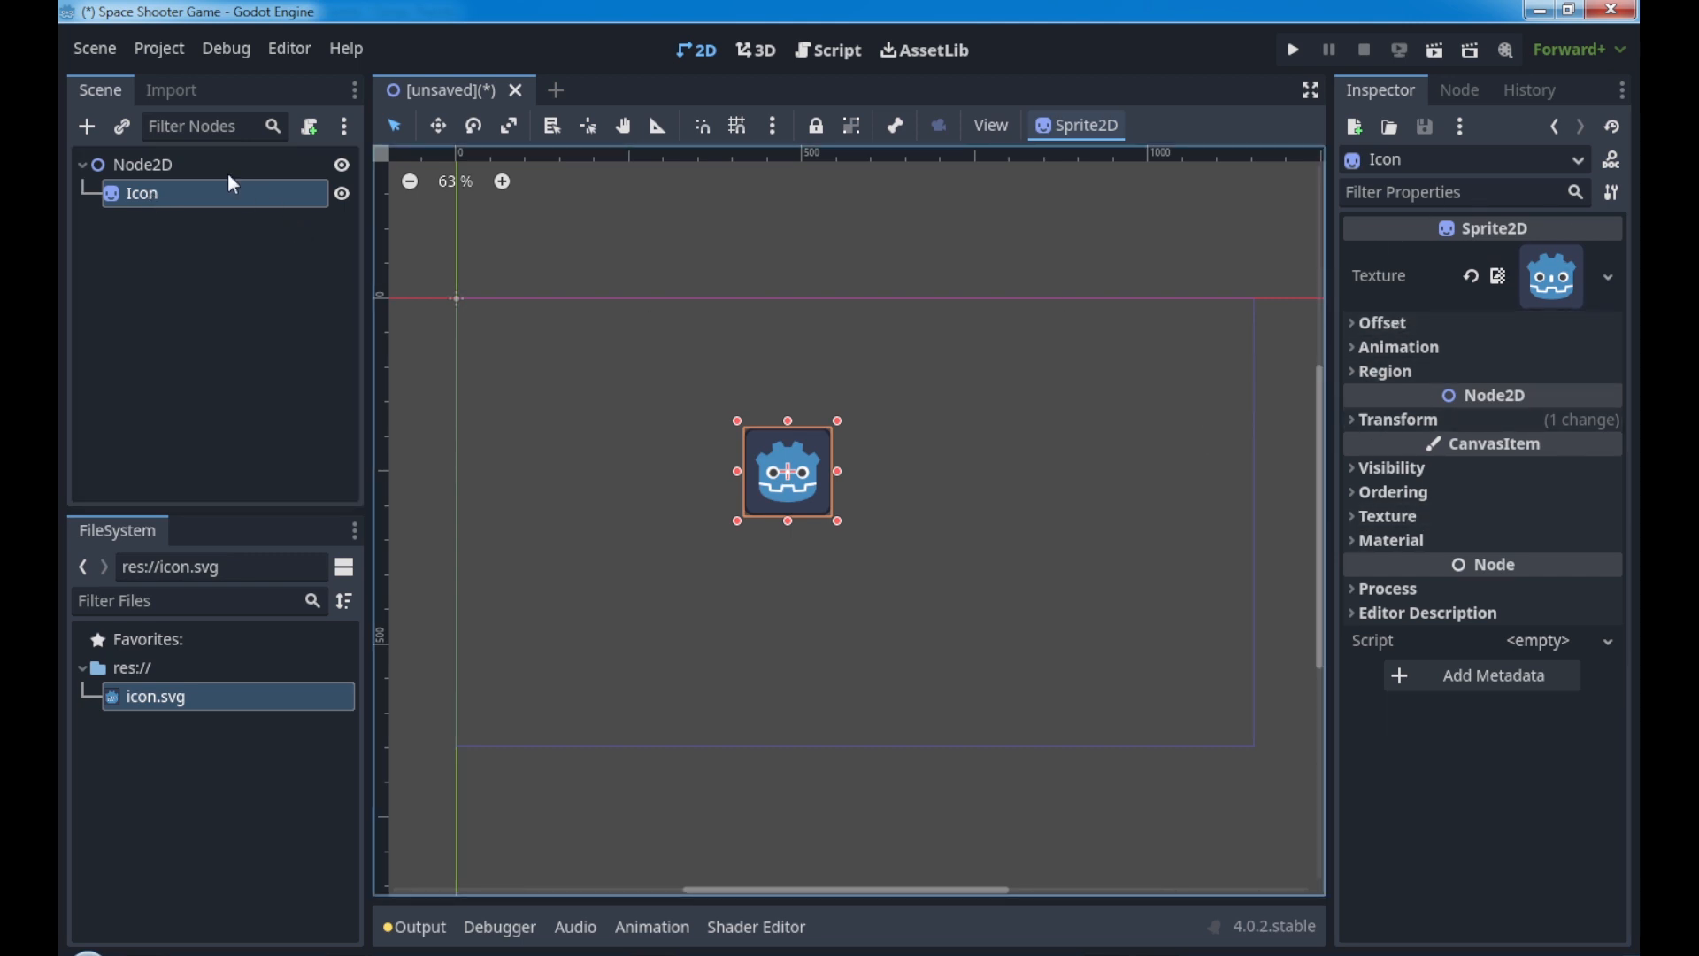
pyautogui.click(120, 165)
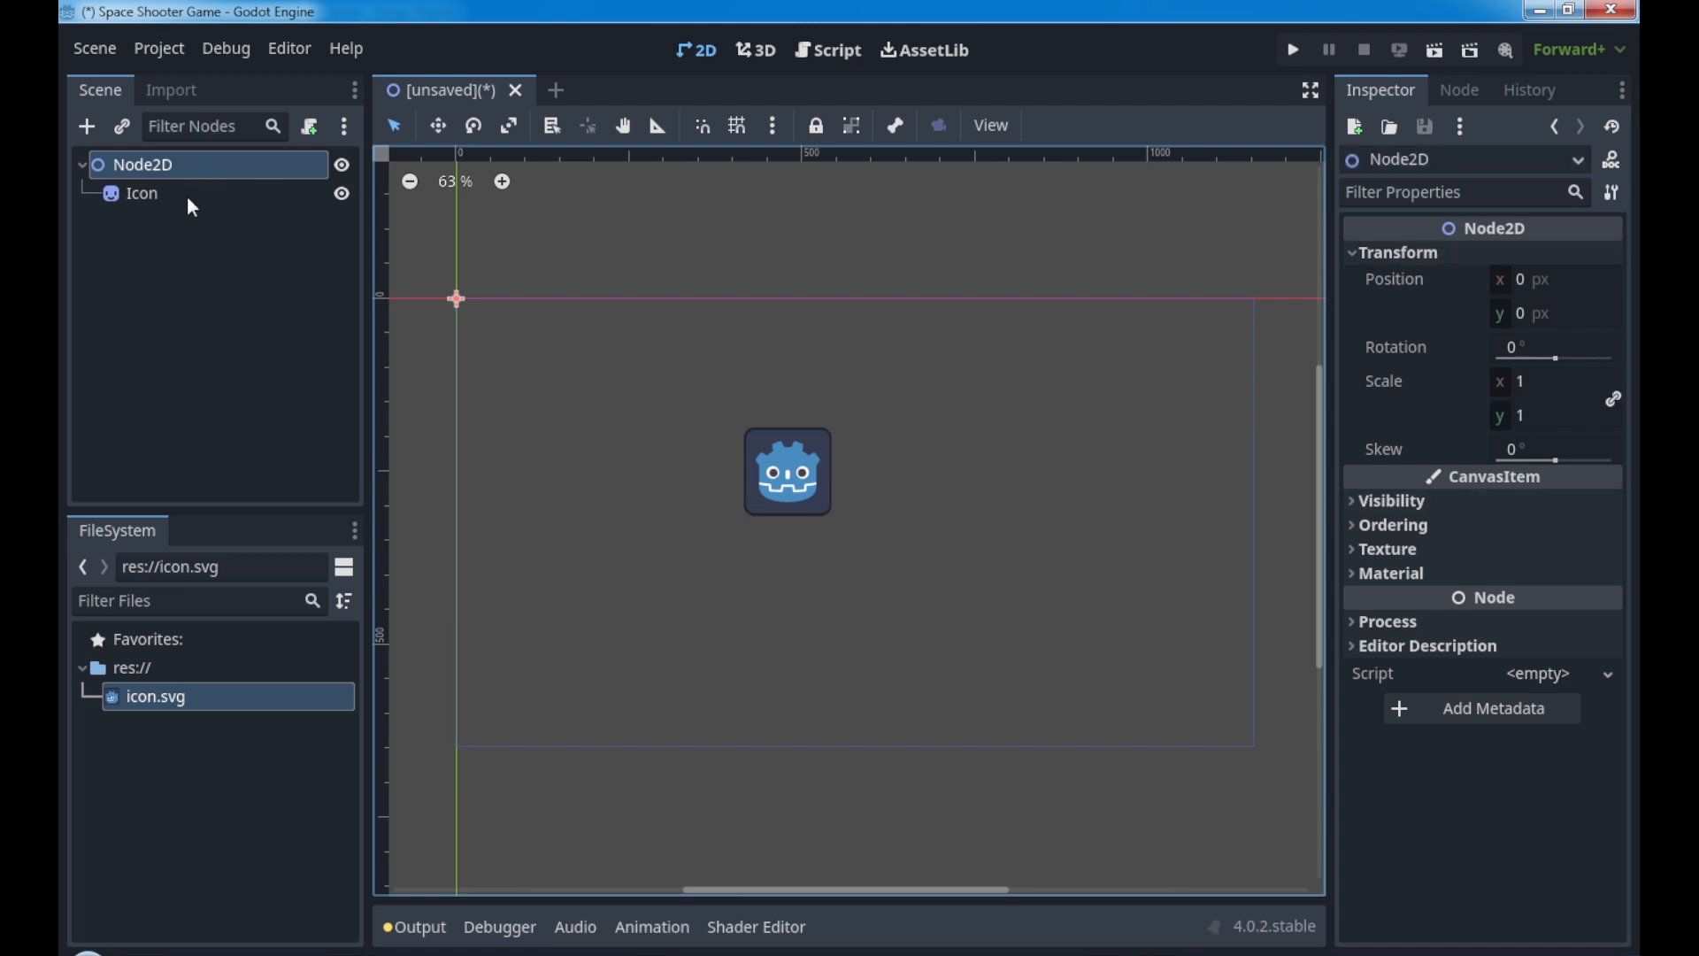
# Step: Expand the Icon sprite's Offset, Animation, Region and Transform Inspector sections
pyautogui.click(140, 193)
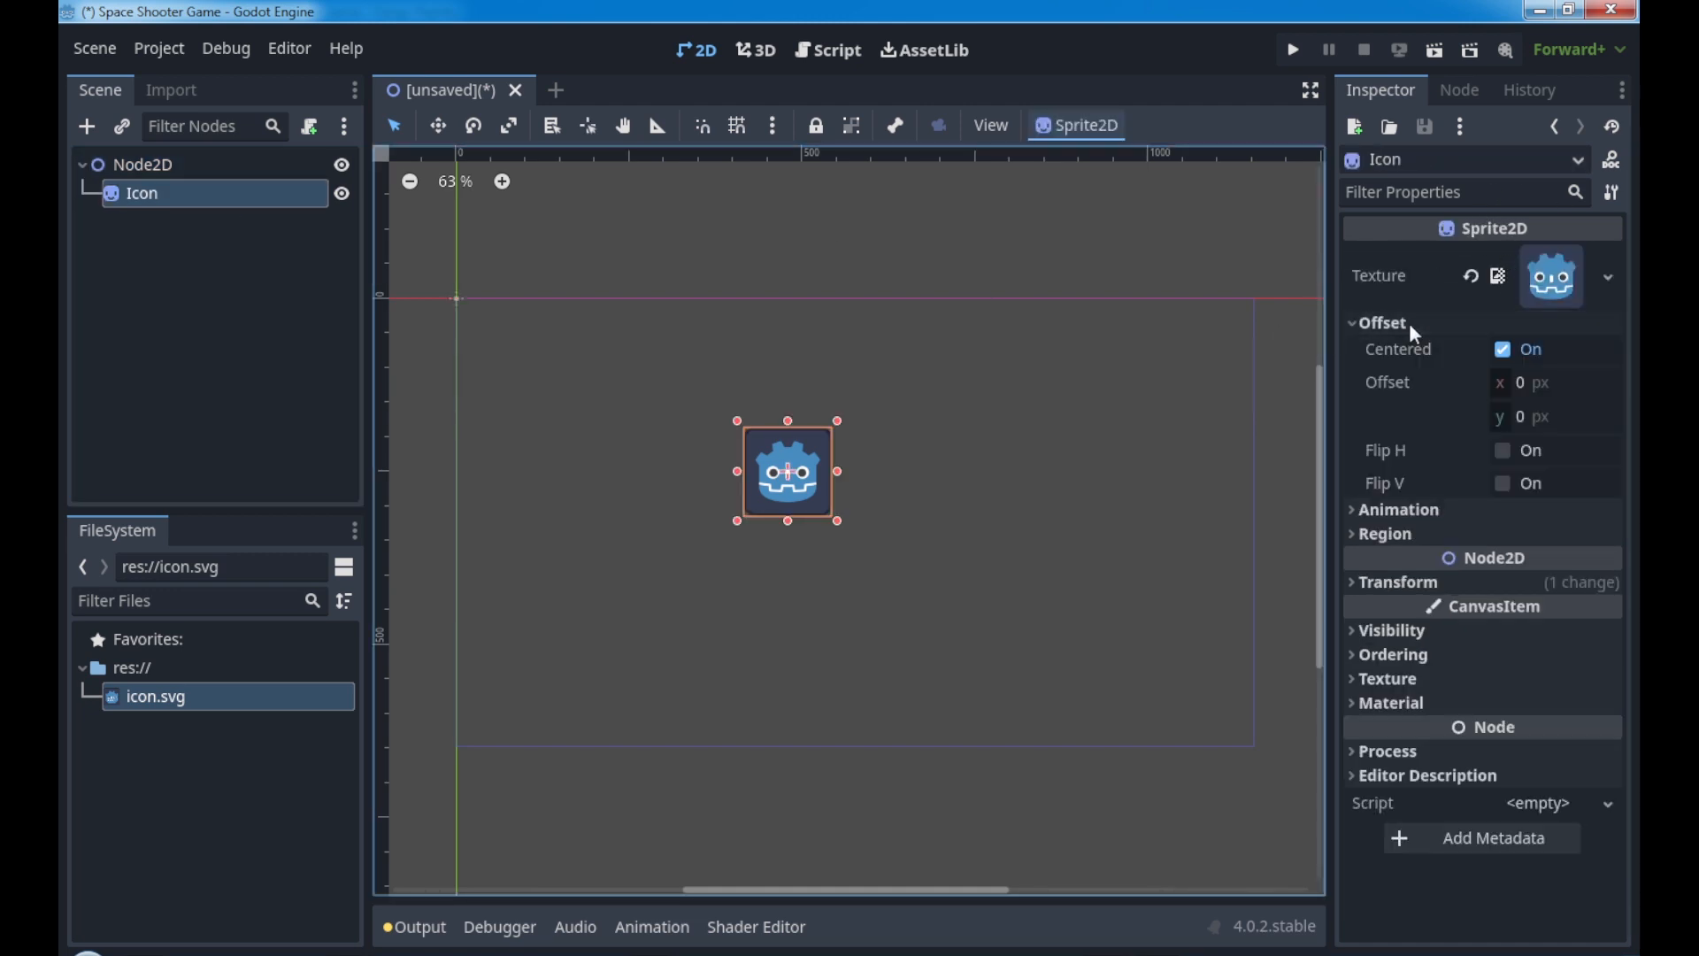
pyautogui.click(1396, 510)
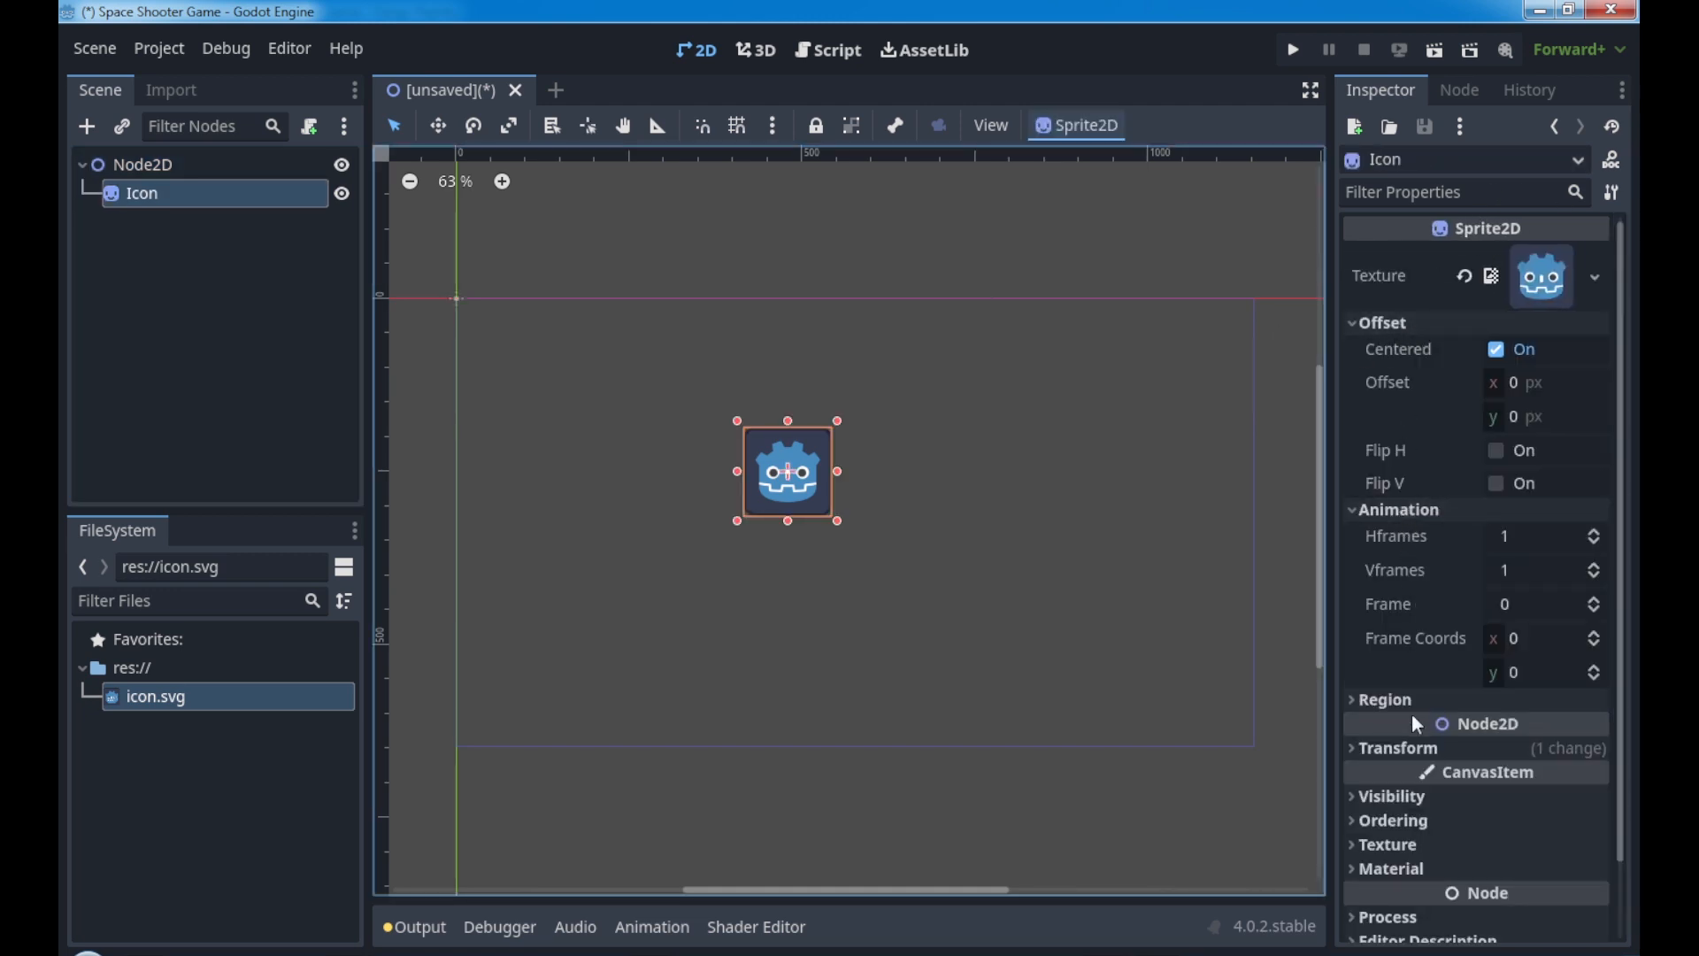
pyautogui.click(1381, 323)
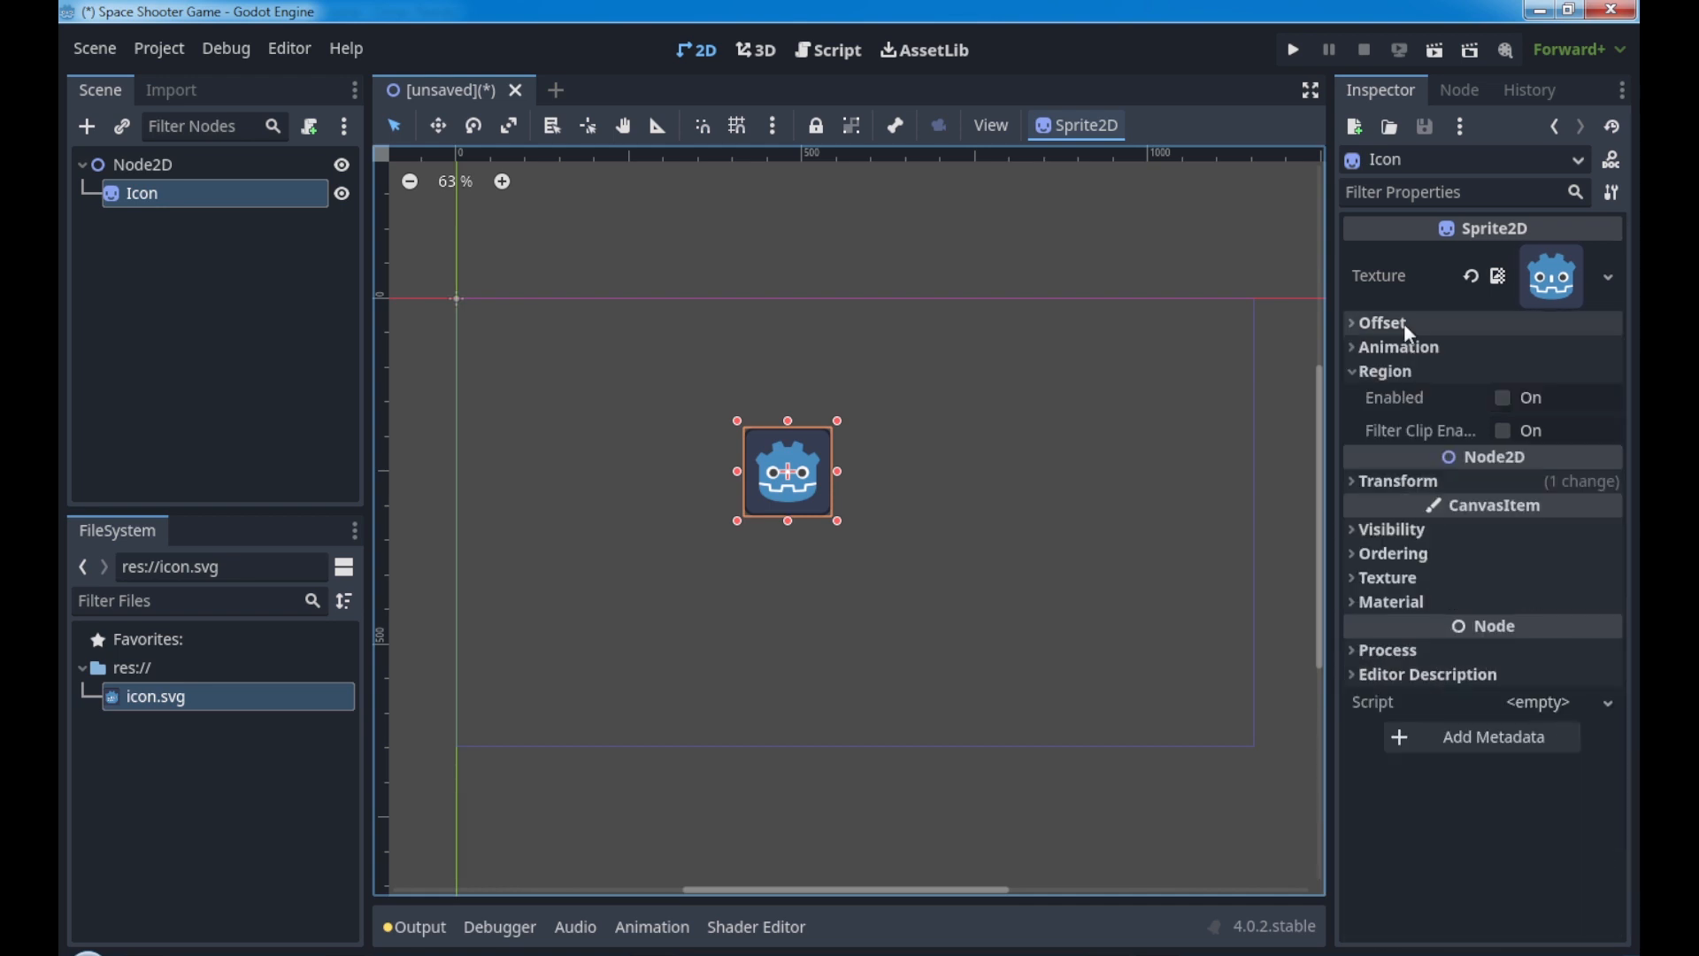
pyautogui.click(1385, 371)
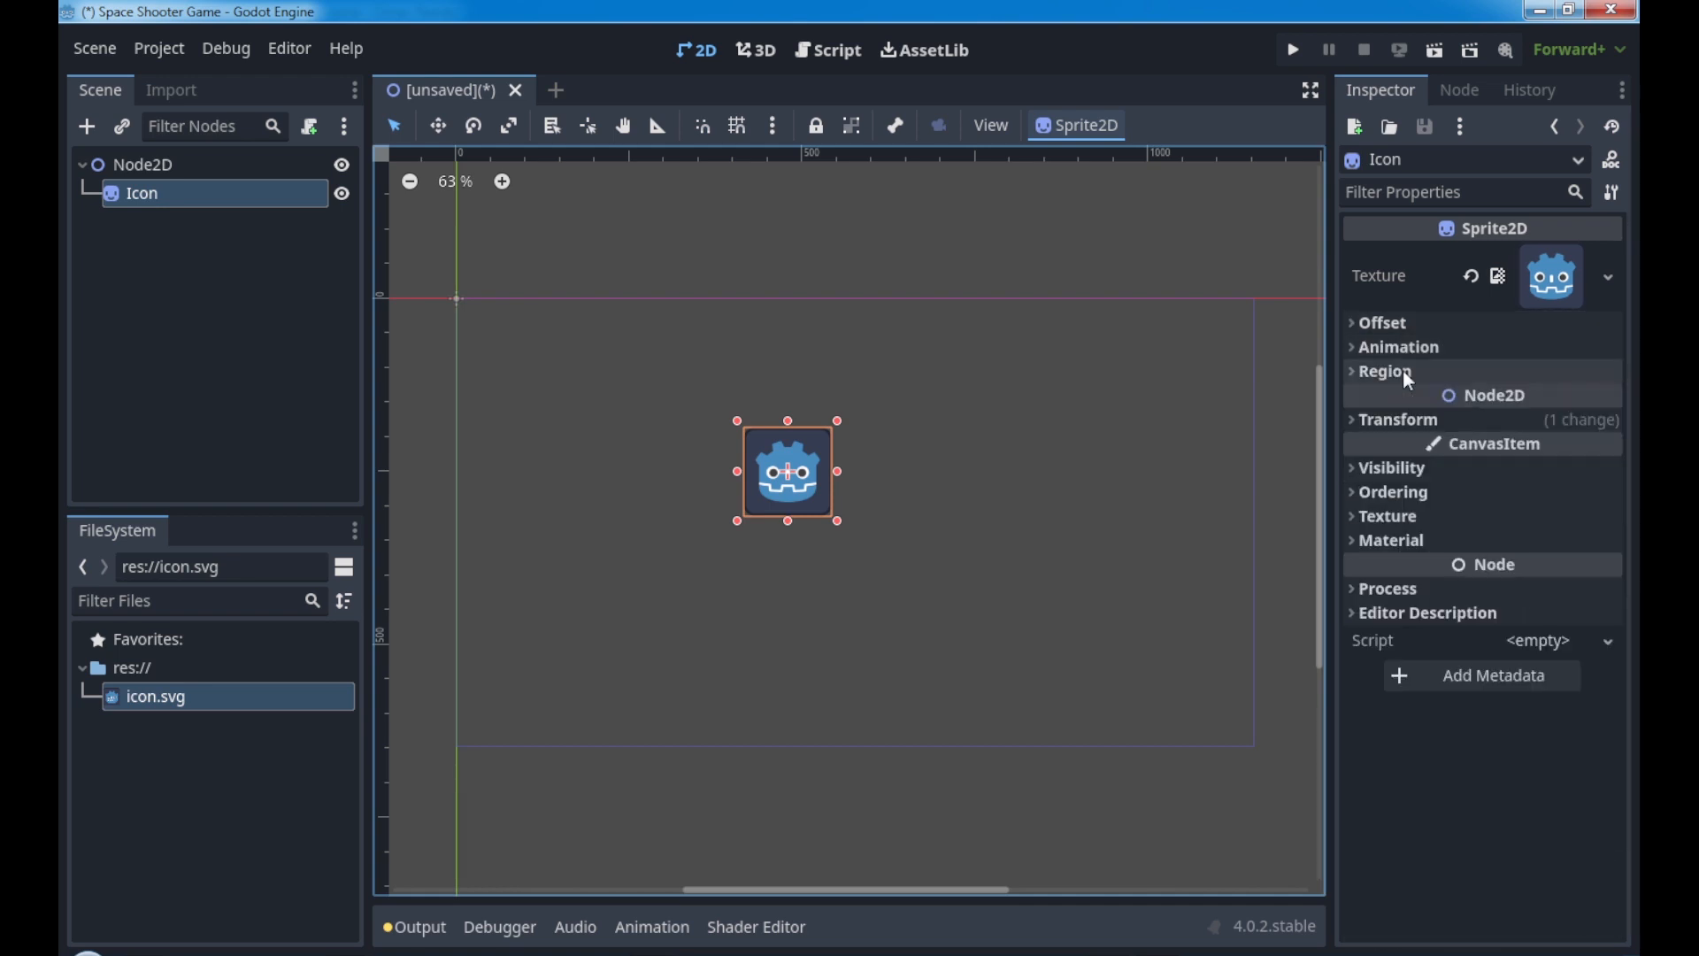
pyautogui.click(1397, 420)
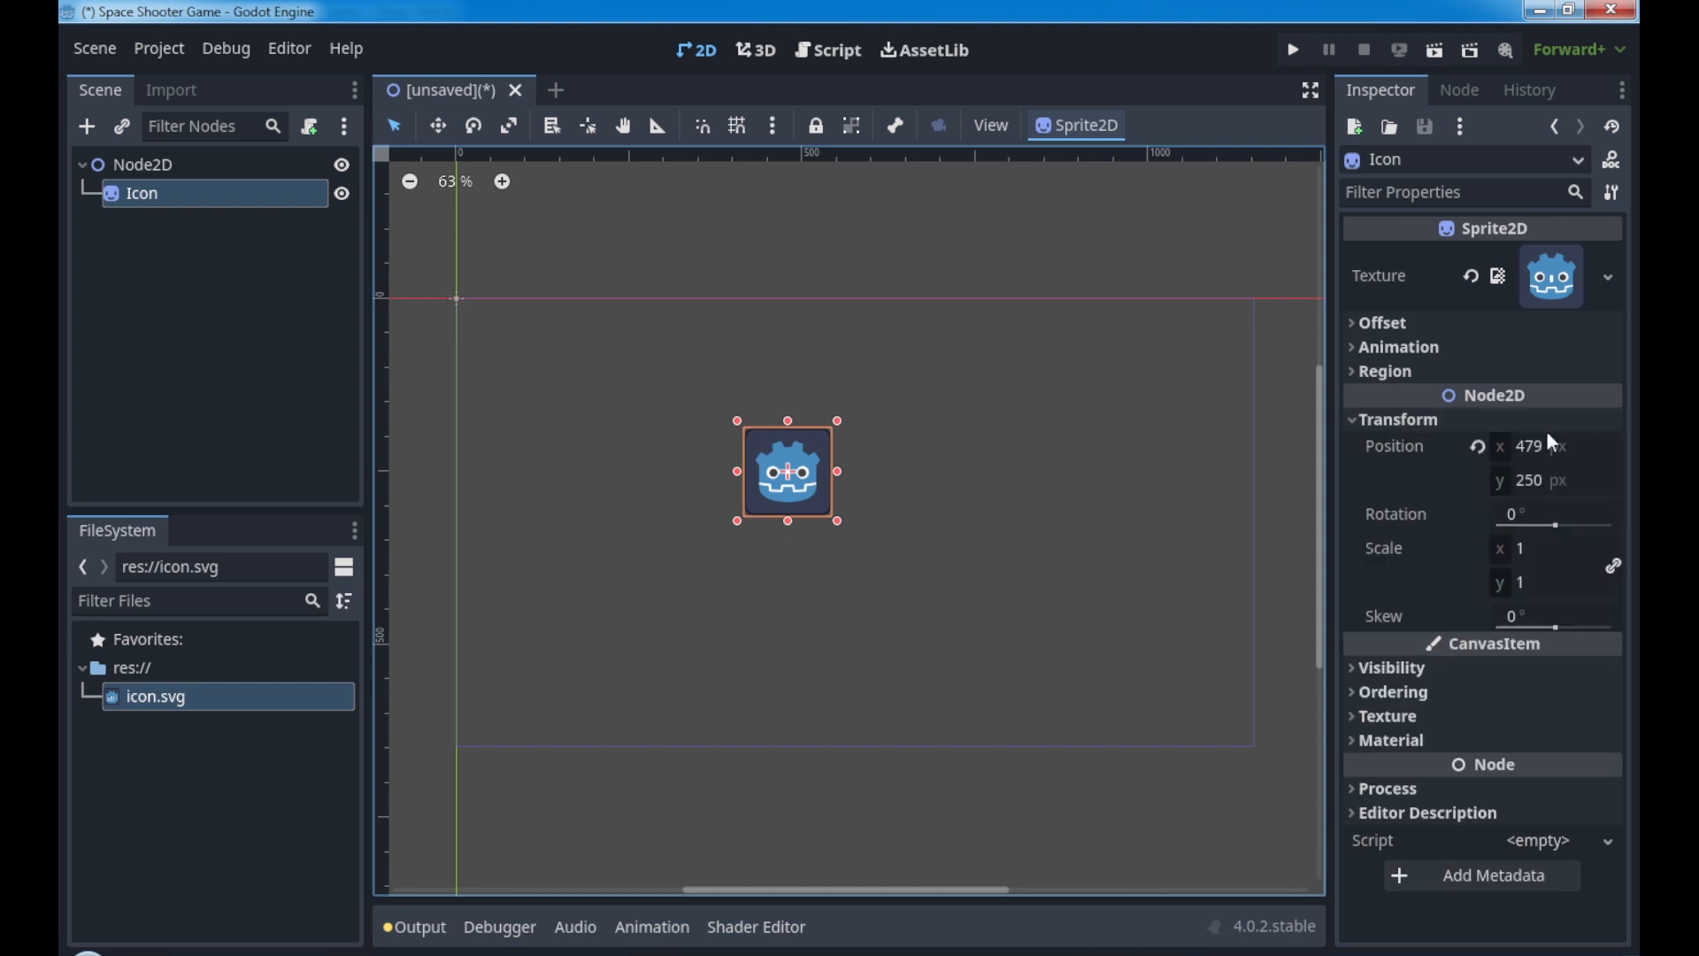
pyautogui.moveTo(248, 245)
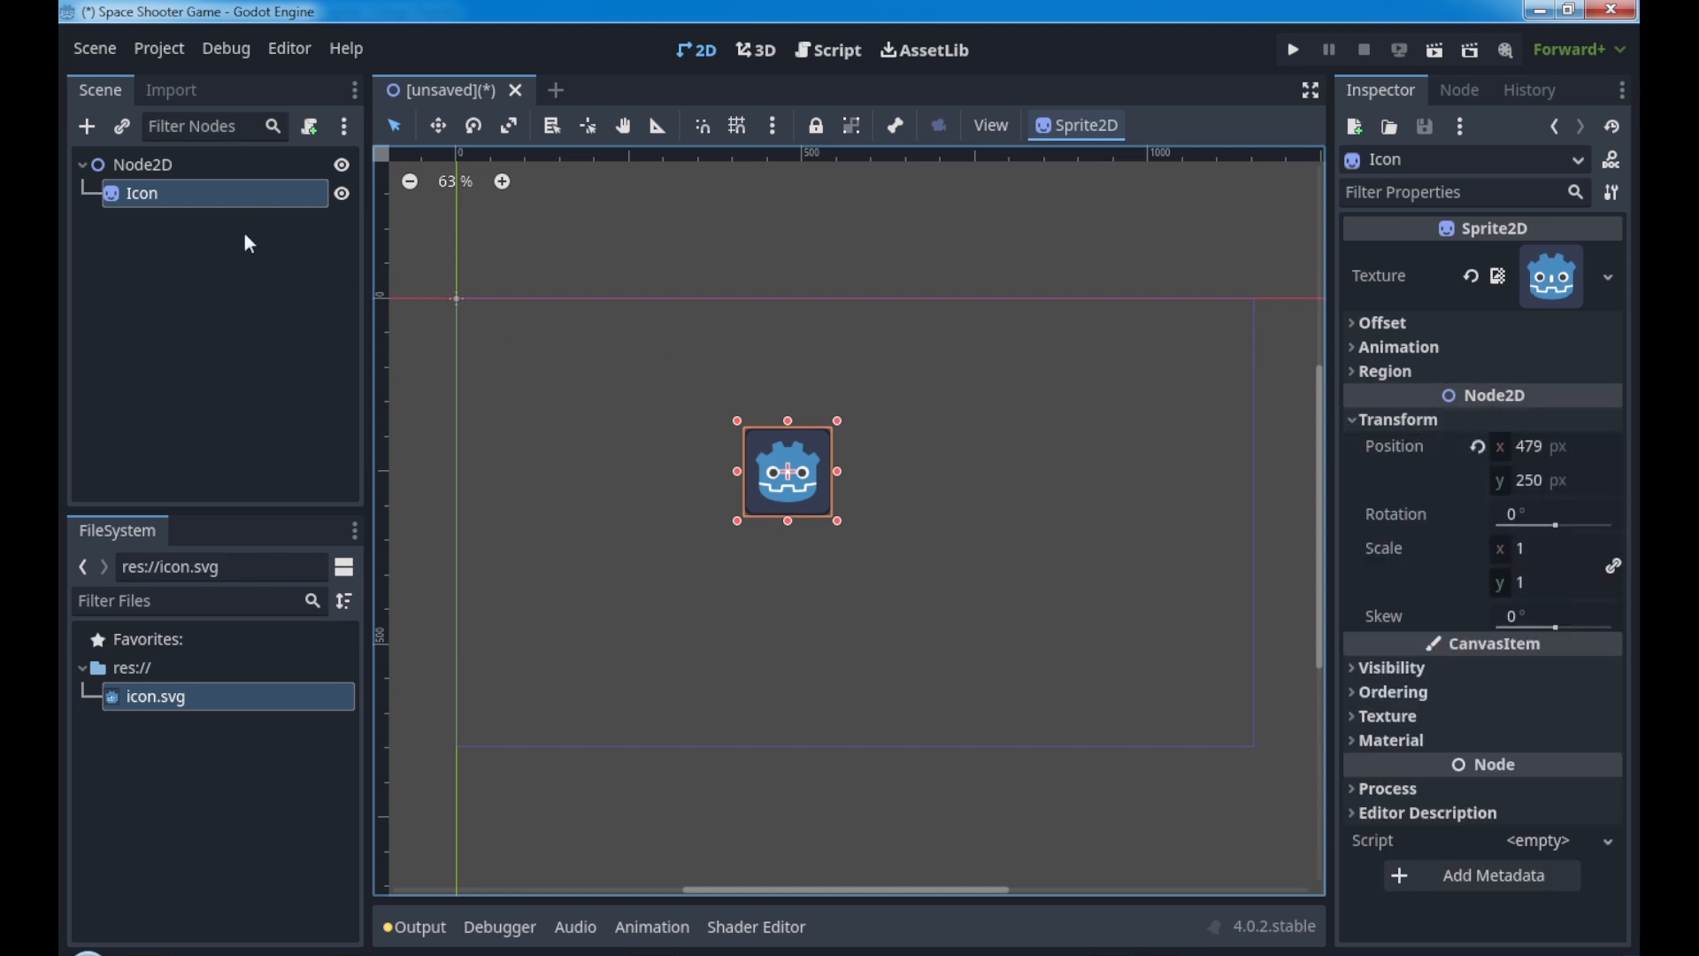
pyautogui.moveTo(1426, 469)
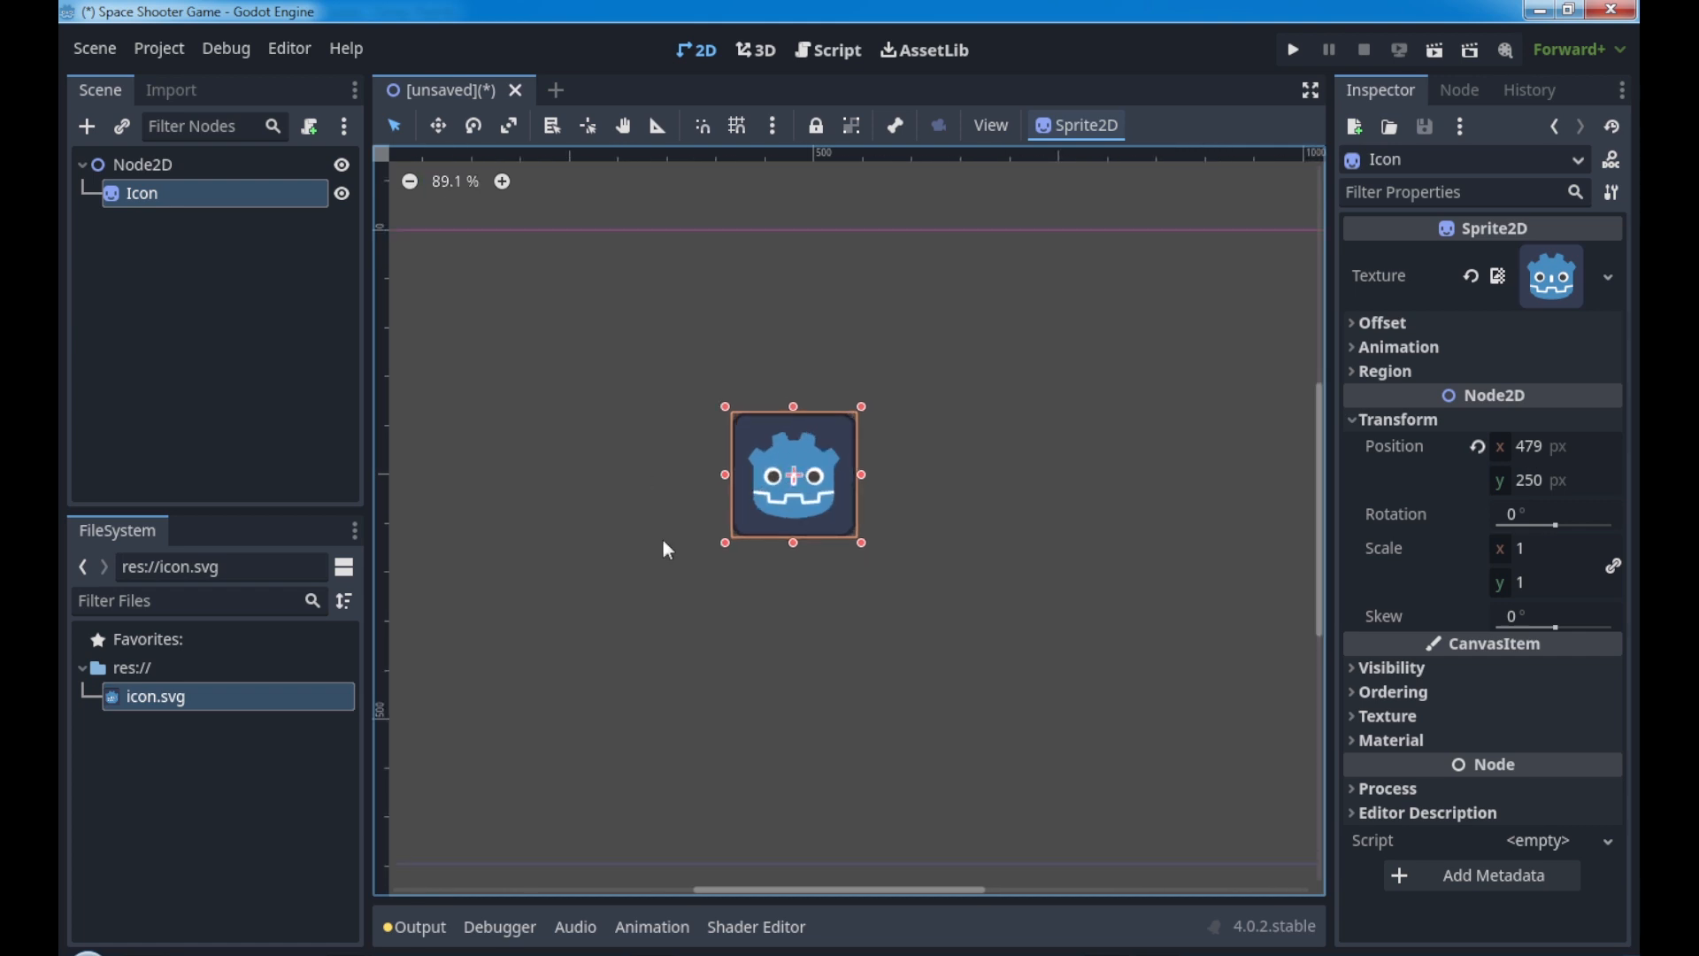
pyautogui.moveTo(1484, 459)
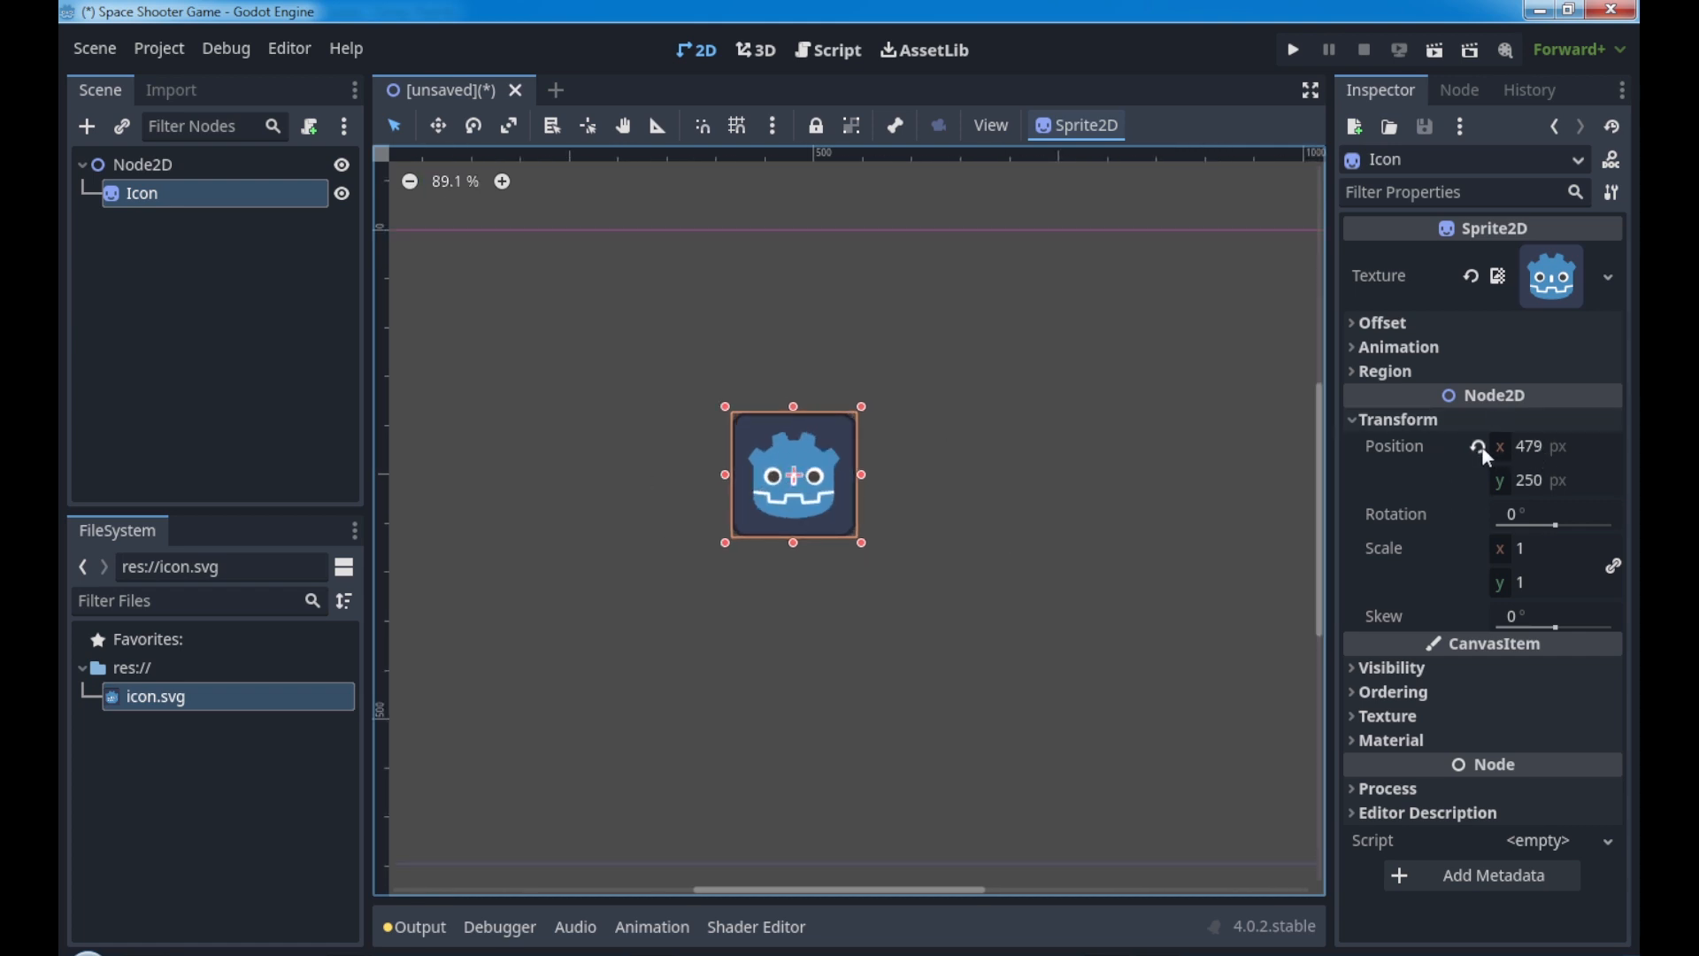
# Step: Reset Icon position to origin, try rotation 45 and scale 2/0.5, then undo rotation
pyautogui.click(1477, 446)
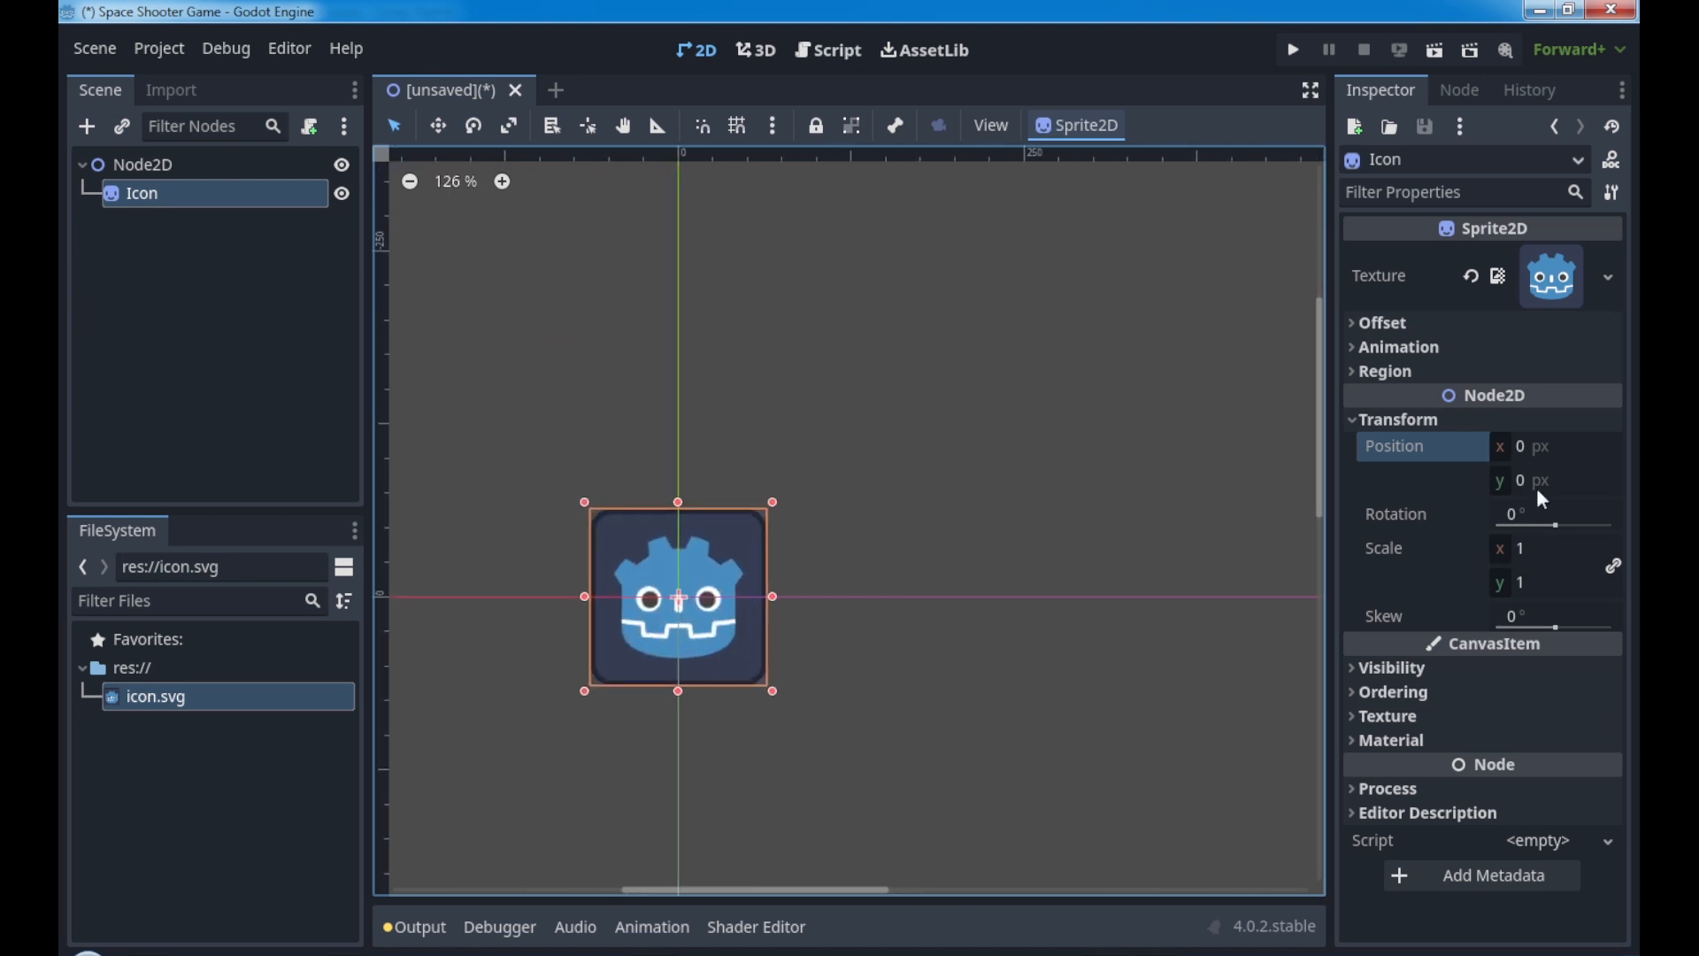
pyautogui.moveTo(1542, 520)
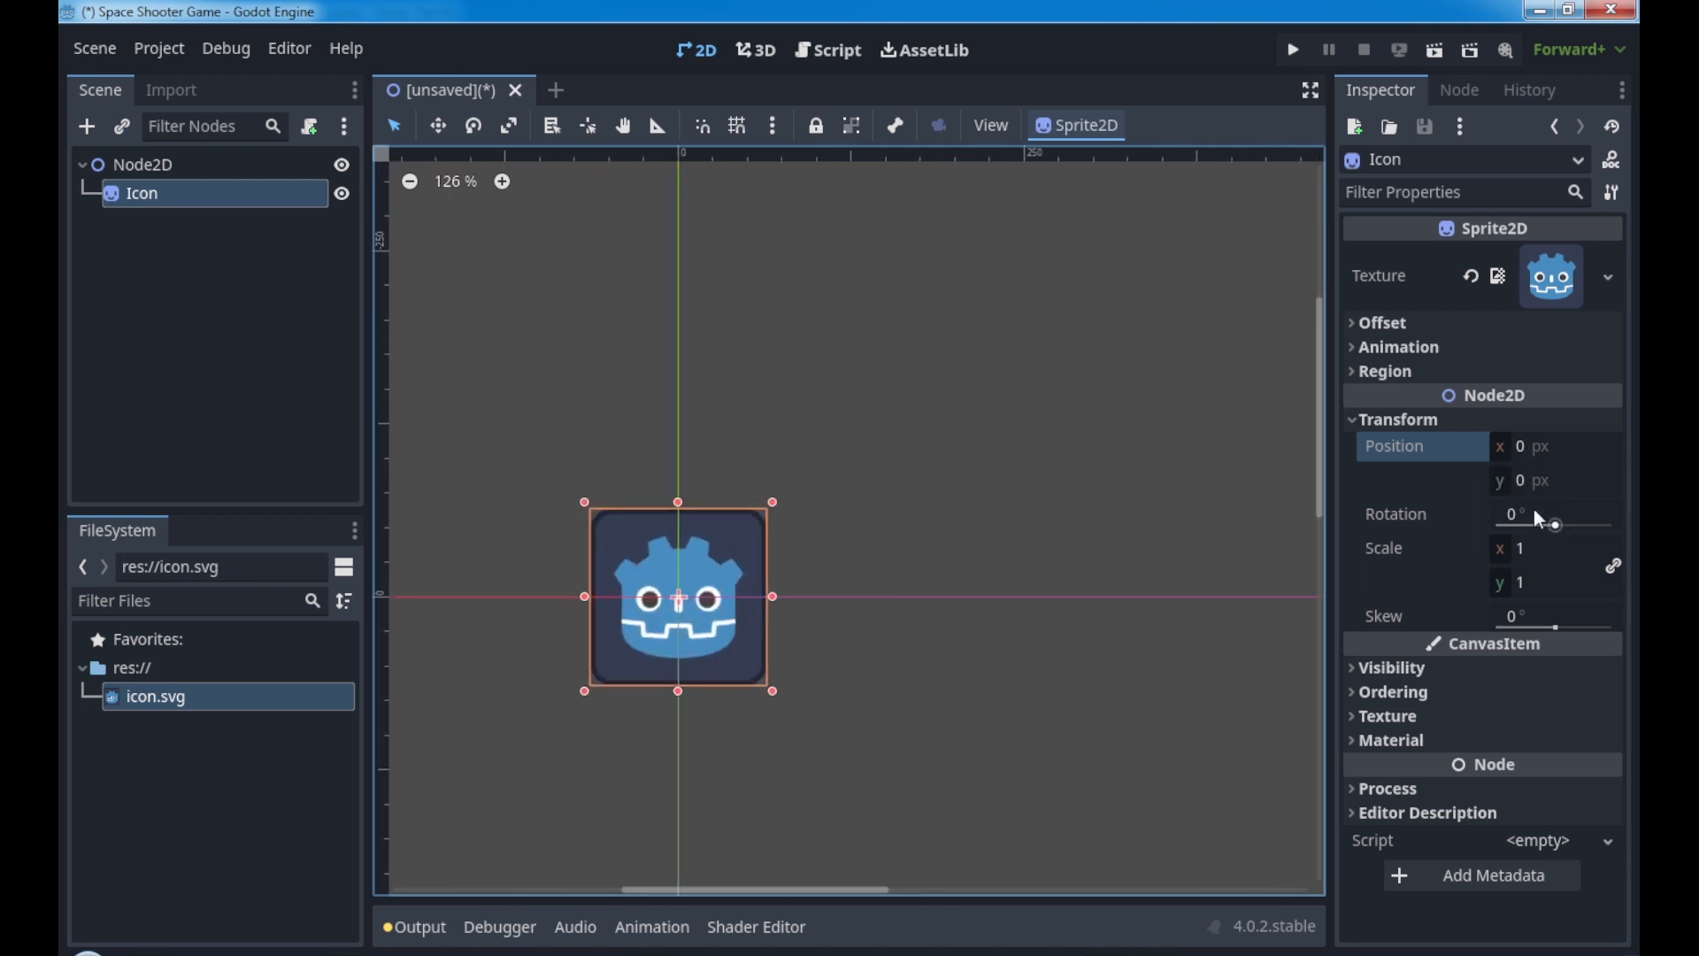
pyautogui.moveTo(1553, 523); pyautogui.dragTo(1561, 523)
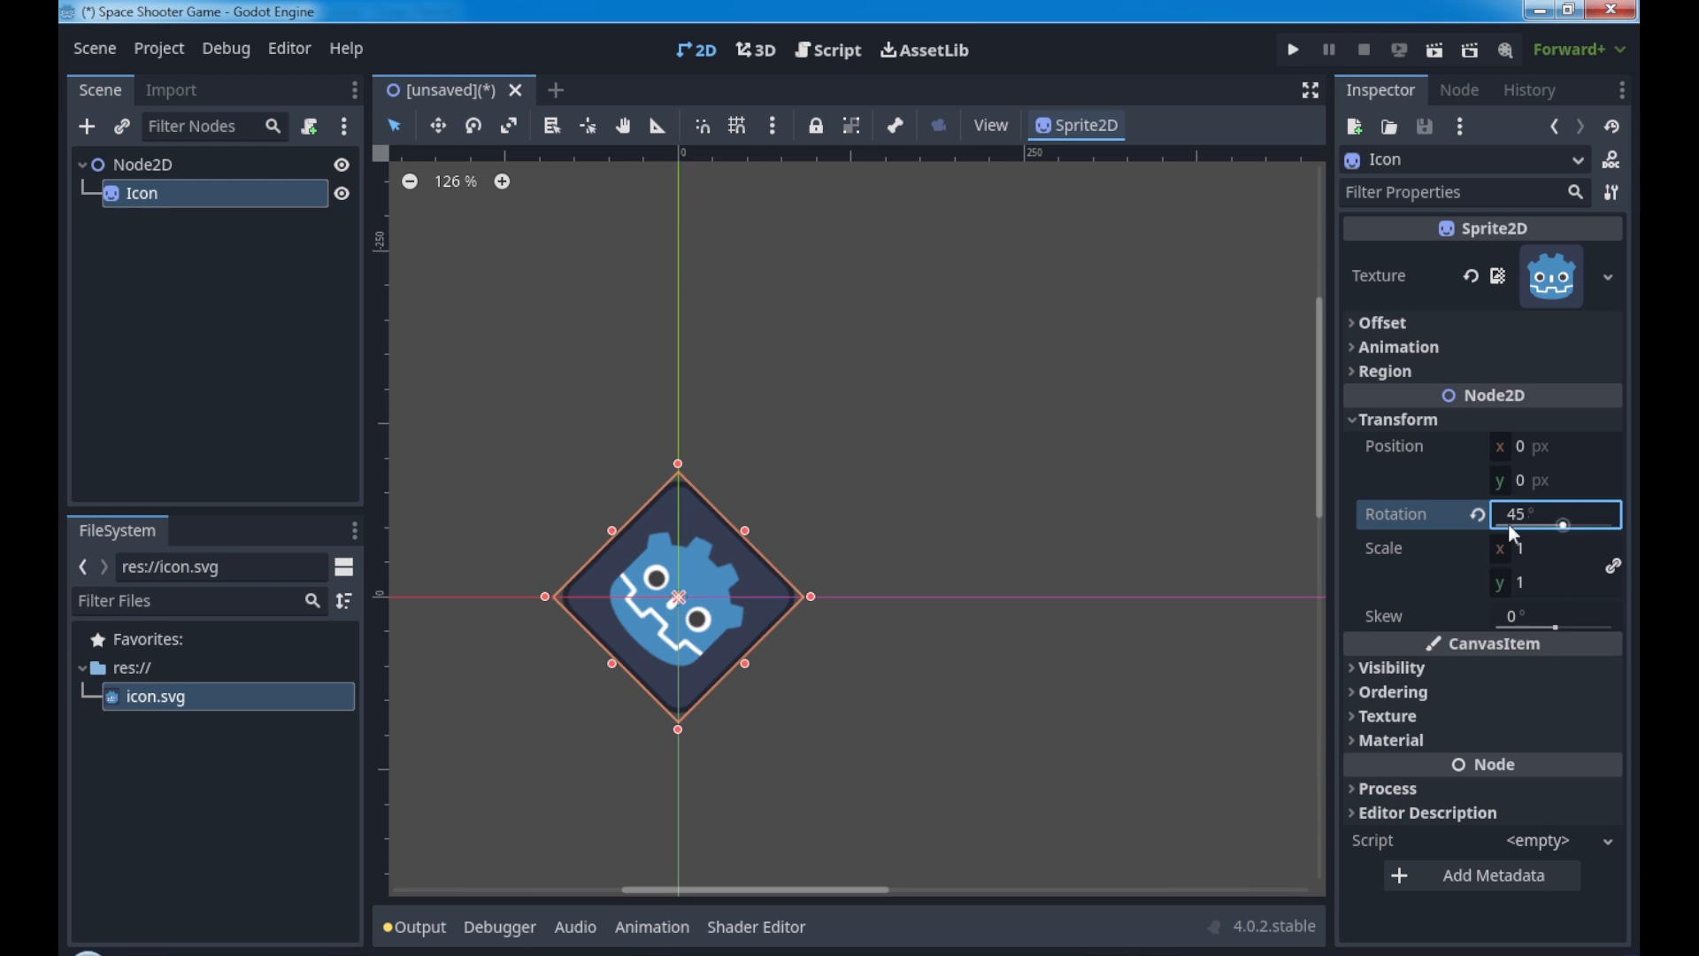
pyautogui.write('2')
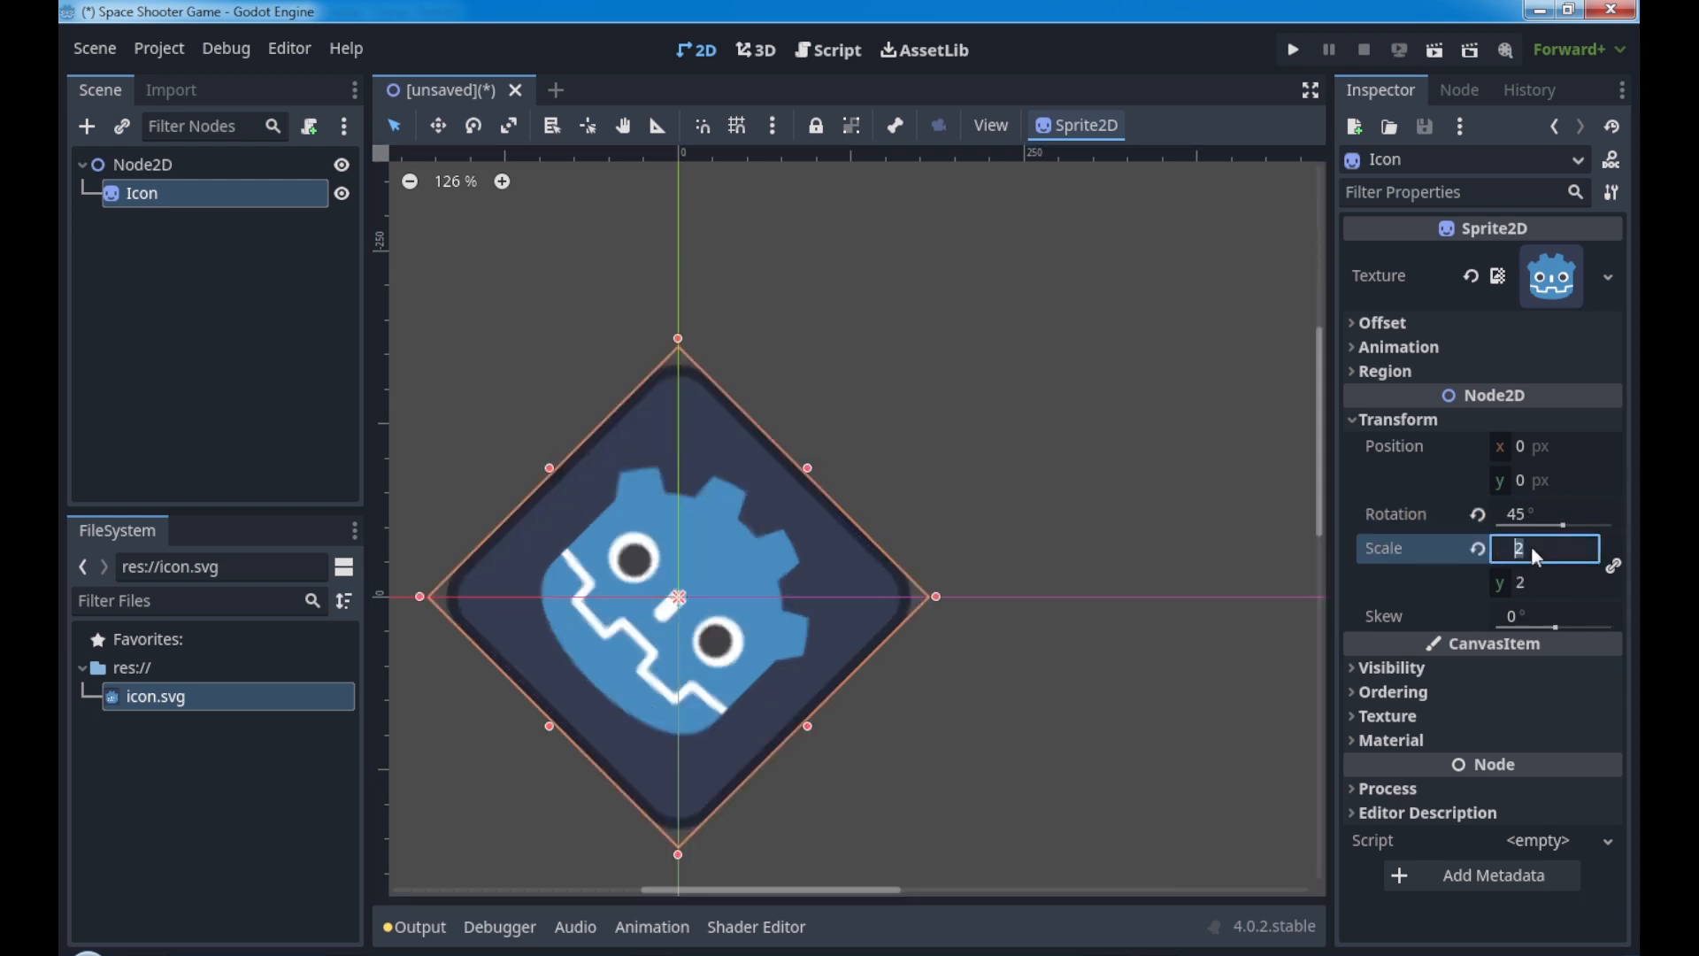
pyautogui.write('0.5')
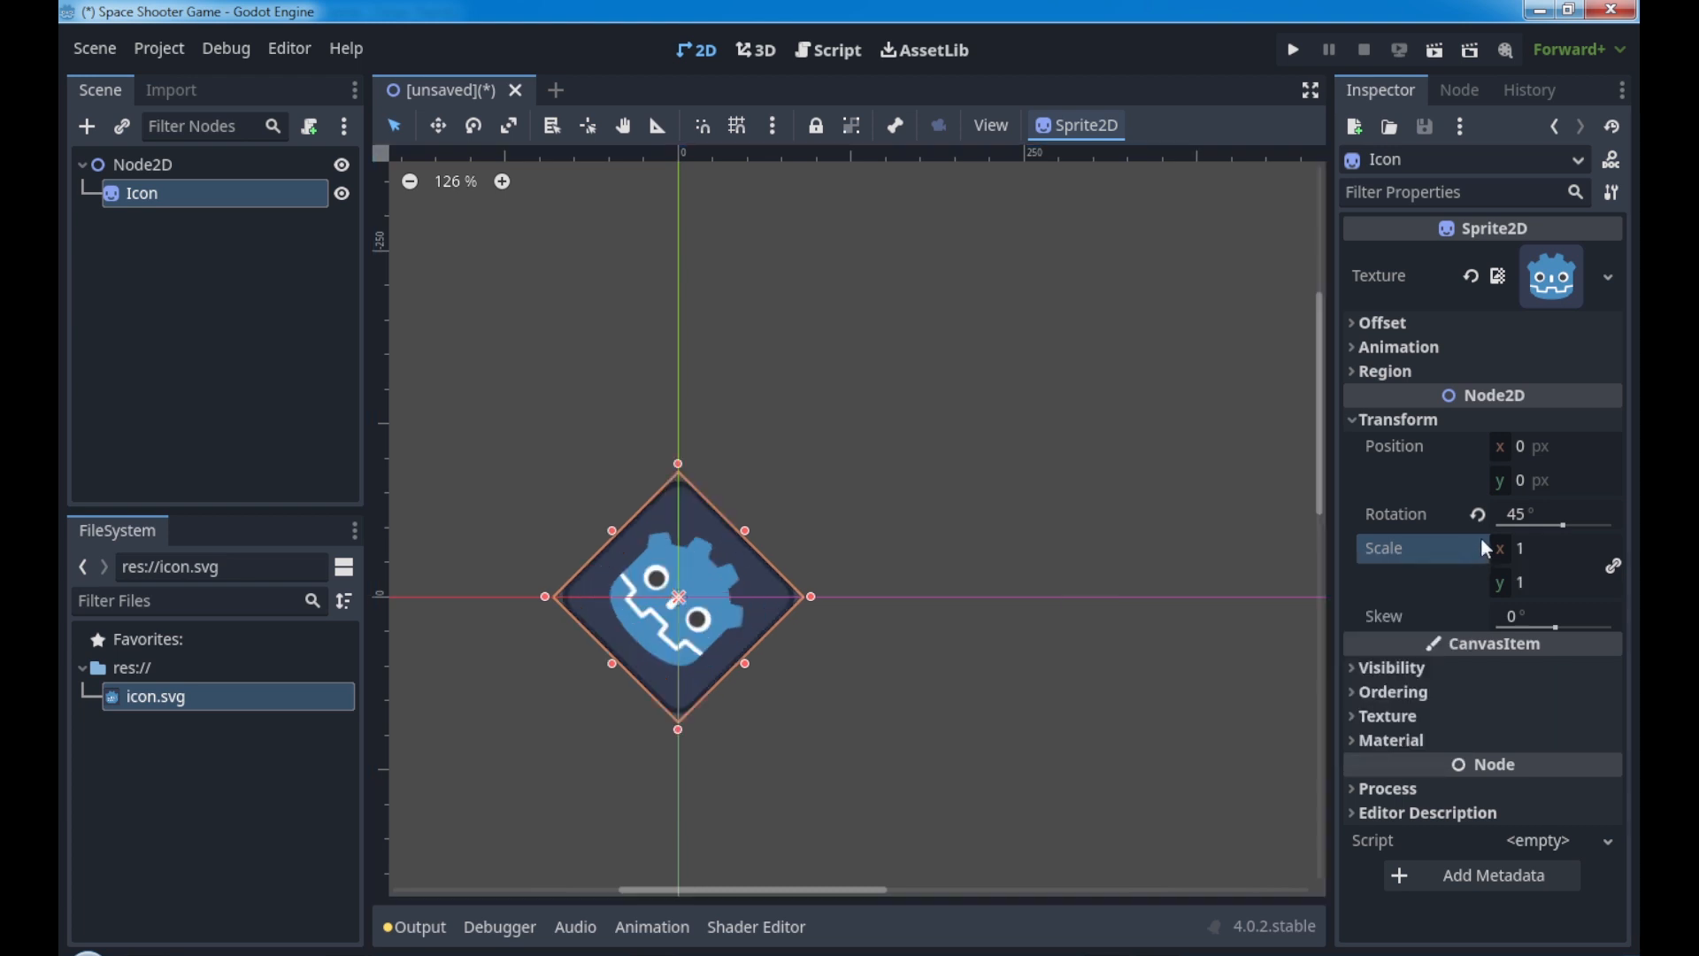
pyautogui.click(1475, 514)
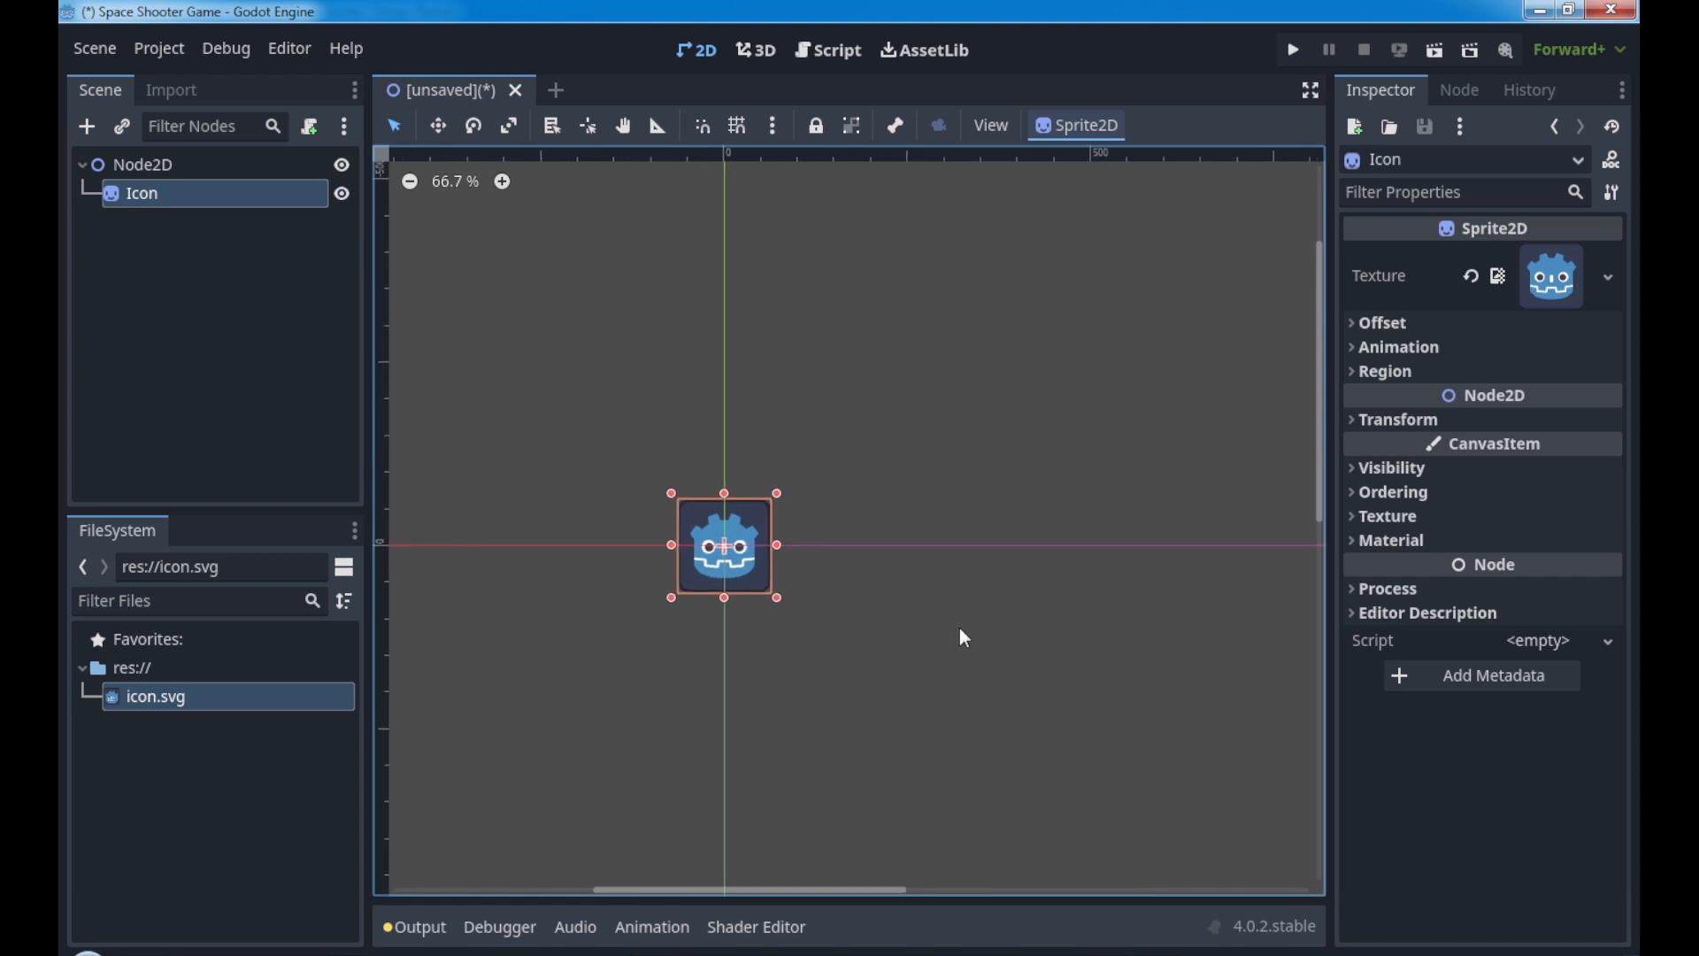
pyautogui.scroll(-3)
pyautogui.write('wor')
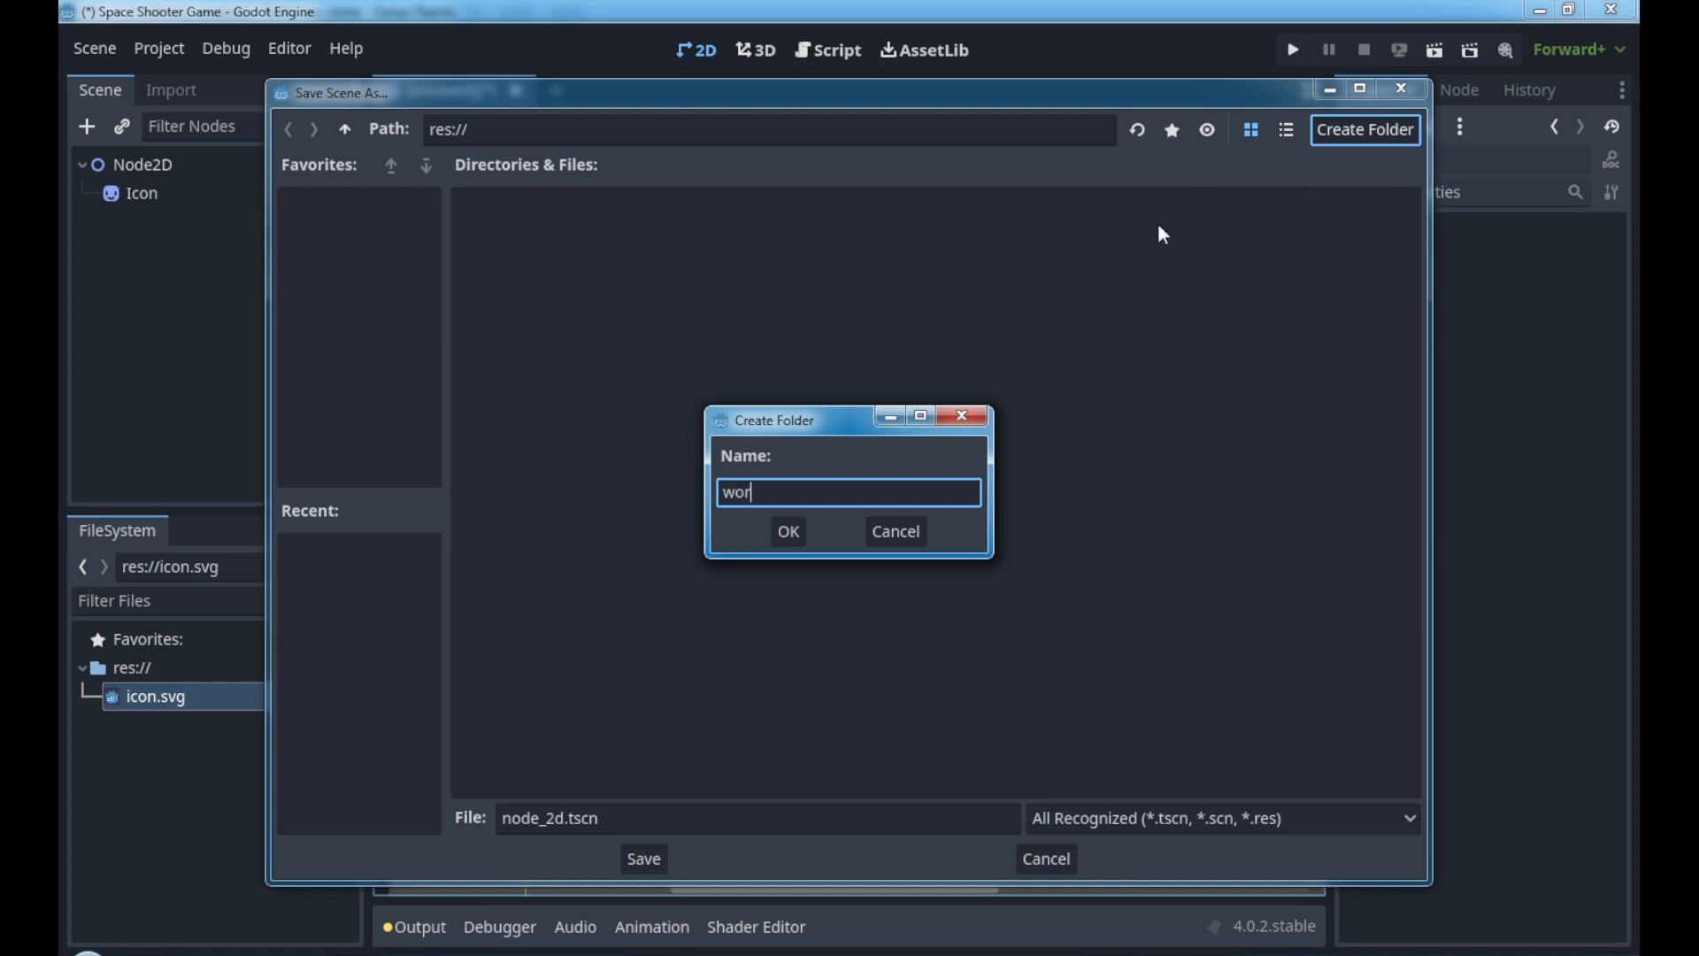
# Step: Create a worlds folder and save the scene inside it as world-01
pyautogui.click(788, 531)
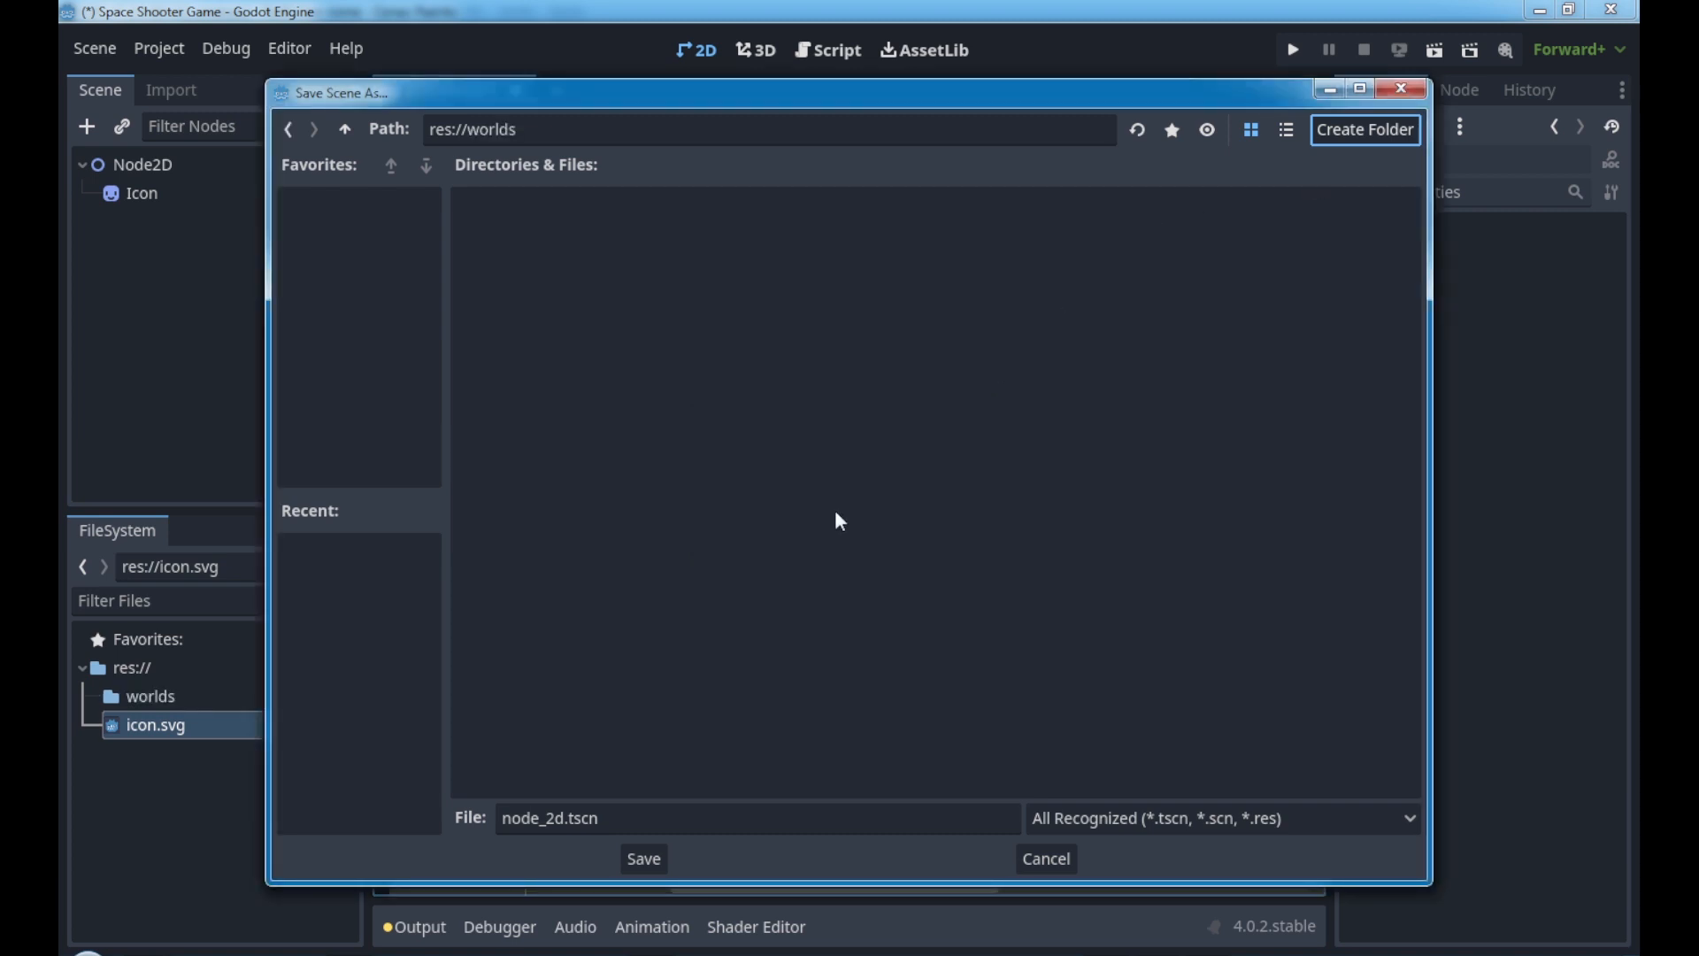
pyautogui.write('world-01')
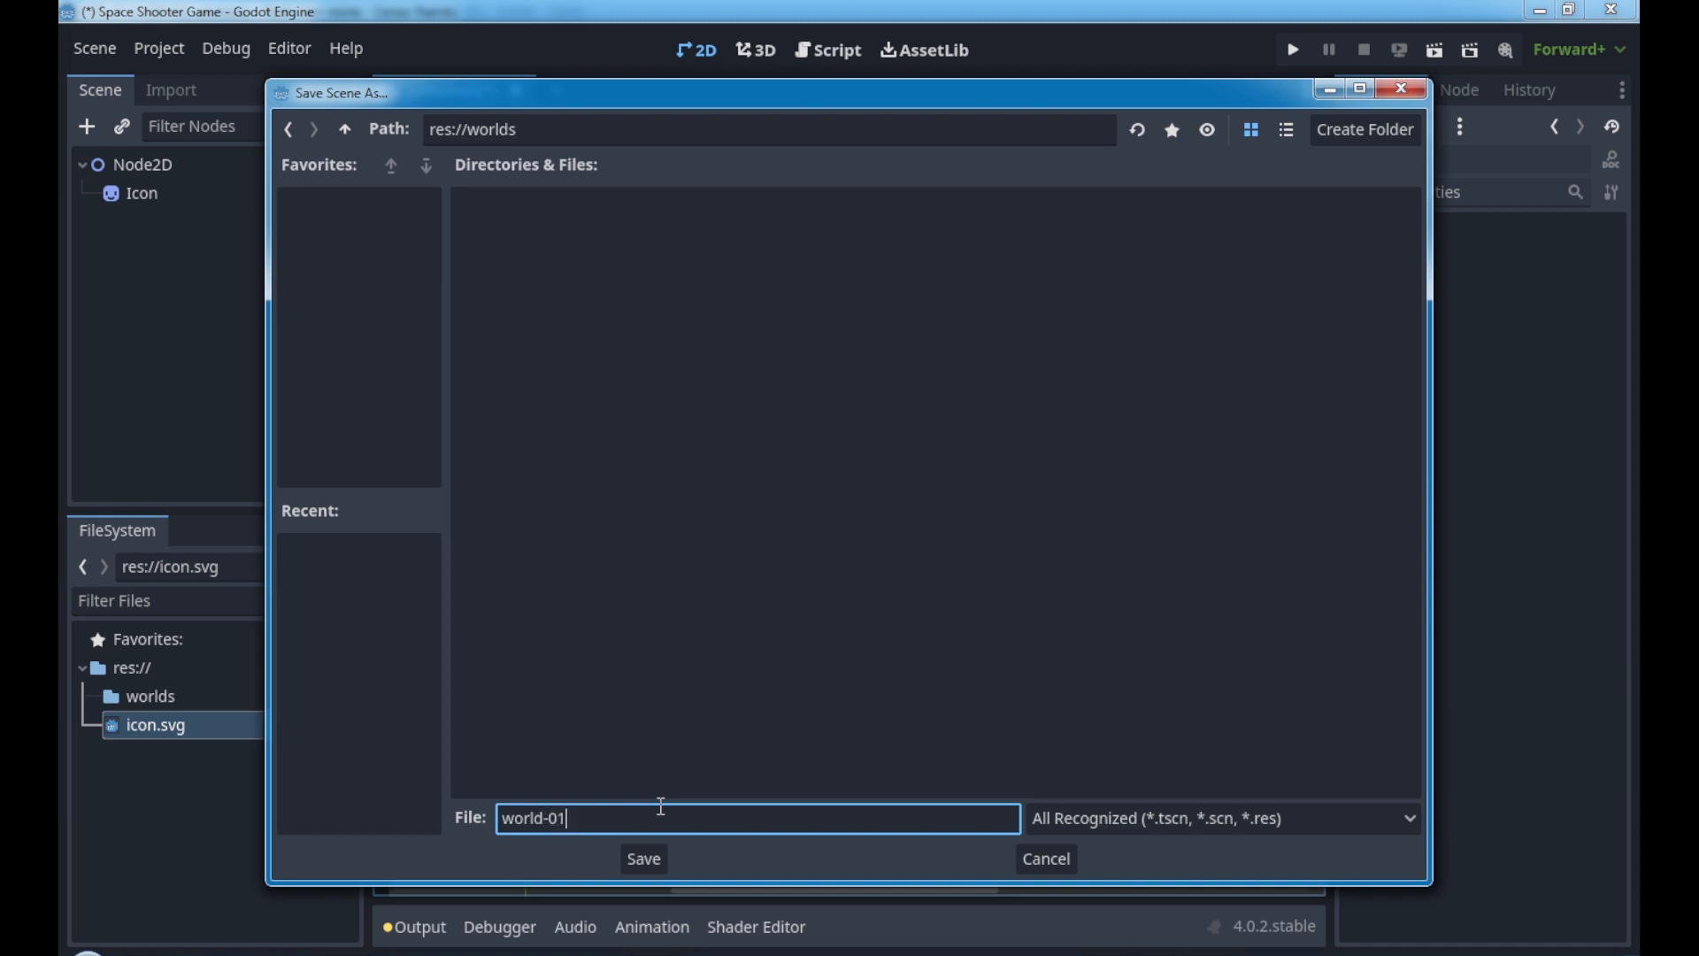
pyautogui.click(643, 858)
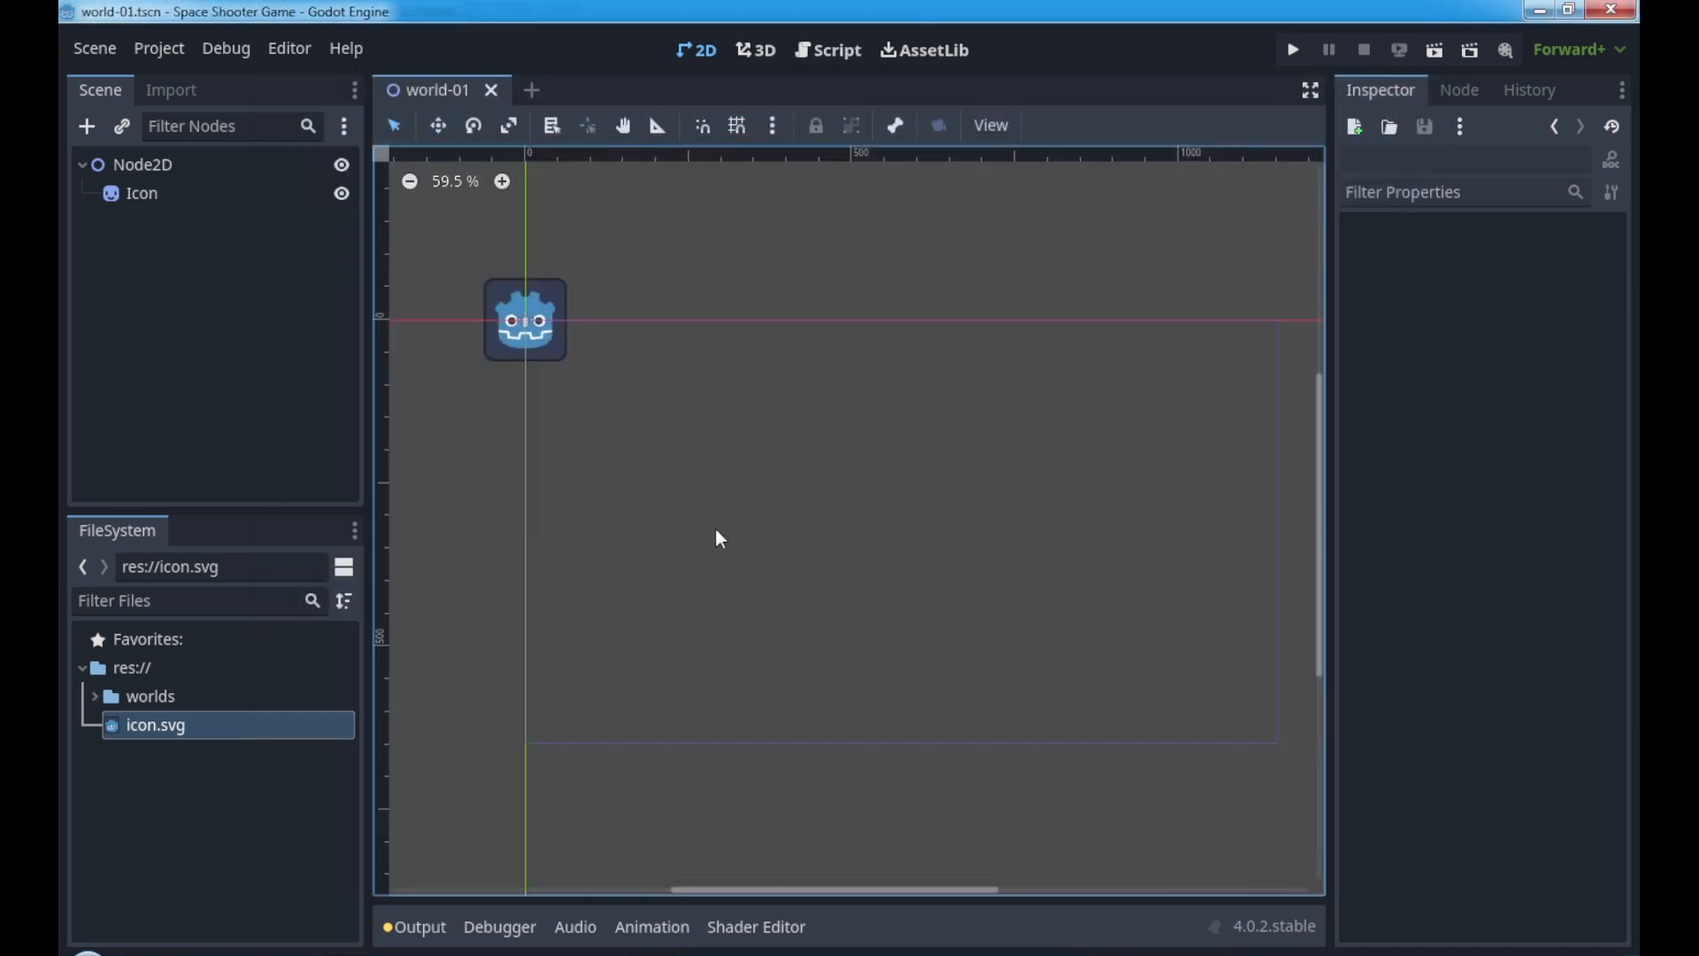
pyautogui.click(140, 193)
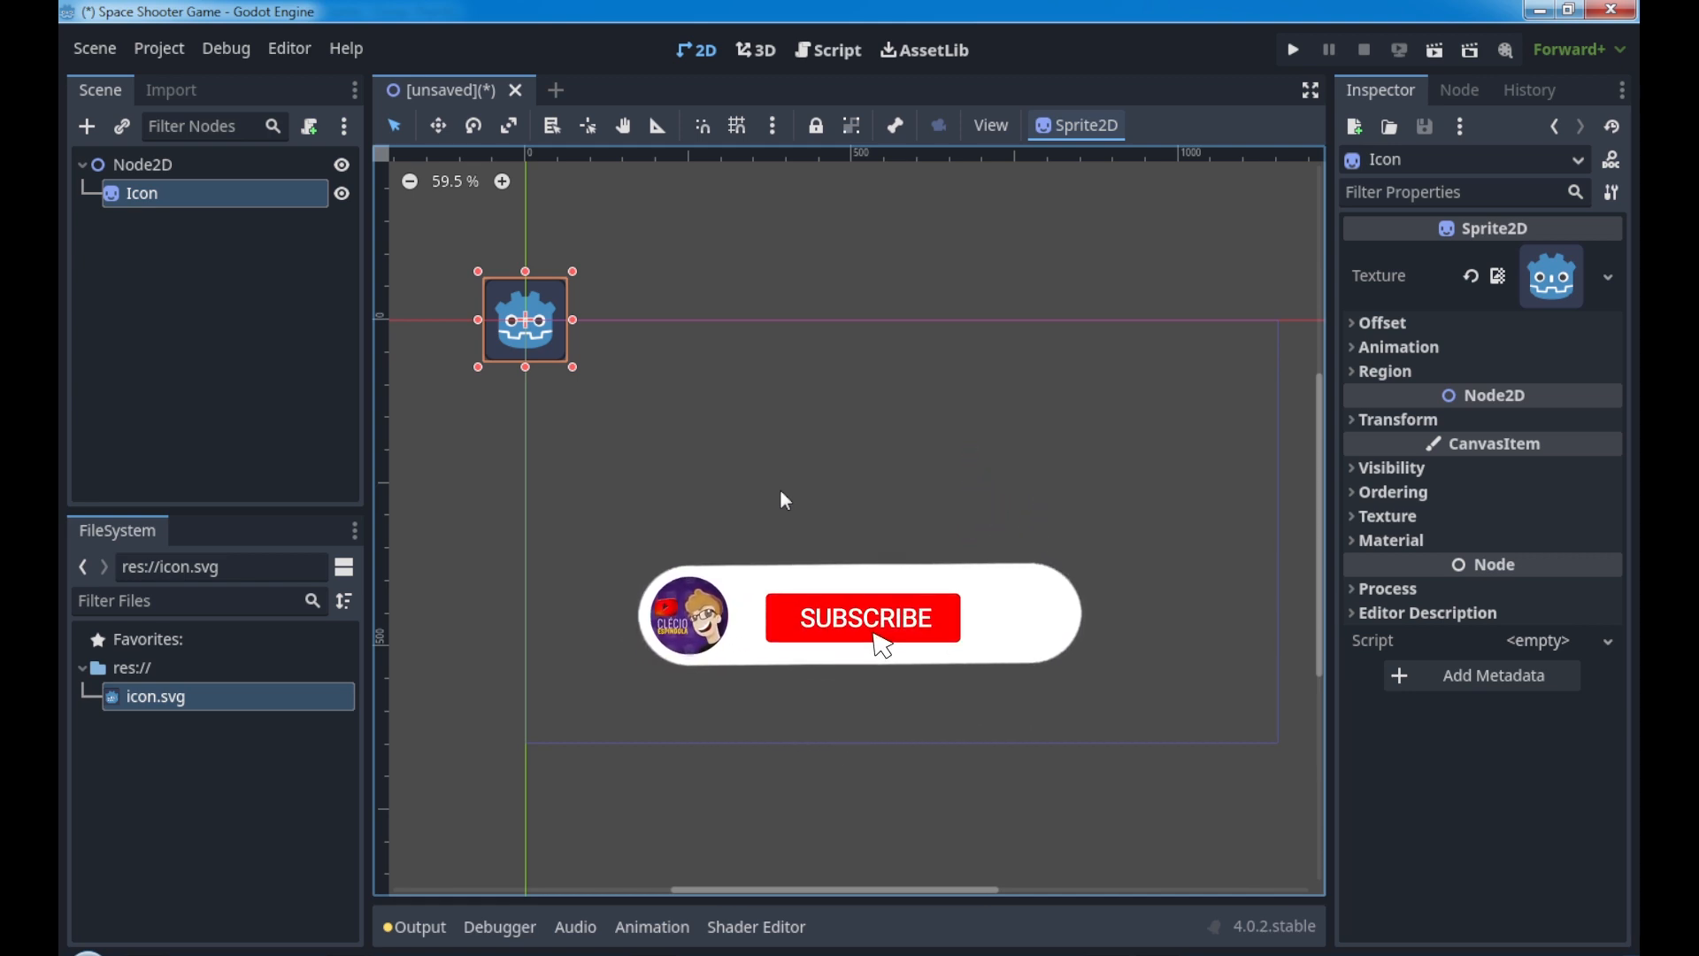
pyautogui.click(863, 618)
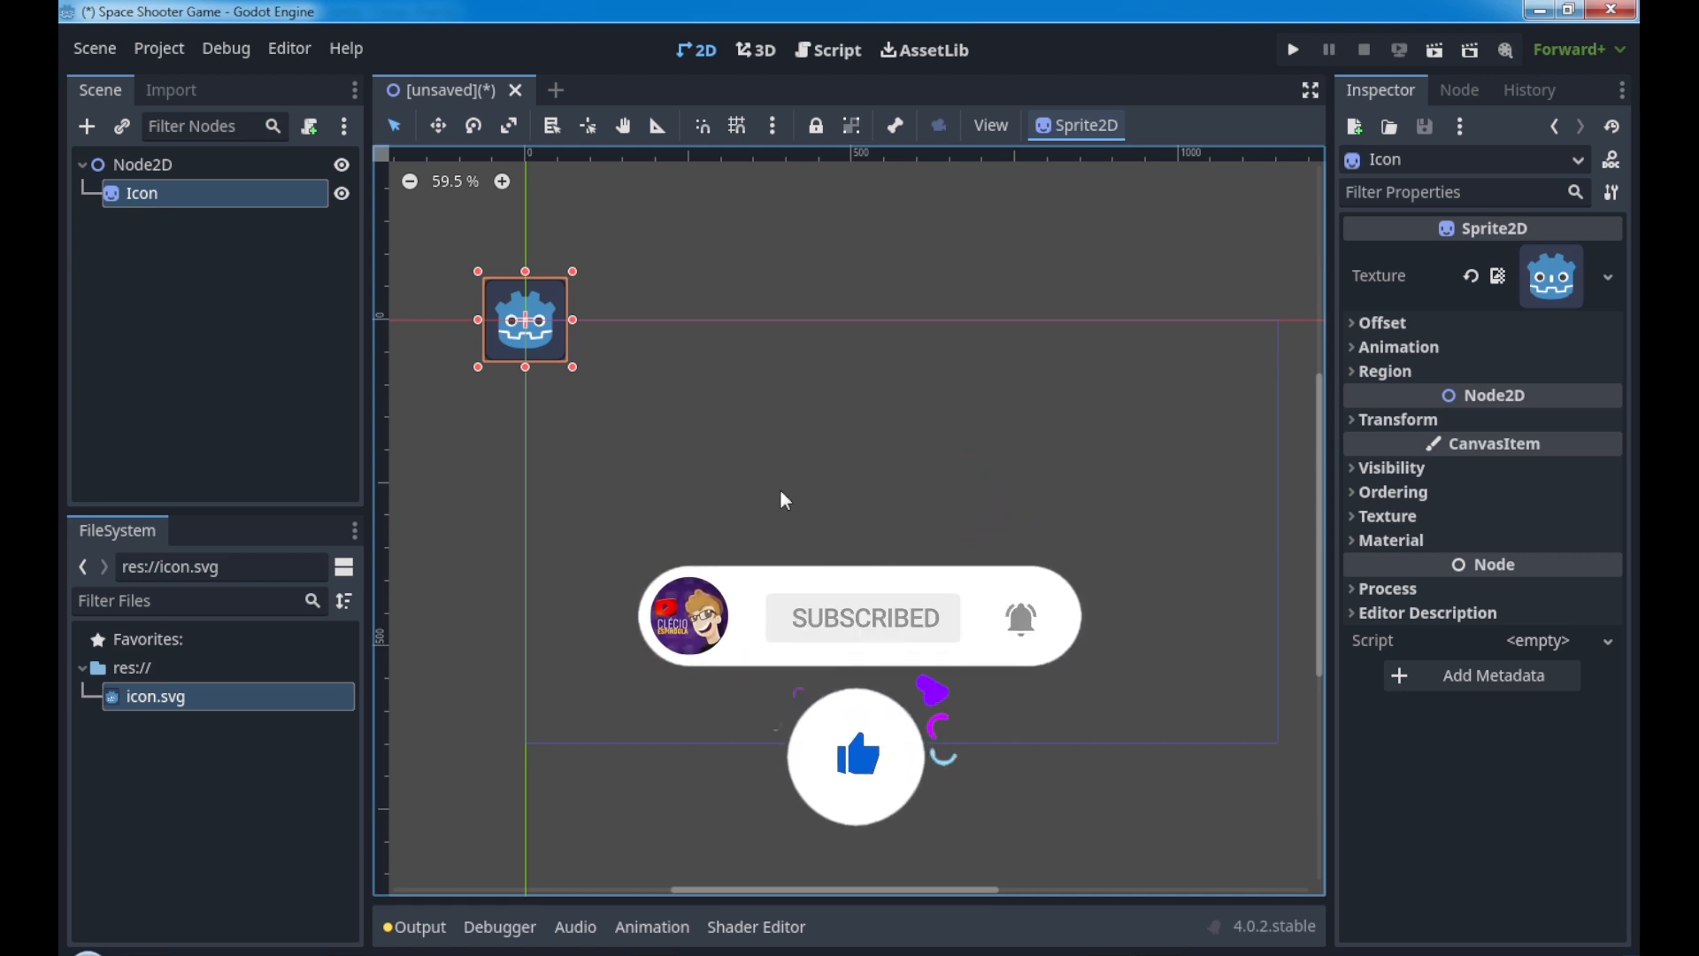